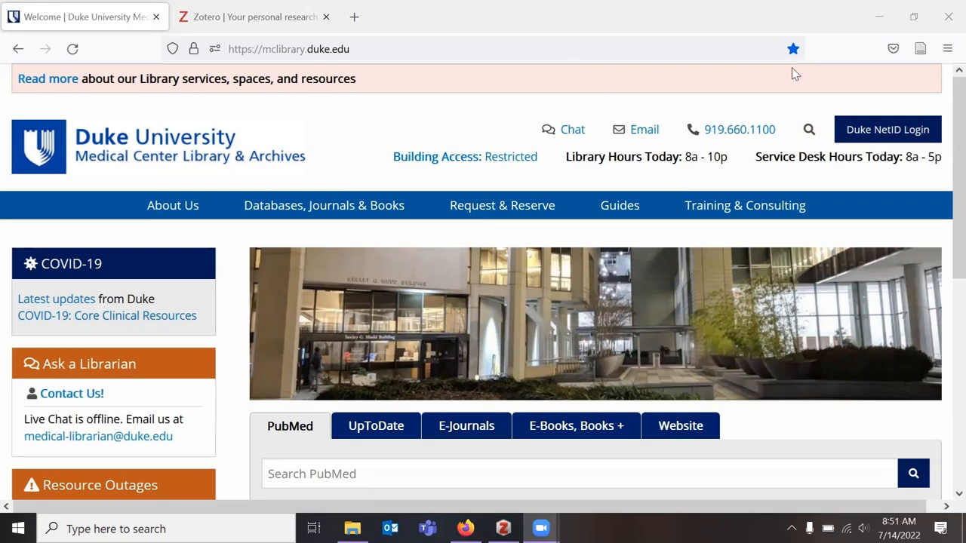
mouse_move(815, 24)
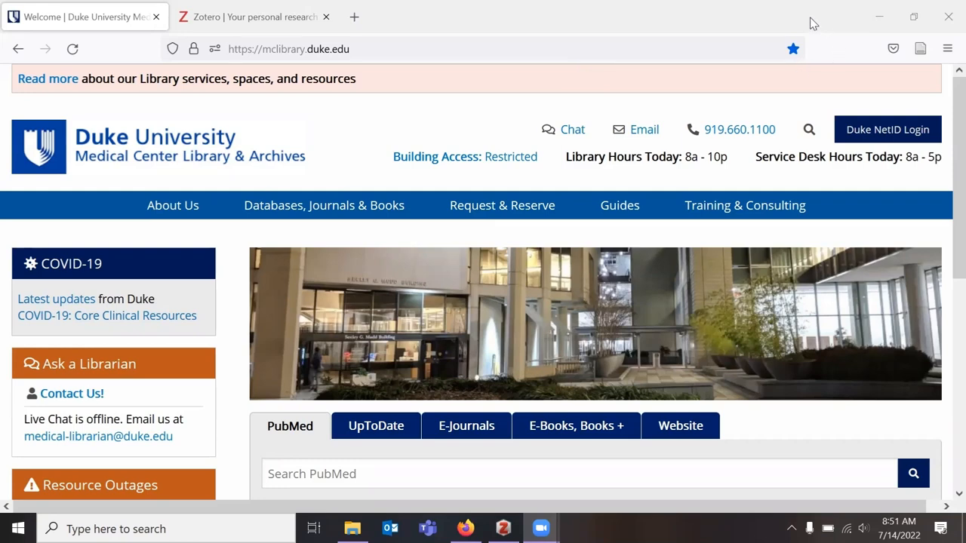
mouse_move(256, 6)
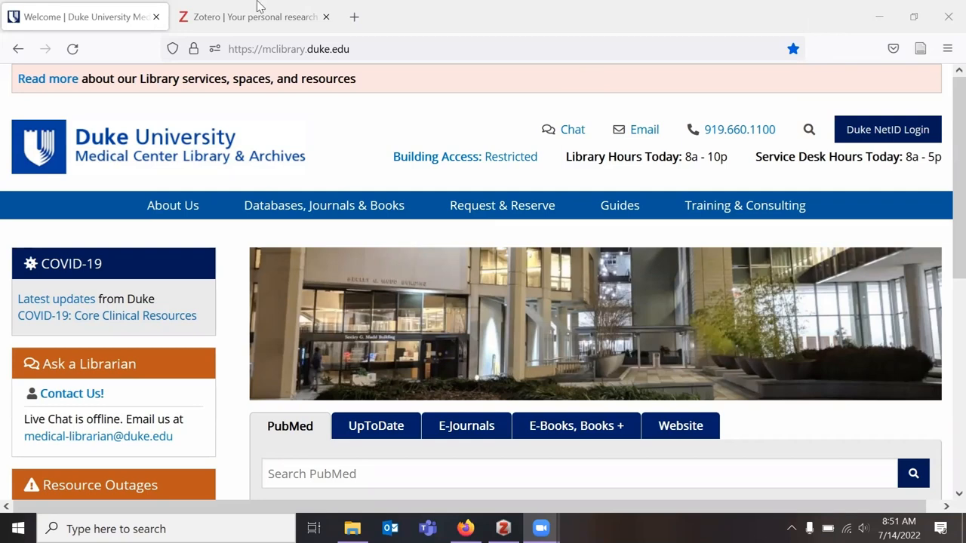
Switch from the Duke library site to the Zotero homepage tab in Firefox.
click(254, 17)
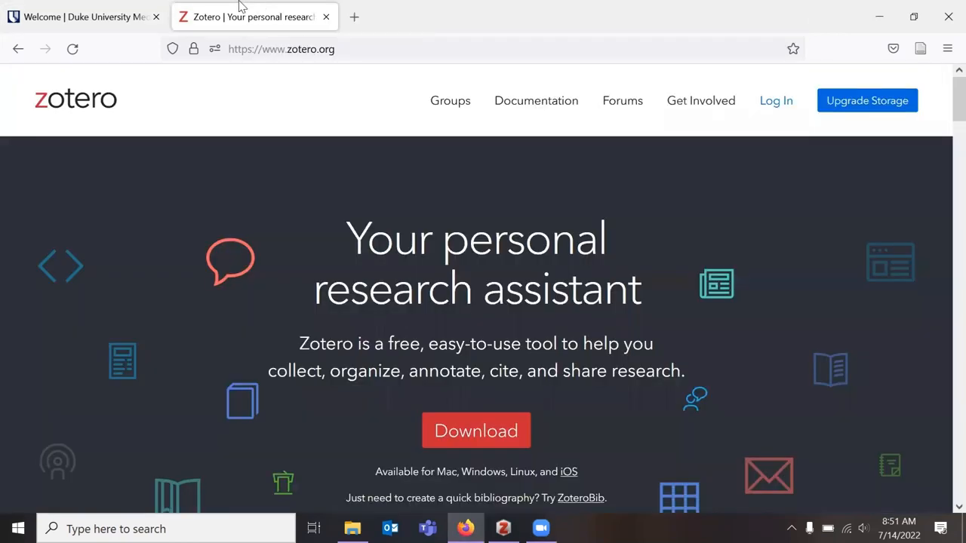
mouse_move(525, 136)
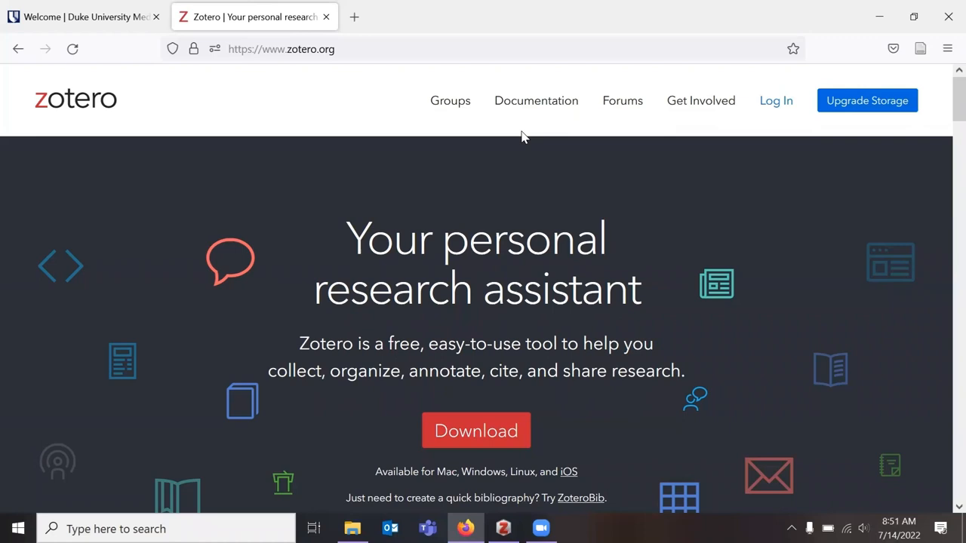
mouse_move(751, 133)
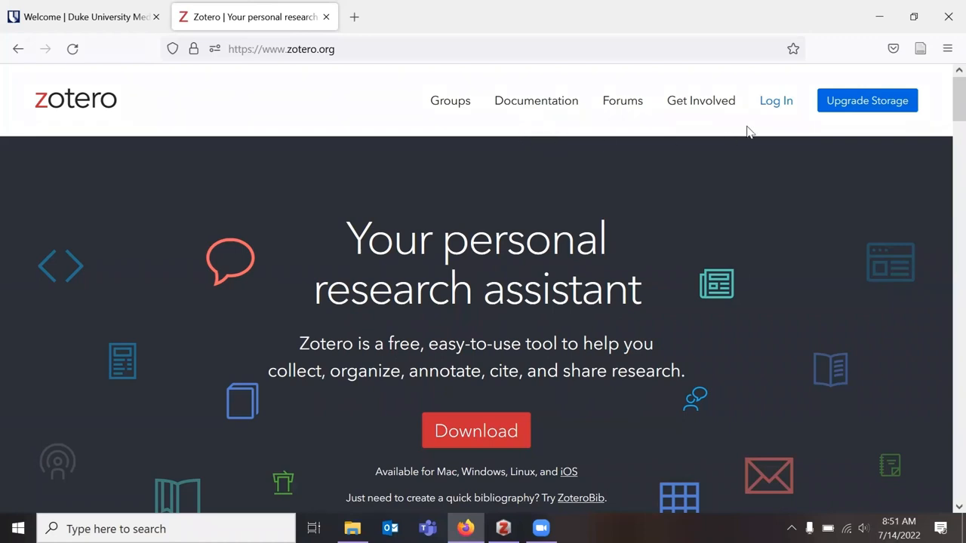
Go to the Zotero Log In page from the zotero.org header.
click(775, 100)
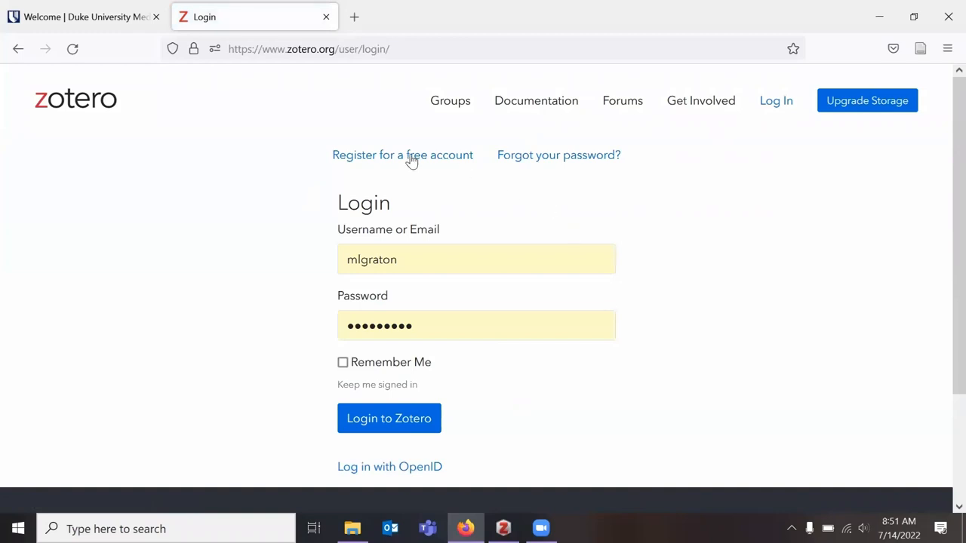
mouse_move(406, 158)
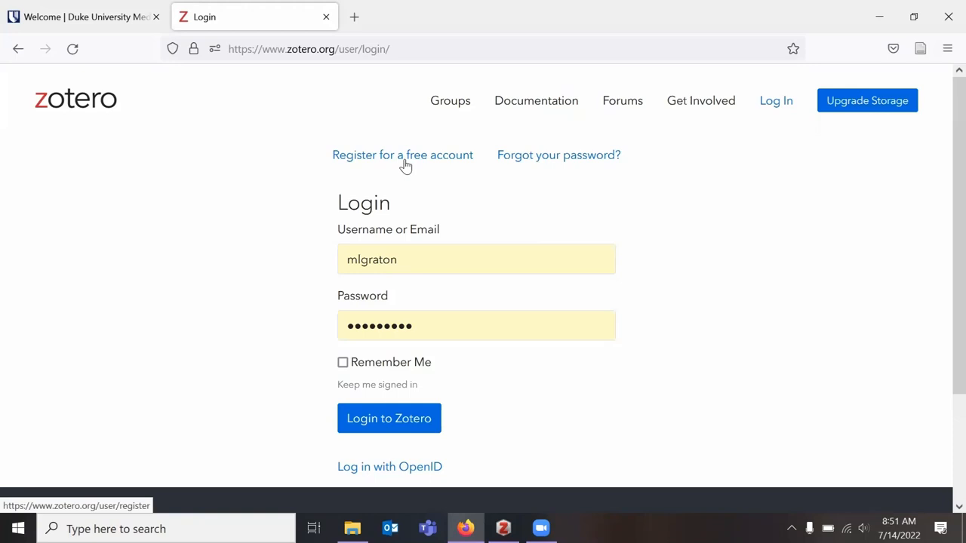
mouse_move(403, 183)
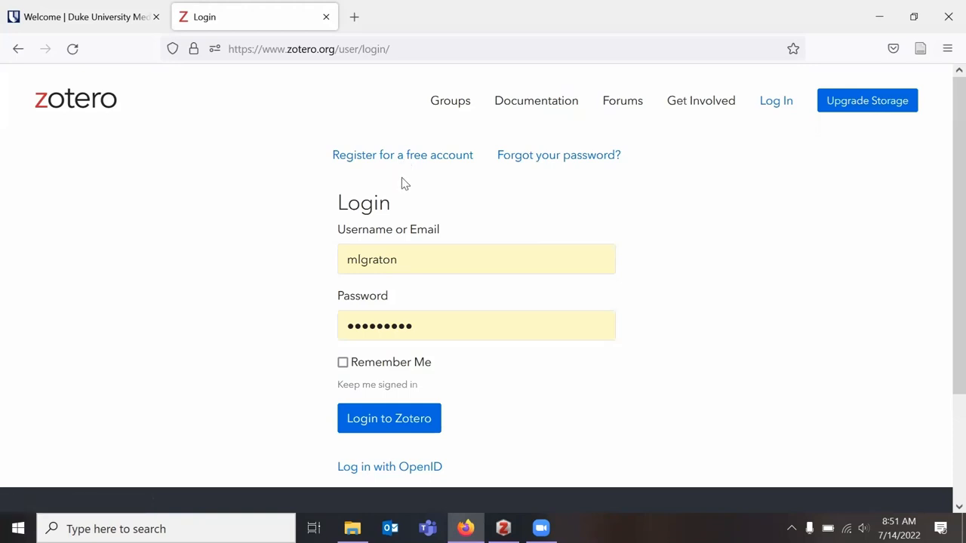
mouse_move(378, 149)
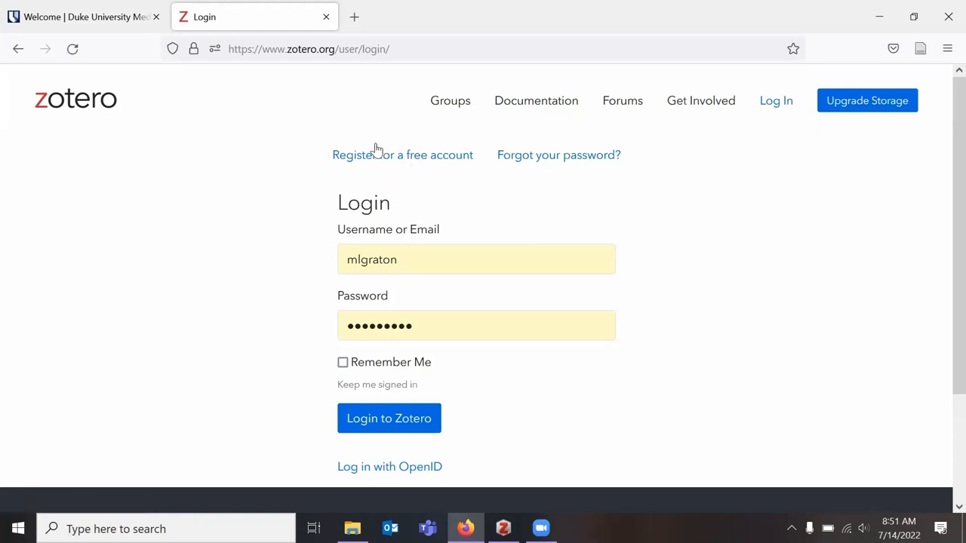
mouse_move(605, 123)
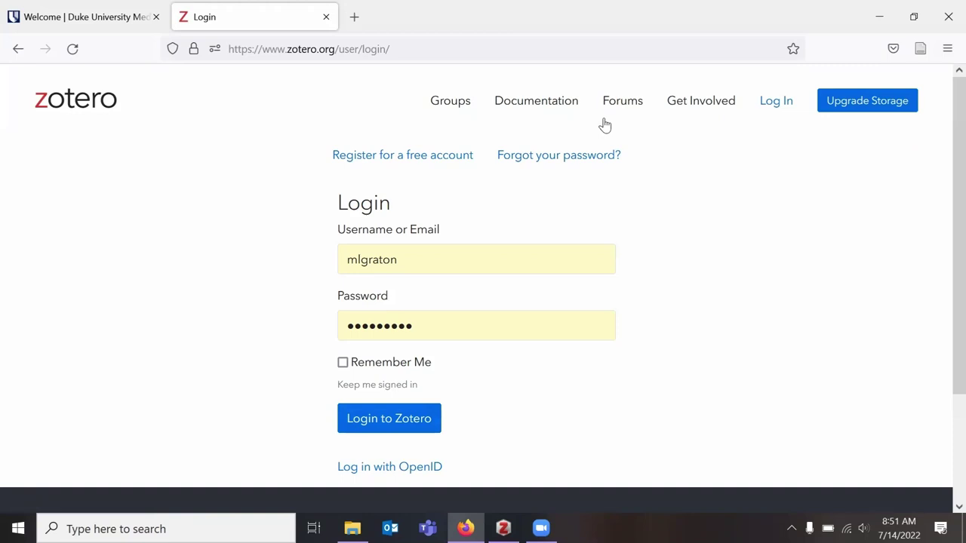
Return to the Zotero homepage via the logo and scroll to the download prompt.
click(389, 418)
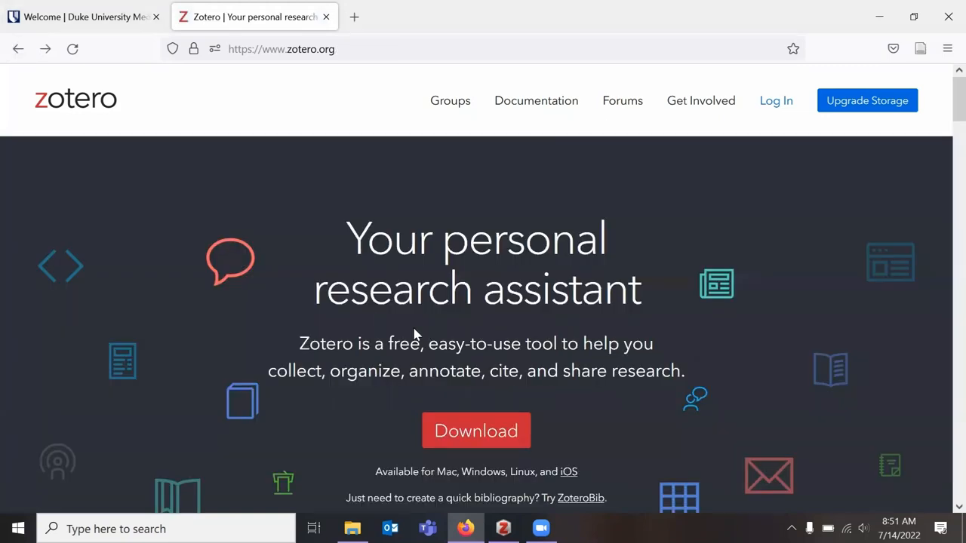
scroll(down, 3)
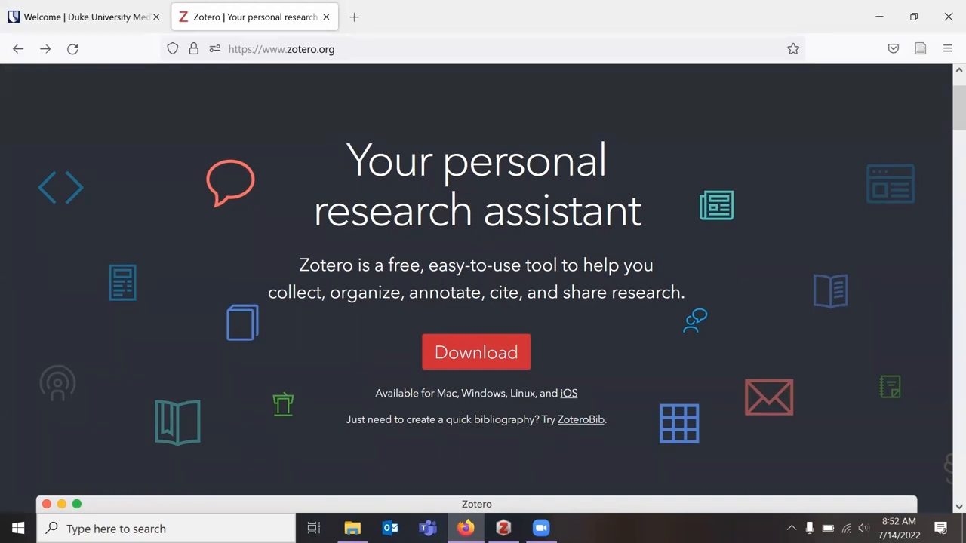
mouse_move(505, 327)
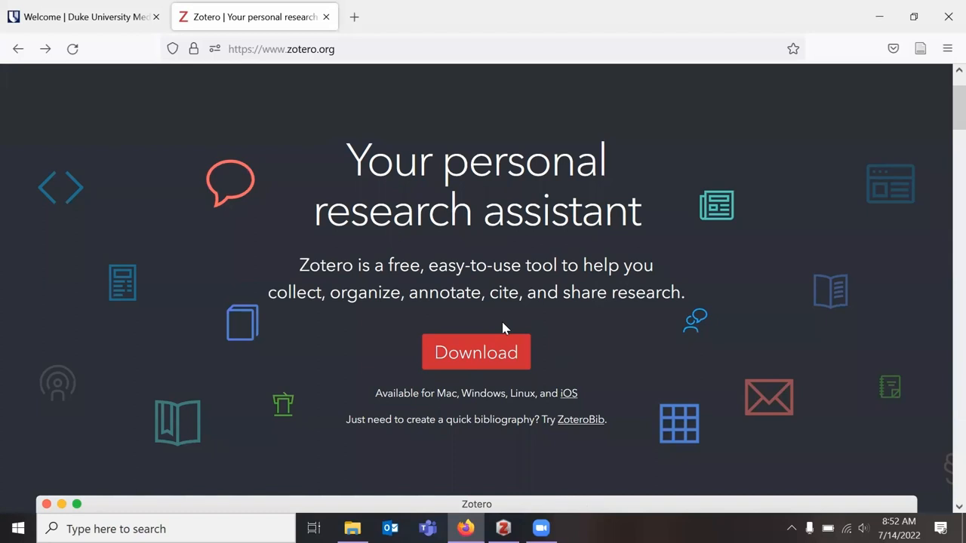
mouse_move(477, 353)
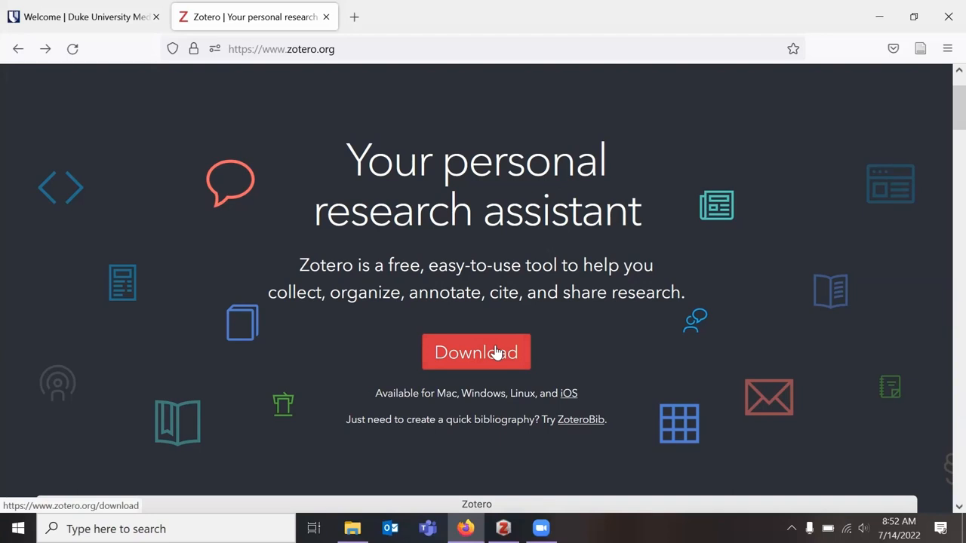
mouse_move(483, 368)
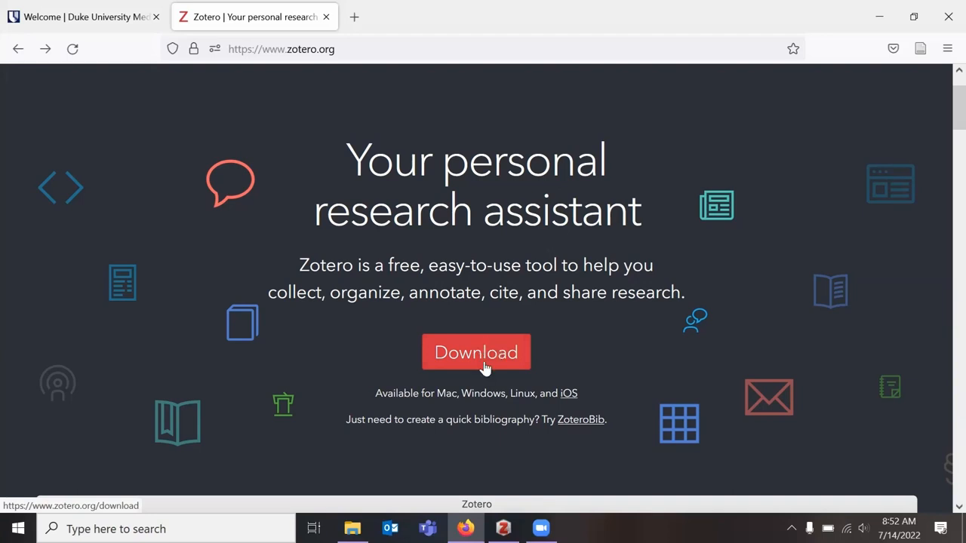
Show the downloads page offering Zotero 6 for Windows and the Zotero Connector.
click(477, 353)
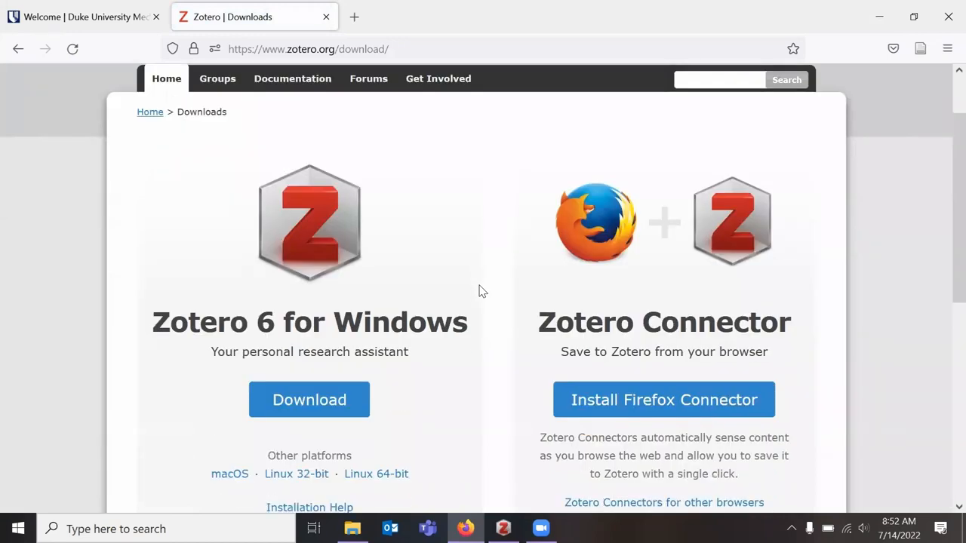
mouse_move(637, 318)
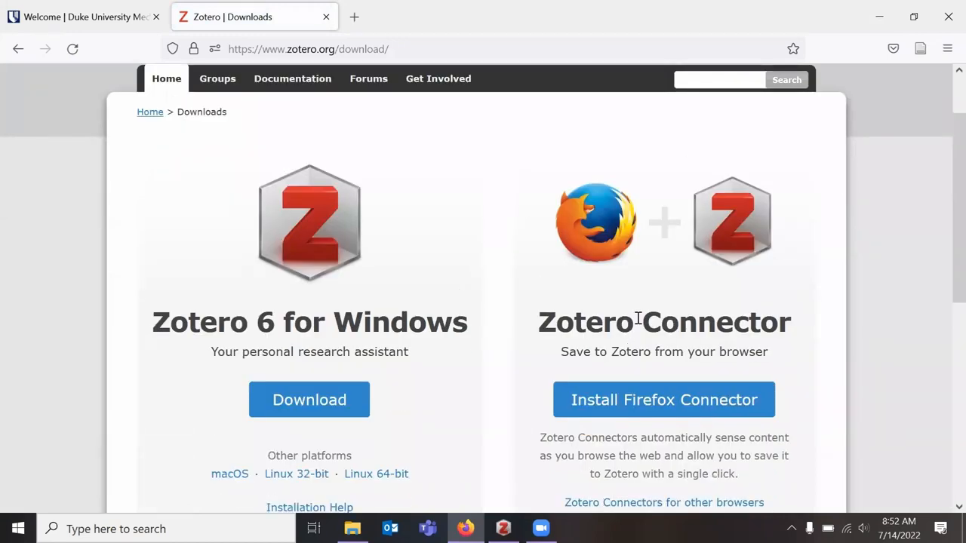
mouse_move(329, 97)
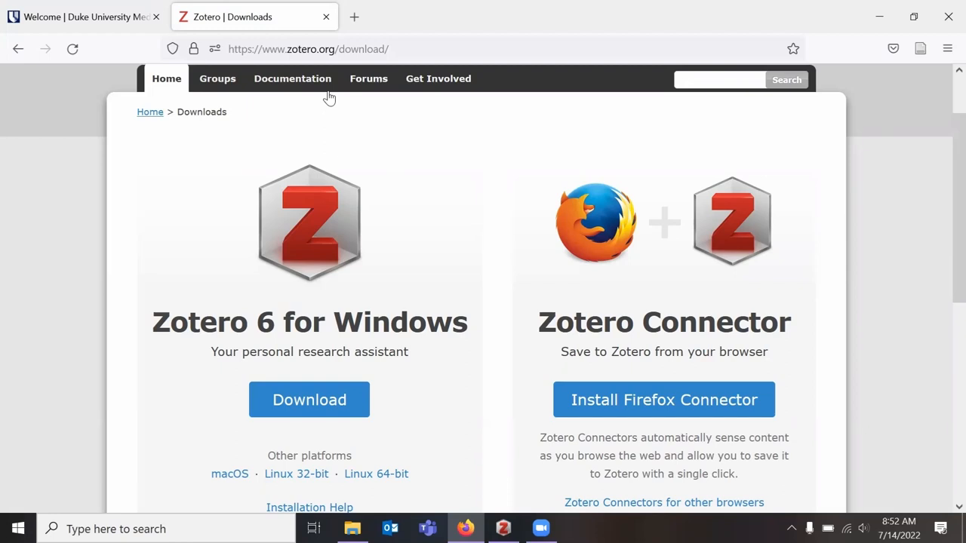
mouse_move(486, 369)
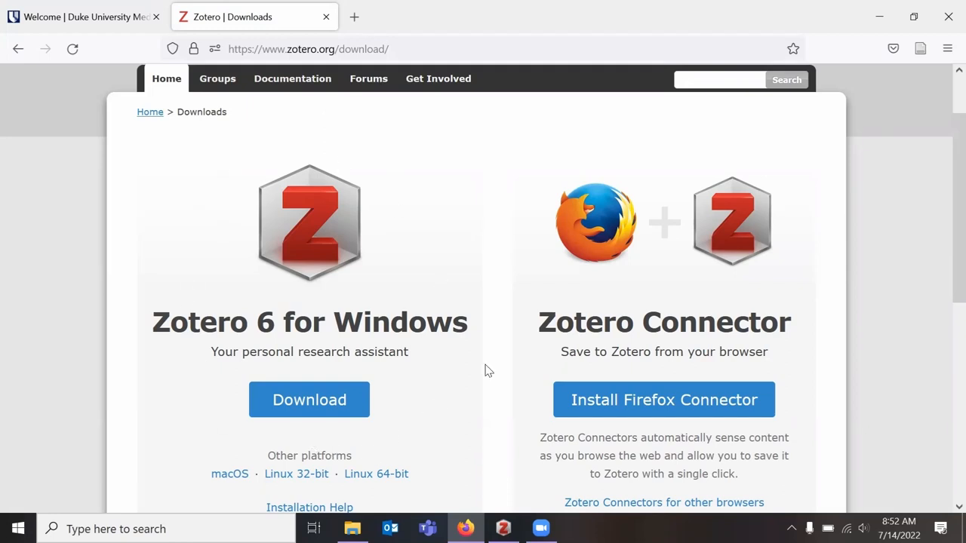
mouse_move(567, 407)
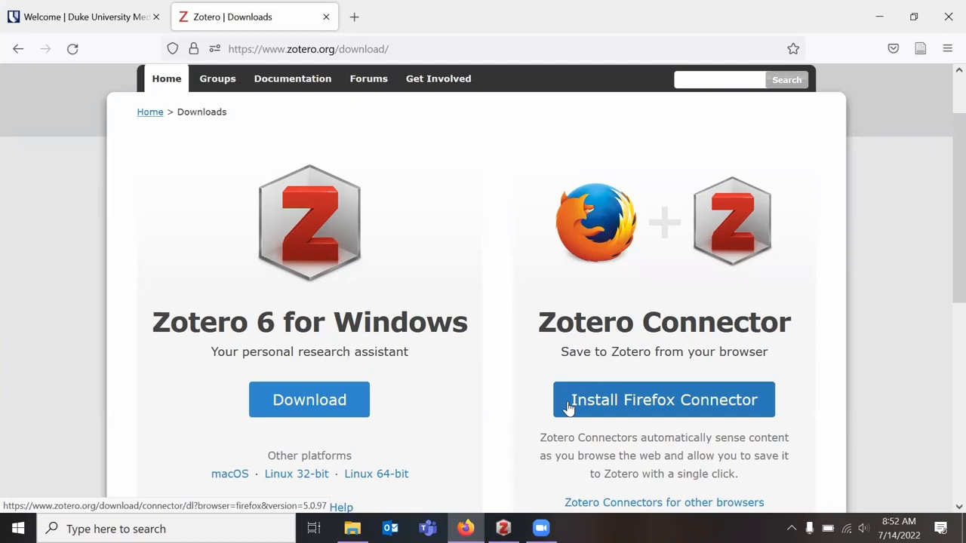
scroll(down, 3)
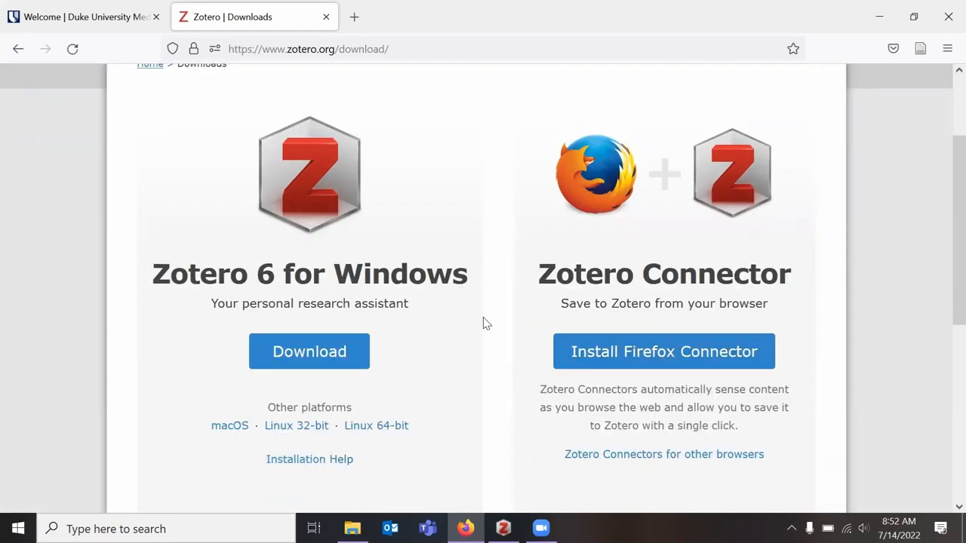
scroll(up, 3)
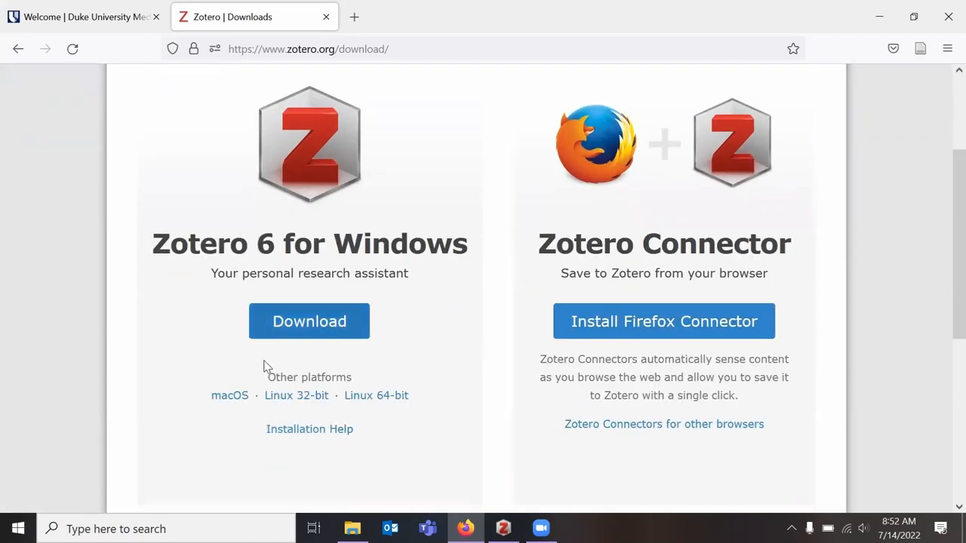
mouse_move(210, 377)
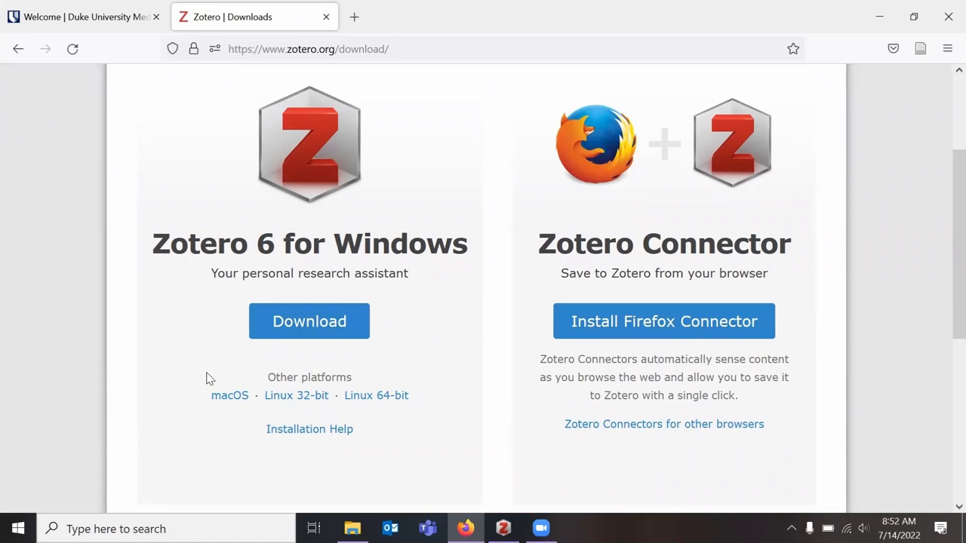
scroll(up, 3)
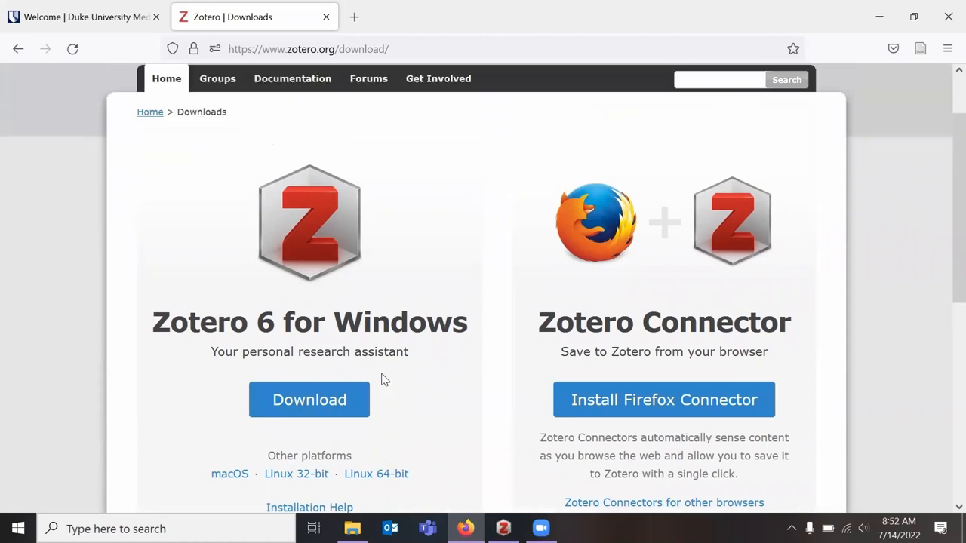
scroll(down, 3)
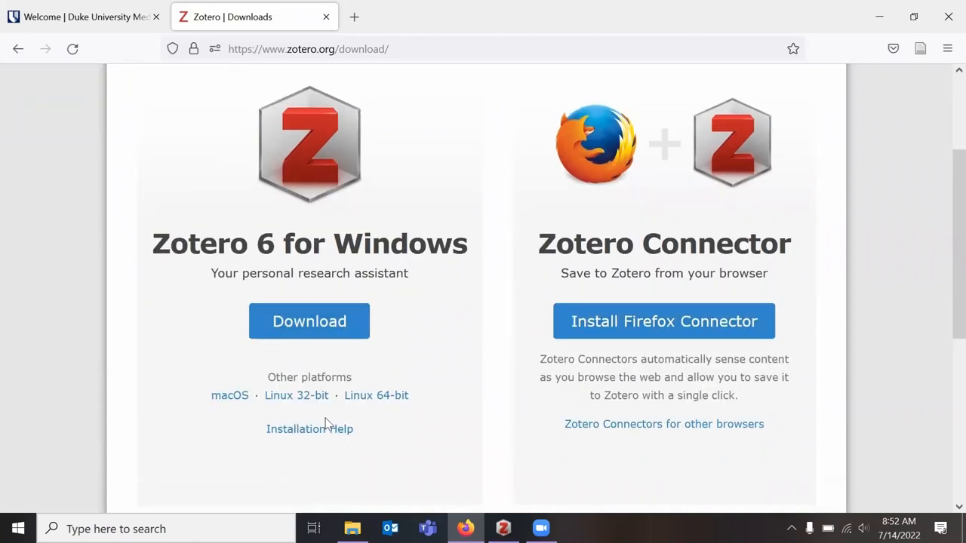
mouse_move(444, 422)
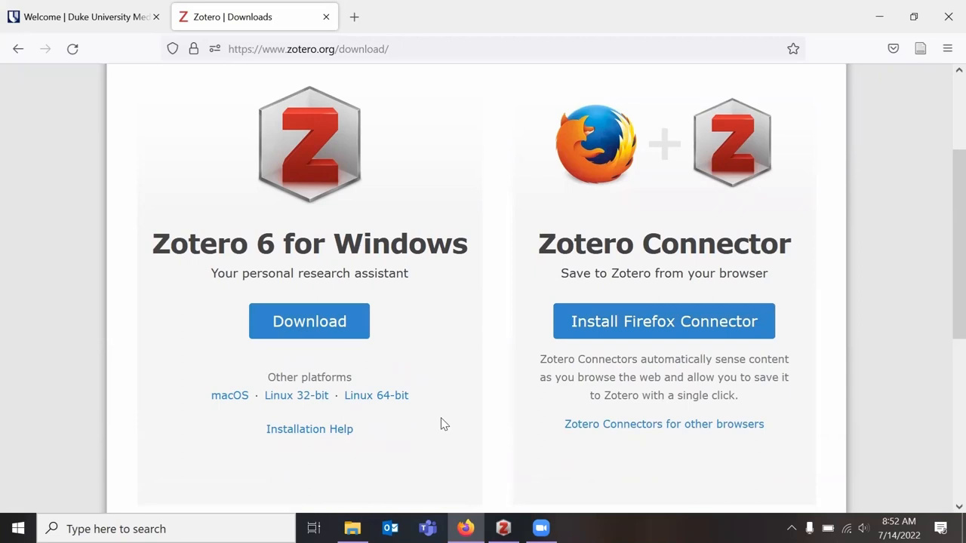
scroll(up, 3)
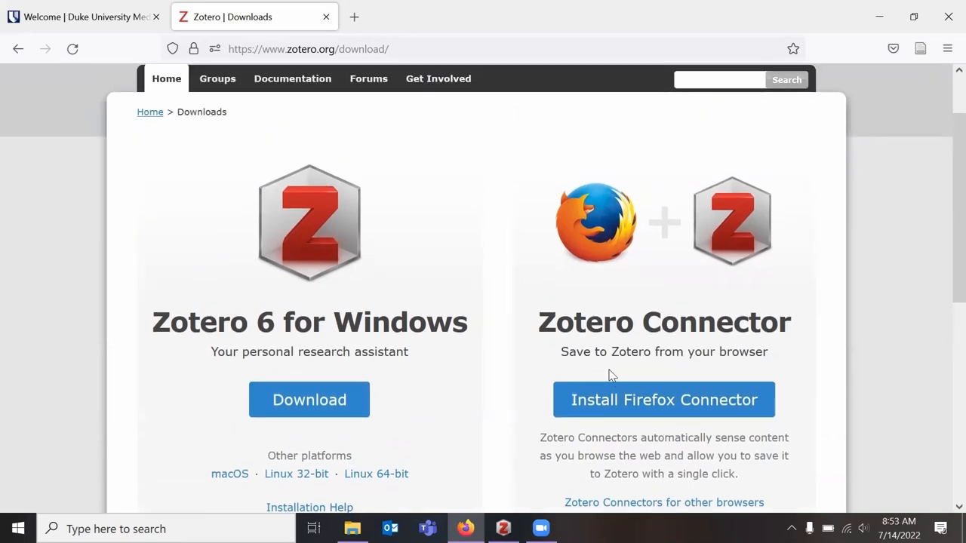
mouse_move(540, 516)
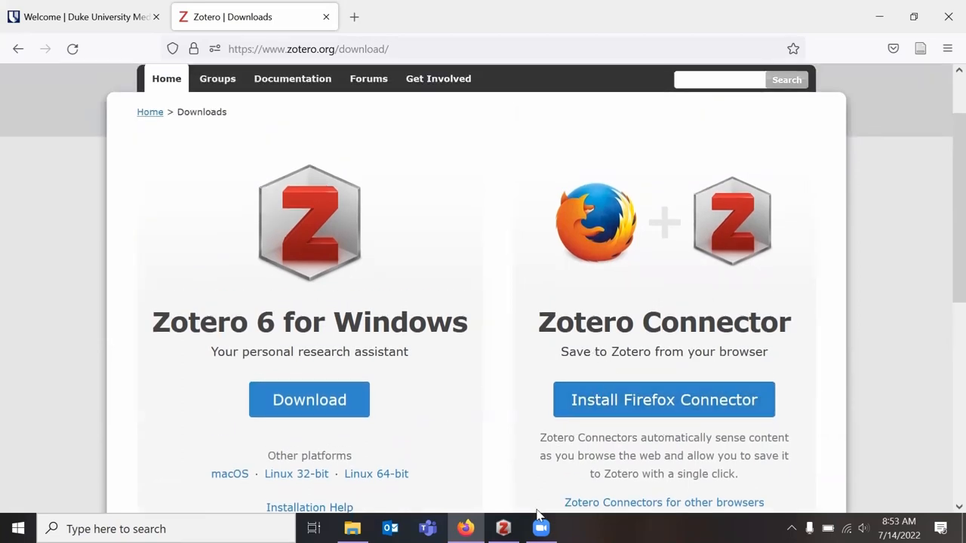
mouse_move(502, 528)
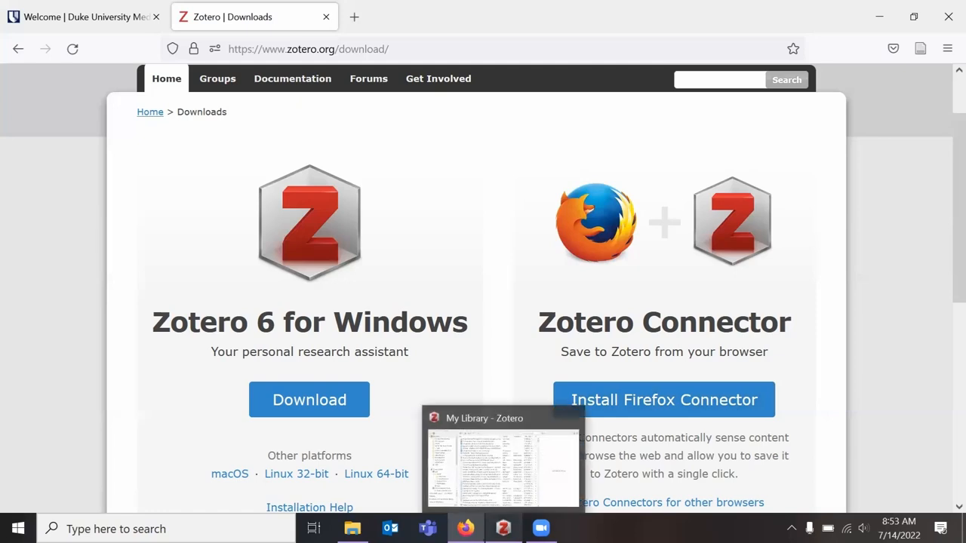
mouse_move(942, 63)
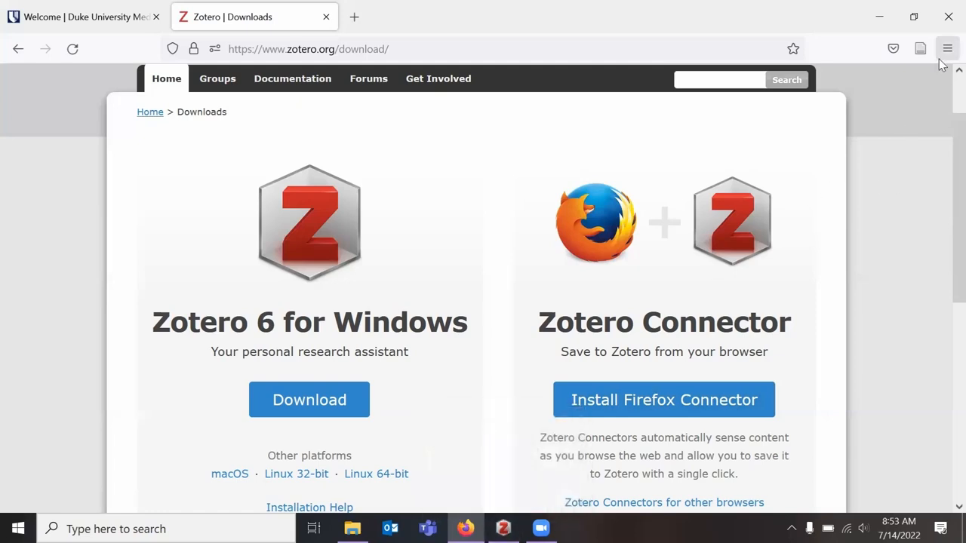
mouse_move(944, 46)
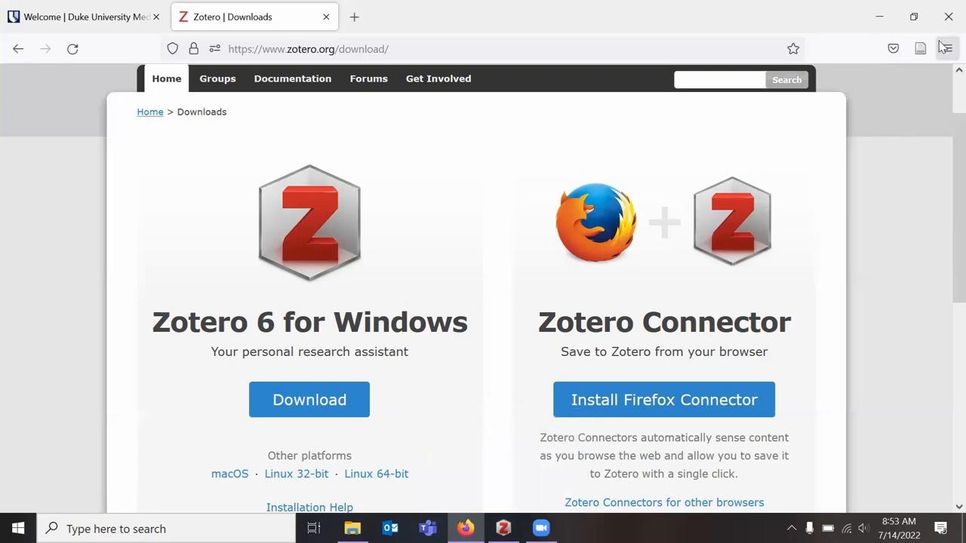
mouse_move(920, 48)
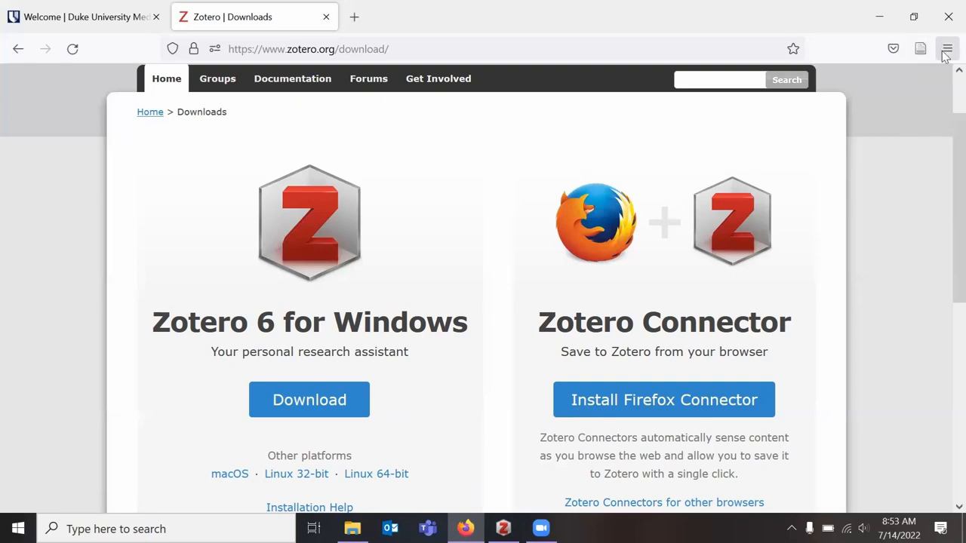
click(947, 48)
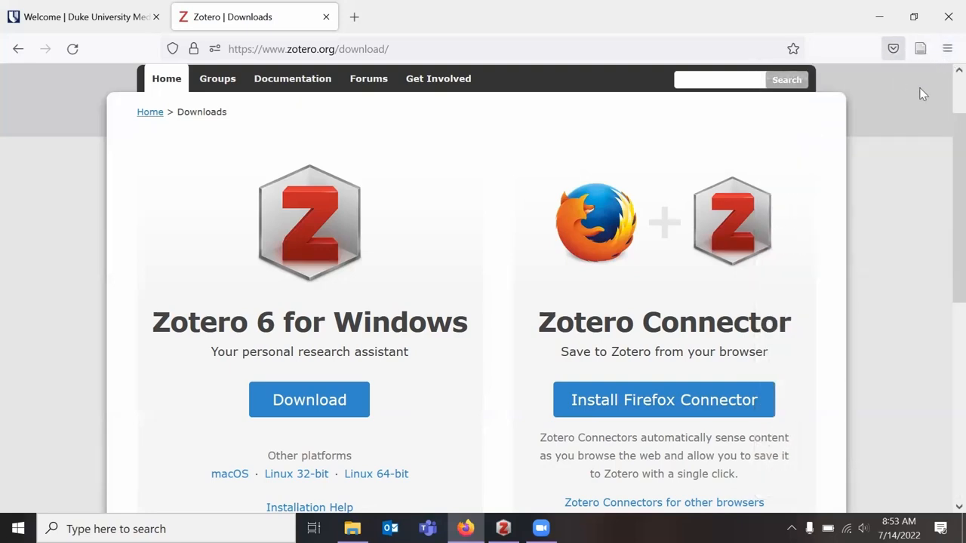
mouse_move(932, 47)
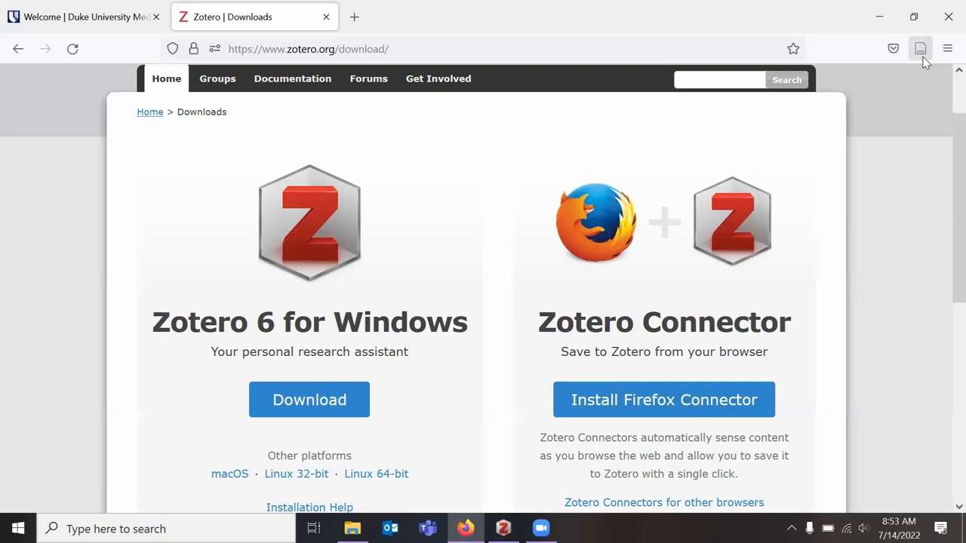
mouse_move(920, 49)
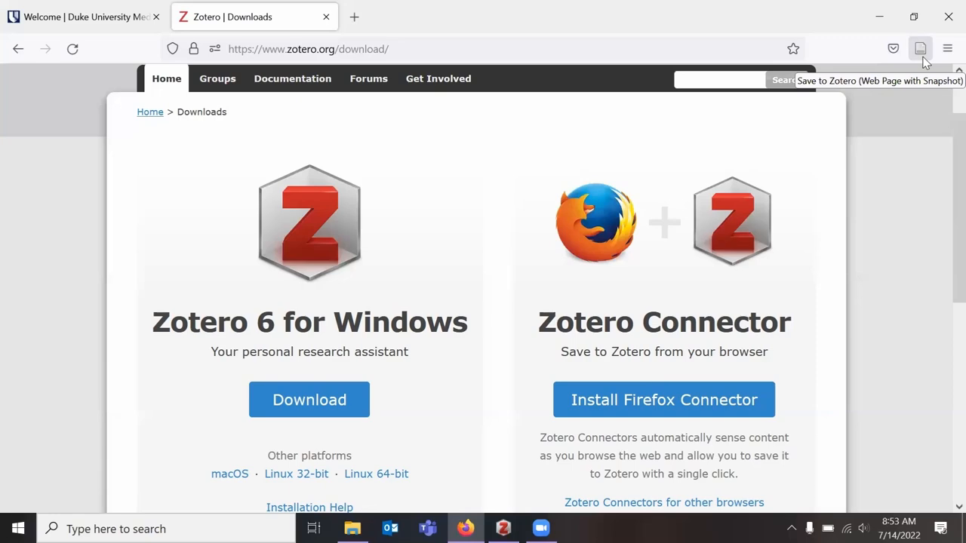
mouse_move(398, 278)
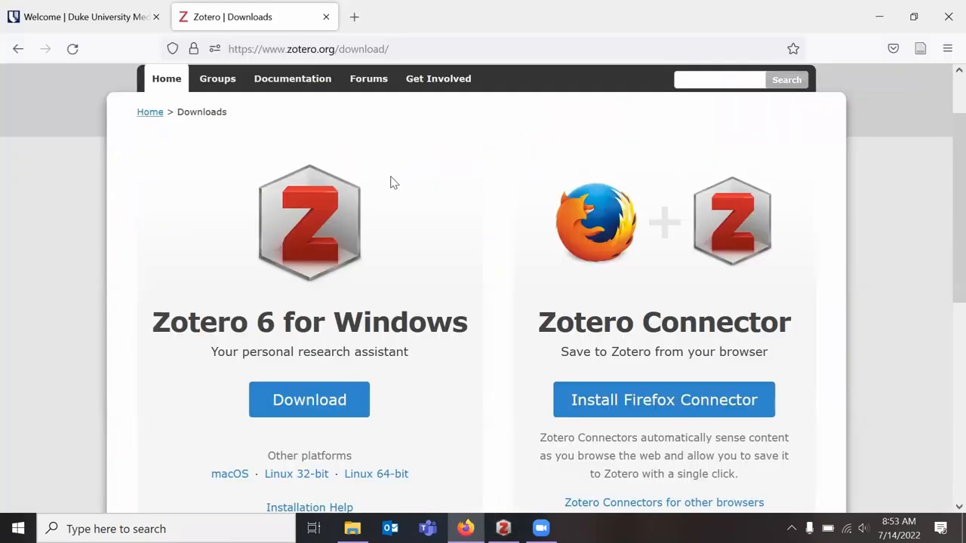
mouse_move(166, 90)
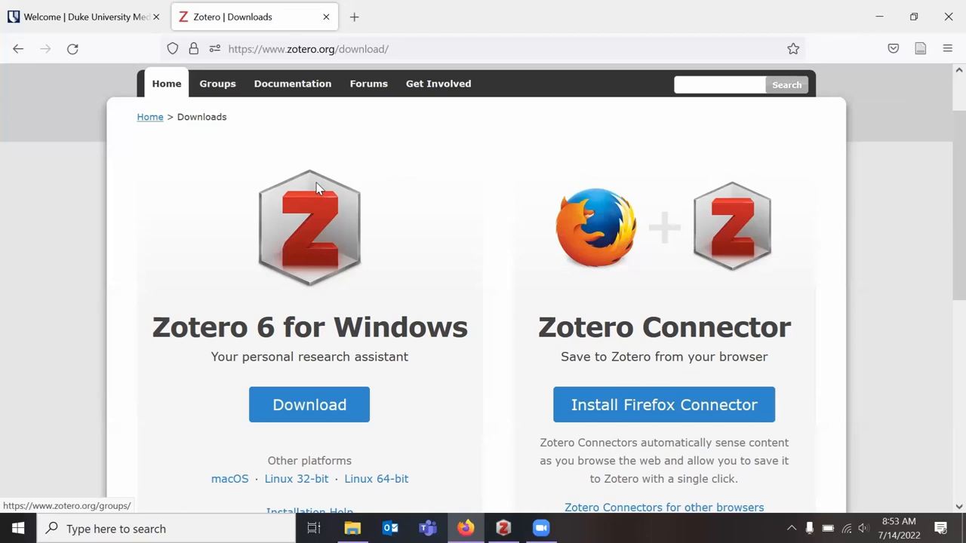
Sign in with the saved credentials and show My Library with its 1074 items online.
scroll(up, 3)
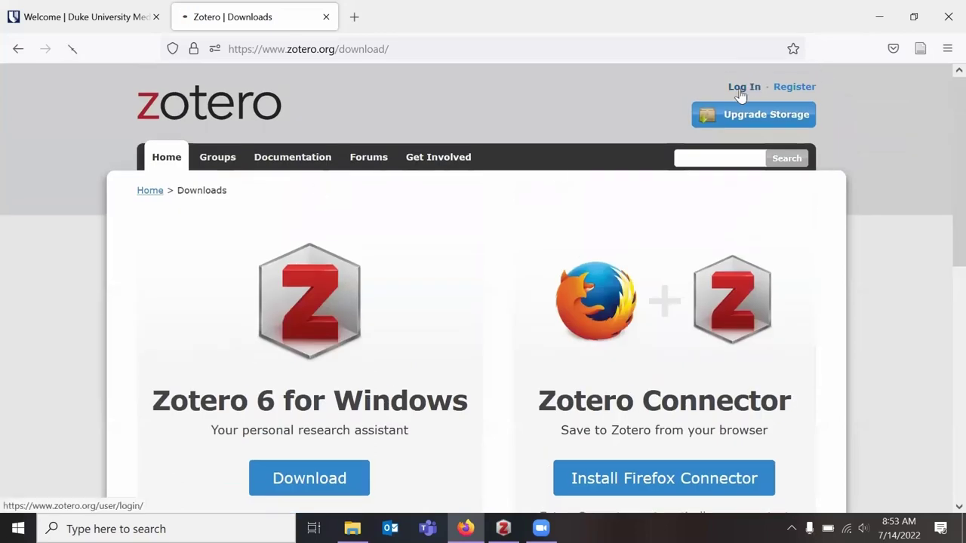
click(743, 86)
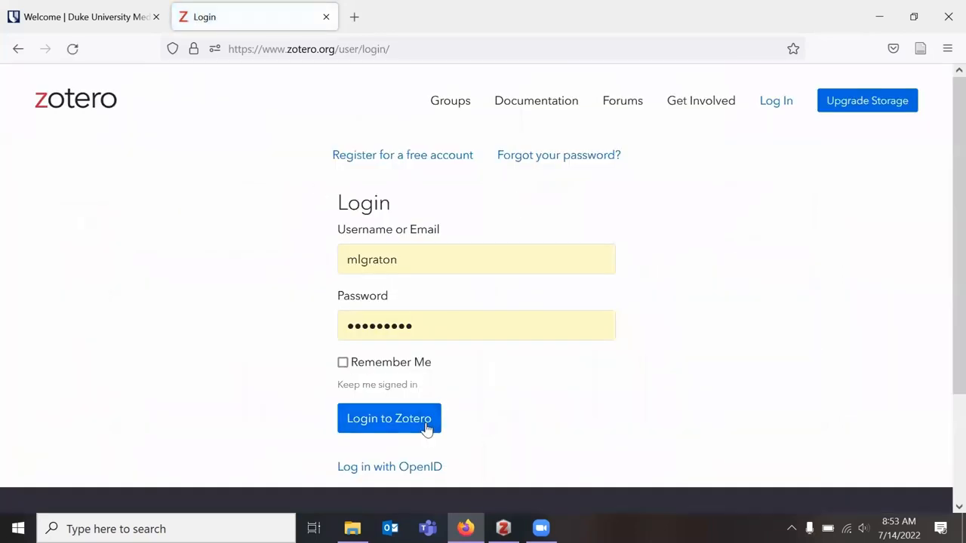
click(389, 418)
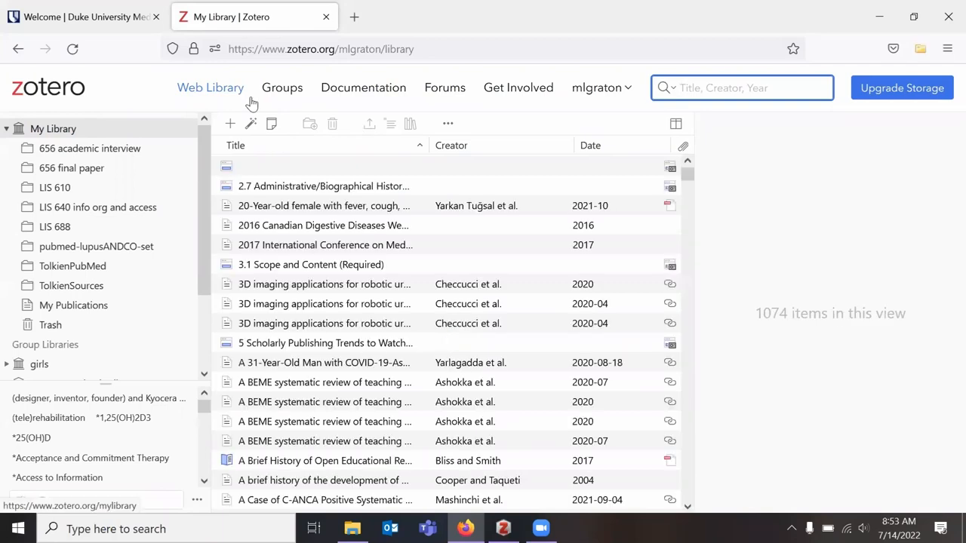
click(742, 88)
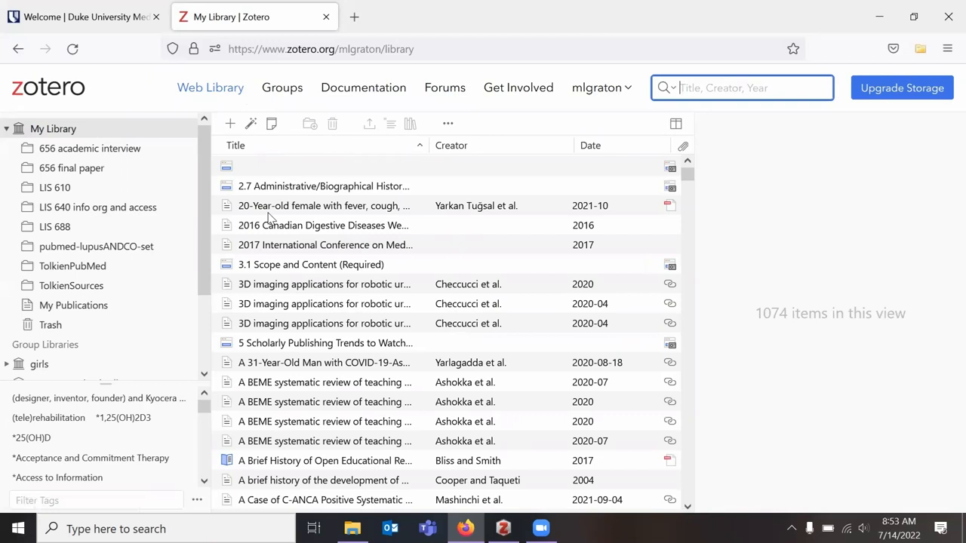
mouse_move(386, 218)
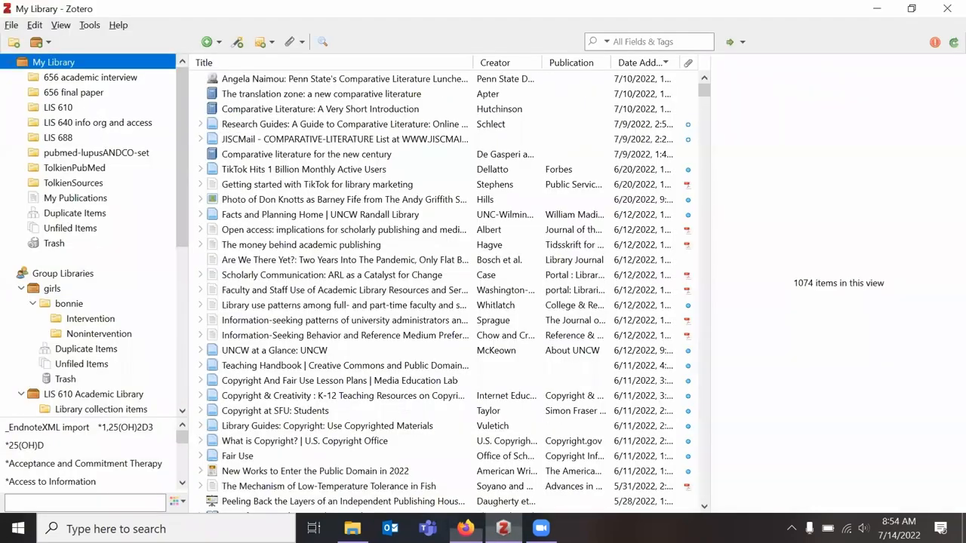
mouse_move(166, 202)
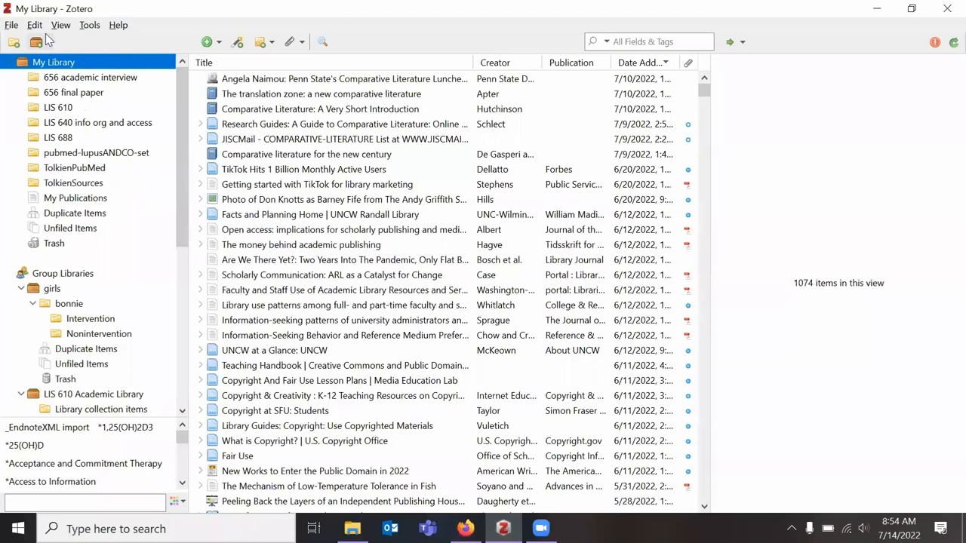
Show the Sync preferences via Edit > Preferences, with the linked account and automatic sync on.
click(35, 24)
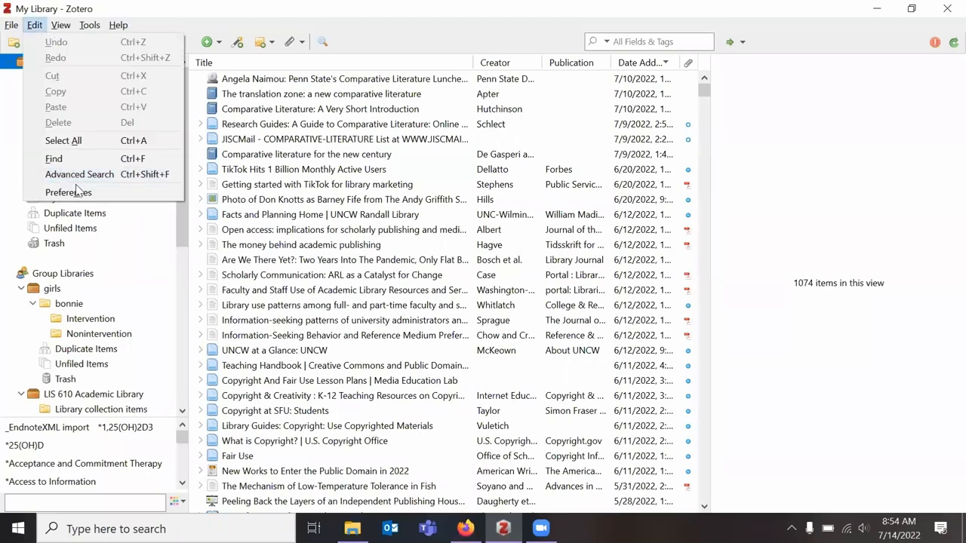
click(68, 192)
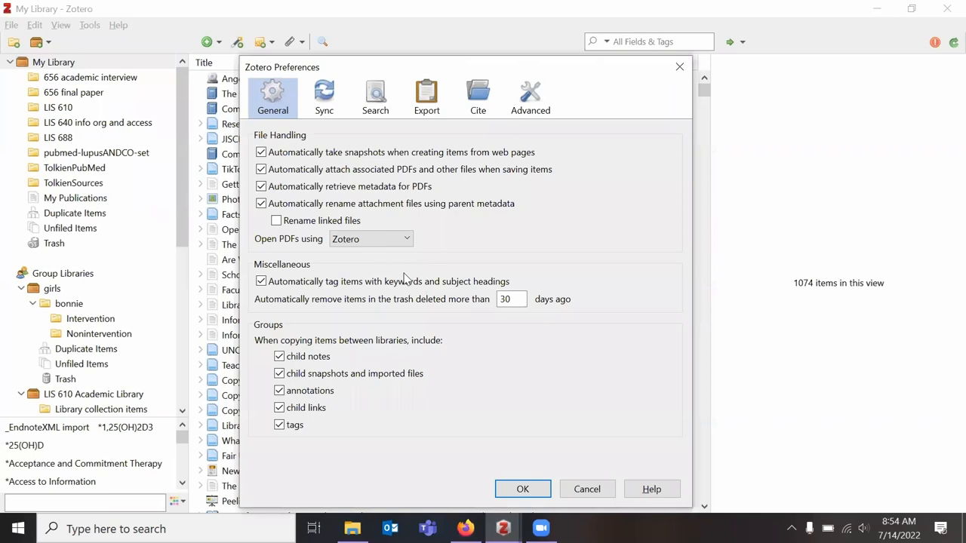
click(522, 489)
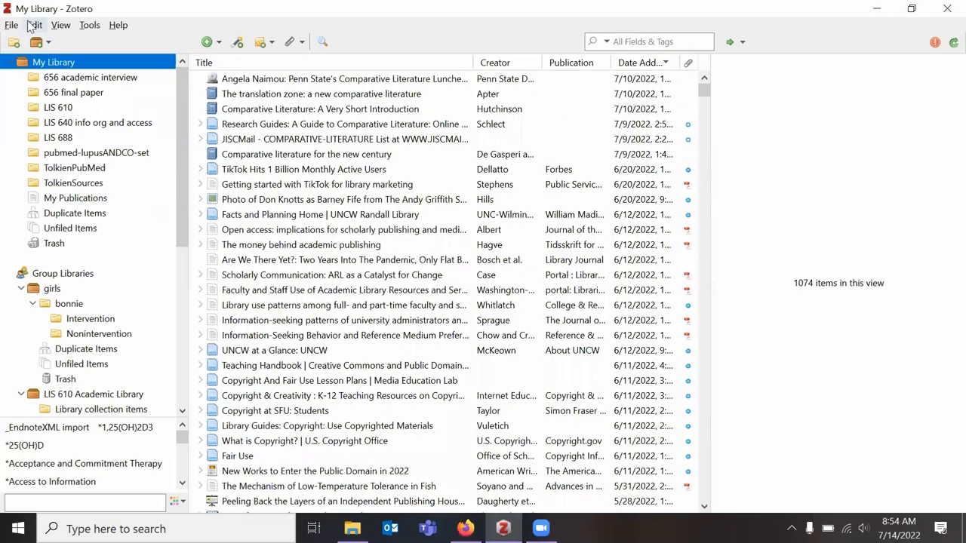
click(35, 24)
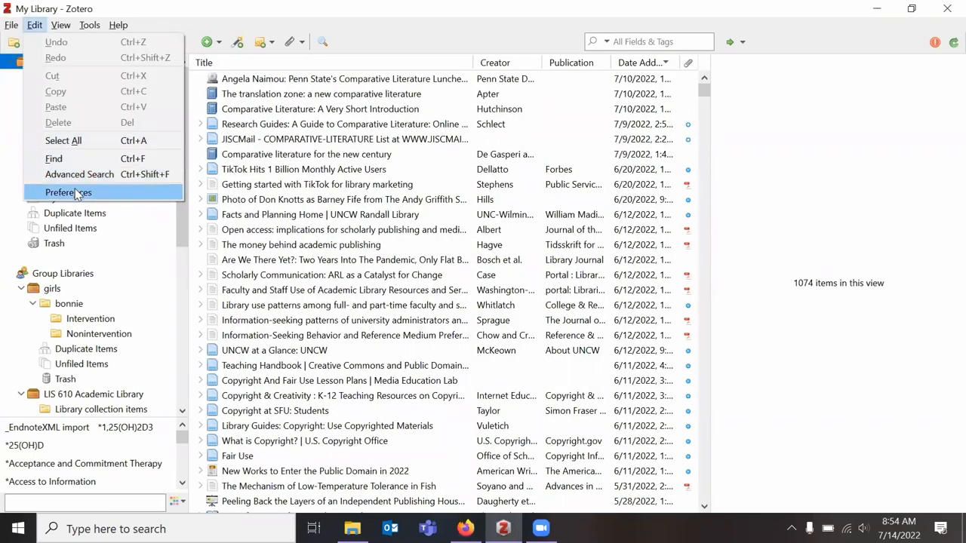
click(68, 193)
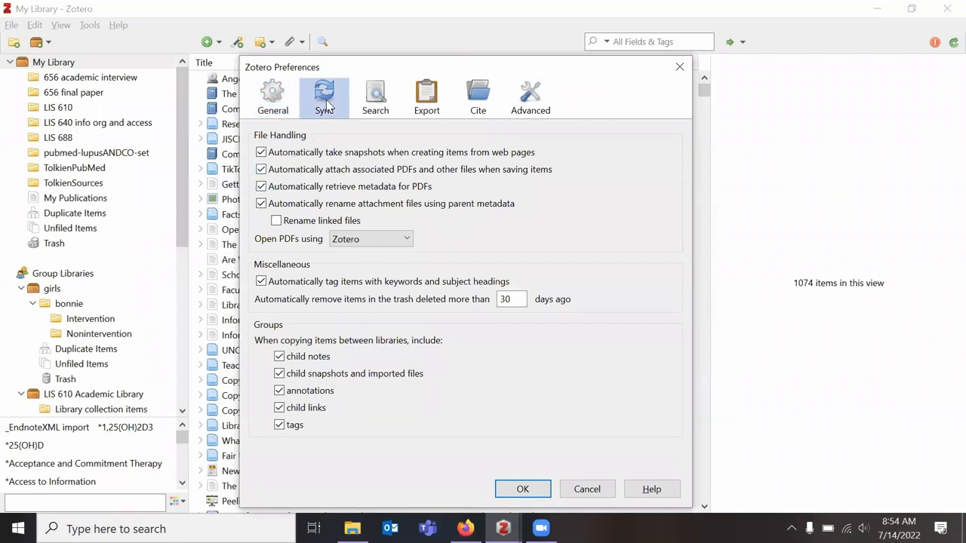
click(323, 96)
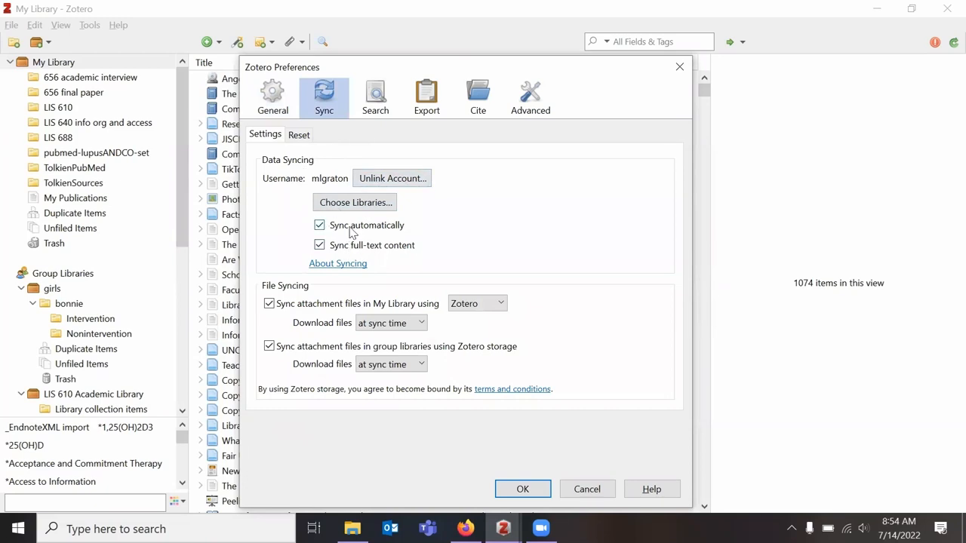
mouse_move(386, 232)
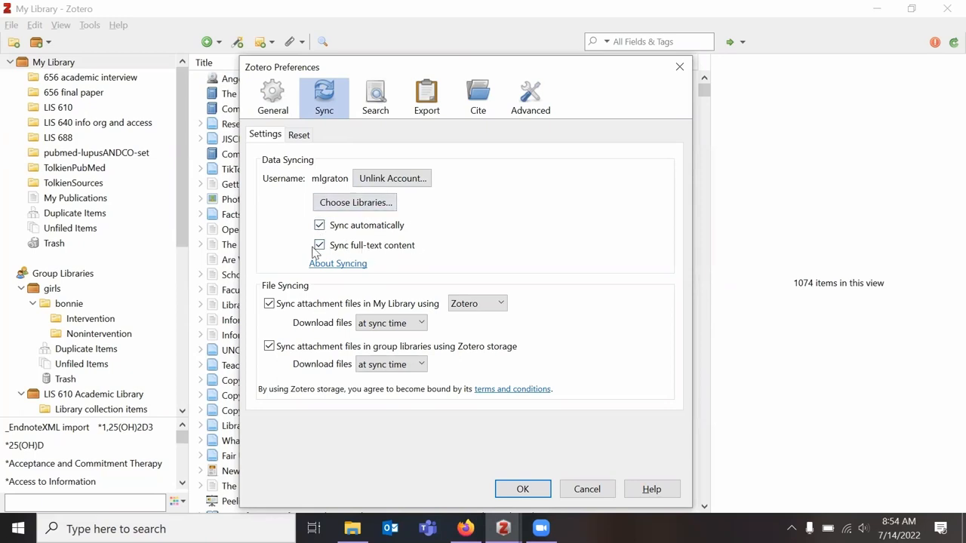
mouse_move(401, 251)
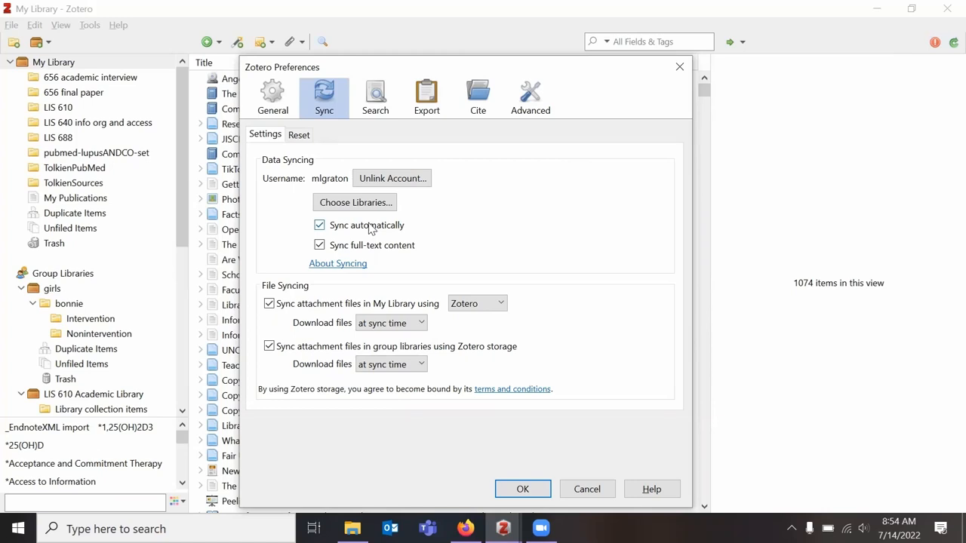
mouse_move(405, 235)
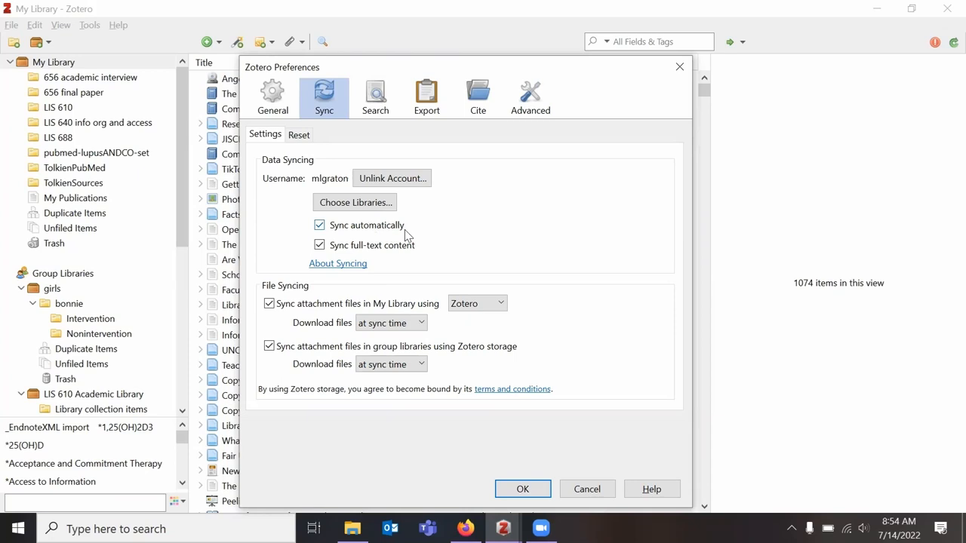
mouse_move(525, 125)
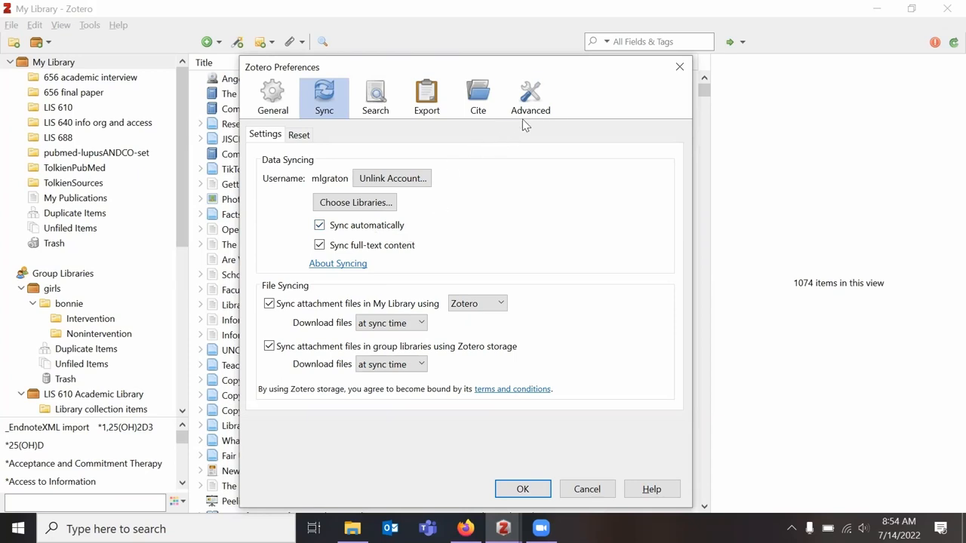
click(529, 96)
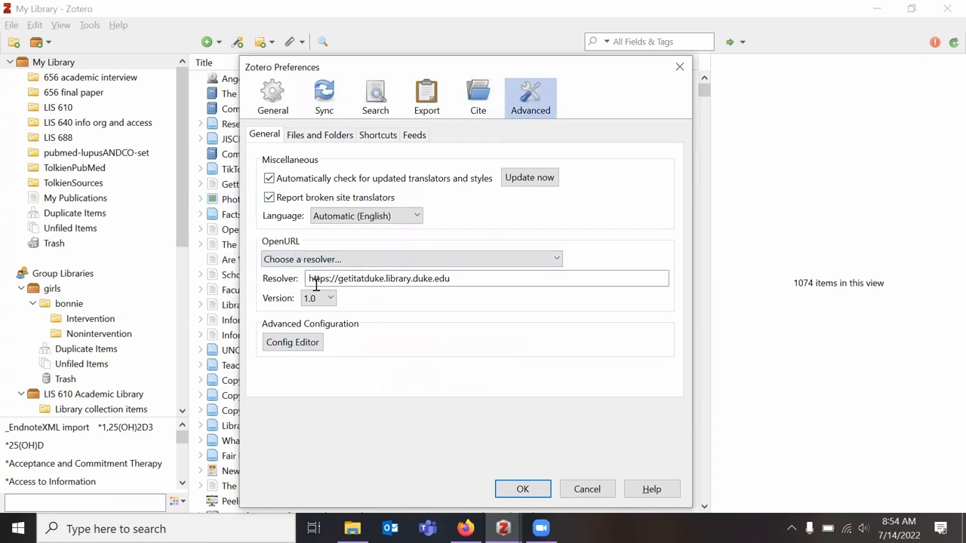
click(482, 278)
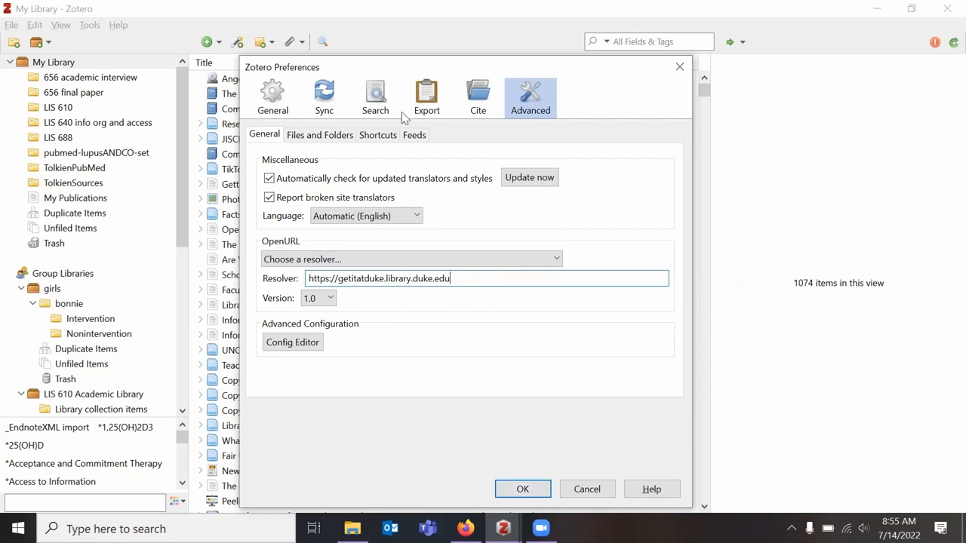
mouse_move(433, 132)
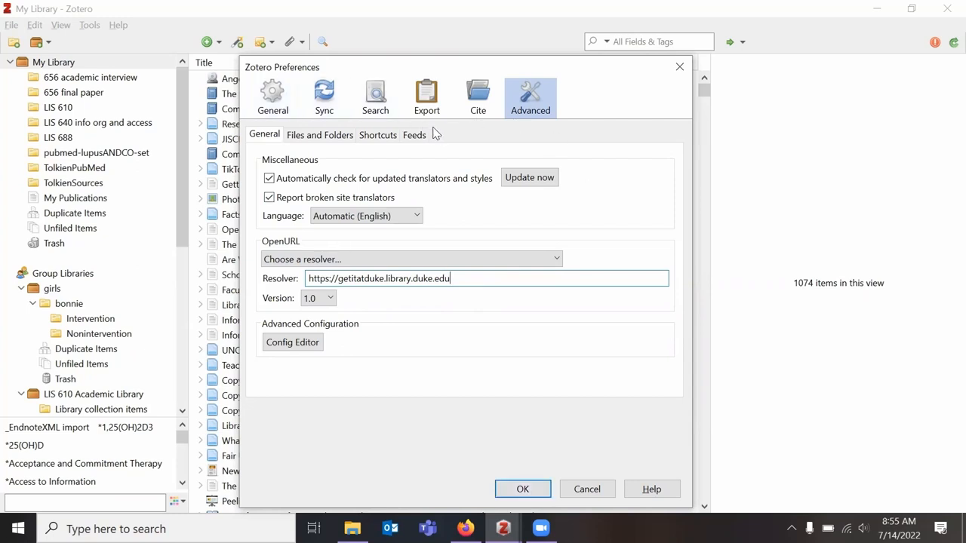
Show the Cite preferences' Style Manager listing APA 7th, Chicago 17th and MLA 9th.
click(425, 97)
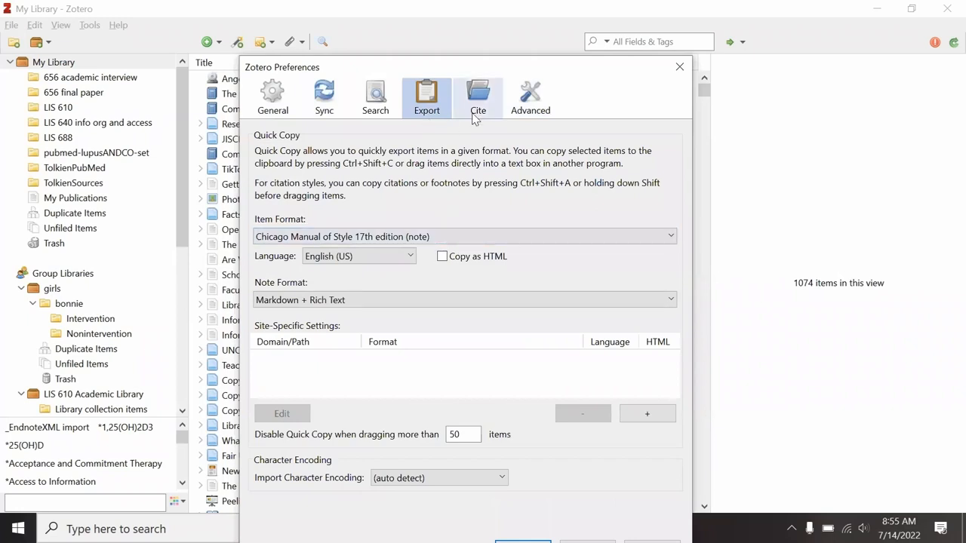
click(477, 96)
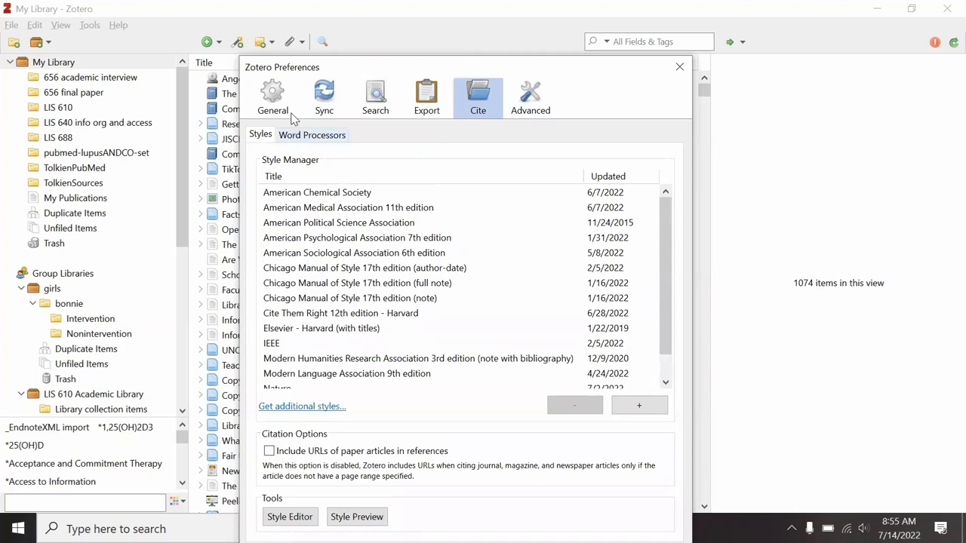
mouse_move(676, 100)
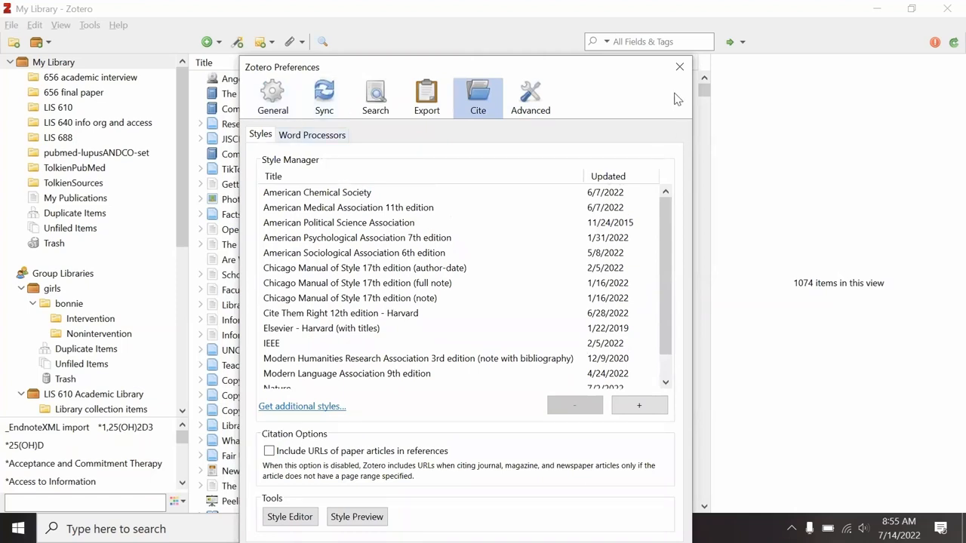
mouse_move(687, 85)
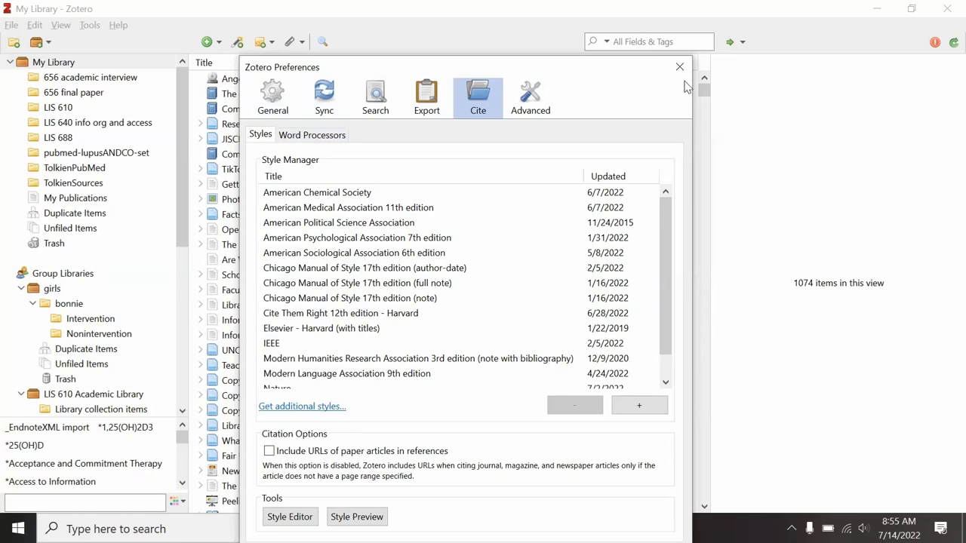
Review account storage: 151.8 MB used of the free 300 MB quota and the paid plan prices.
click(679, 66)
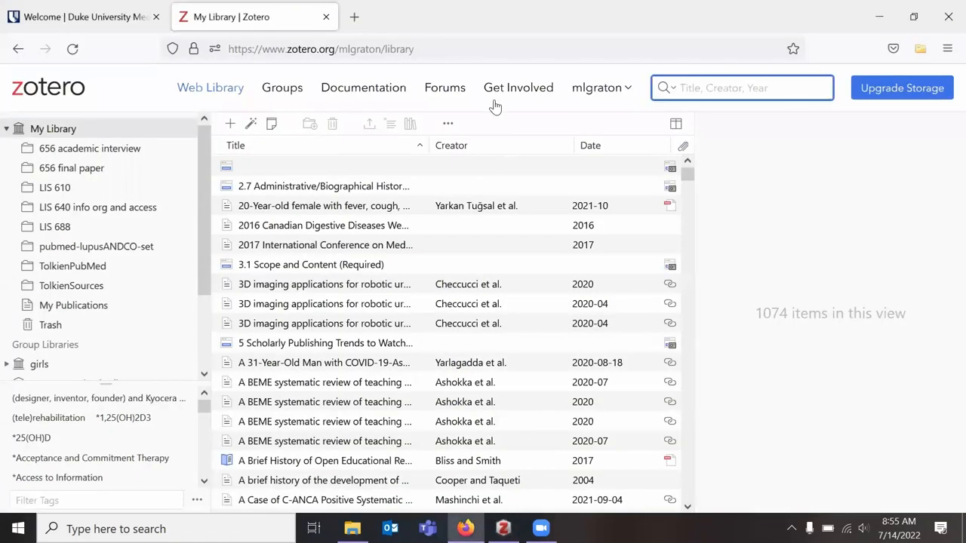
mouse_move(679, 223)
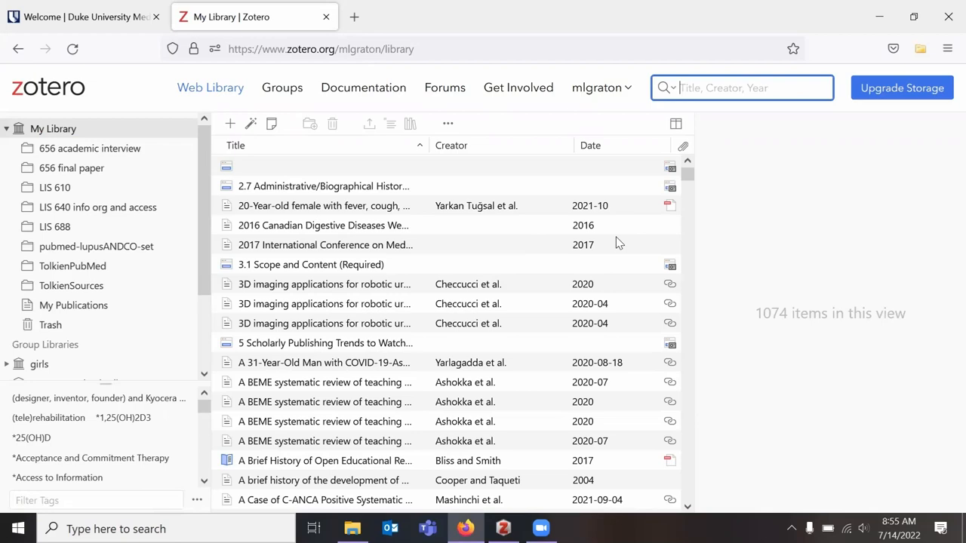
mouse_move(902, 87)
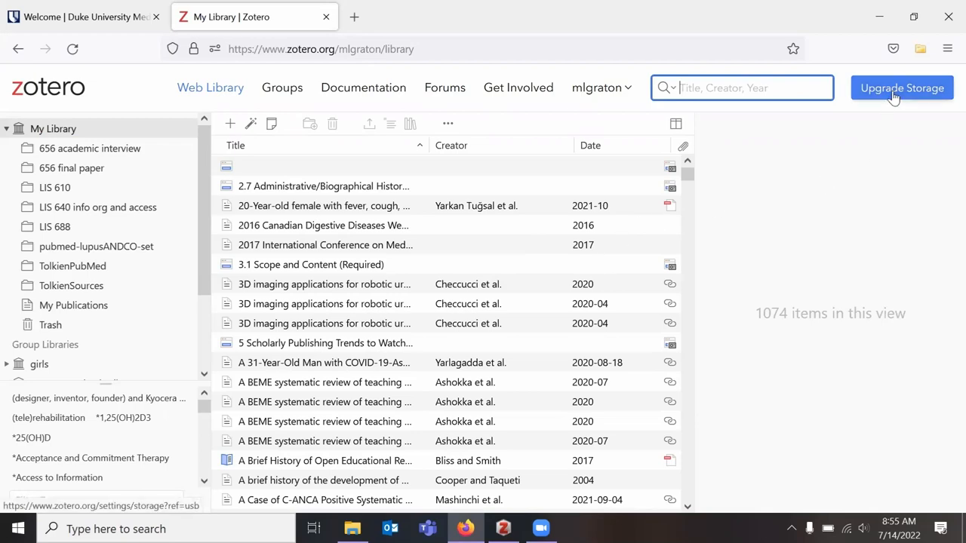
click(902, 87)
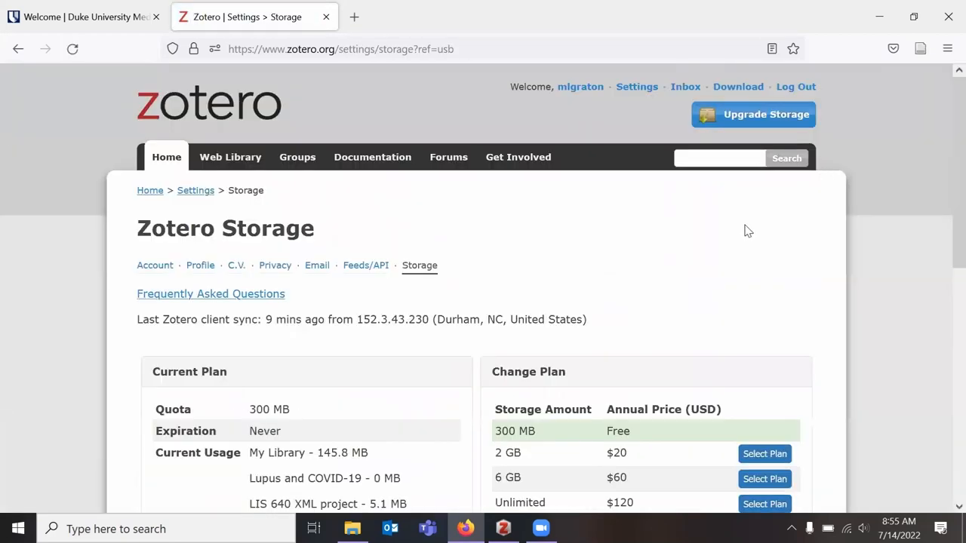
scroll(down, 3)
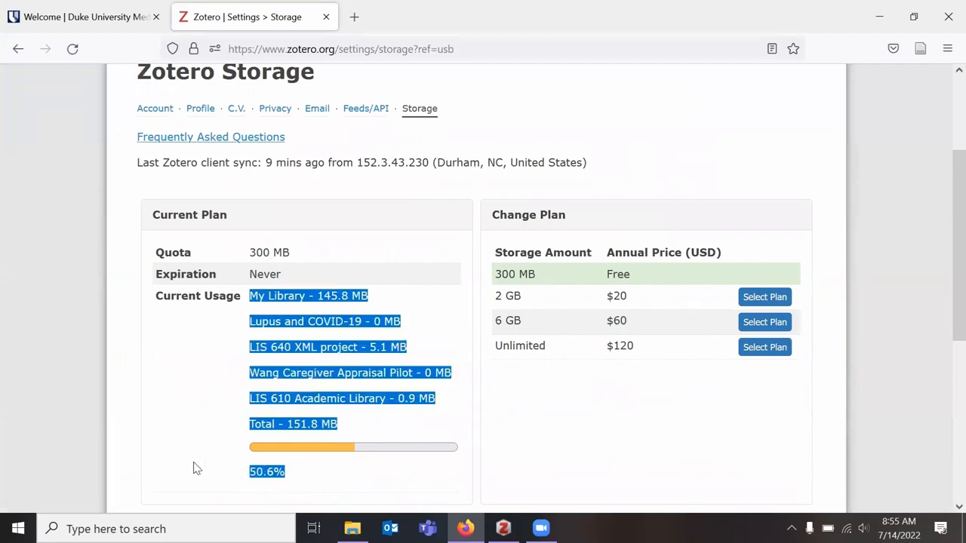
scroll(down, 3)
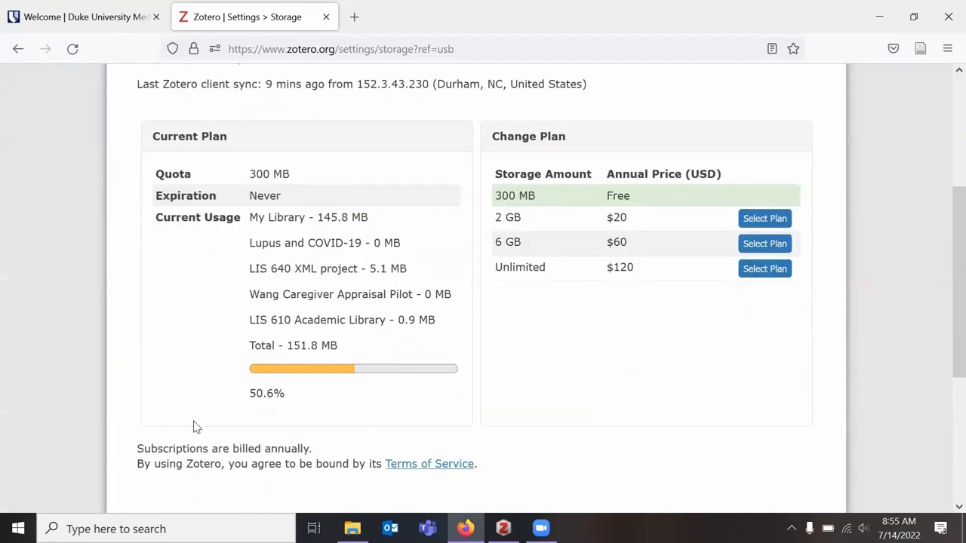
scroll(up, 3)
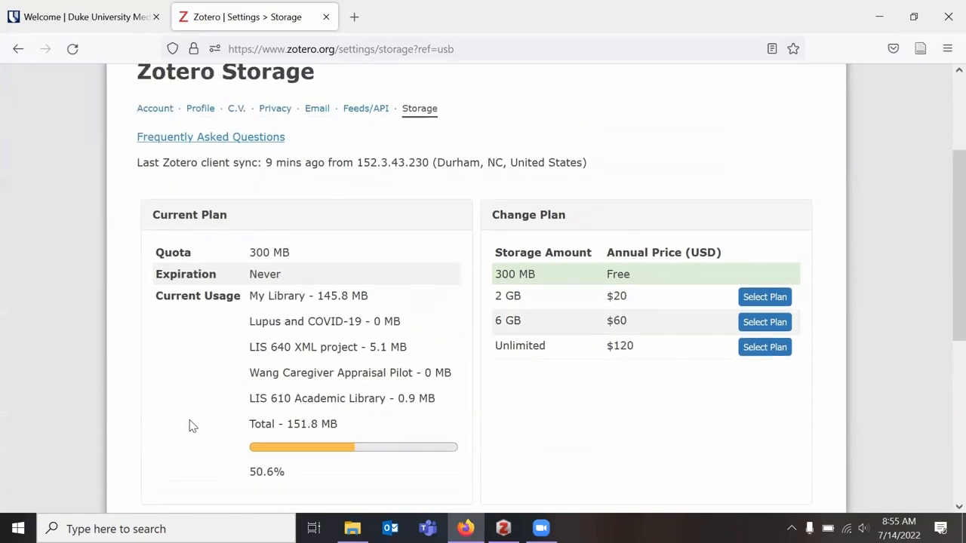
mouse_move(498, 296)
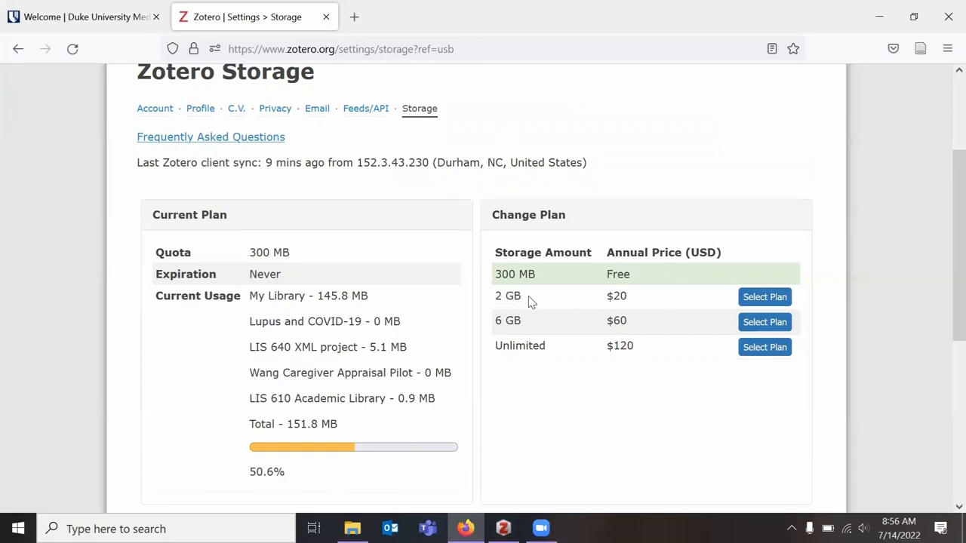
mouse_move(500, 296)
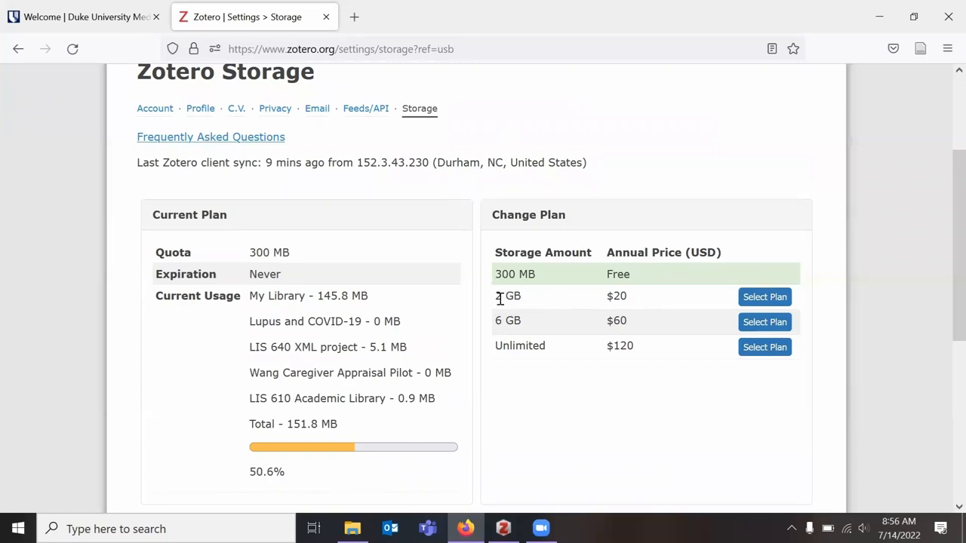
mouse_move(525, 310)
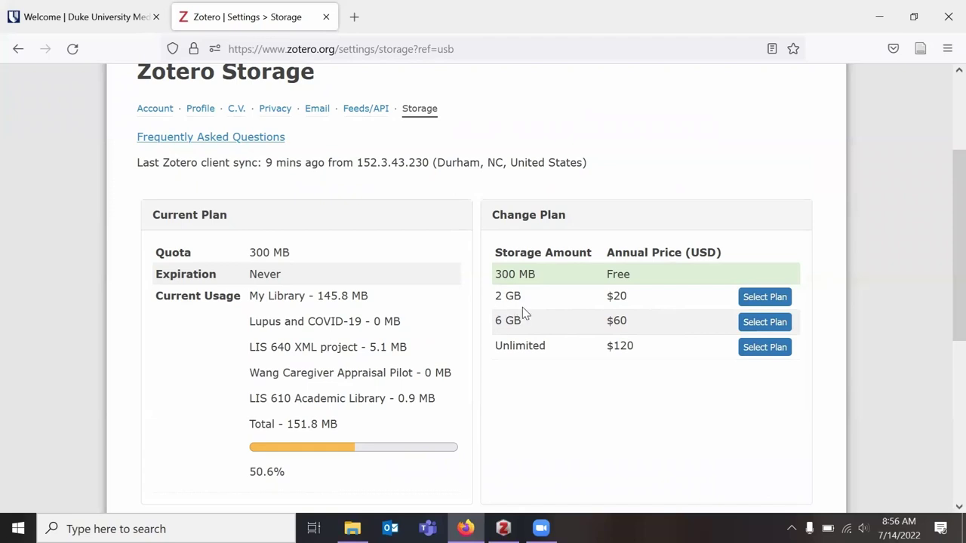
scroll(up, 3)
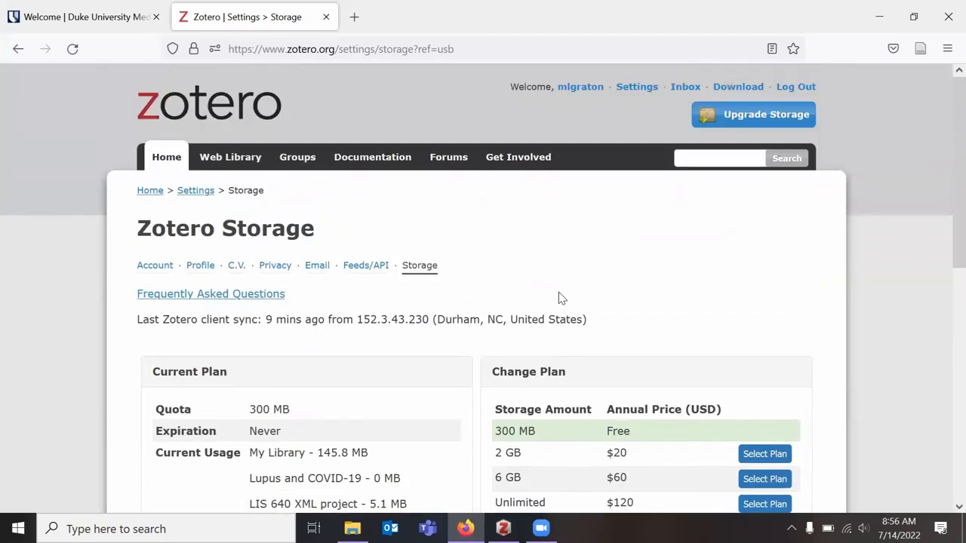
mouse_move(770, 115)
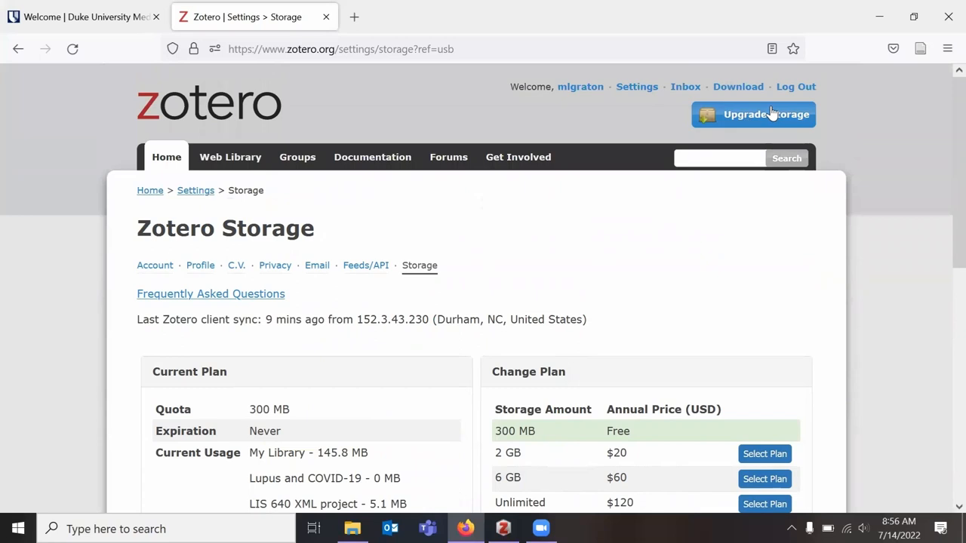
mouse_move(169, 293)
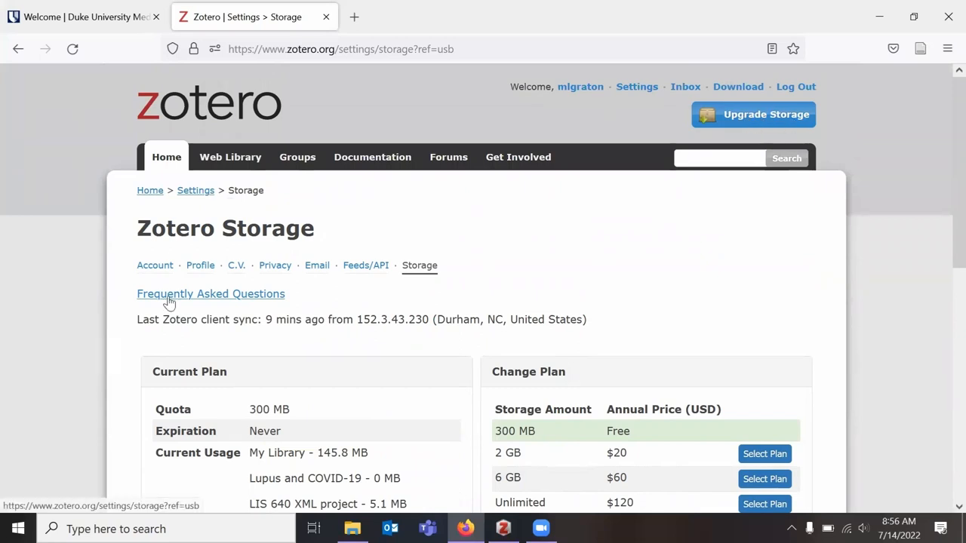
scroll(down, 3)
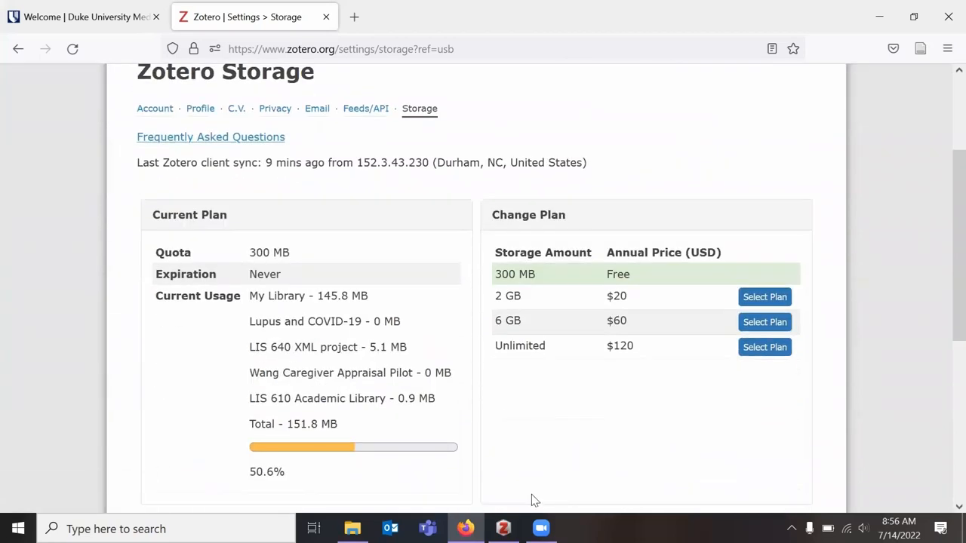
mouse_move(527, 513)
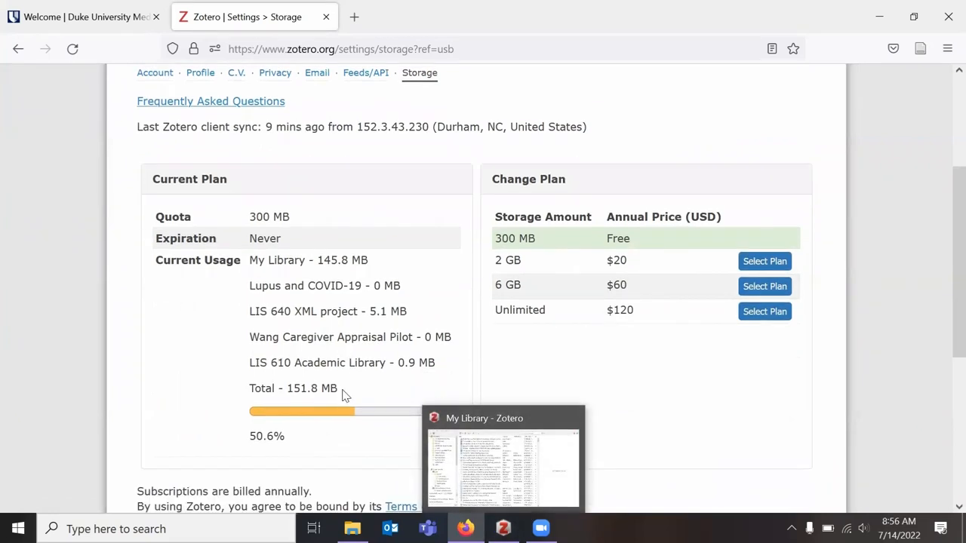
scroll(down, 3)
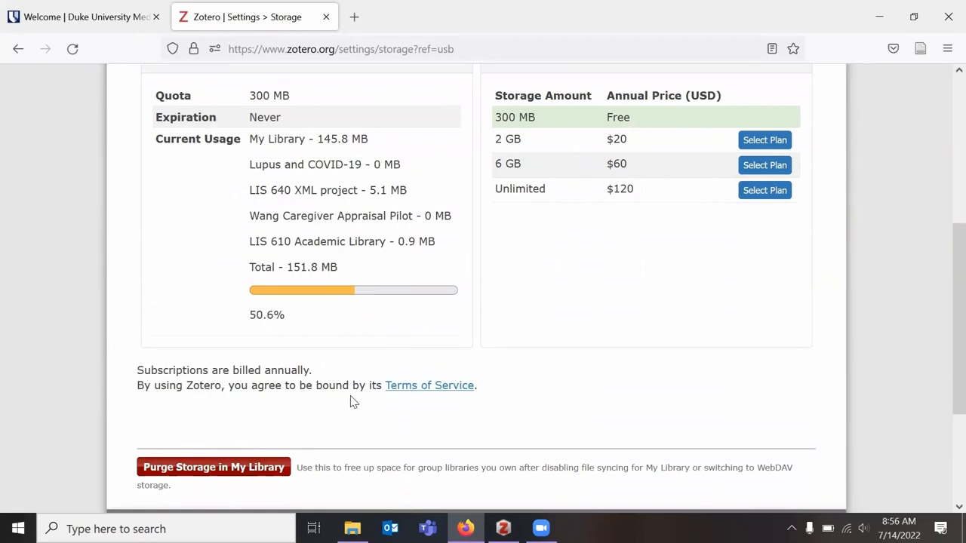
scroll(up, 3)
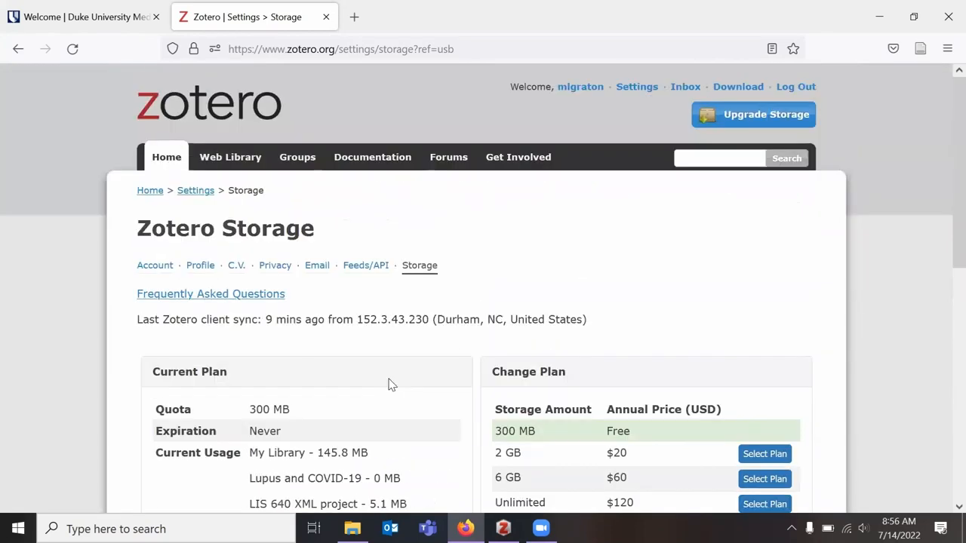
mouse_move(464, 393)
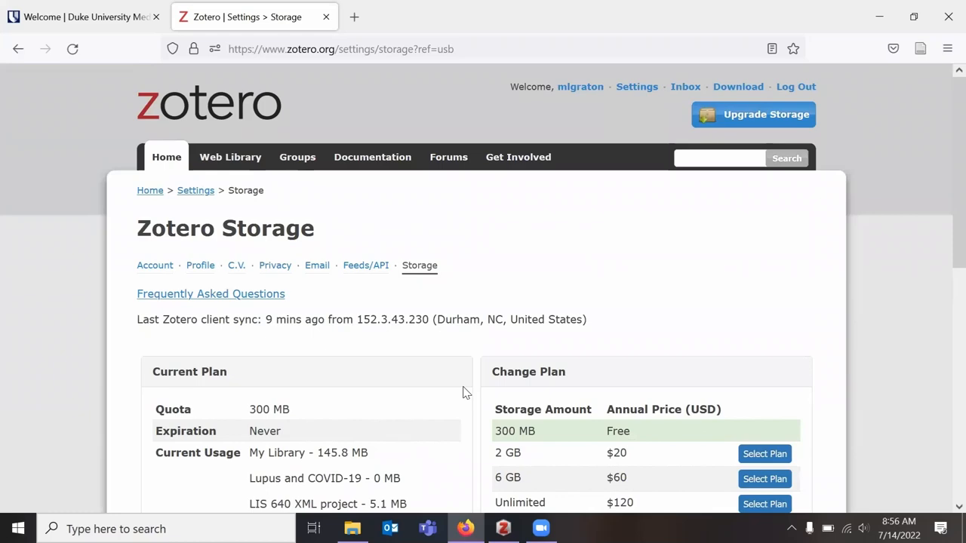
mouse_move(503, 461)
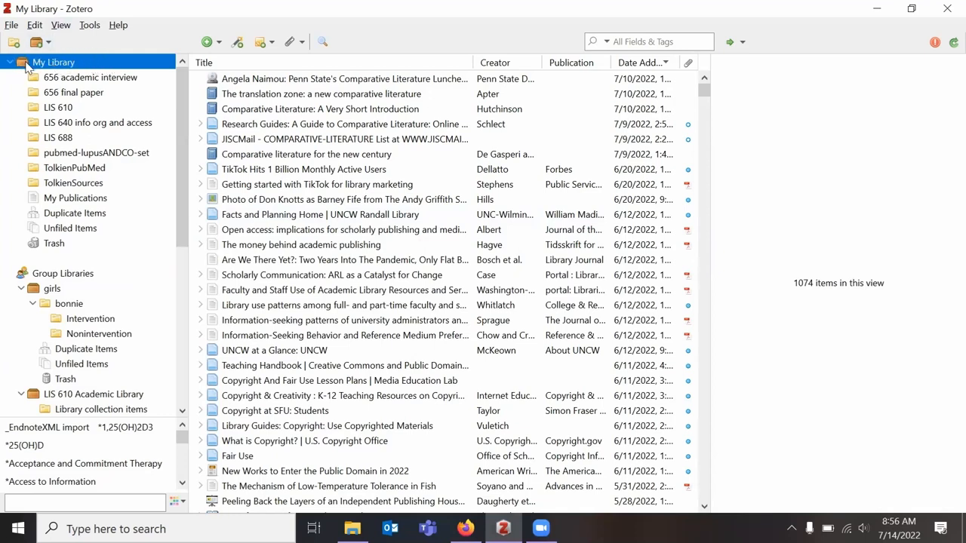
click(321, 93)
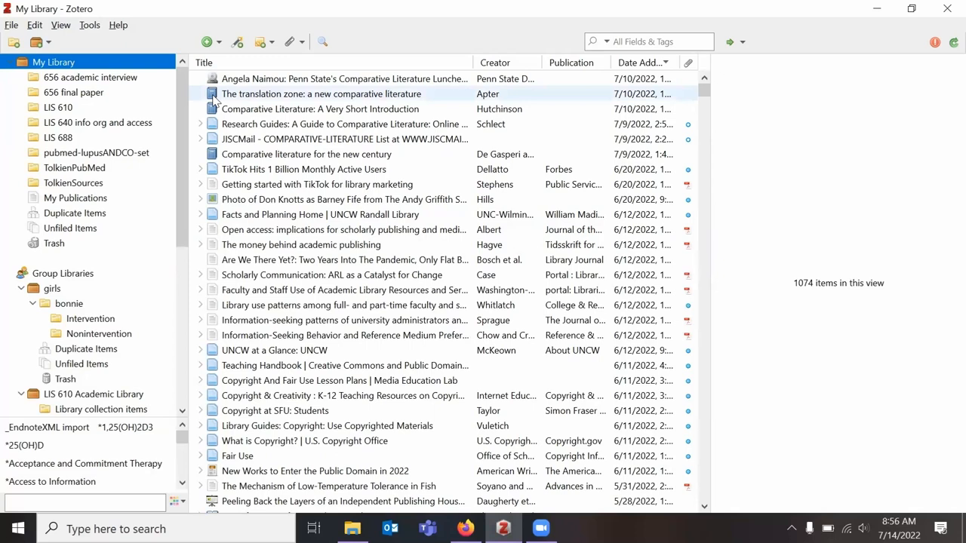
click(39, 42)
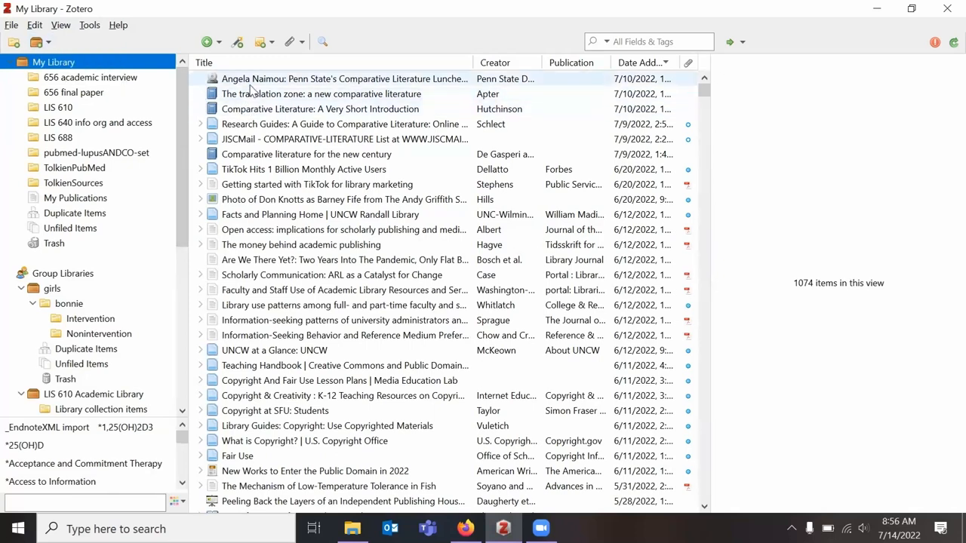
mouse_move(198, 93)
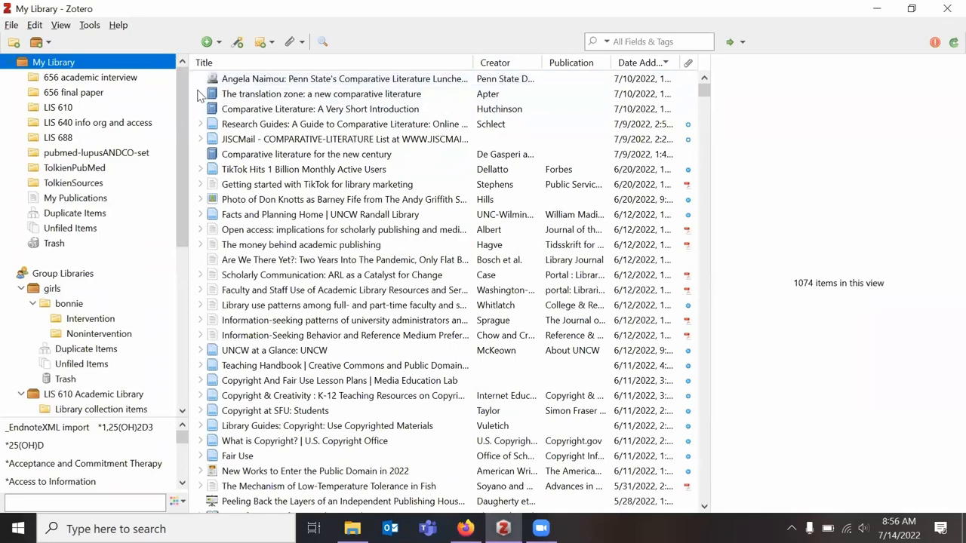
scroll(down, 3)
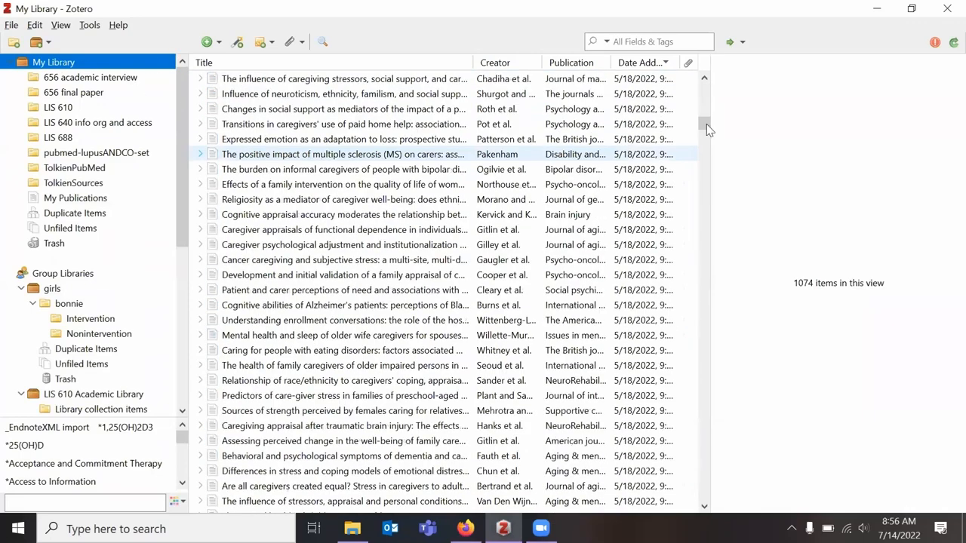
scroll(down, 3)
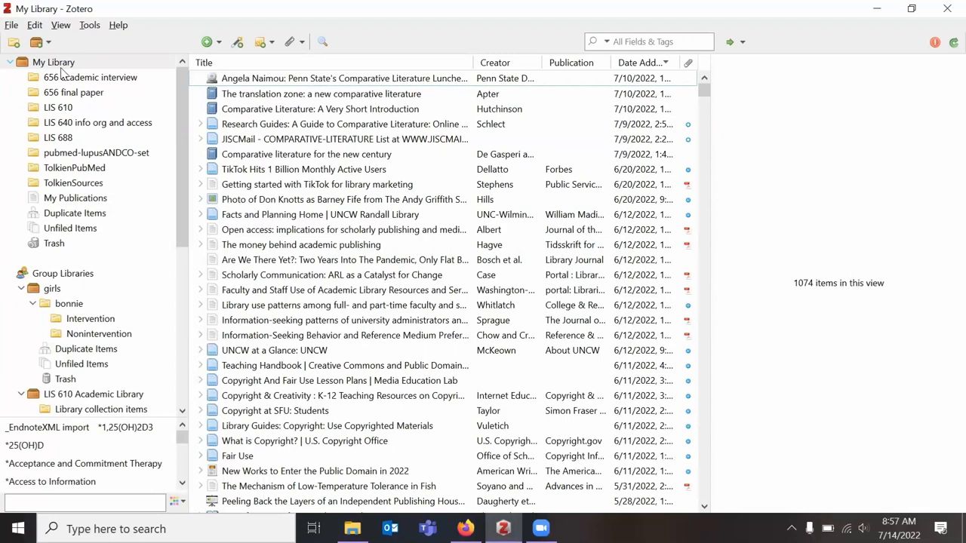
right_click(53, 62)
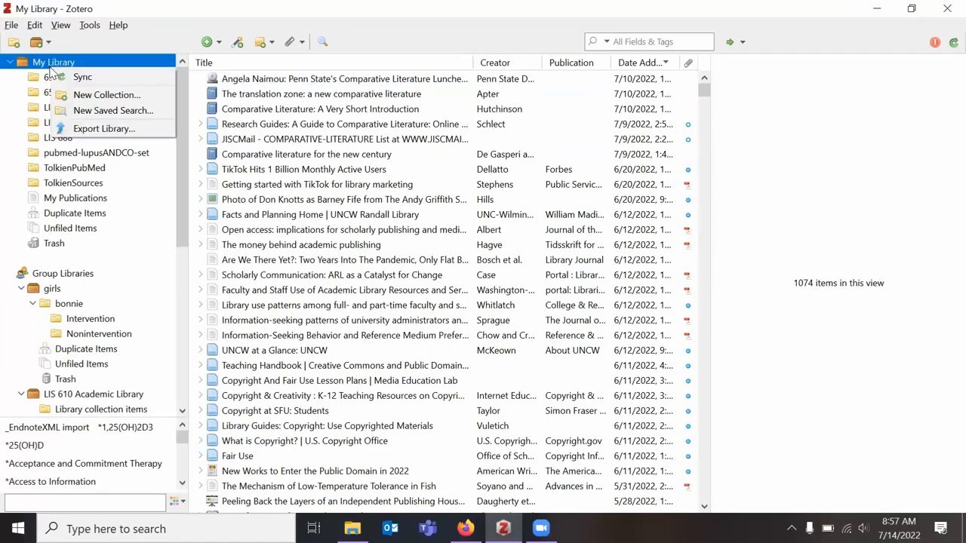
mouse_move(107, 93)
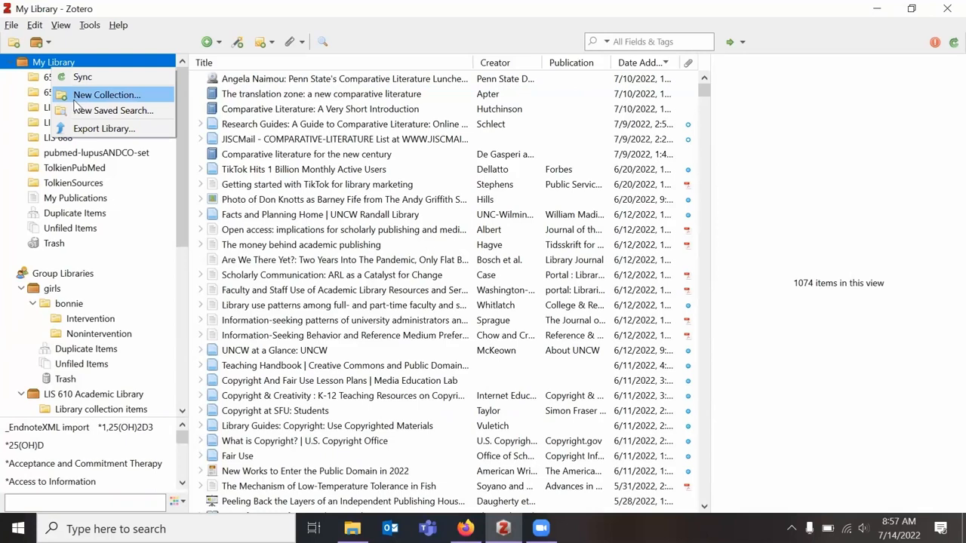
mouse_move(68, 78)
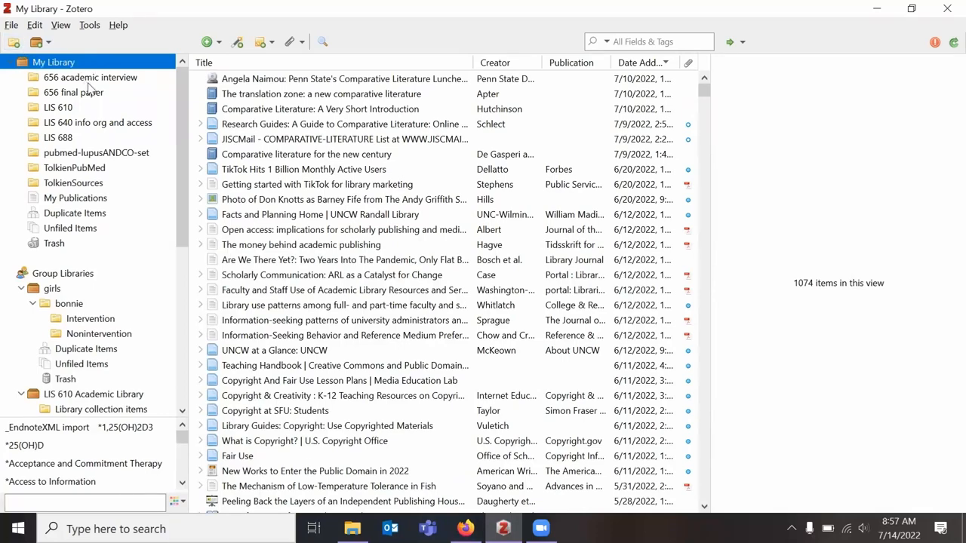
scroll(down, 3)
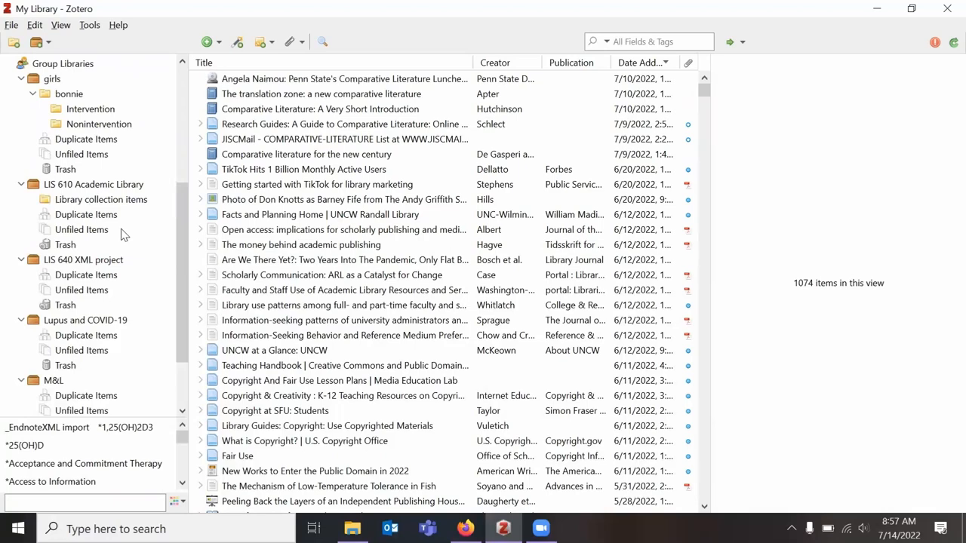
click(54, 60)
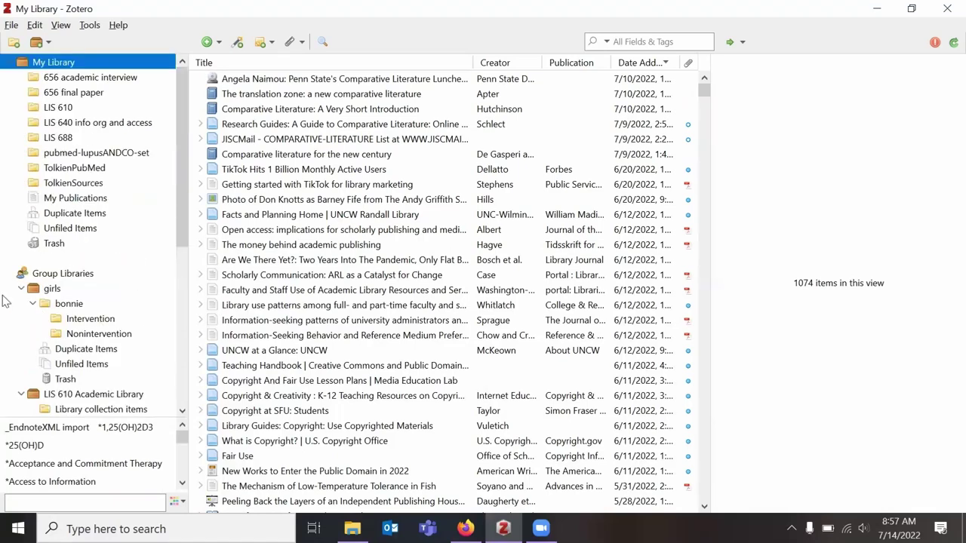
Reach the Create a New Group form from the account's groups page.
click(36, 42)
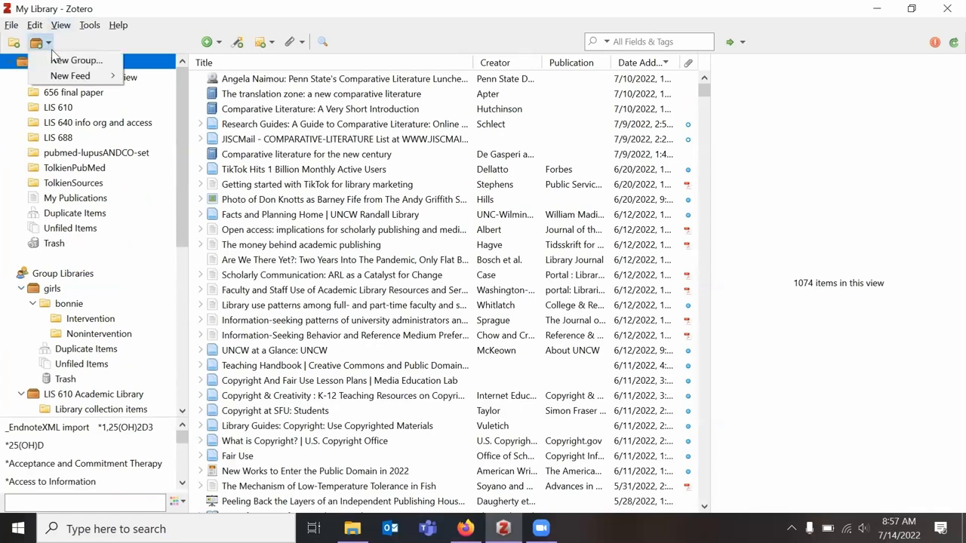
mouse_move(75, 60)
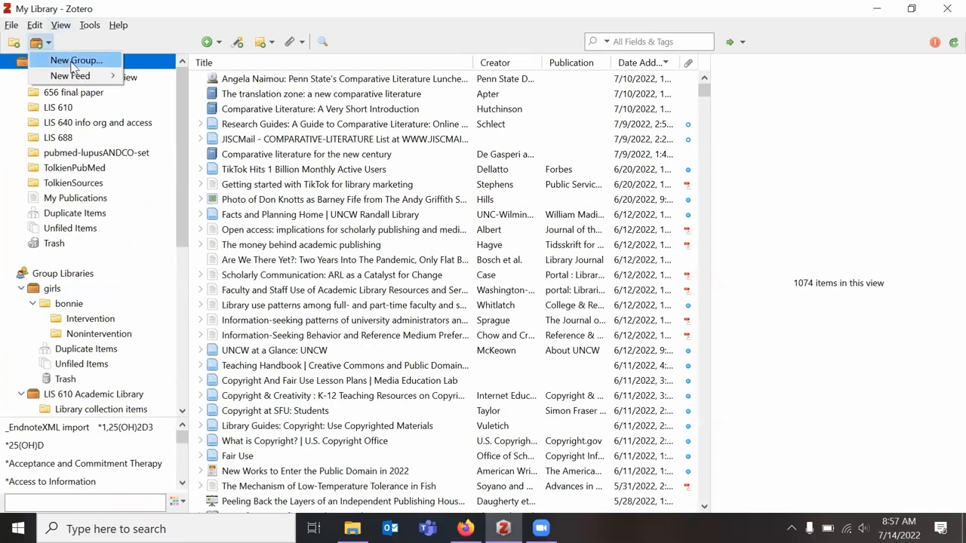
mouse_move(74, 68)
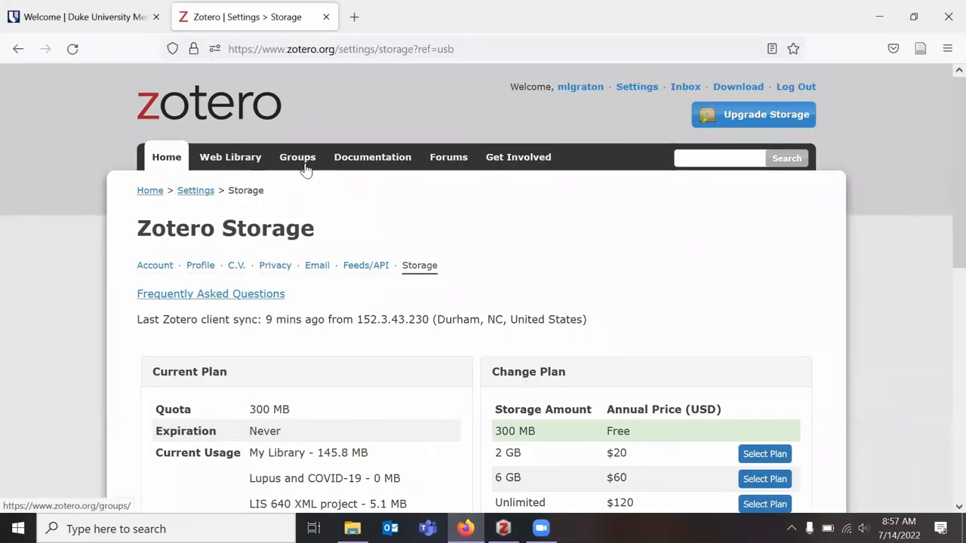
click(297, 156)
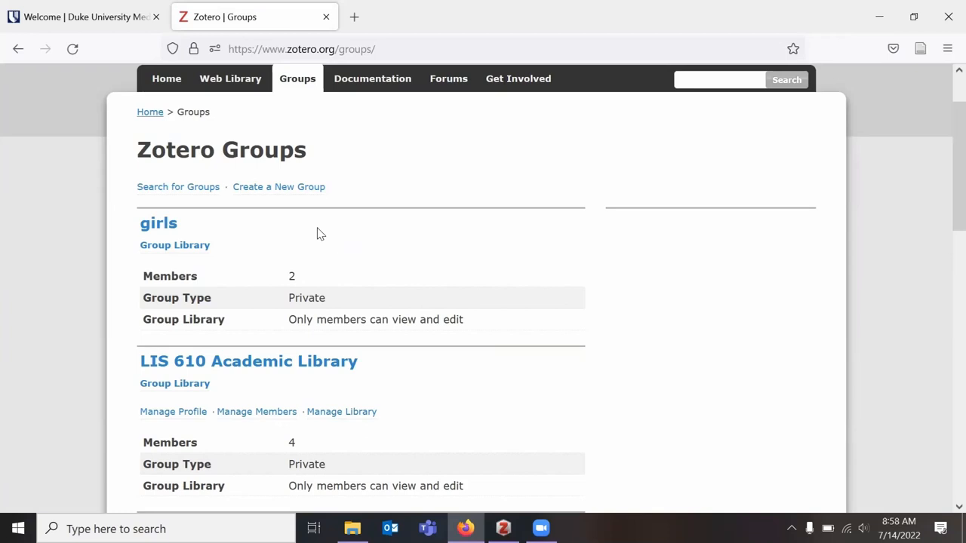
mouse_move(278, 187)
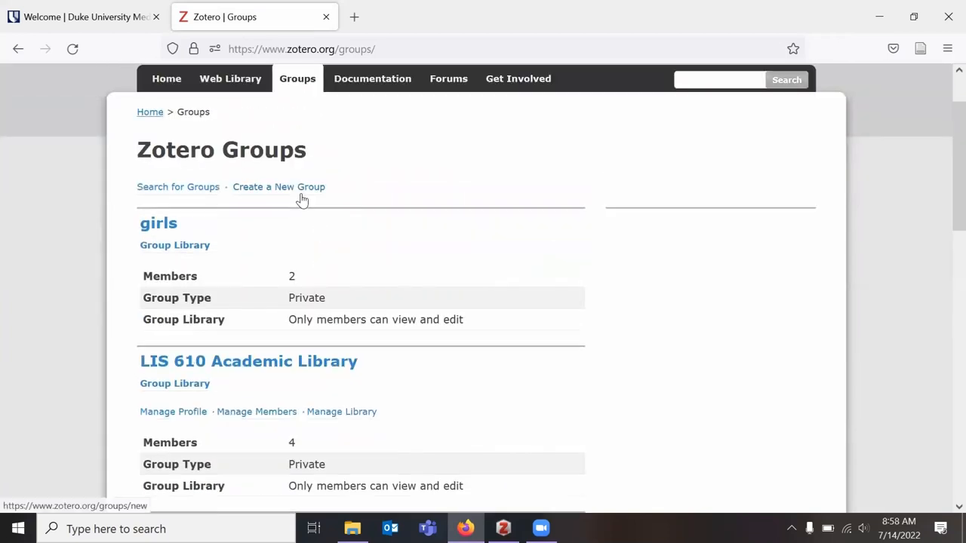
click(278, 187)
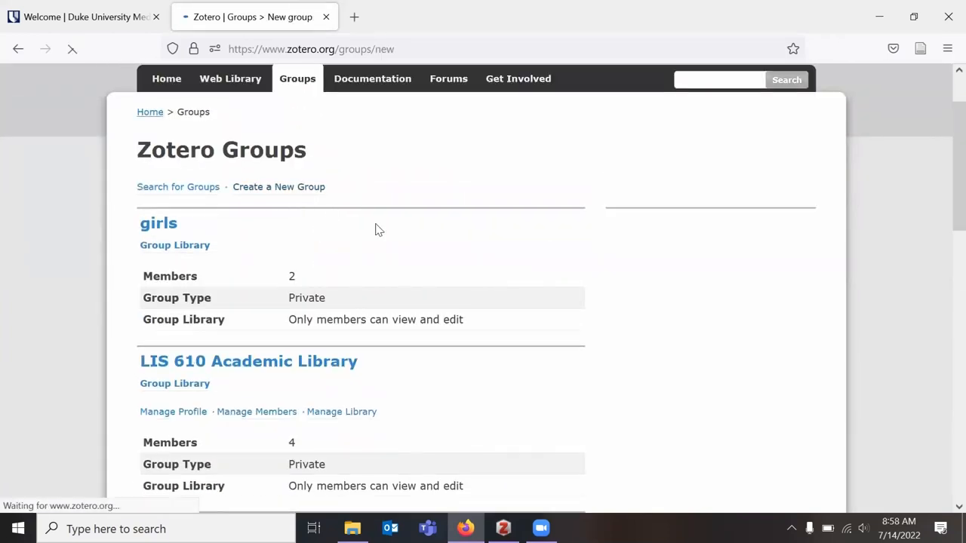
click(278, 188)
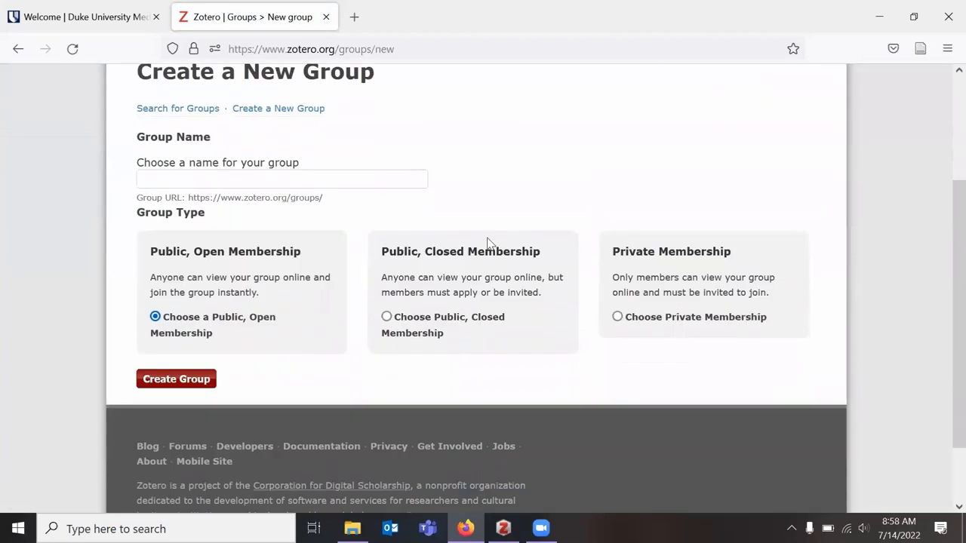
mouse_move(587, 184)
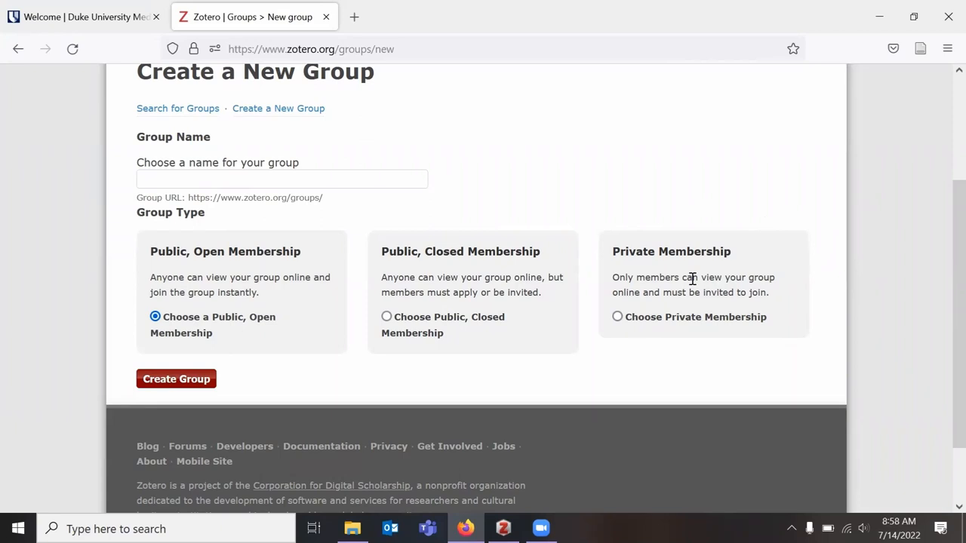
Name the group 'Example Group' and choose private membership.
text(Ex)
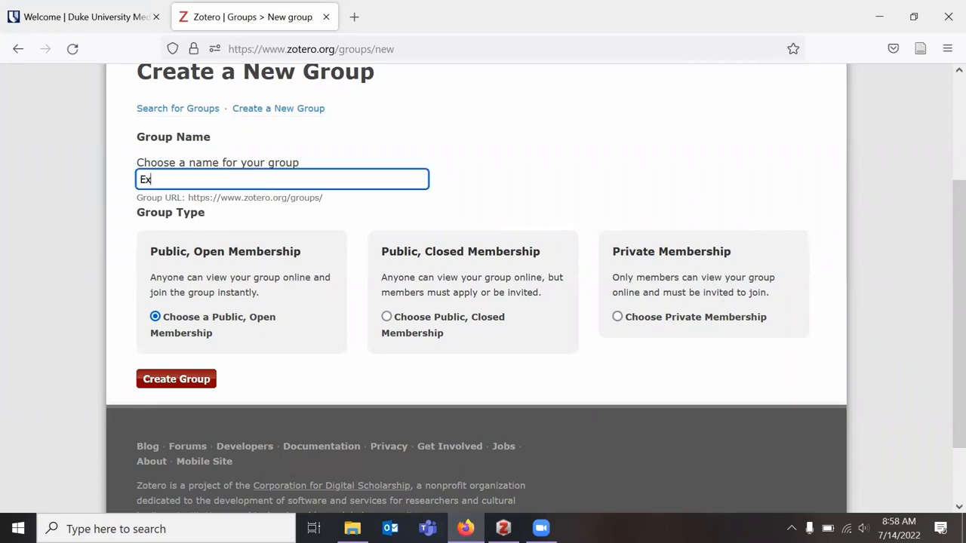
text(ample Group)
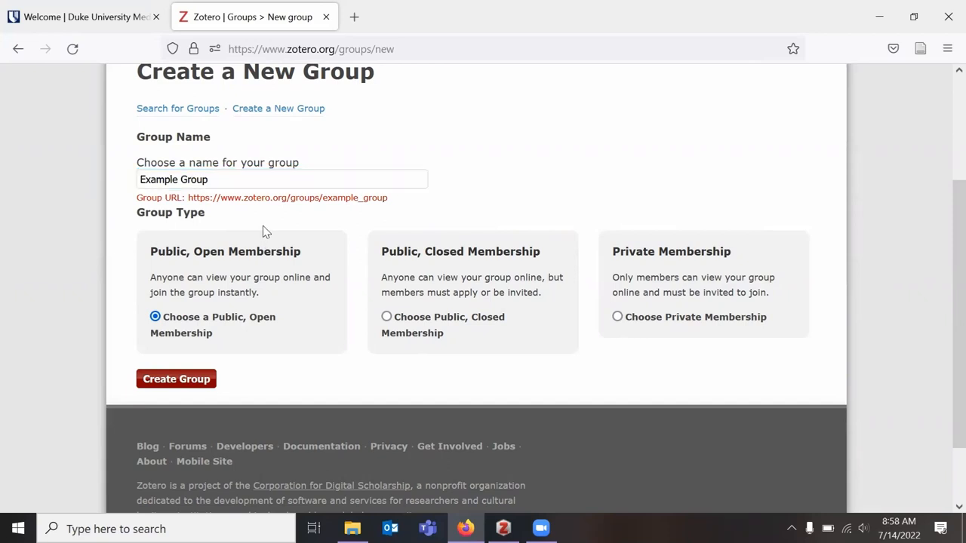
mouse_move(649, 312)
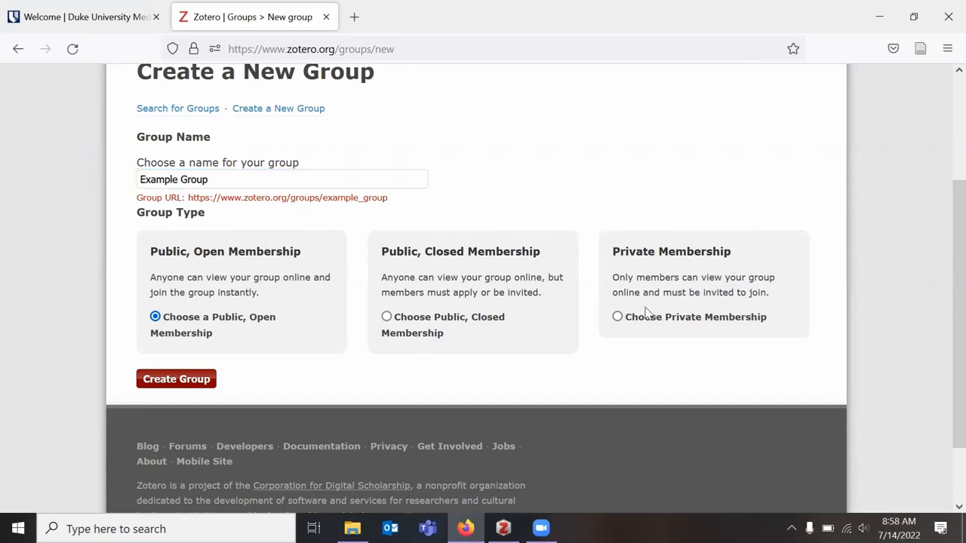
mouse_move(217, 311)
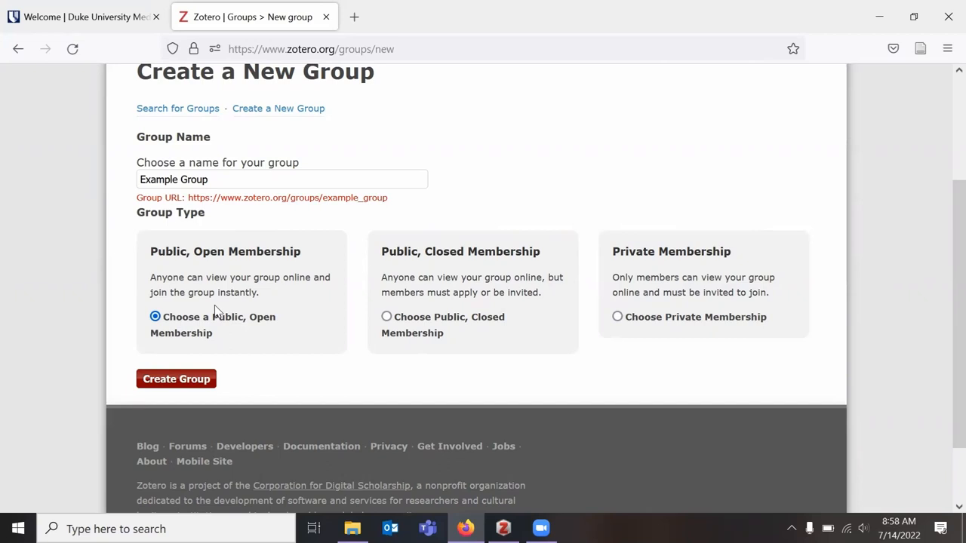
mouse_move(540, 278)
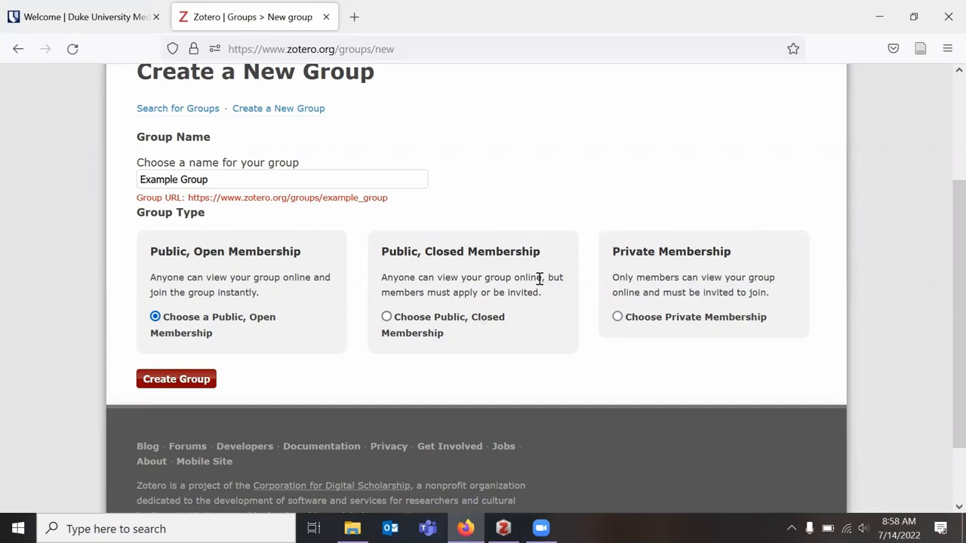
mouse_move(466, 295)
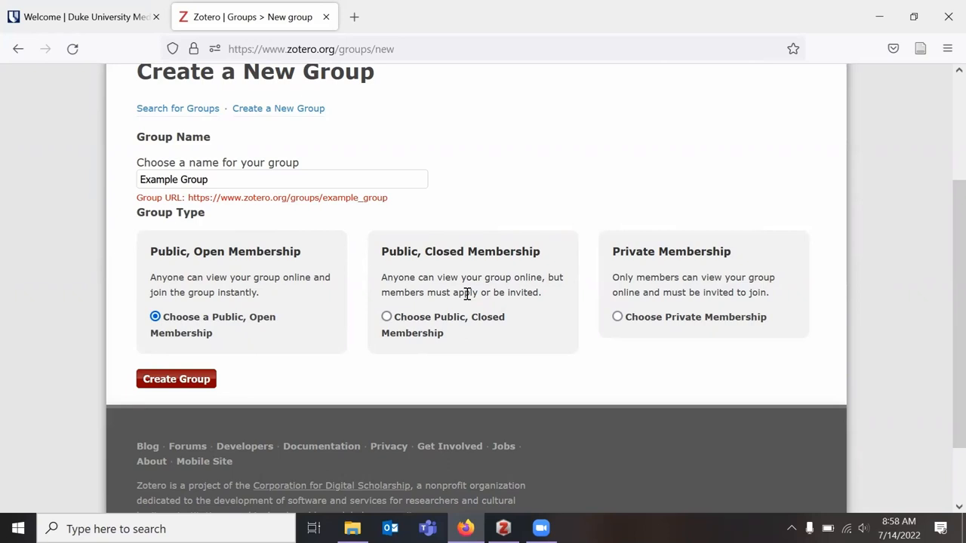
mouse_move(471, 302)
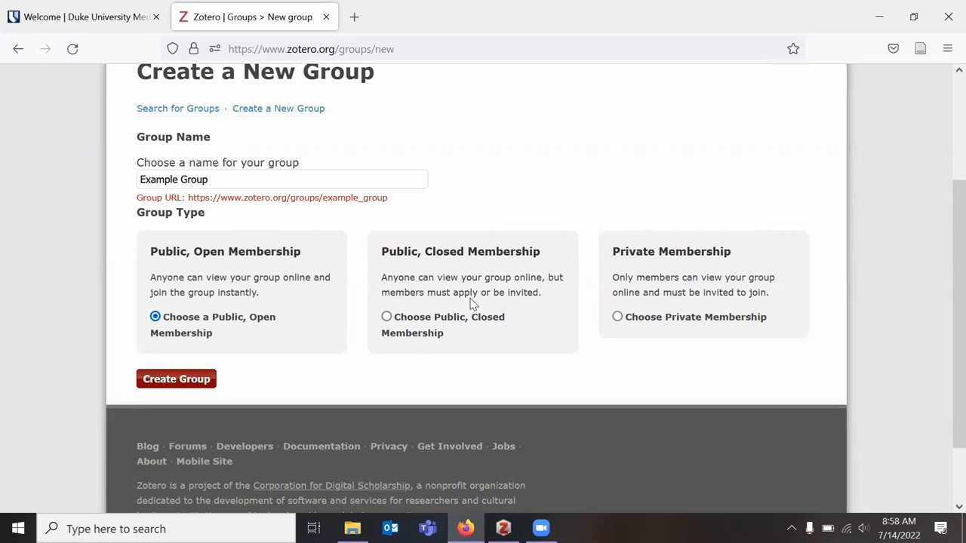
mouse_move(507, 298)
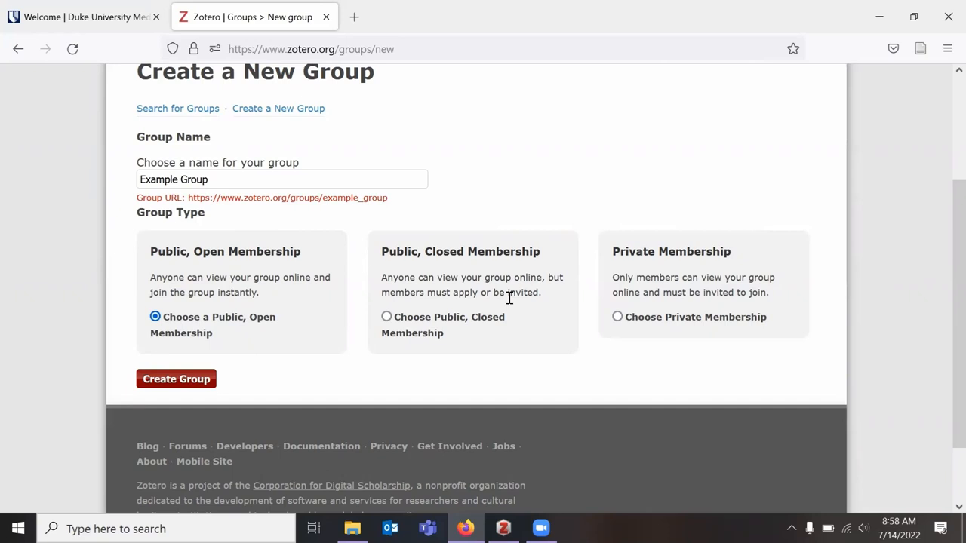
mouse_move(745, 278)
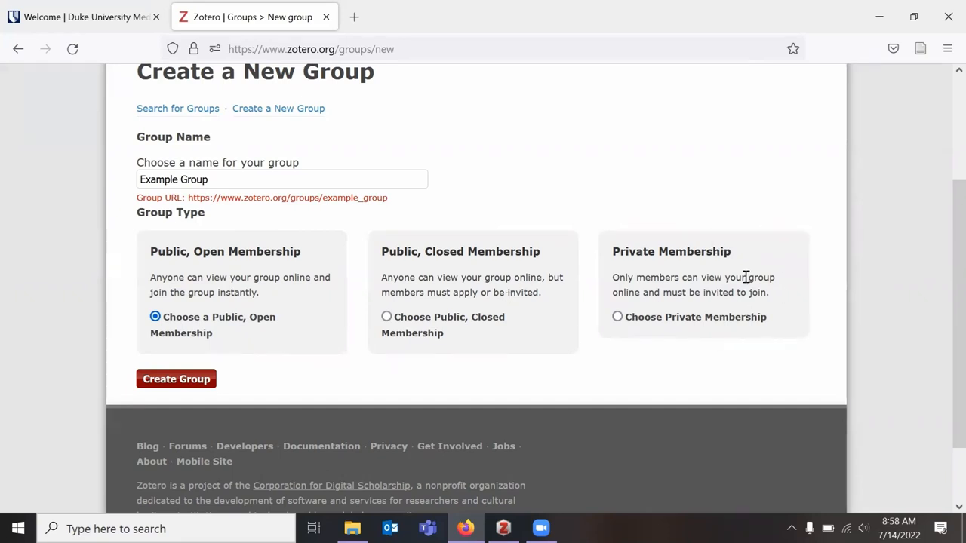
click(617, 317)
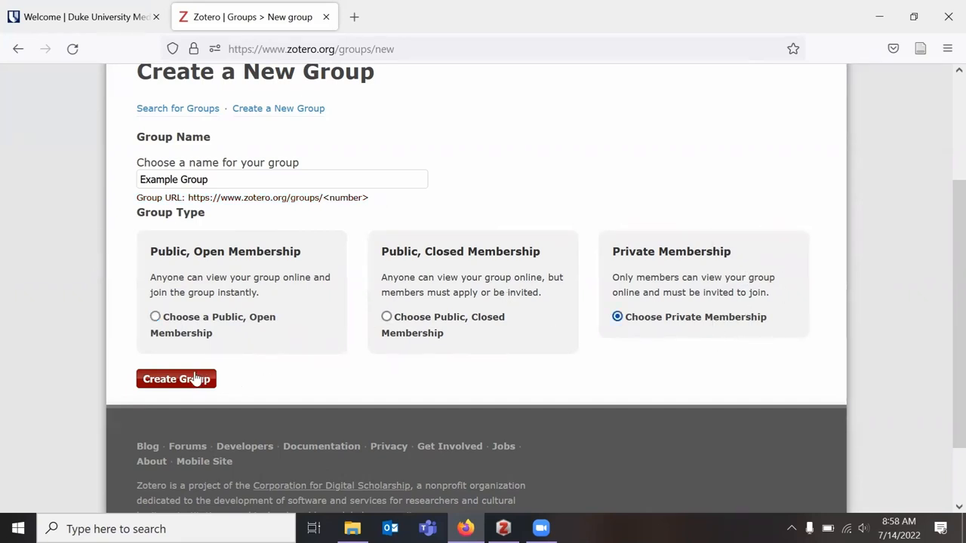
Create the Example Group and land on its Library Settings page.
click(175, 379)
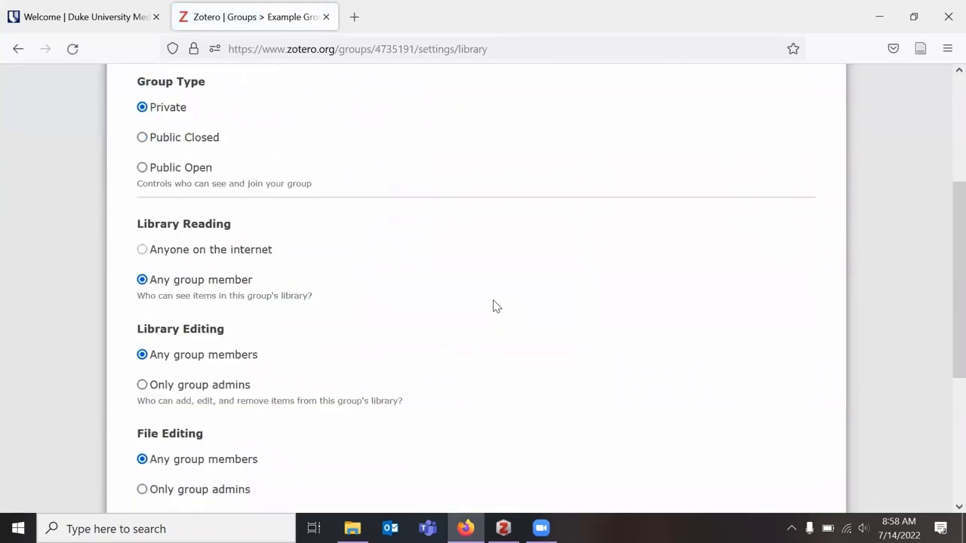
scroll(down, 3)
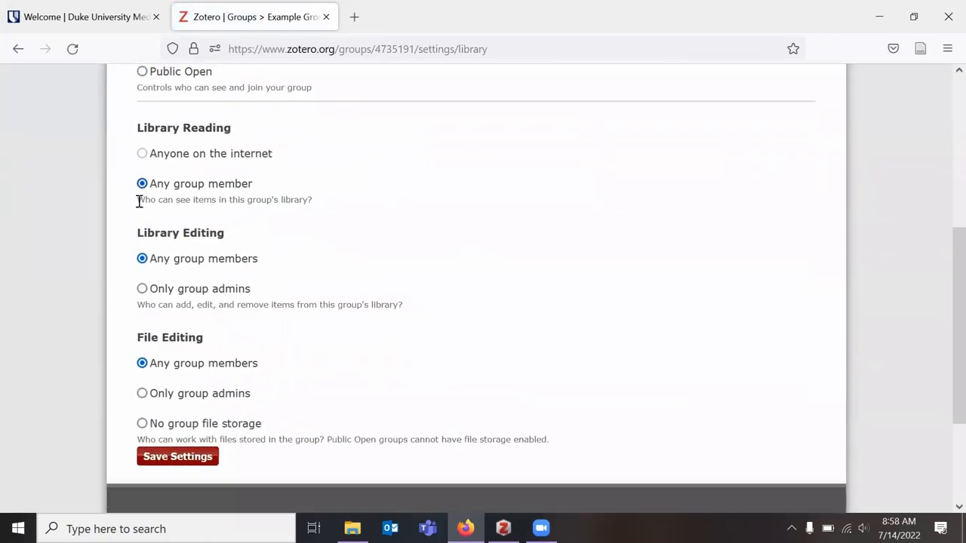
double_click(181, 232)
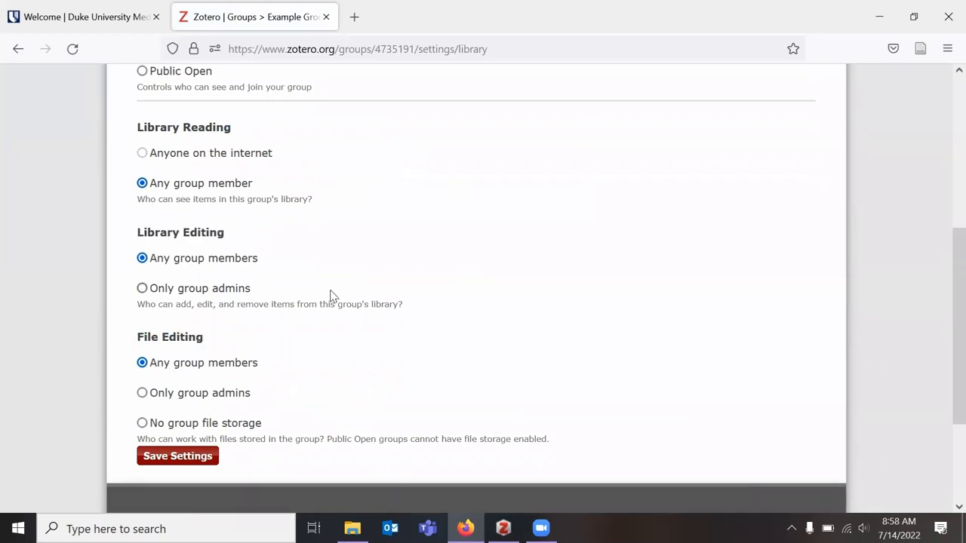
scroll(up, 3)
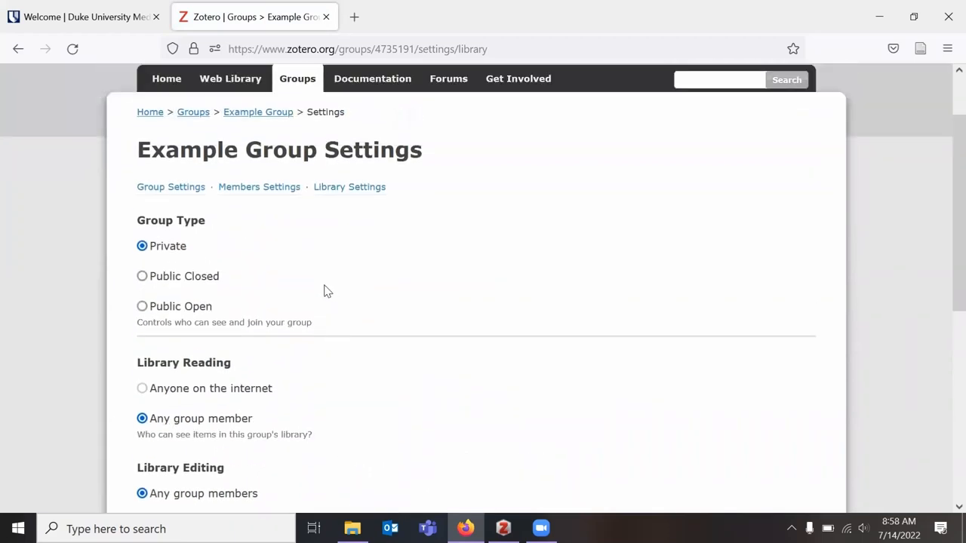
scroll(down, 3)
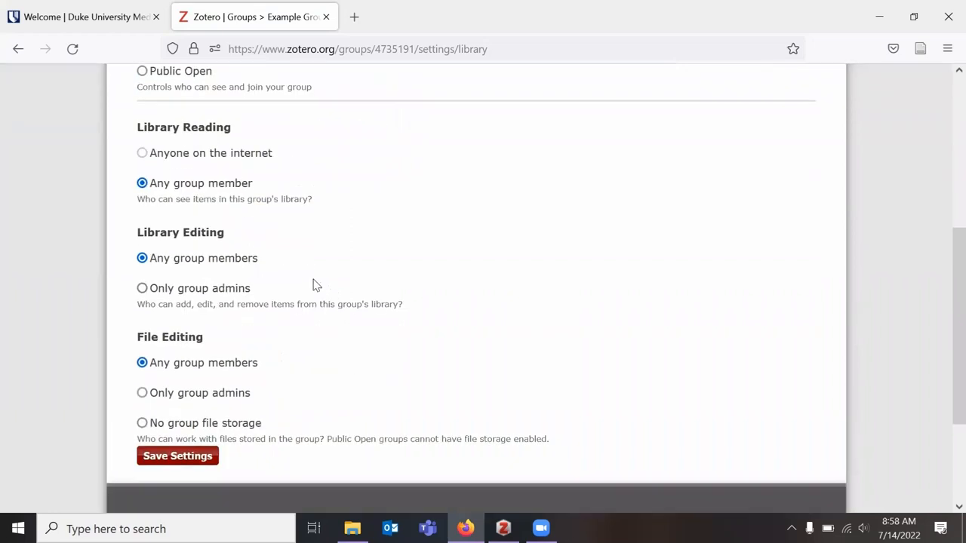
mouse_move(308, 287)
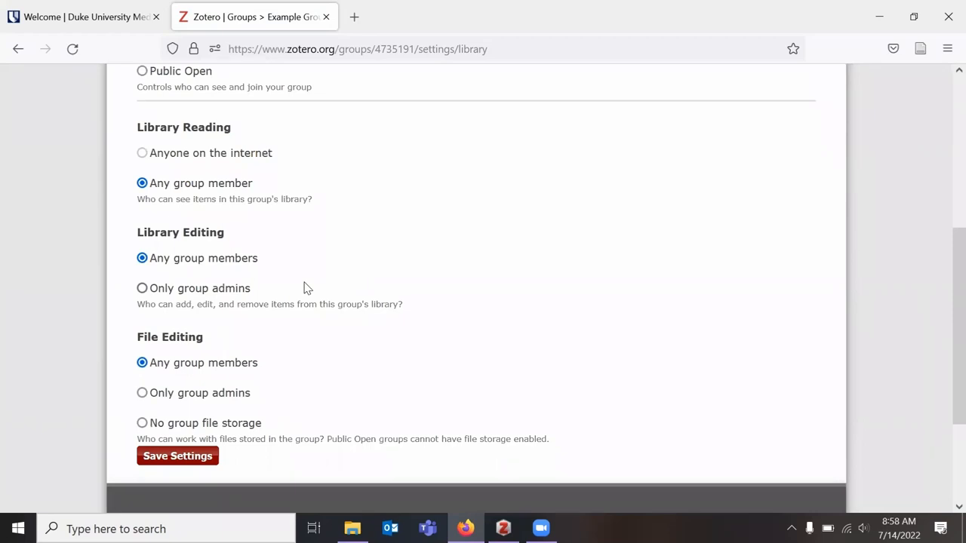
mouse_move(220, 391)
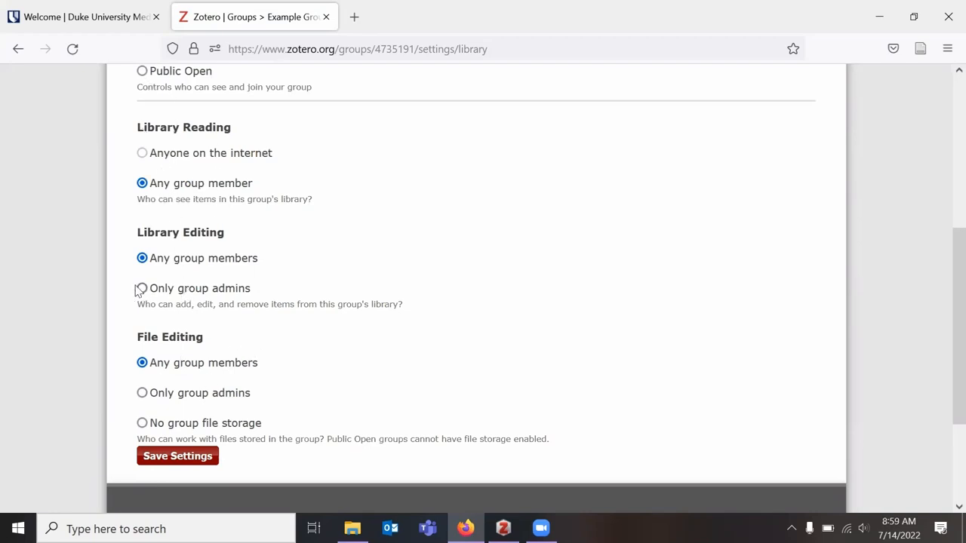
Try admin-only library and file editing, then set both back to any group member.
click(142, 288)
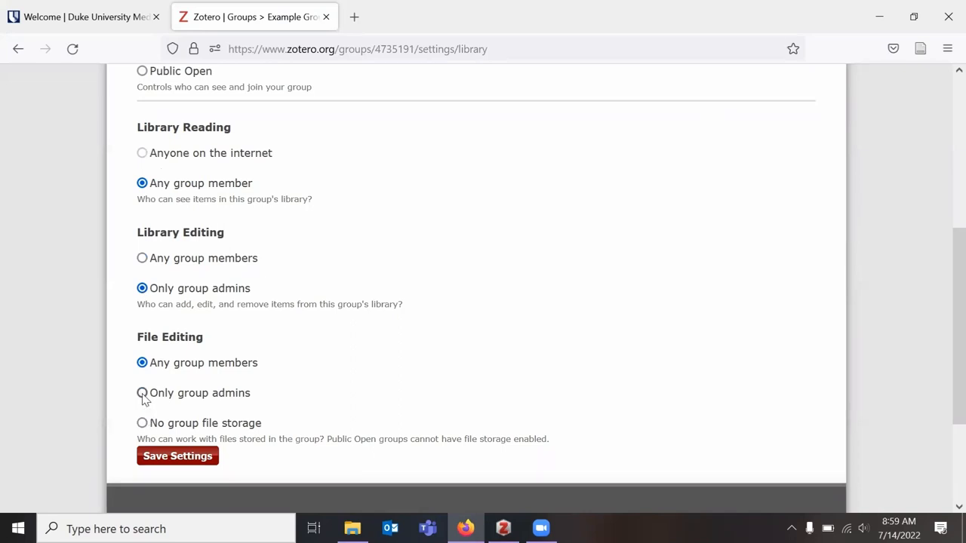
click(142, 392)
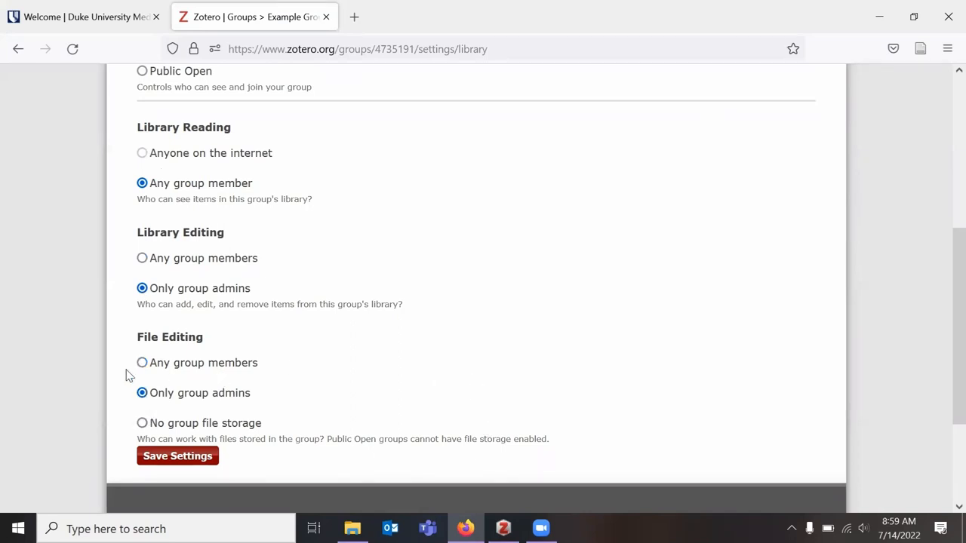
mouse_move(266, 356)
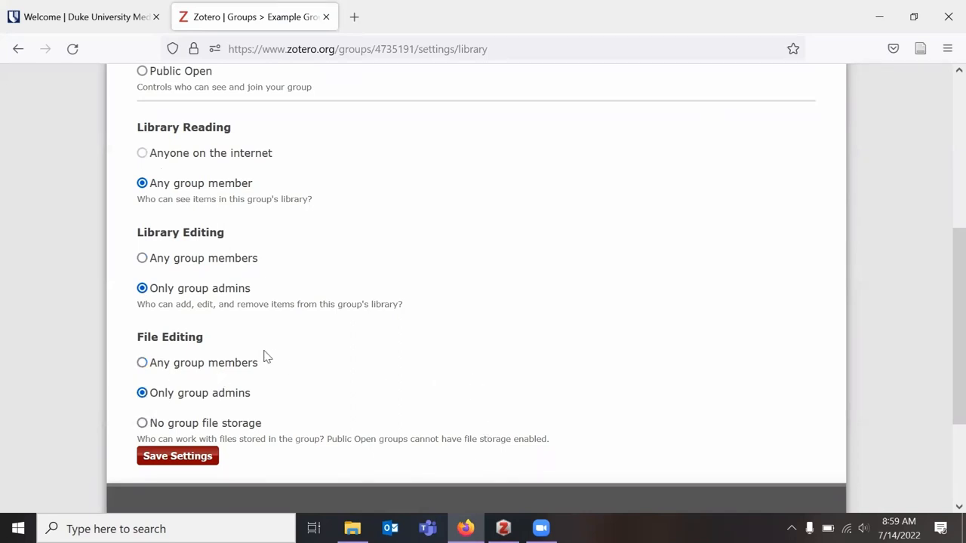
mouse_move(270, 332)
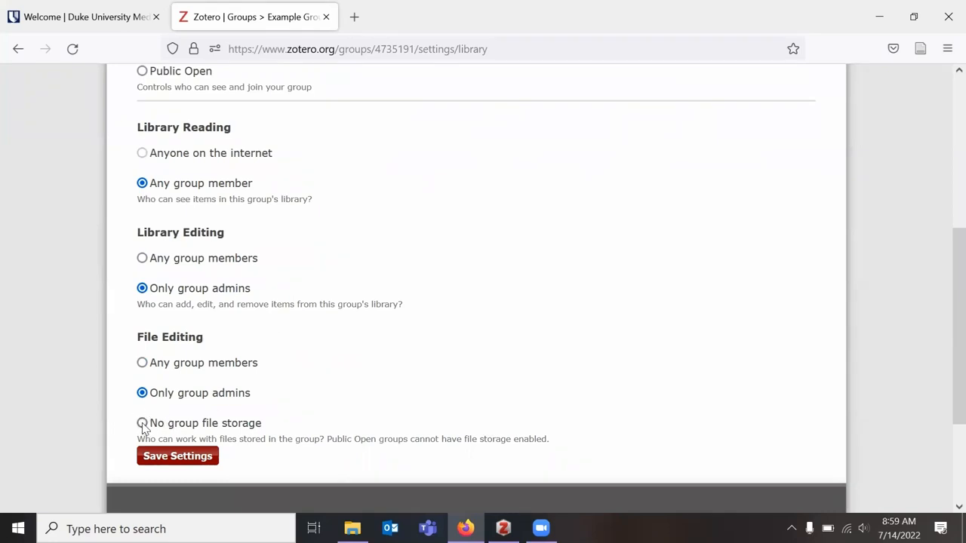
mouse_move(214, 416)
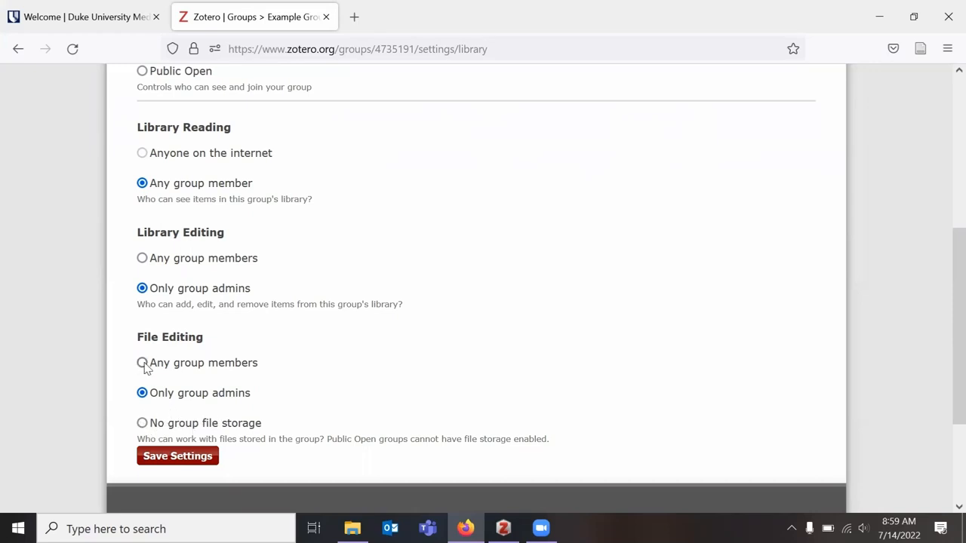
click(142, 362)
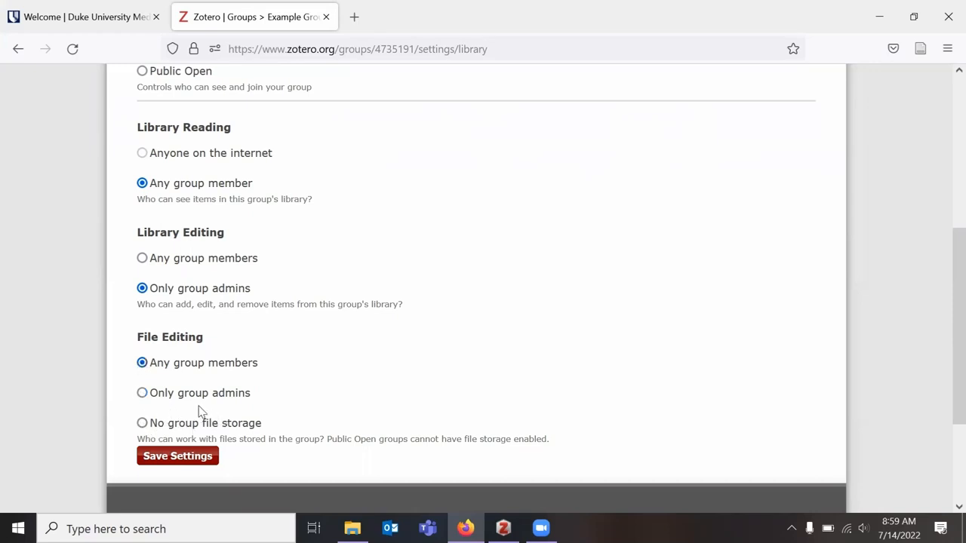
mouse_move(334, 490)
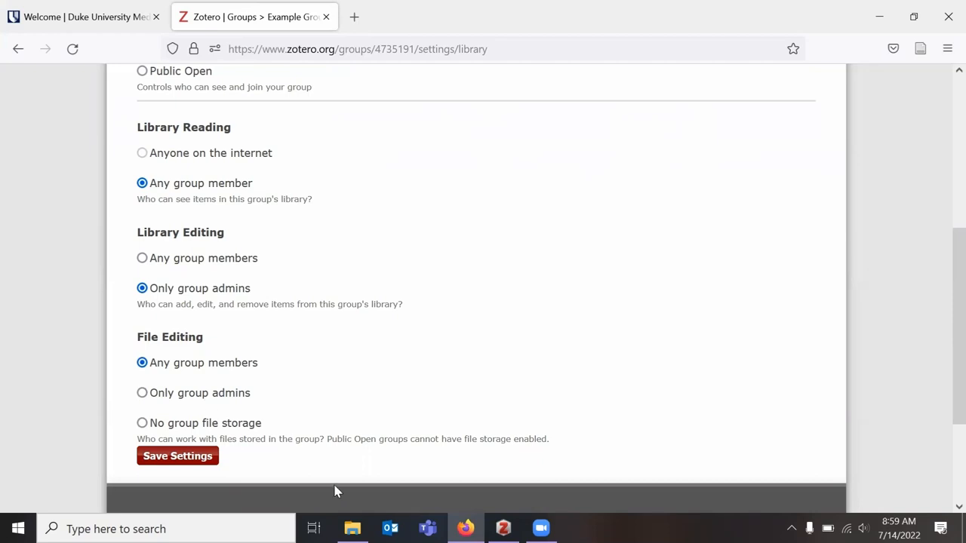
mouse_move(347, 441)
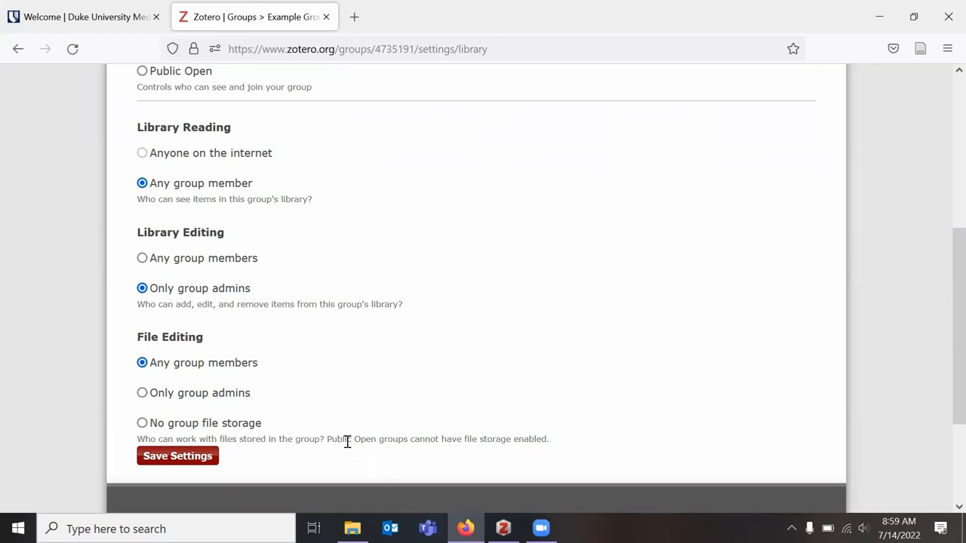
mouse_move(250, 368)
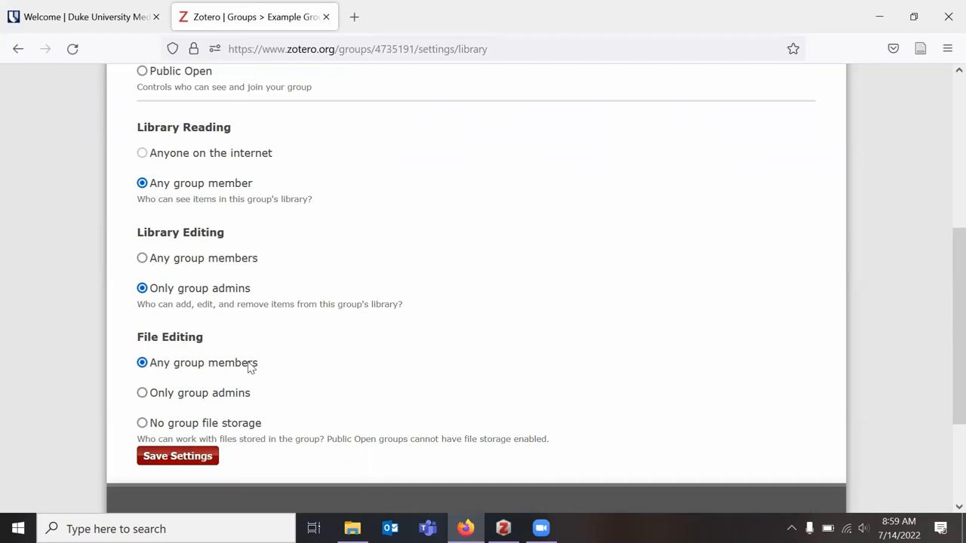
click(142, 258)
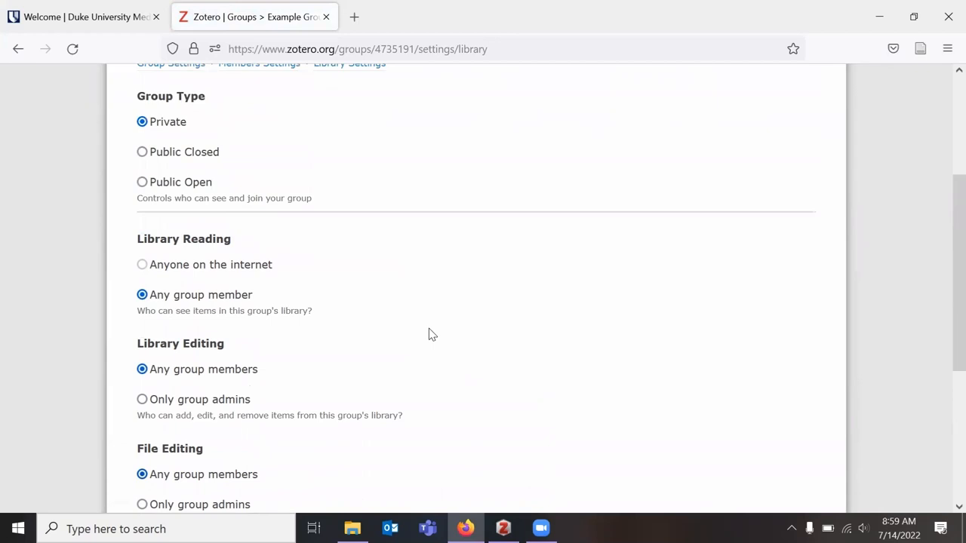
scroll(up, 3)
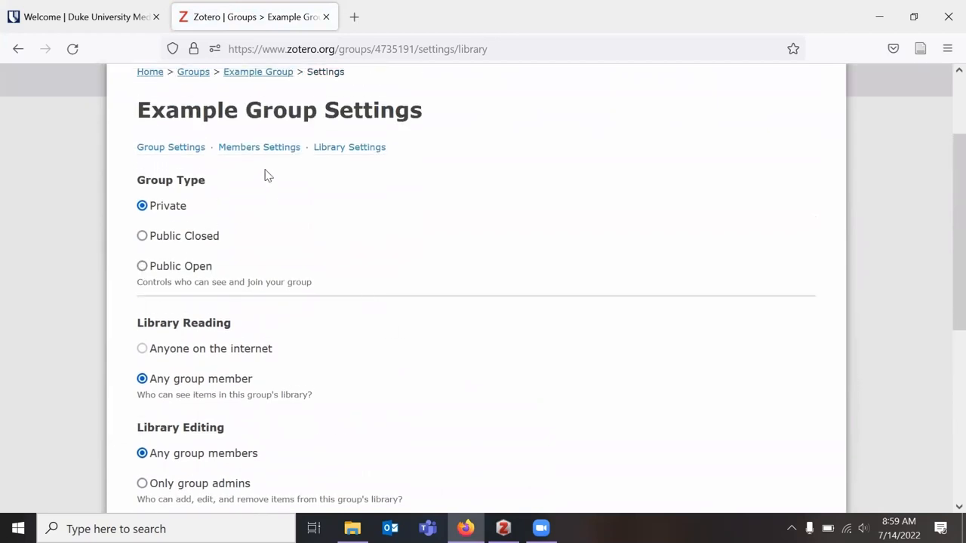
Show the Example Group's Members Settings page.
click(259, 146)
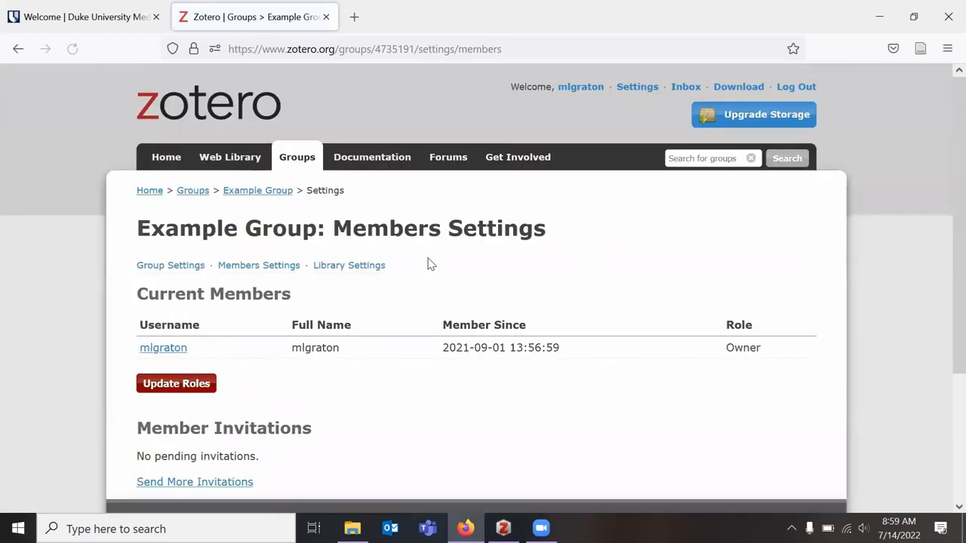
scroll(down, 3)
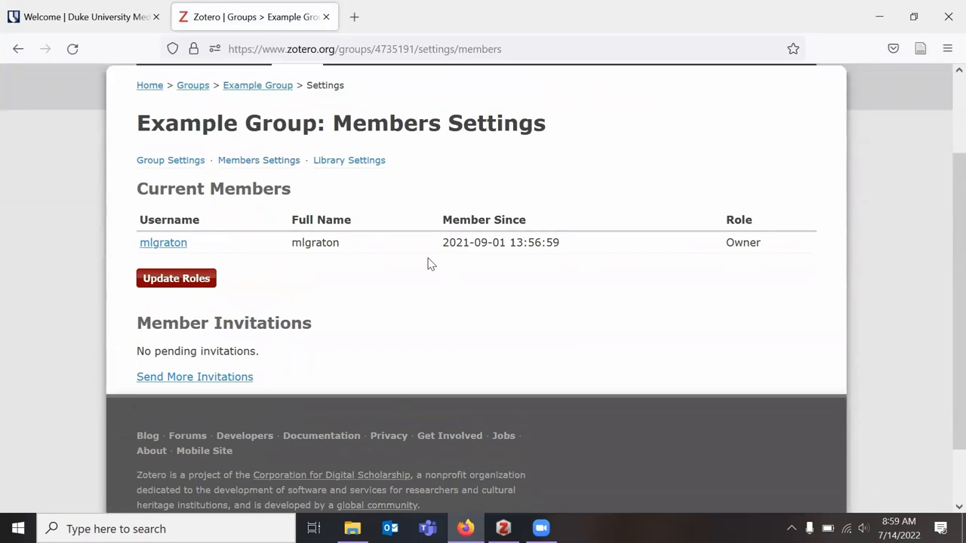
scroll(up, 3)
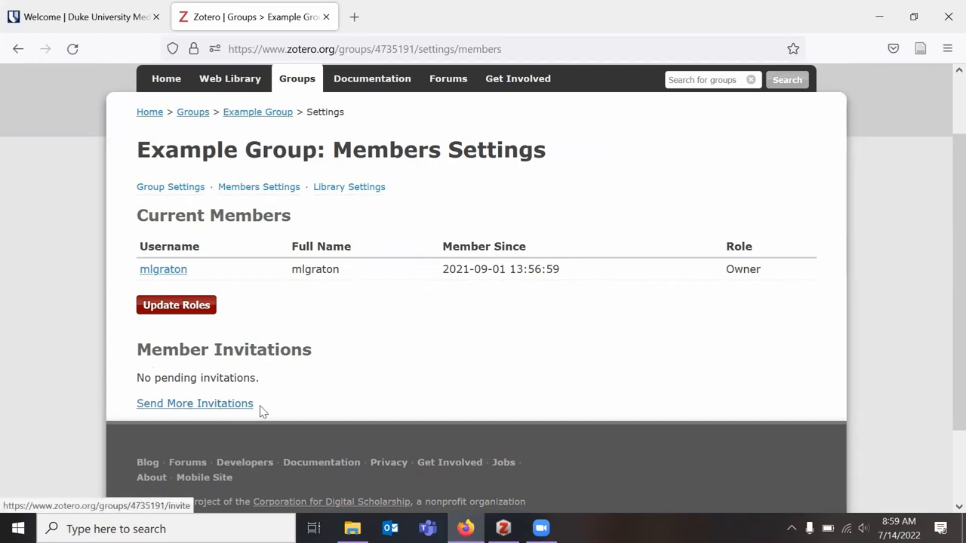
Bring up Send More Invitations with the Invite Members box ready for usernames.
click(194, 403)
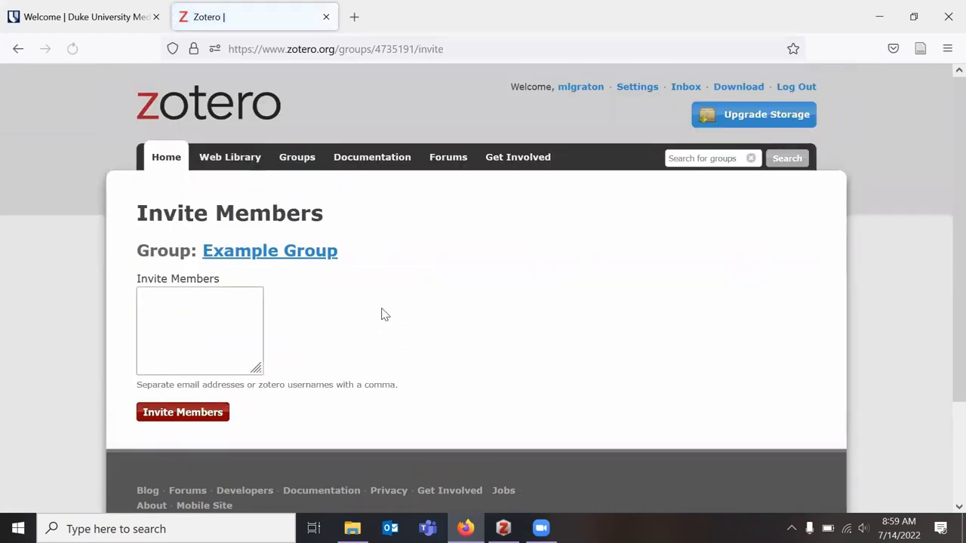
click(200, 331)
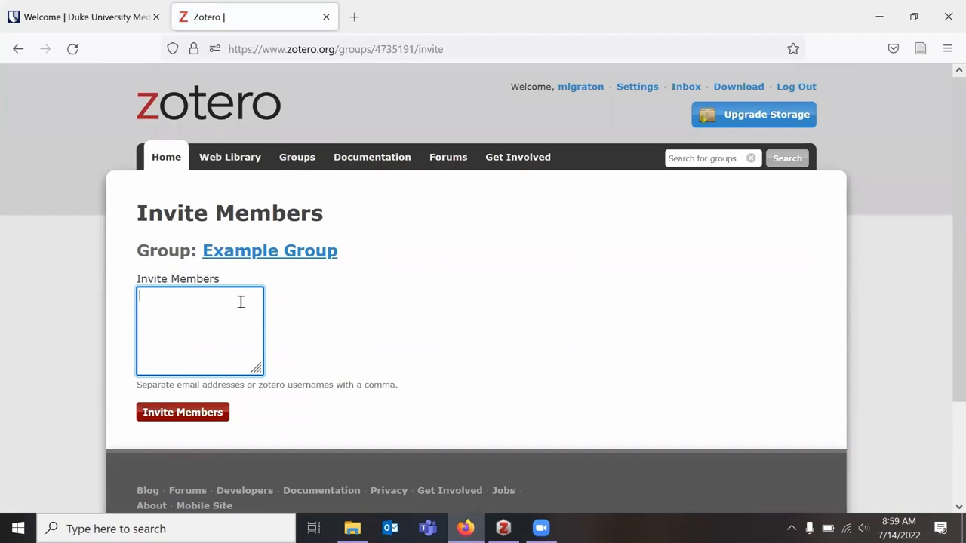
mouse_move(269, 380)
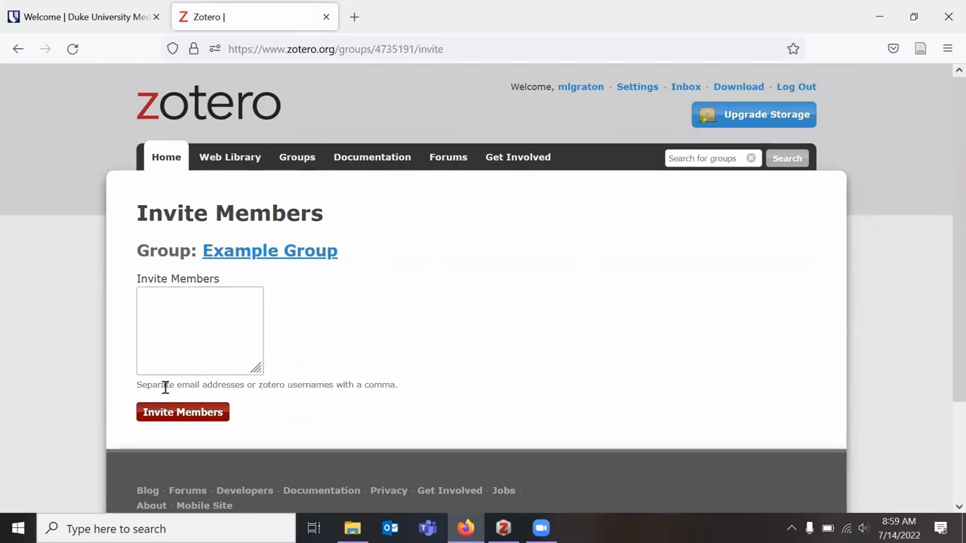
double_click(208, 384)
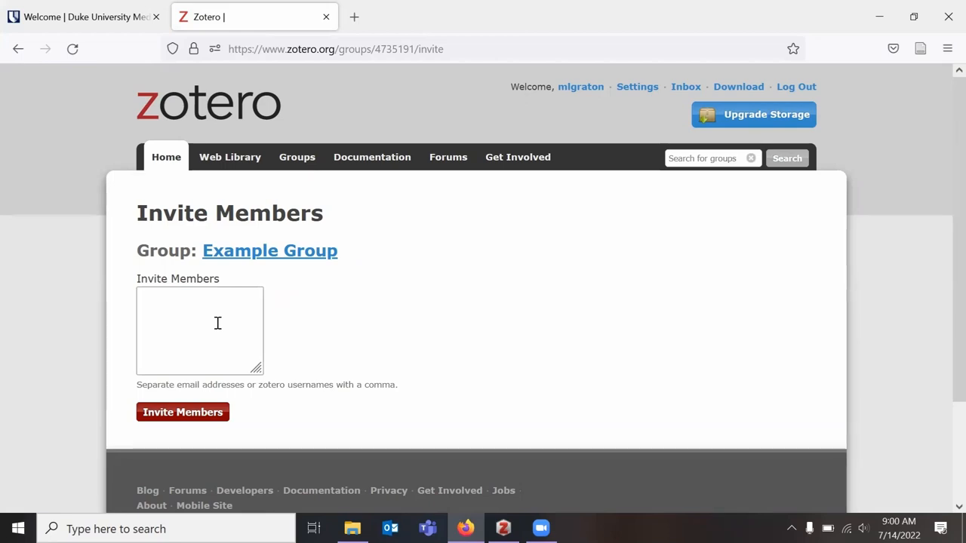
mouse_move(226, 313)
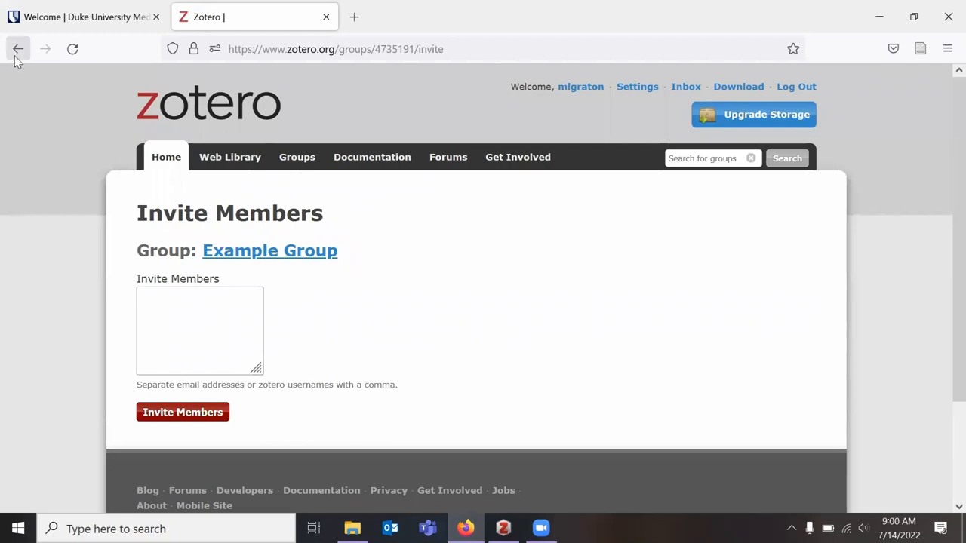
Return to Members Settings and update the current roles, with Owner shown in the table.
click(18, 49)
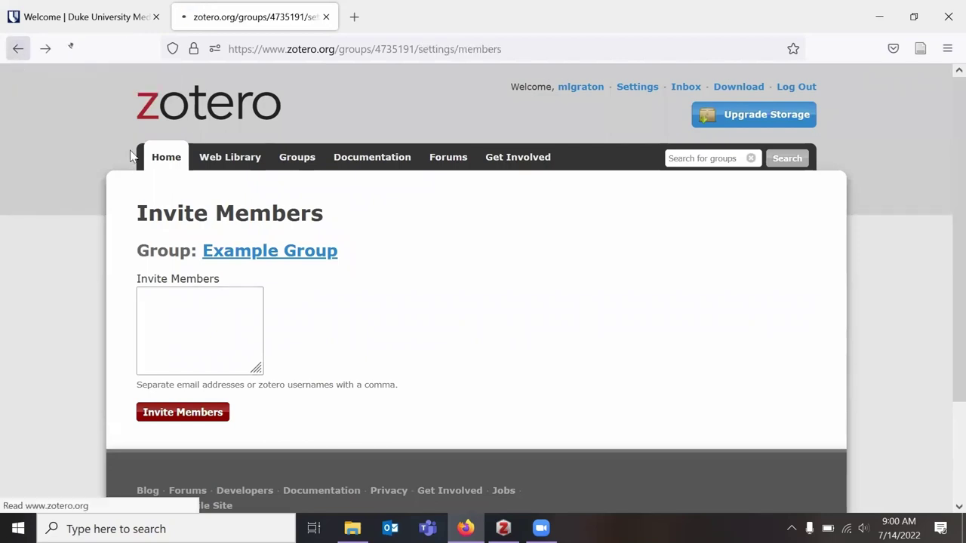
click(181, 412)
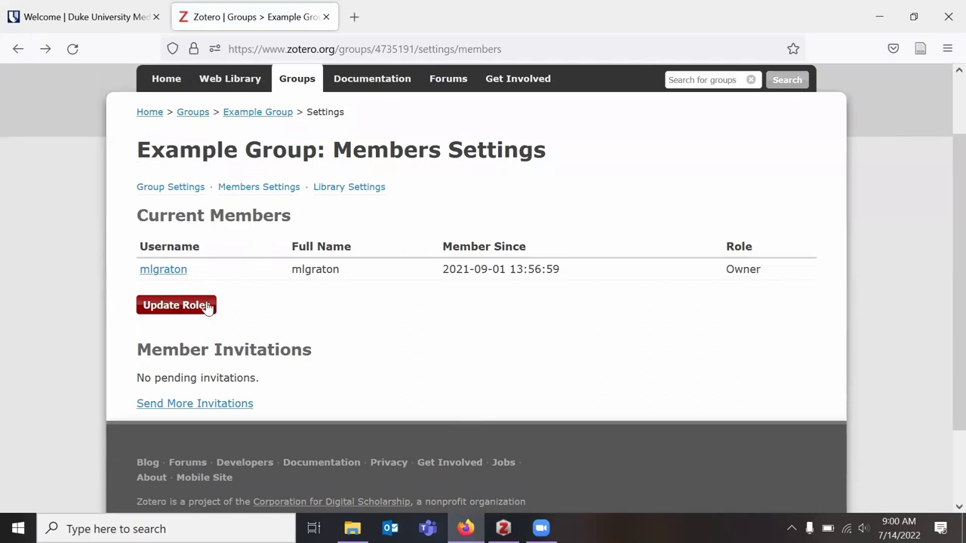
mouse_move(208, 309)
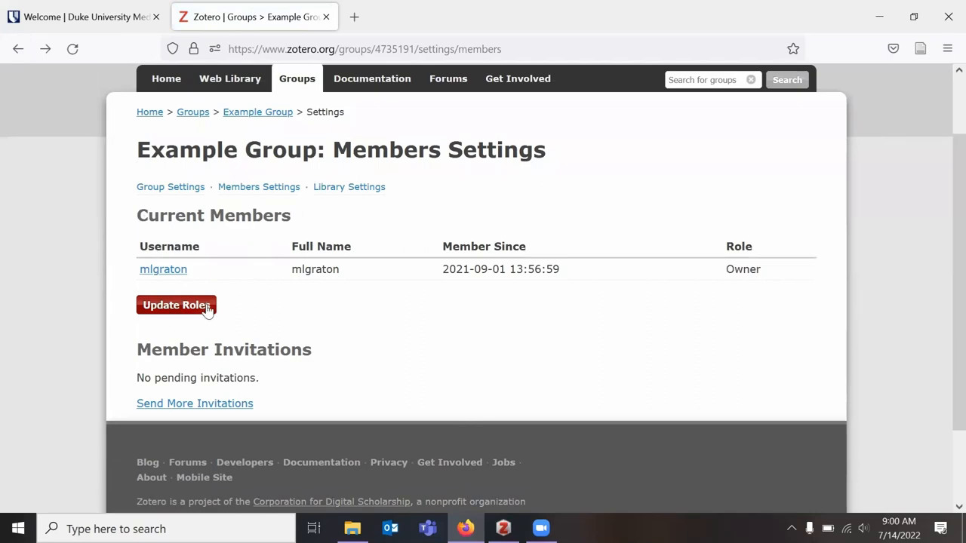
click(175, 305)
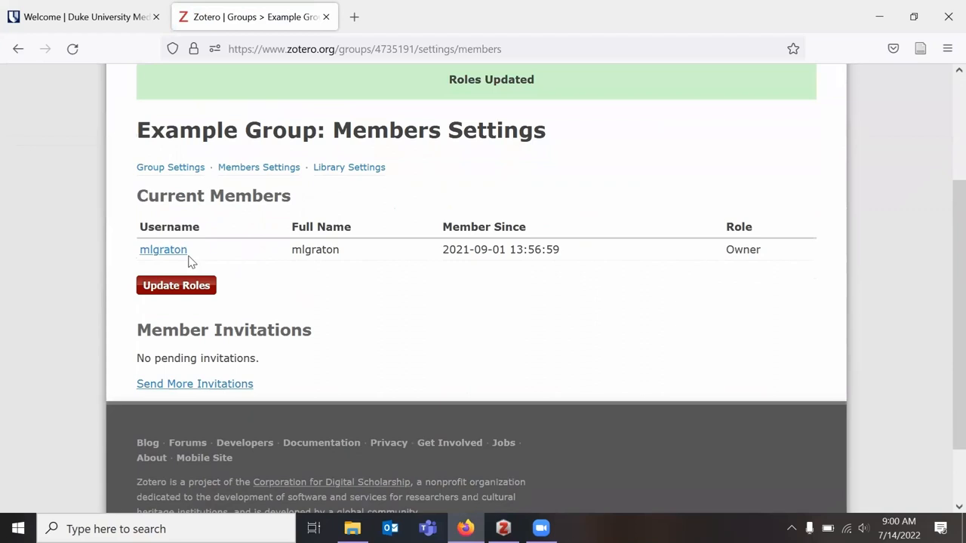
double_click(743, 249)
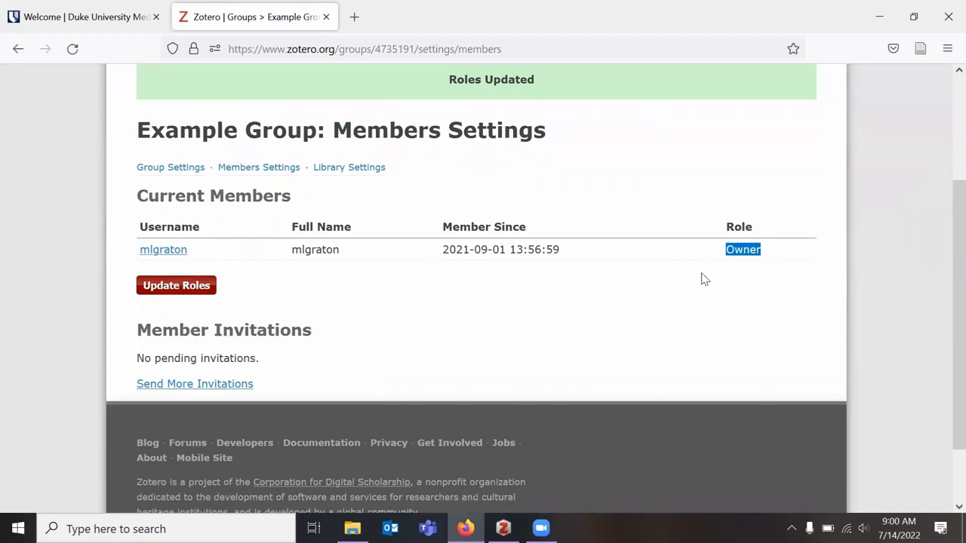
scroll(up, 3)
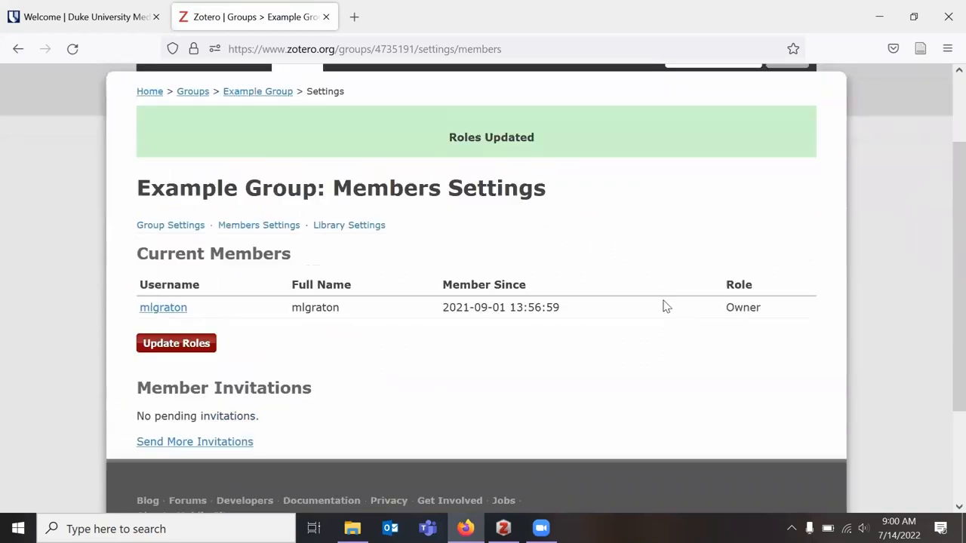
scroll(up, 3)
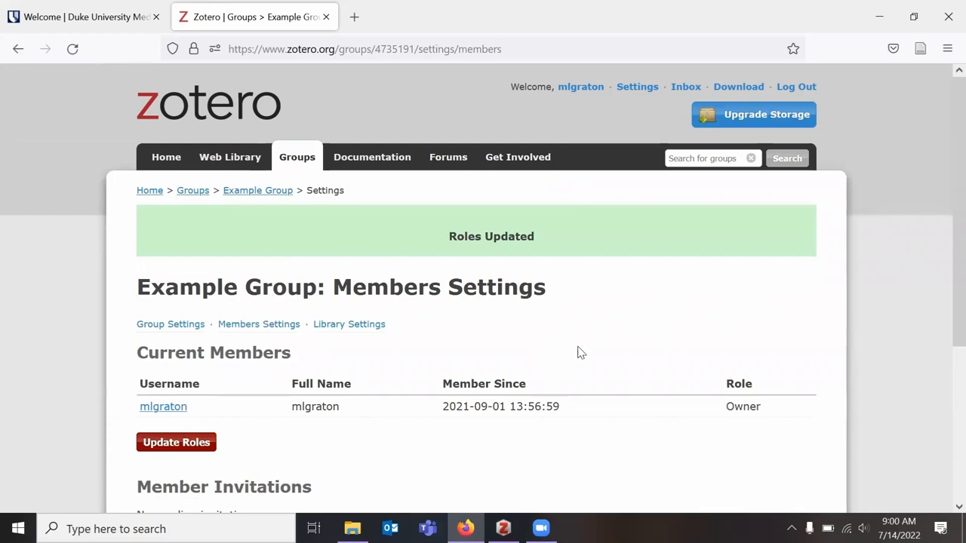
scroll(down, 3)
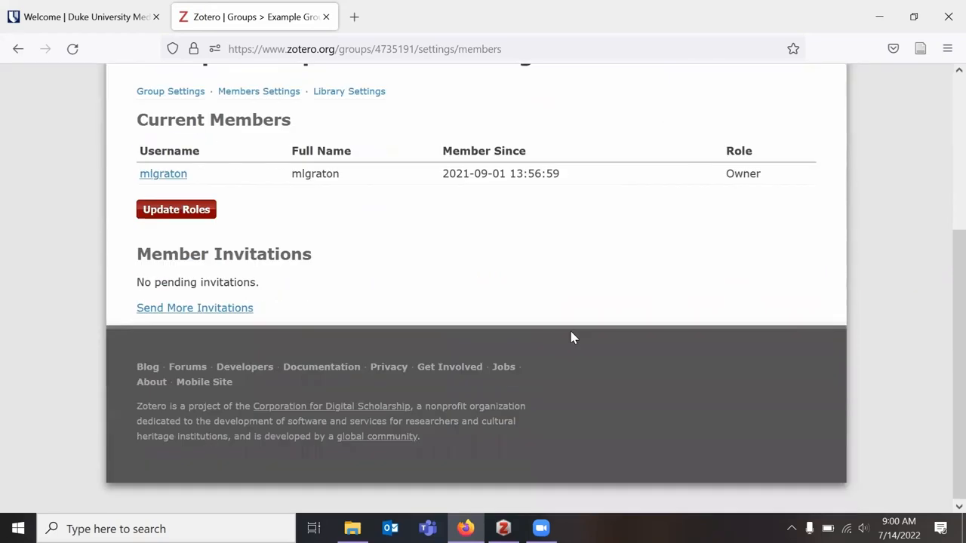
Show the group's Library Settings page with its permission options.
click(348, 91)
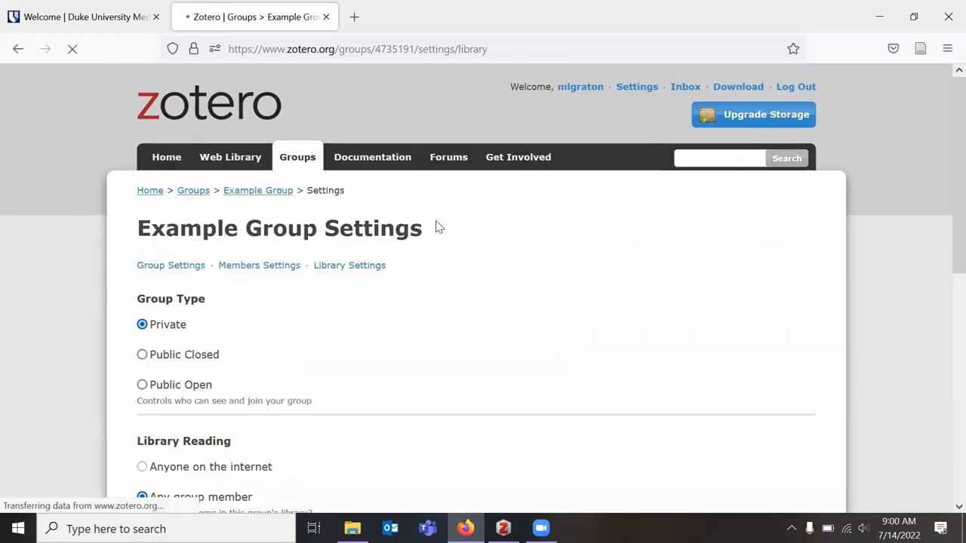
scroll(down, 3)
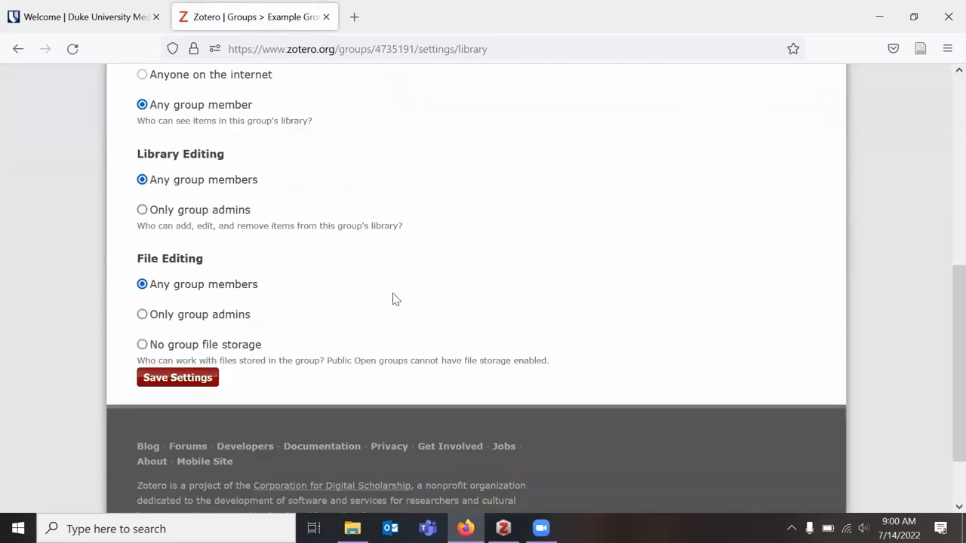
scroll(up, 3)
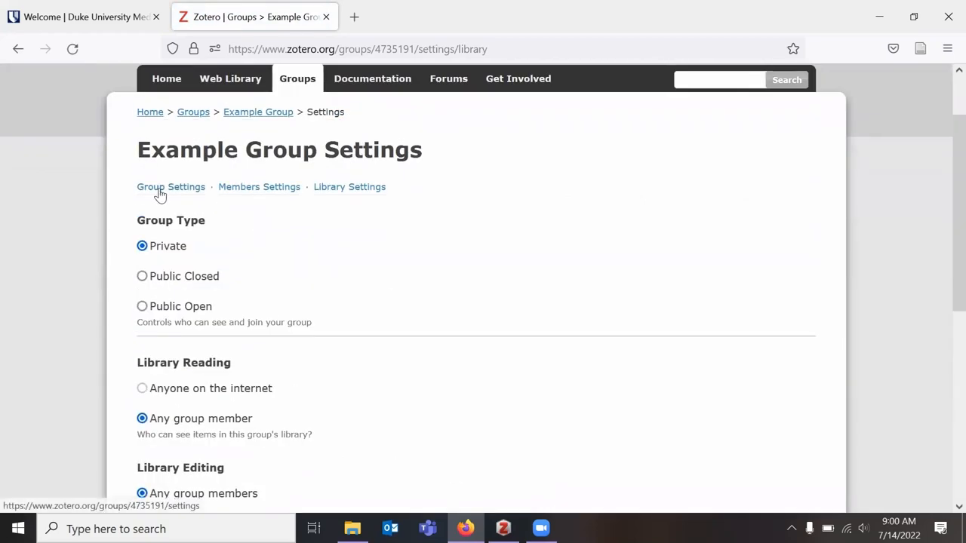
Show the Group Settings page with name, empty description, disciplines and delete option.
click(170, 187)
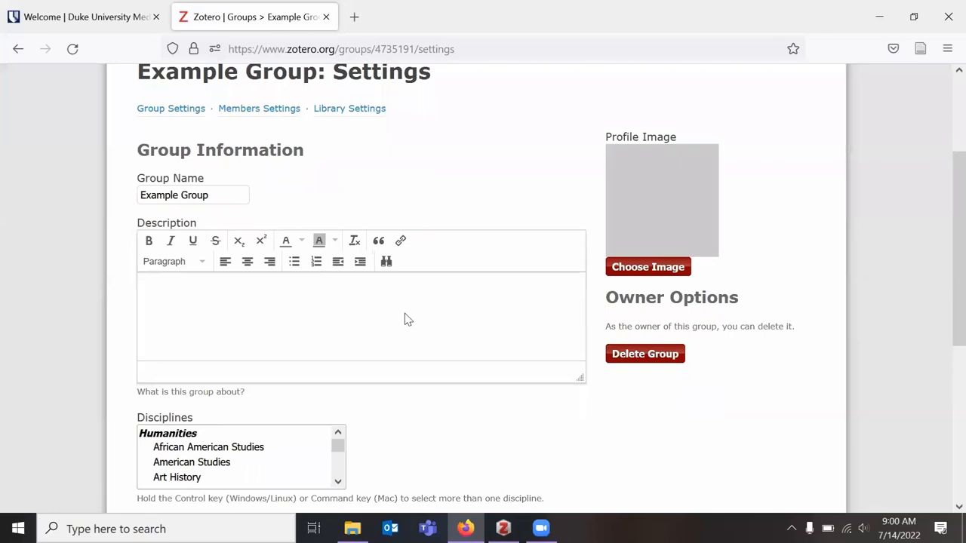
scroll(down, 3)
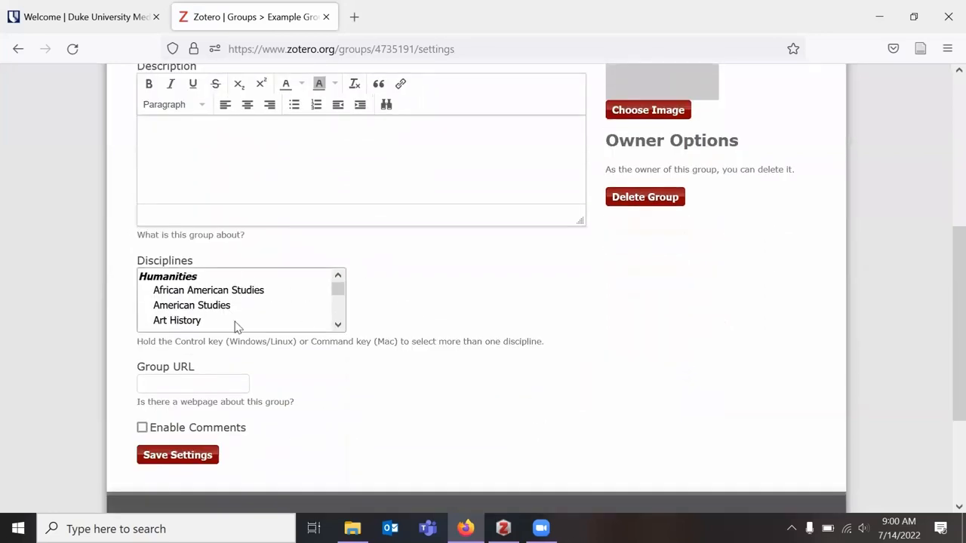
scroll(up, 3)
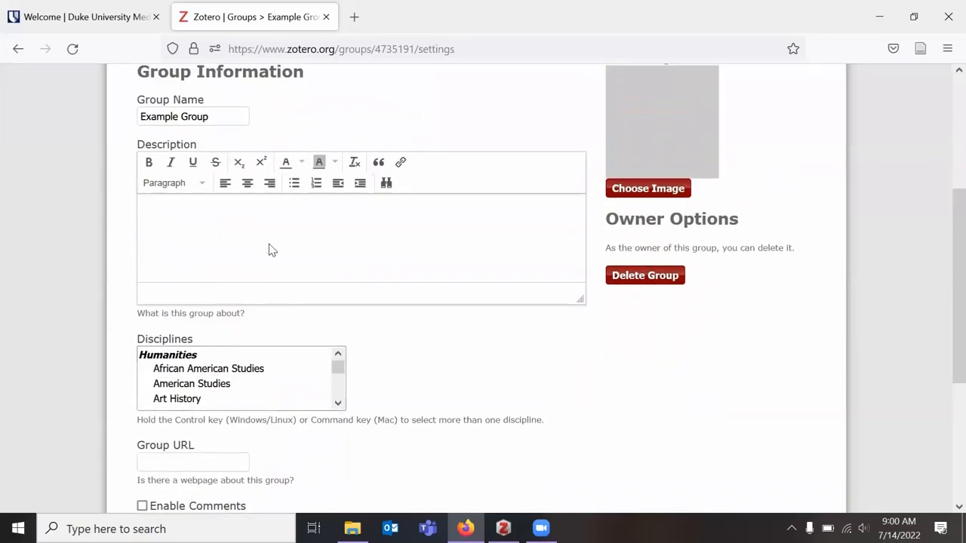
scroll(up, 3)
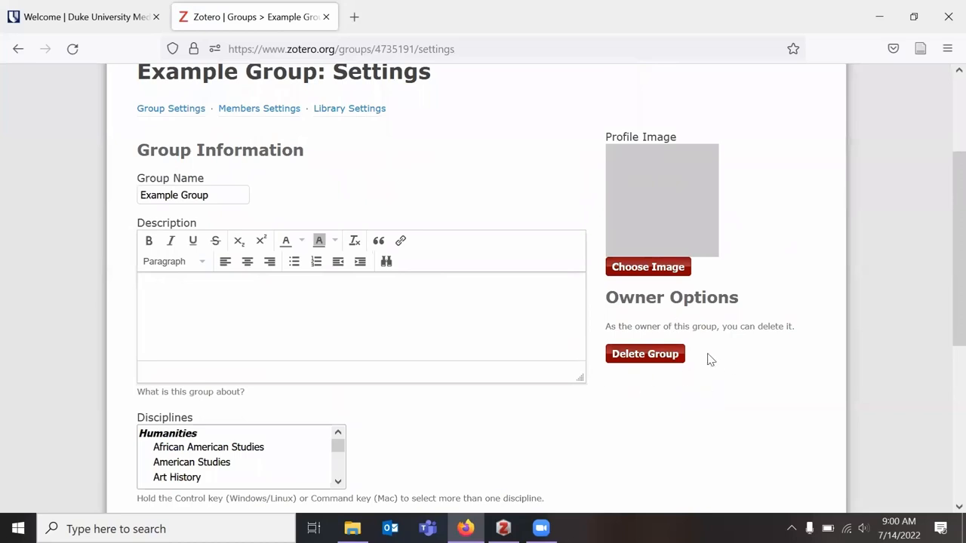
mouse_move(593, 204)
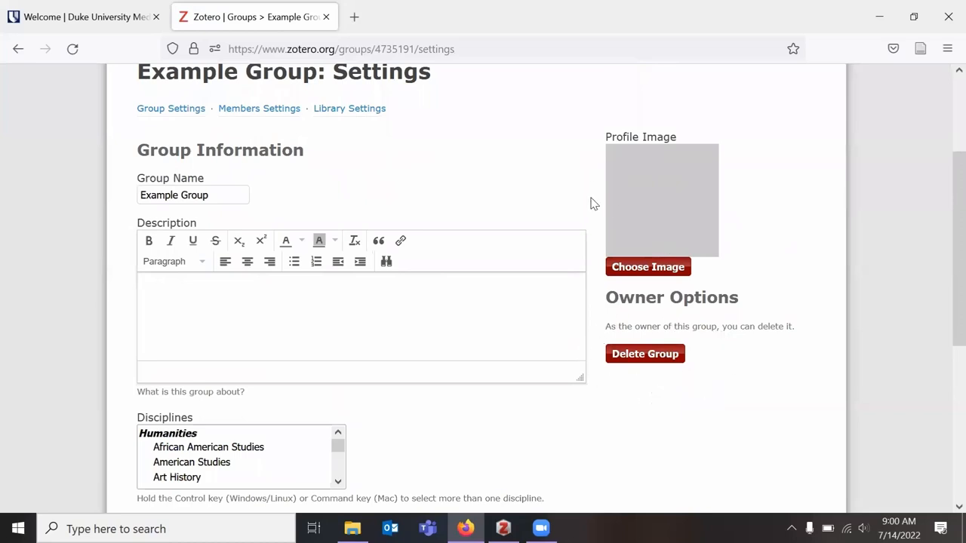
mouse_move(525, 285)
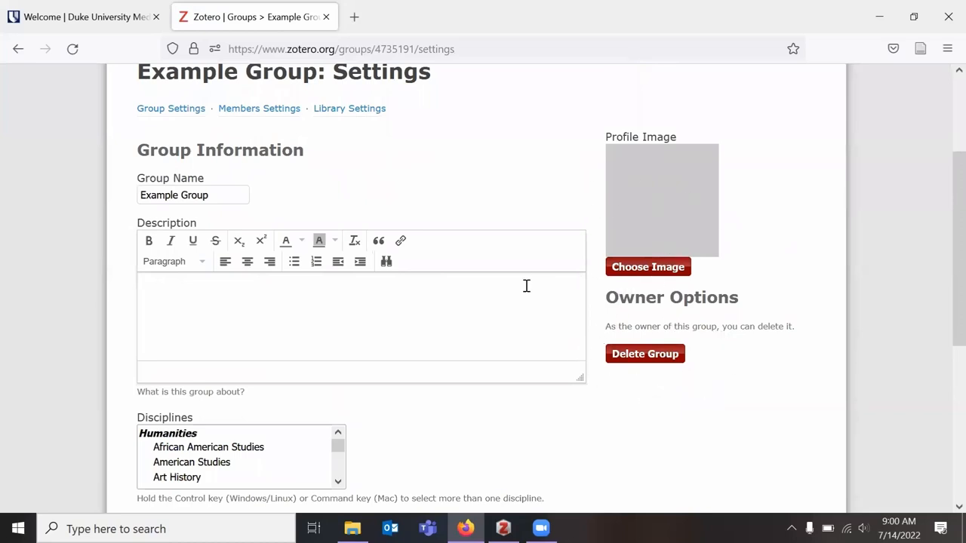
mouse_move(500, 305)
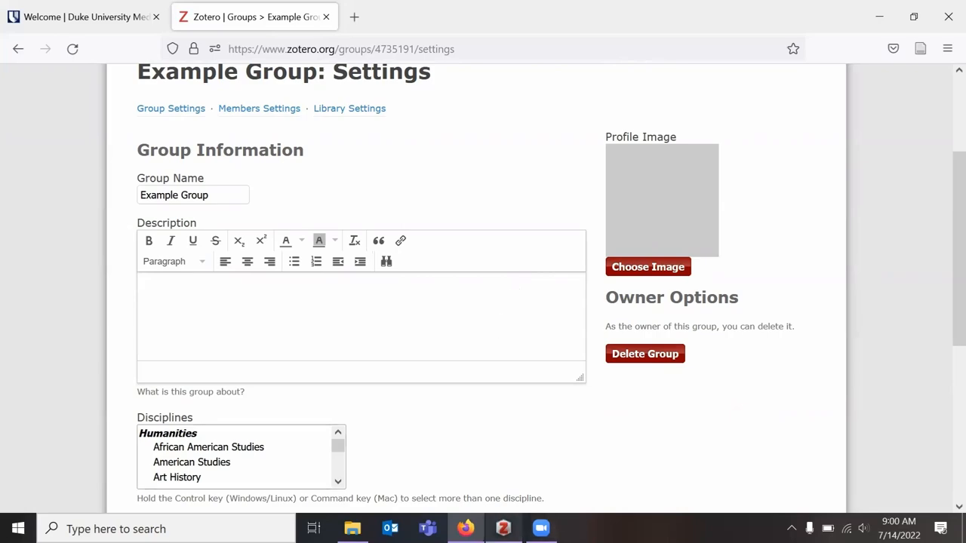
Switch to the Zotero desktop library and add the Year column to the item list.
click(503, 528)
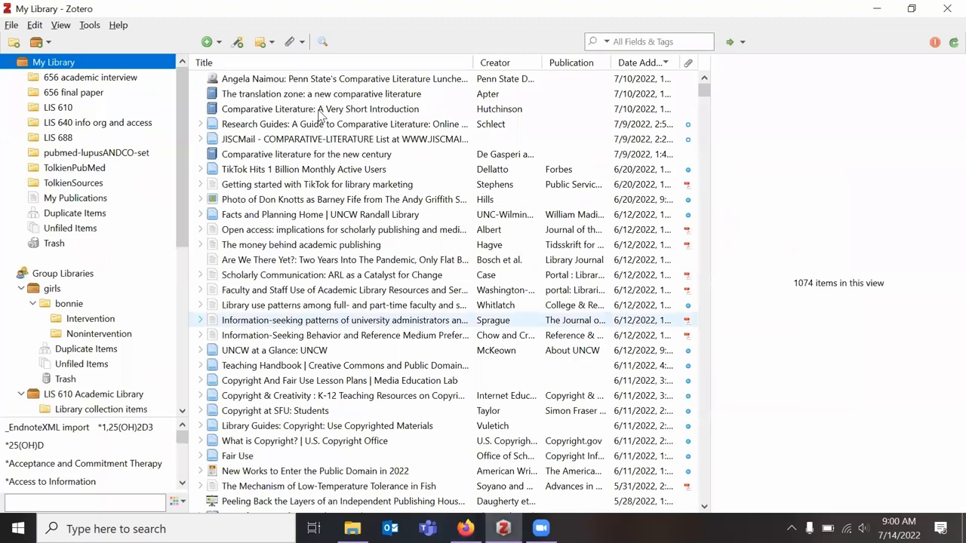
click(319, 93)
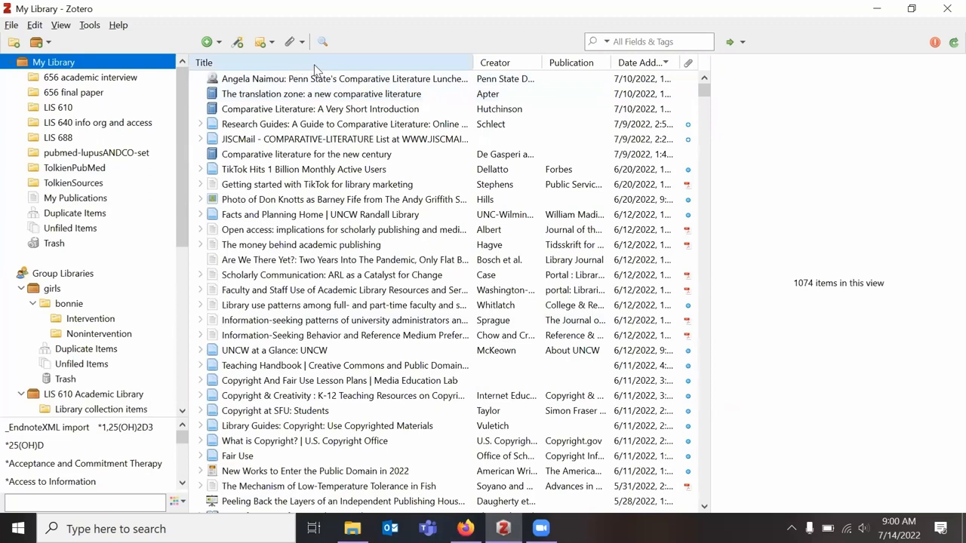
mouse_move(525, 82)
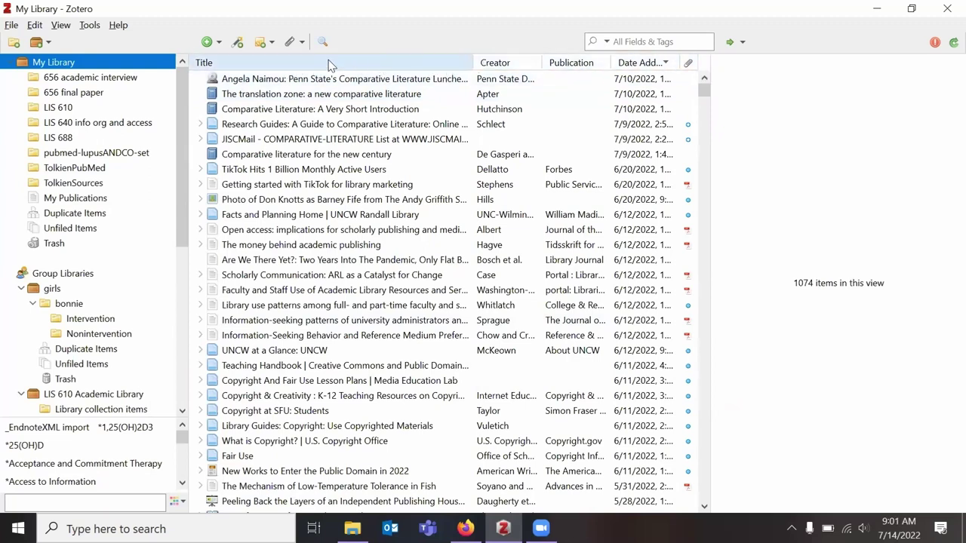
mouse_move(443, 61)
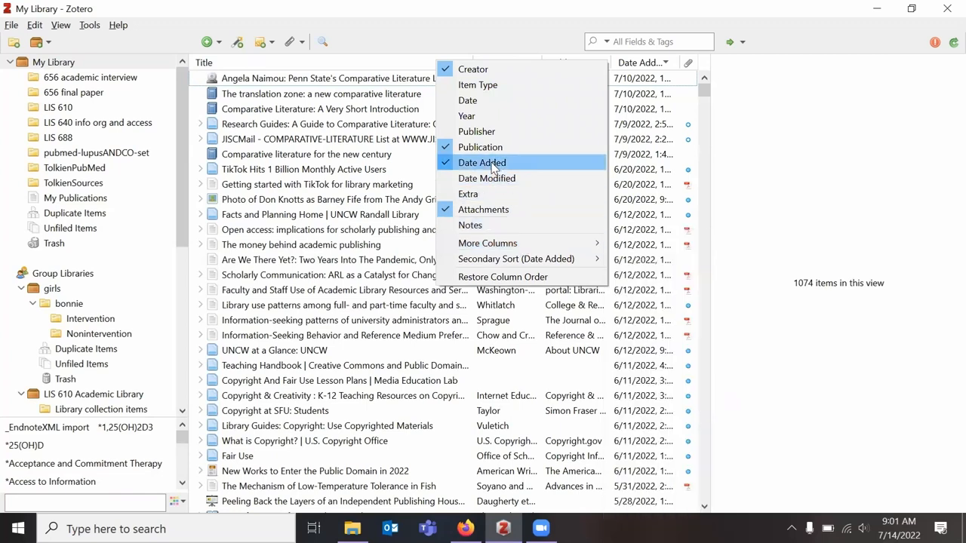
mouse_move(480, 131)
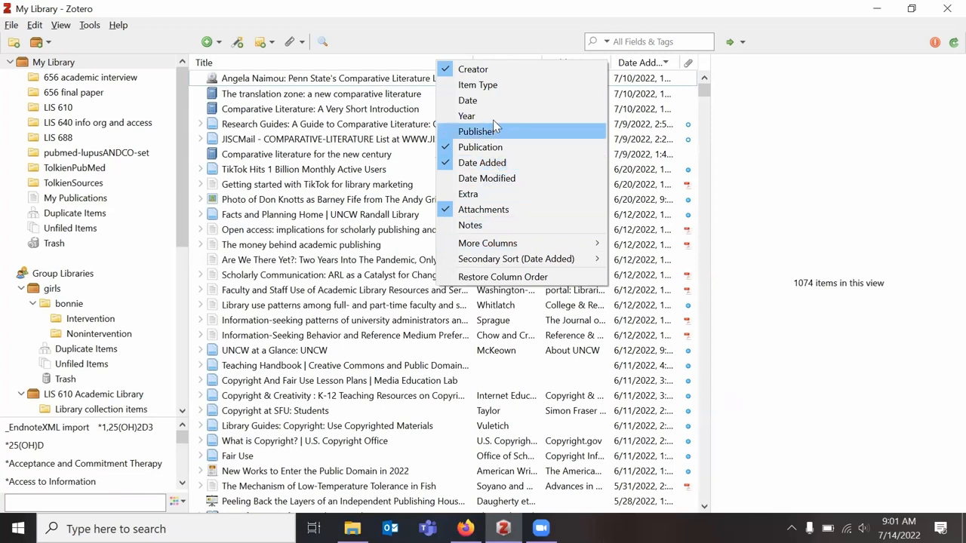
mouse_move(467, 115)
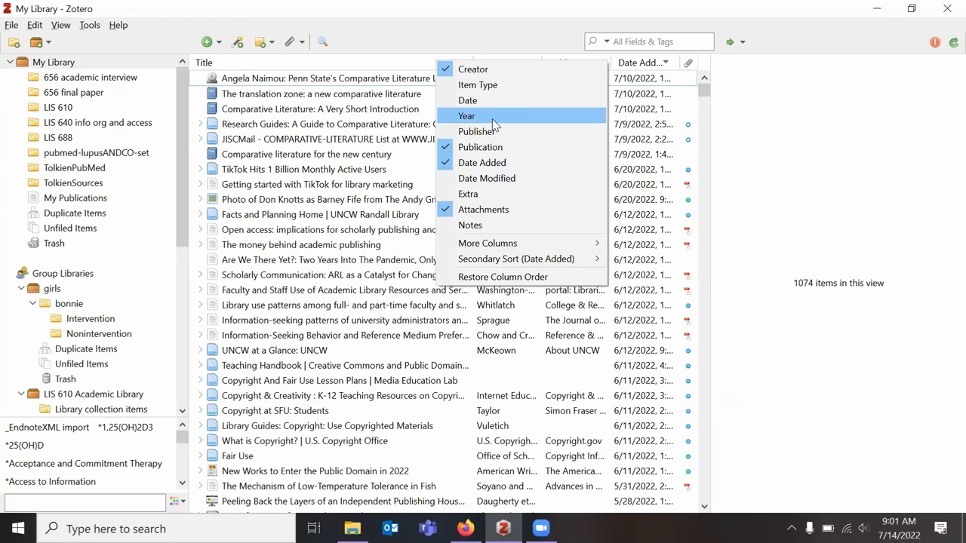
click(477, 130)
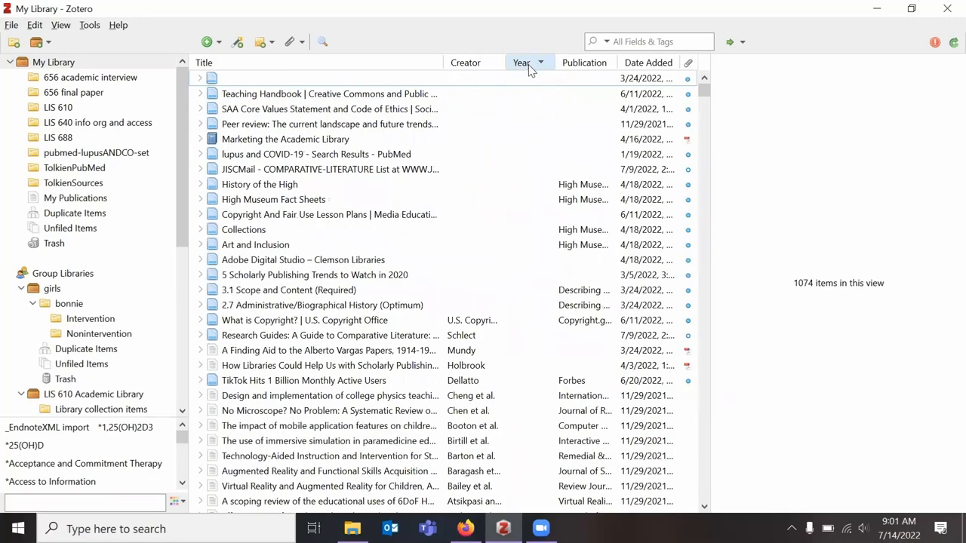
Sort the items by year, then remove the Year column again.
click(522, 62)
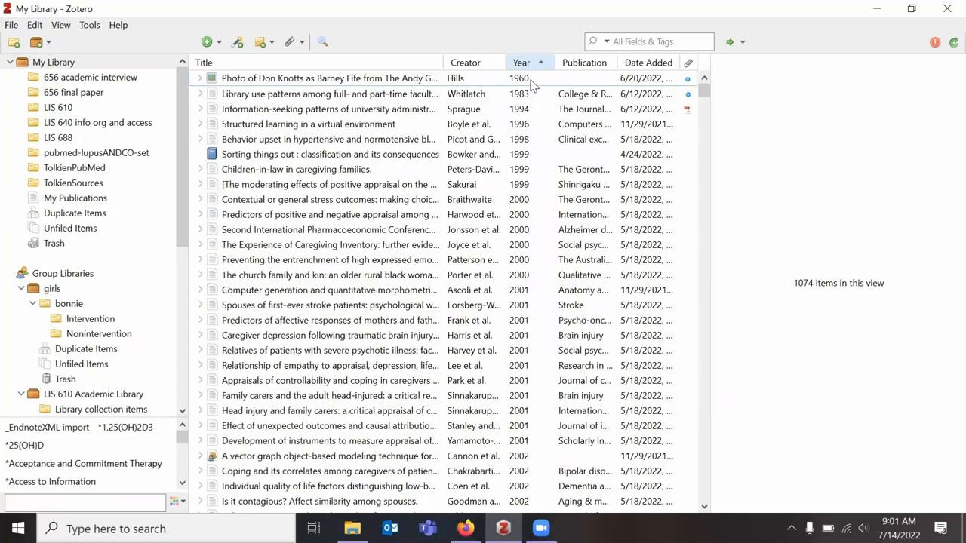
click(521, 62)
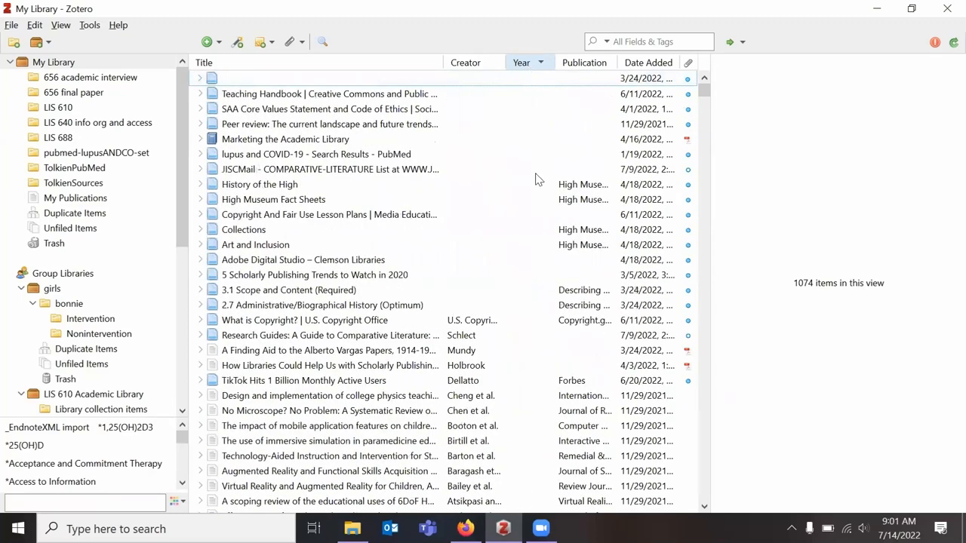
click(541, 63)
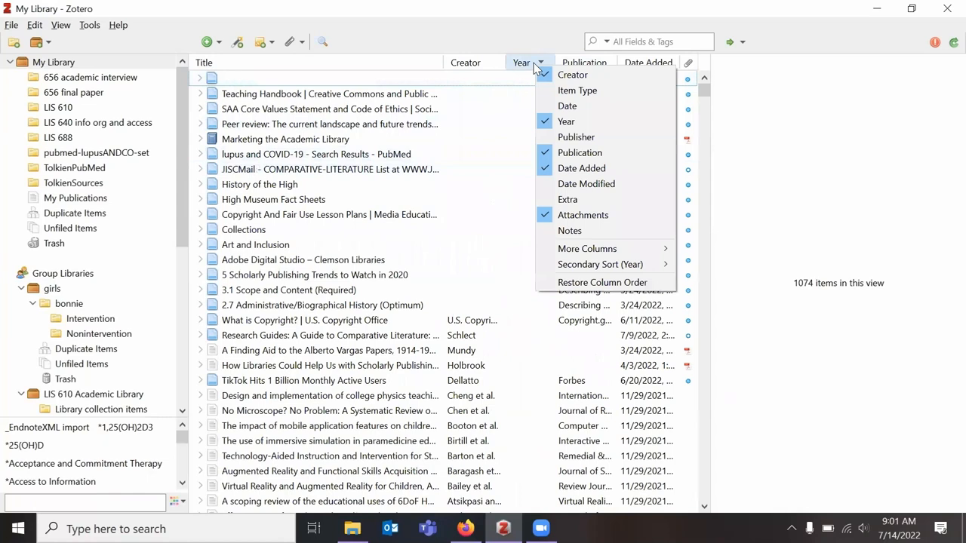
click(566, 120)
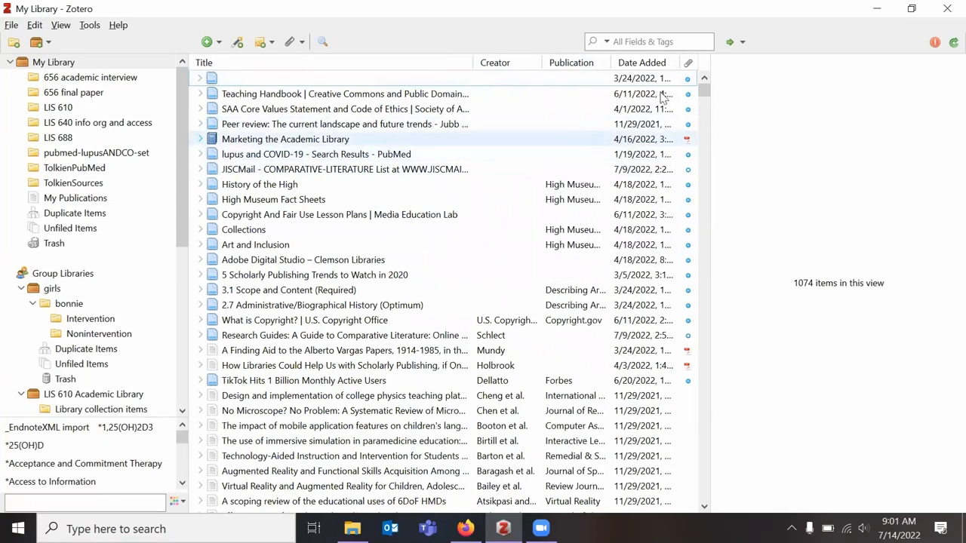
mouse_move(688, 63)
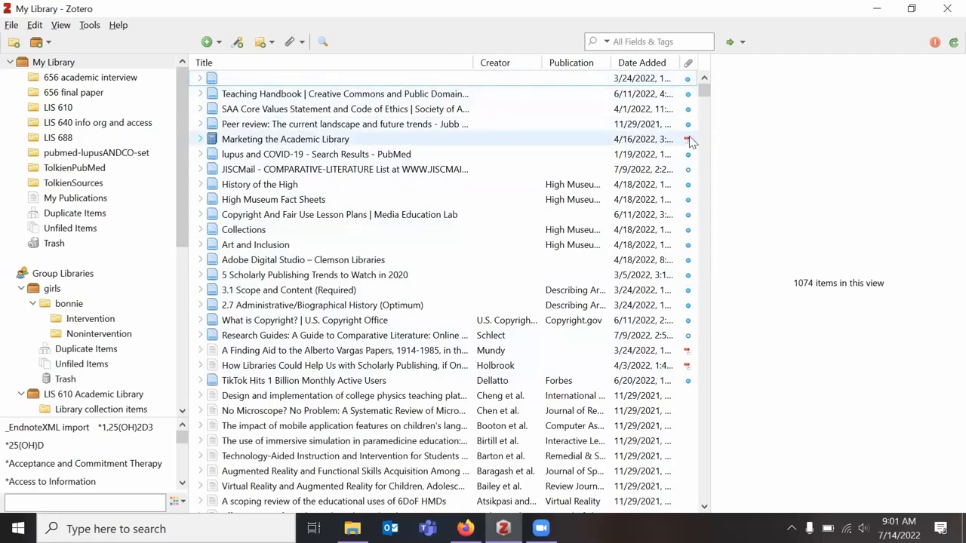
Order the library items alphabetically by title and scroll partway through them.
scroll(down, 3)
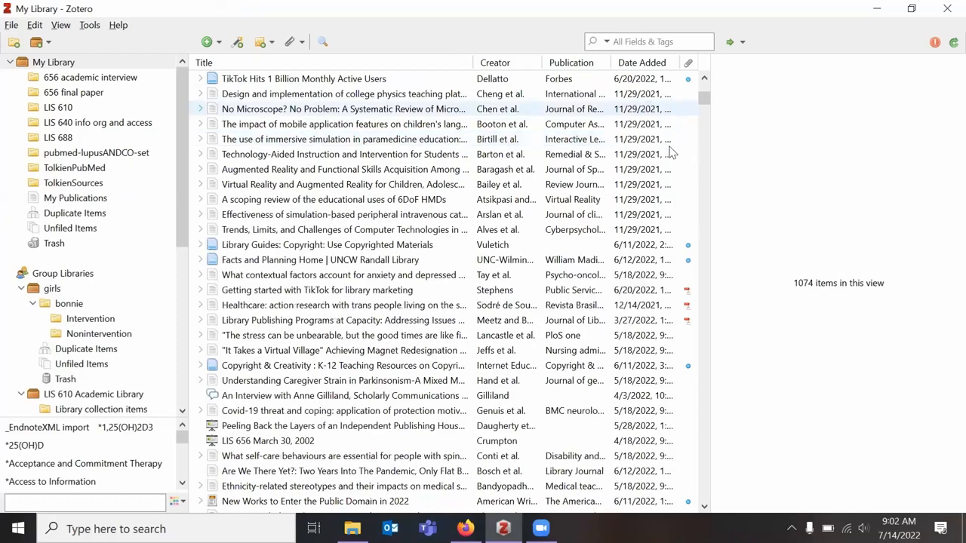
scroll(down, 3)
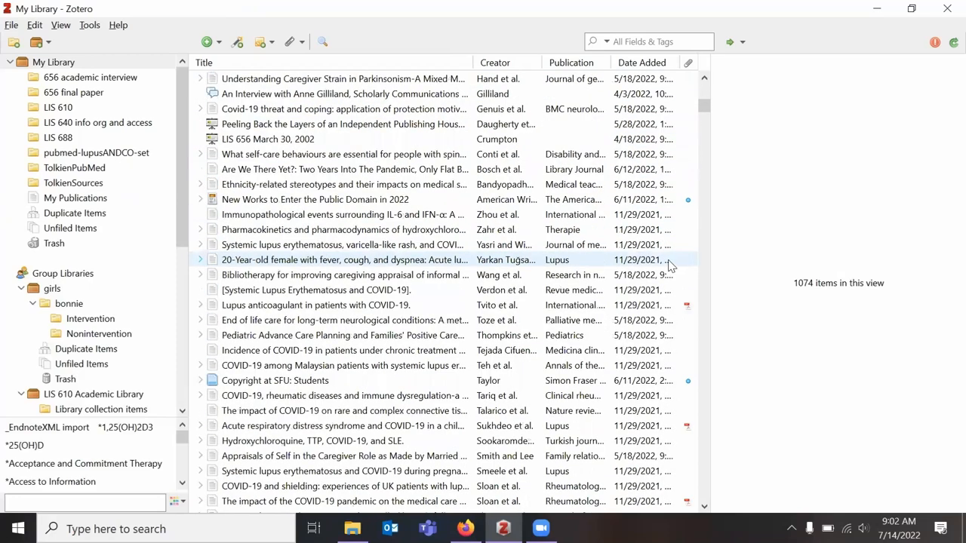
scroll(up, 3)
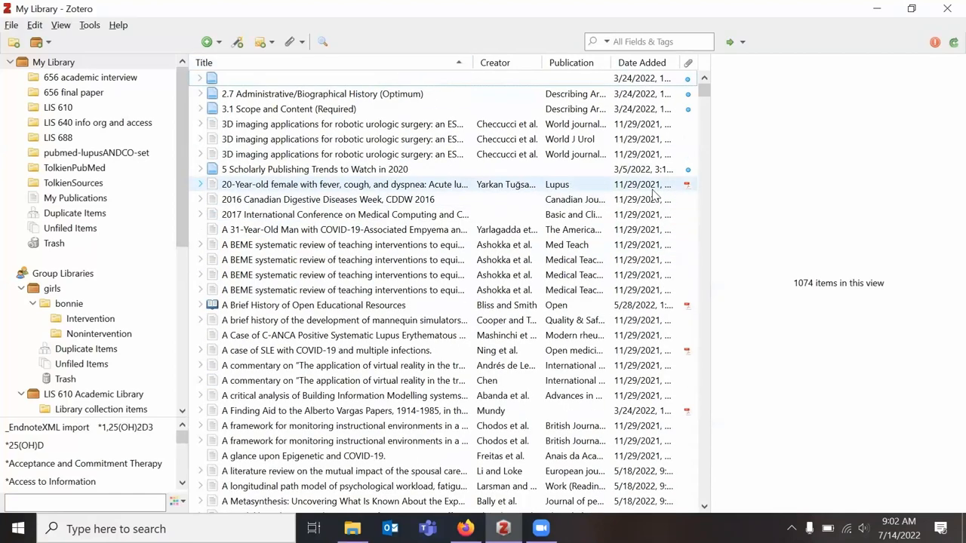
click(343, 260)
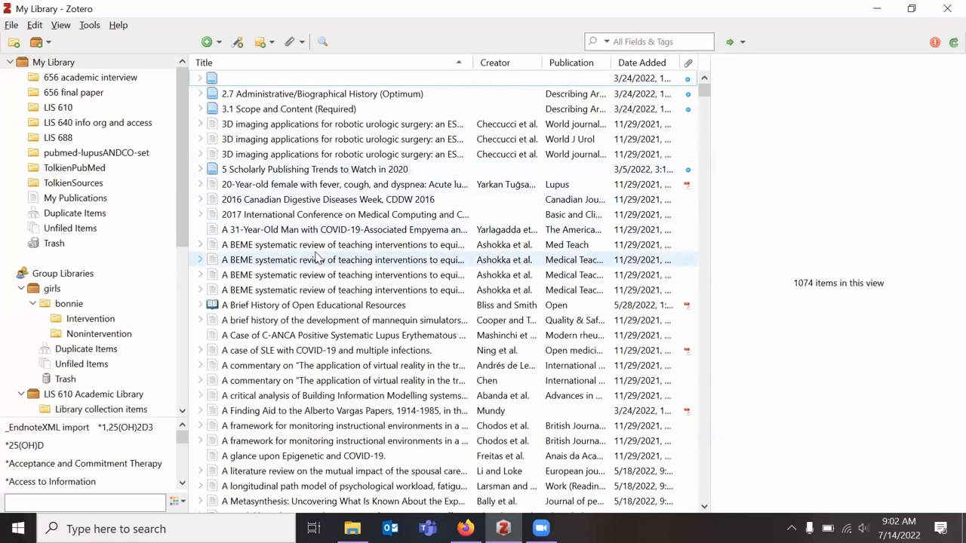
scroll(down, 3)
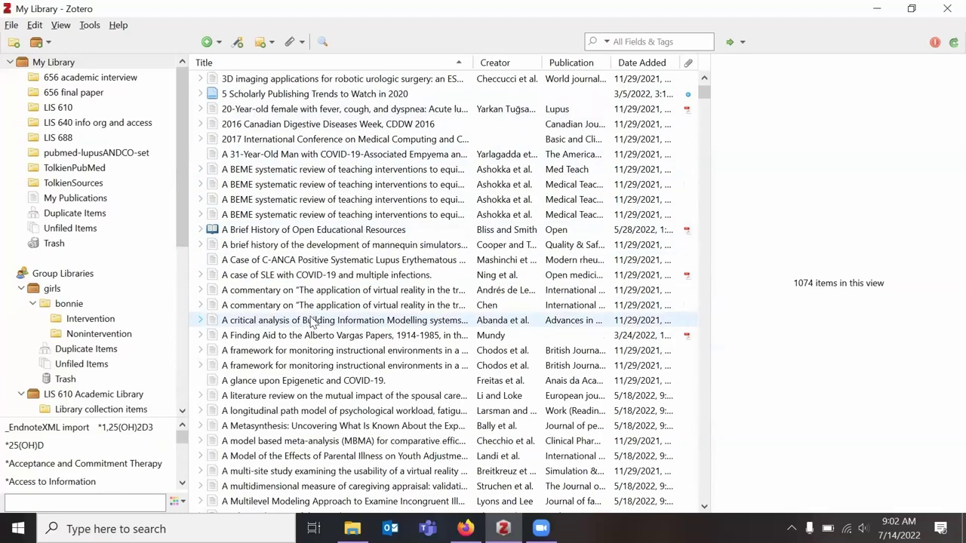
Show the Building Information Modelling article's Info pane and its abstract.
click(344, 320)
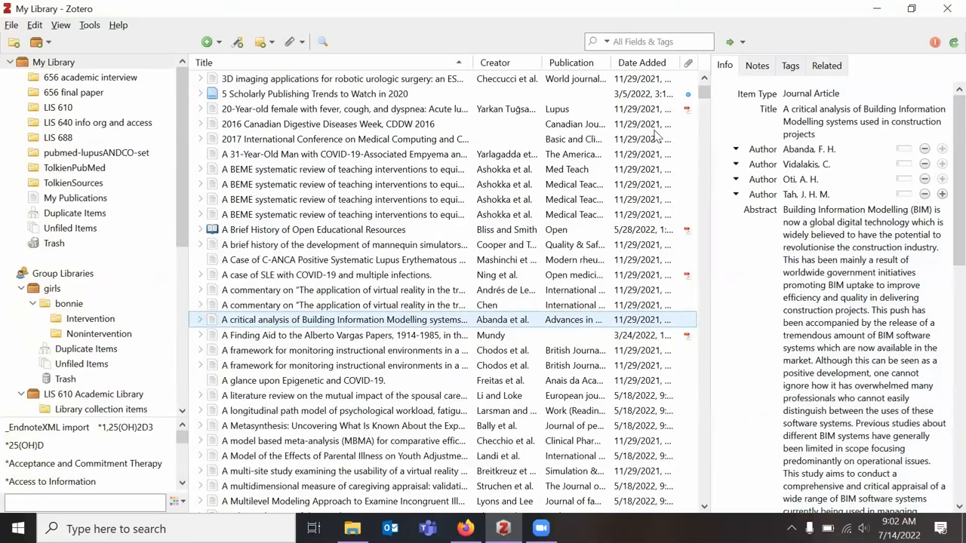
mouse_move(775, 211)
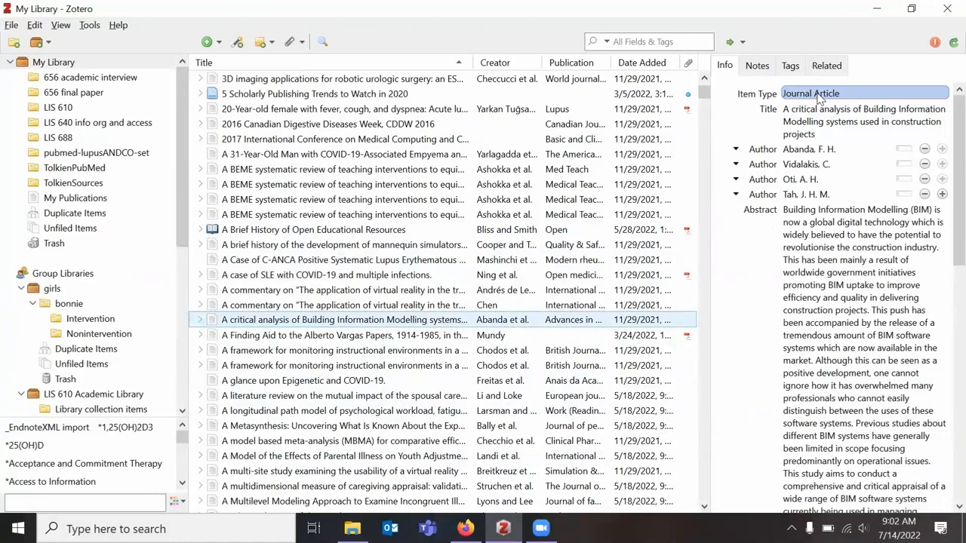
scroll(down, 3)
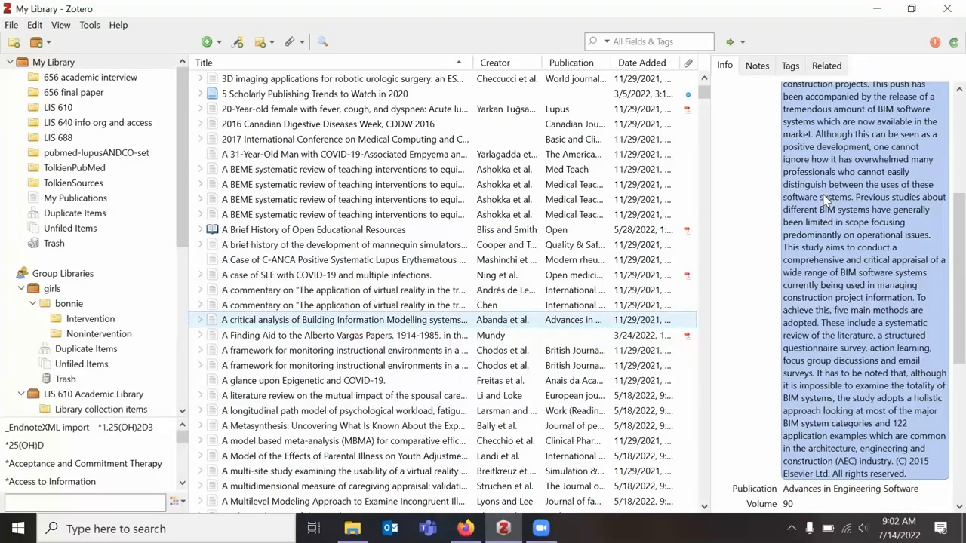
scroll(down, 3)
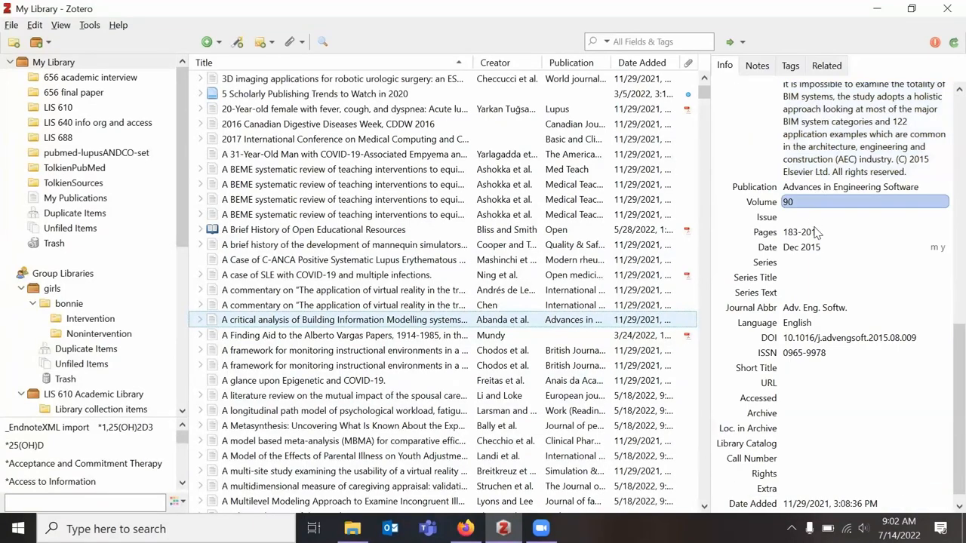
Review its issue, language, pages 183-201 and accessed date fields.
click(863, 217)
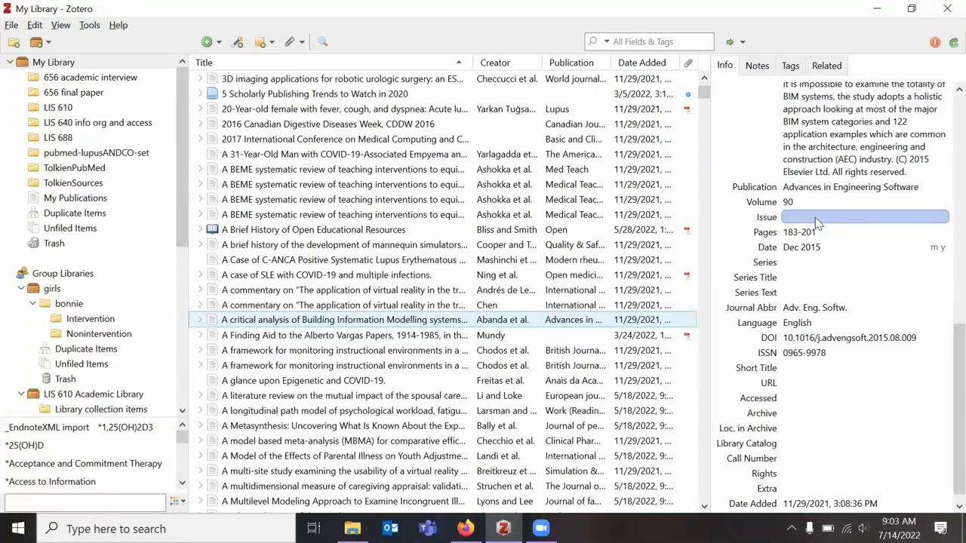
click(830, 322)
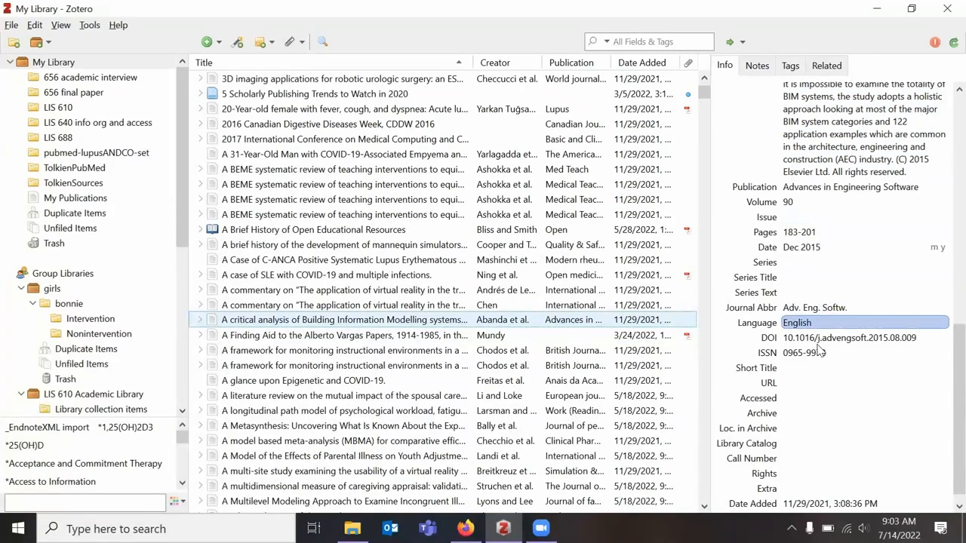
click(848, 338)
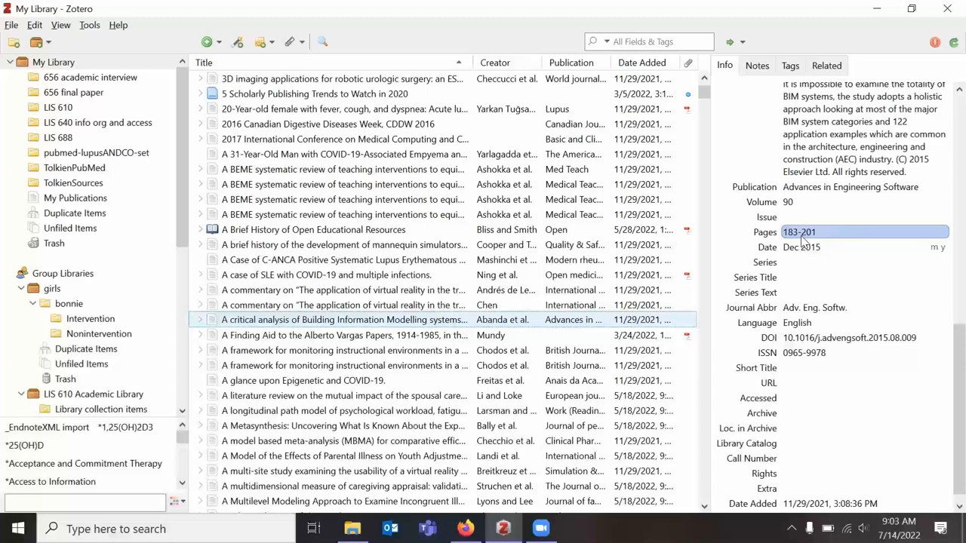
click(863, 387)
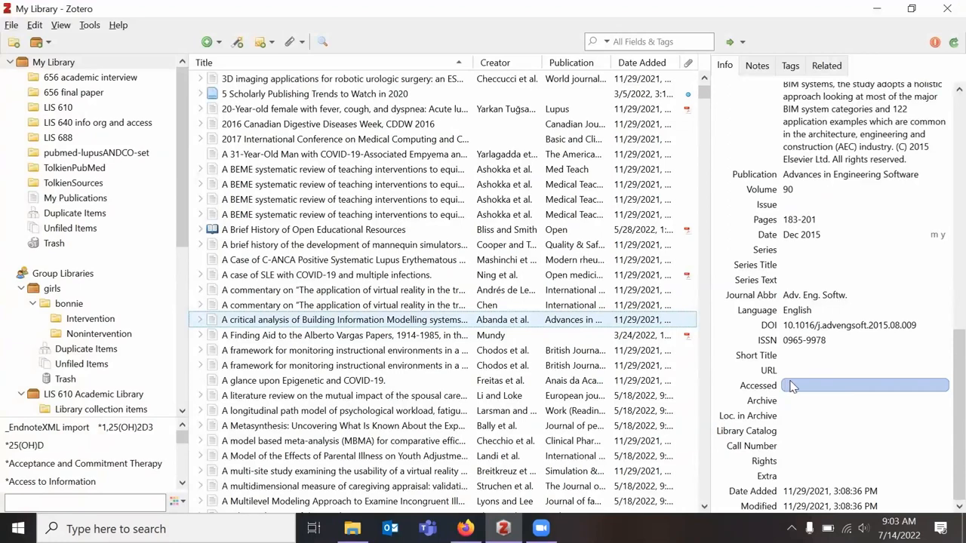
scroll(up, 3)
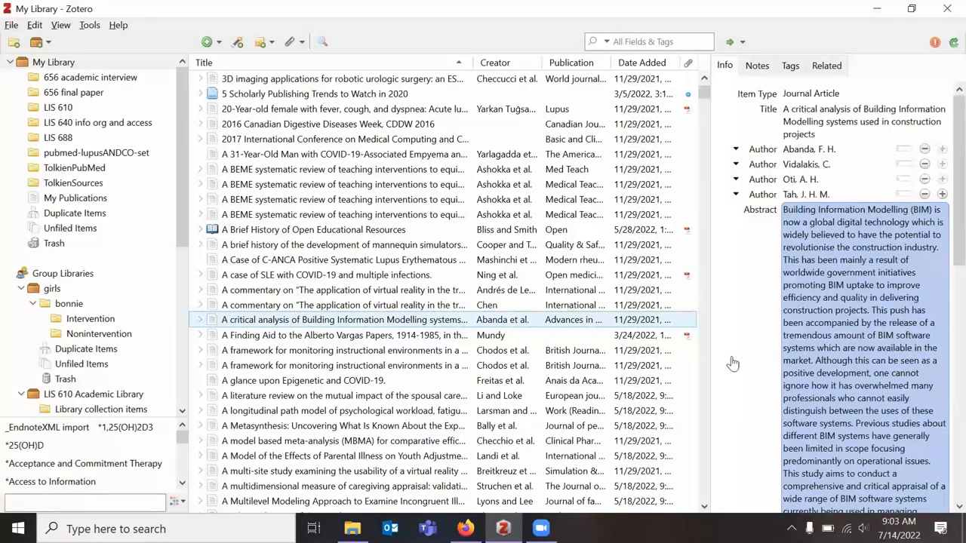
Show the 1914–1985 finding aid's details: 6 pages, empty journal abbreviation, title.
click(344, 335)
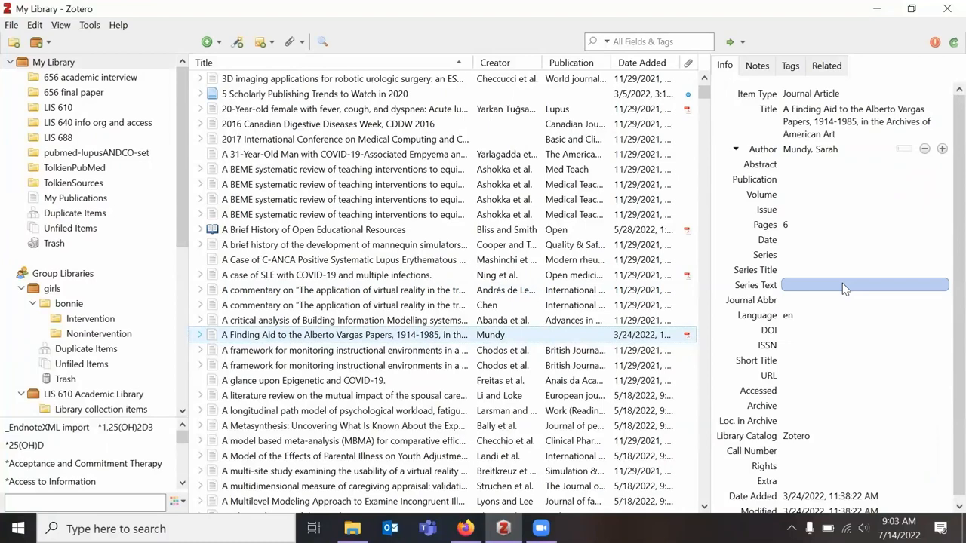
click(864, 178)
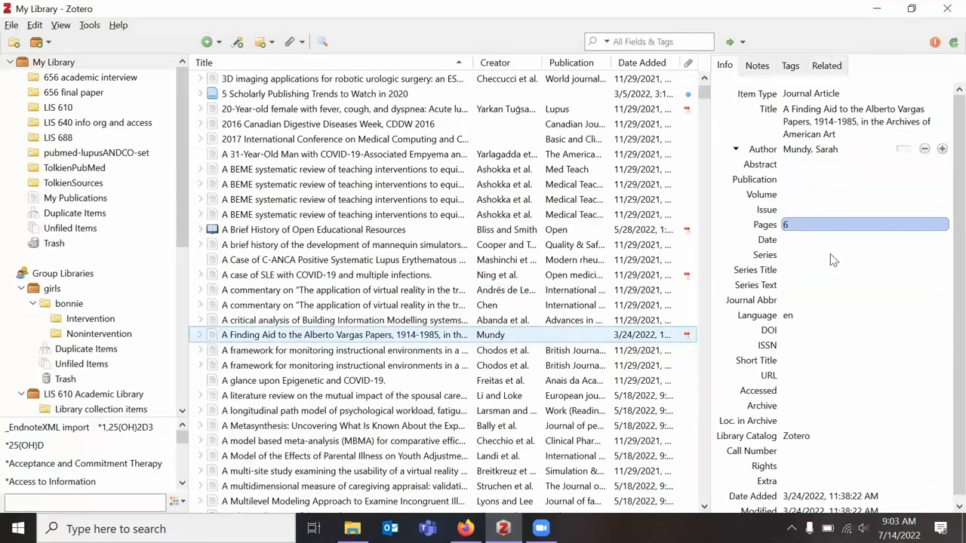
click(863, 299)
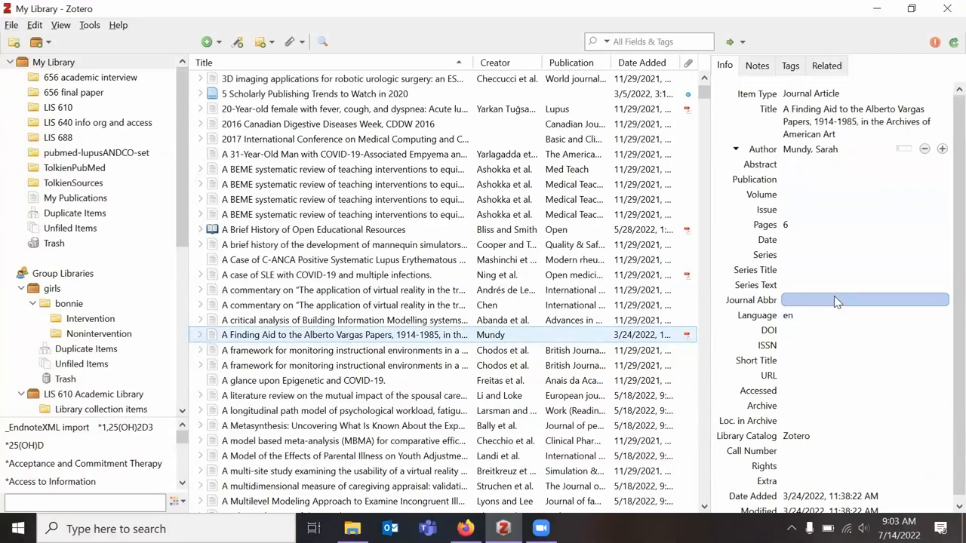
click(863, 208)
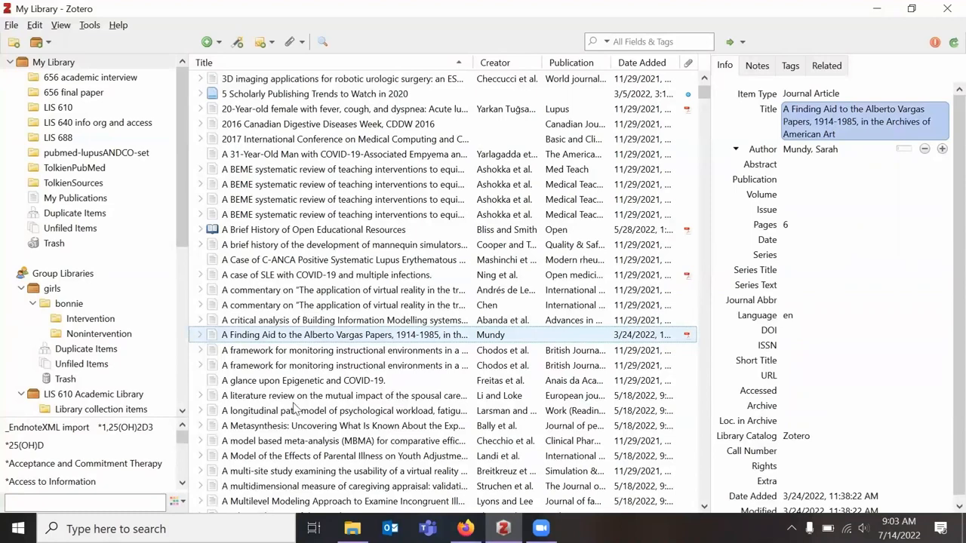
click(201, 335)
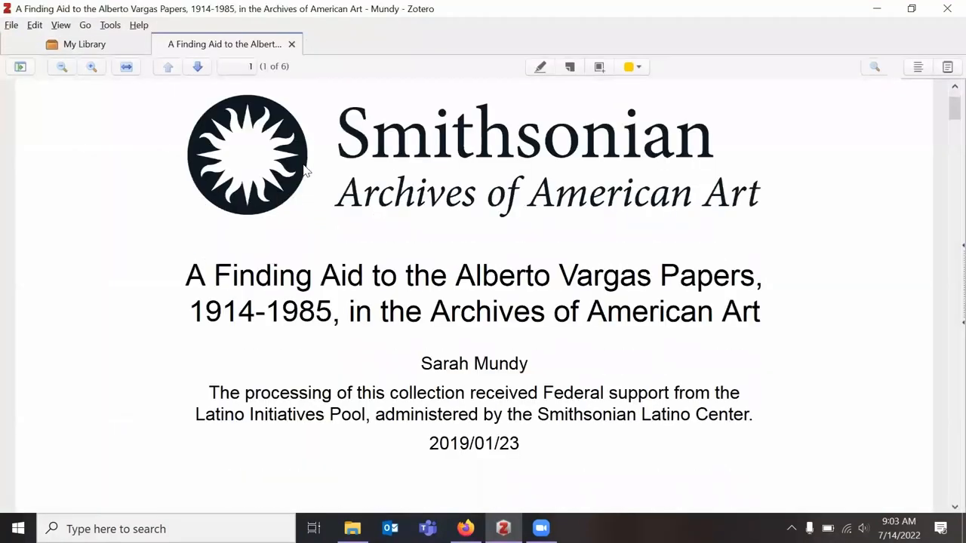
scroll(down, 3)
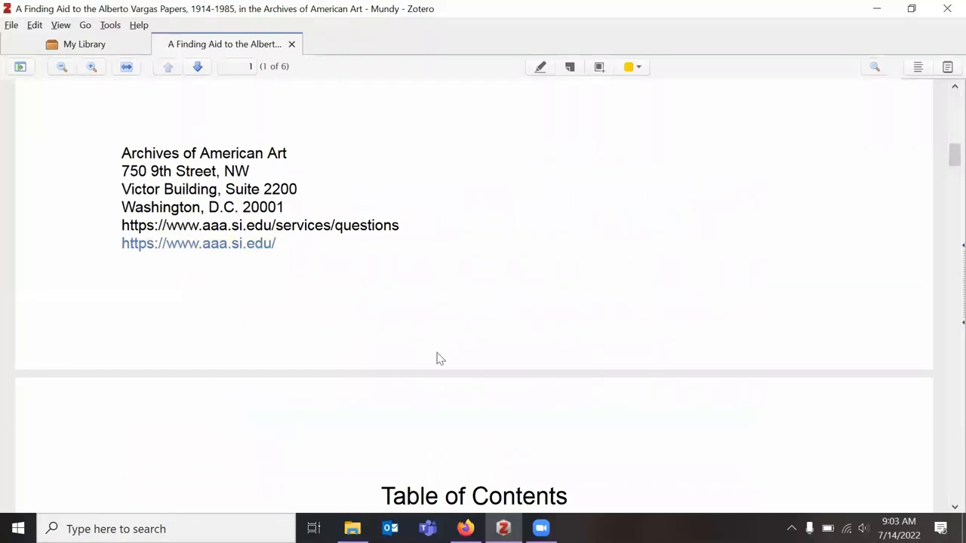
scroll(up, 3)
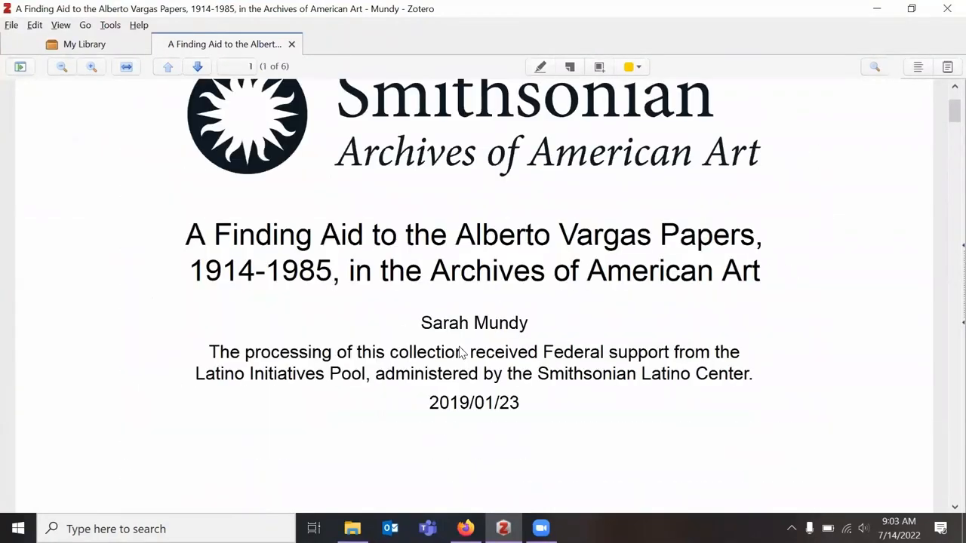
scroll(up, 3)
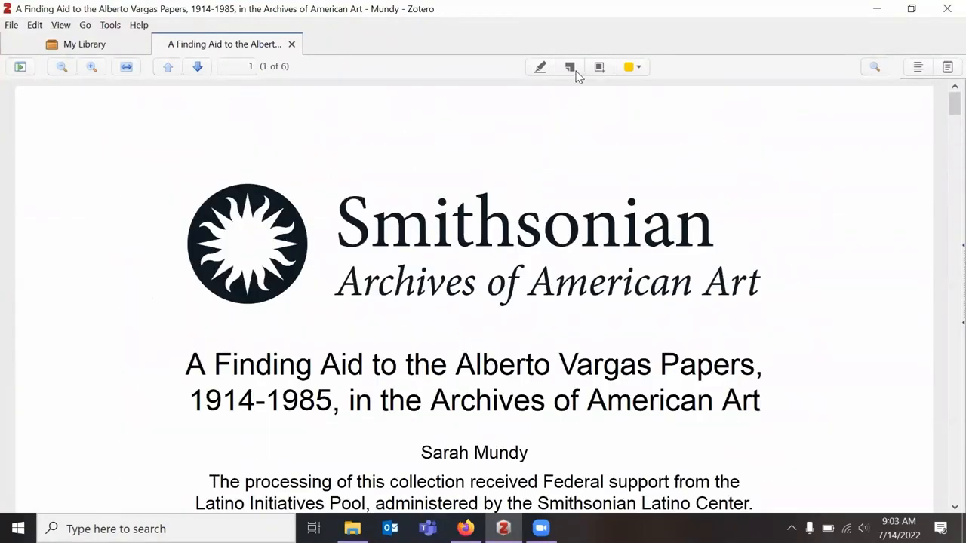
mouse_move(557, 172)
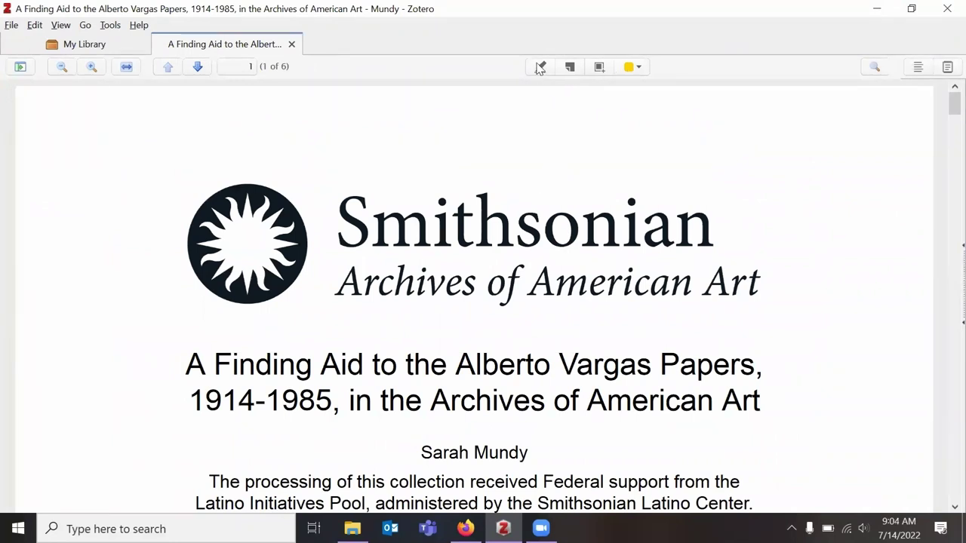
click(540, 66)
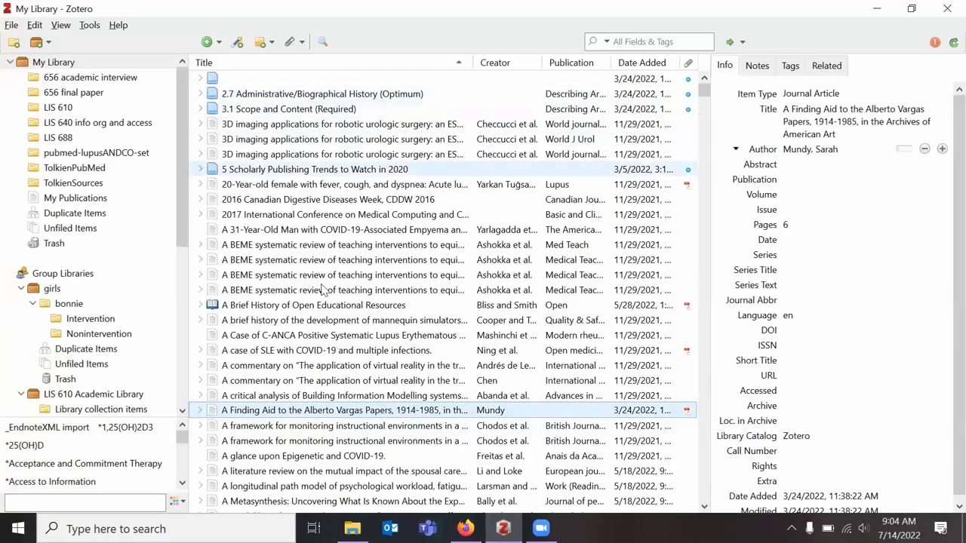
Show the Administrative/Biographical History item and scroll the library list.
click(323, 79)
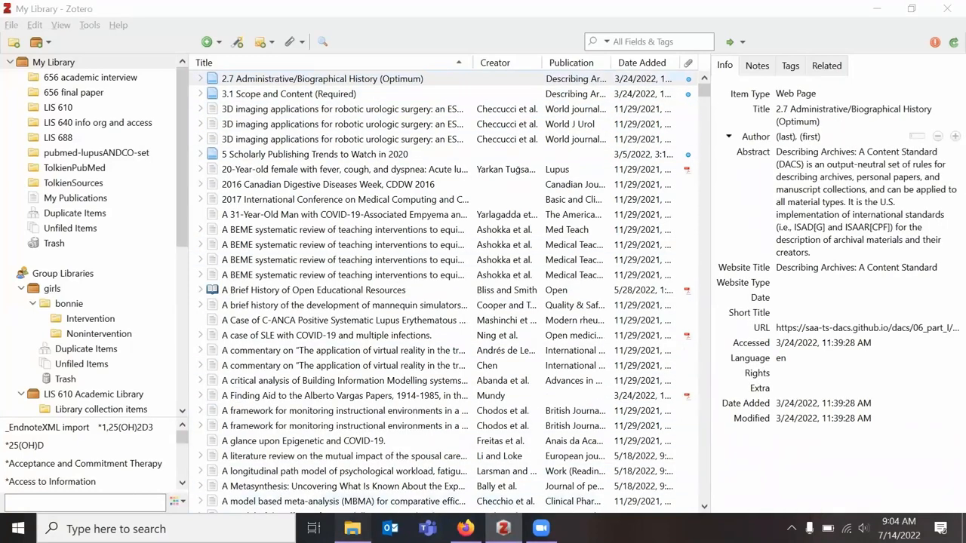
click(353, 528)
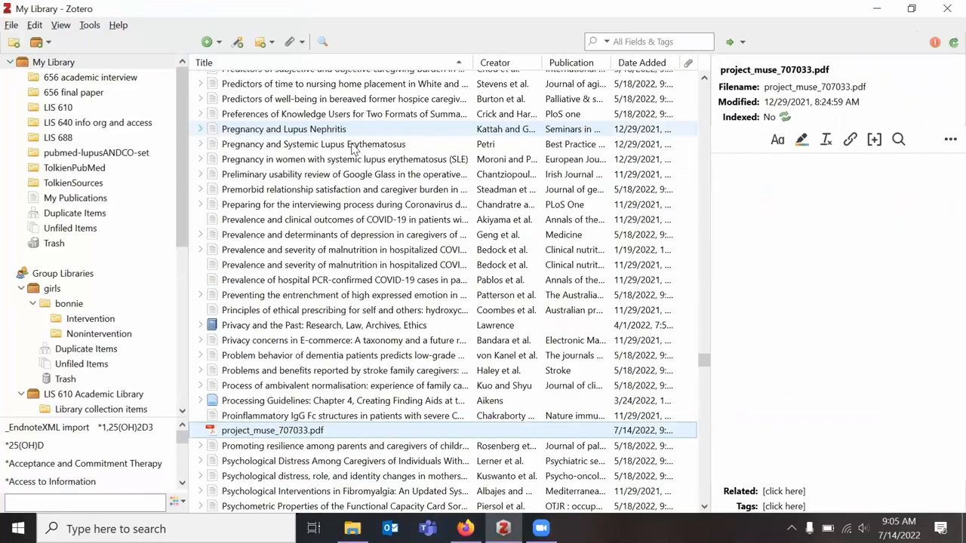
scroll(up, 3)
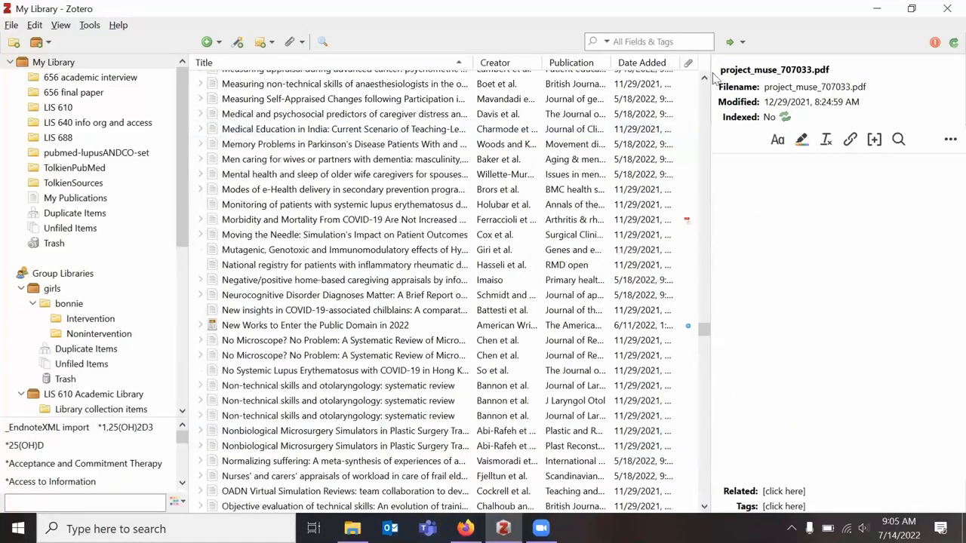
scroll(down, 3)
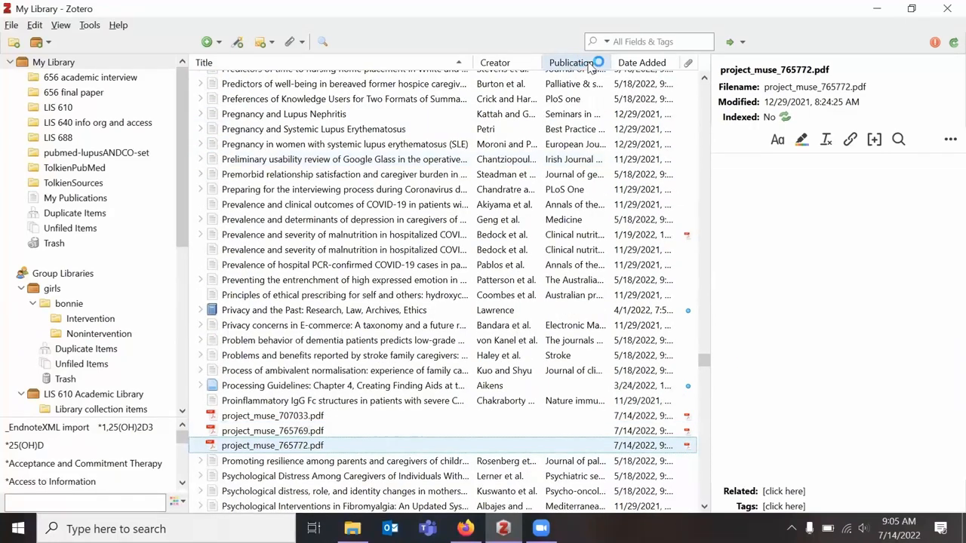
Sort the list by publication and close the finished PDF metadata retrieval report.
click(641, 62)
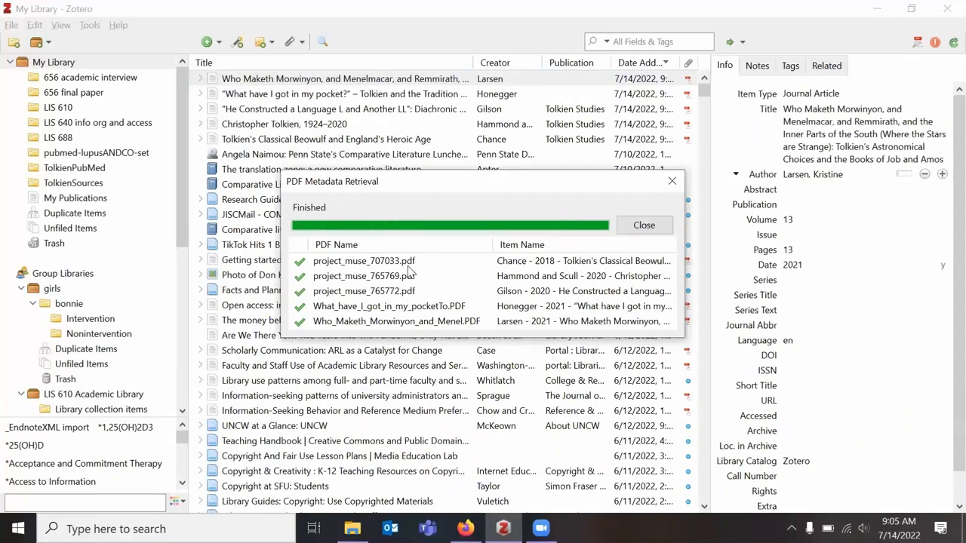
click(643, 225)
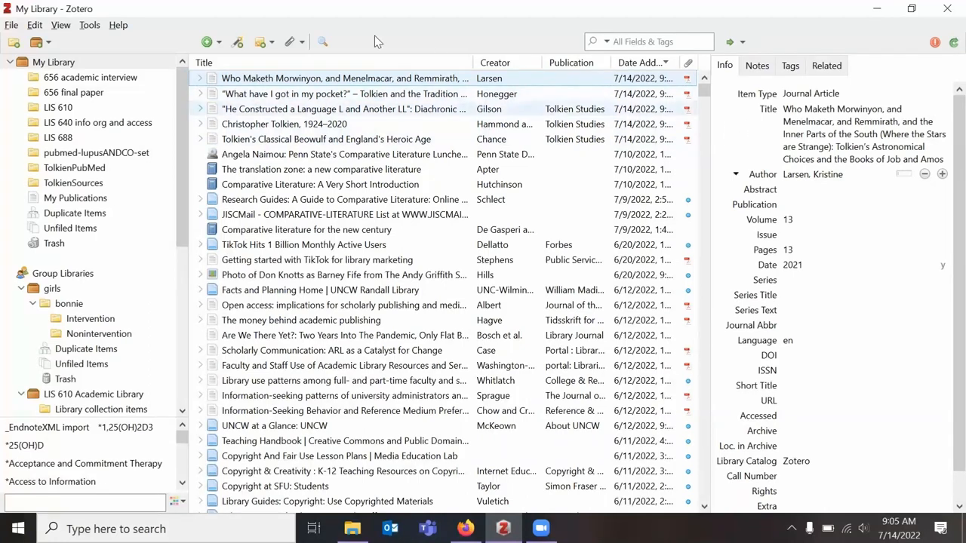
Review the imported Tolkien Studies articles' fields, including the Gilson article's DOI and pages 75-116.
click(863, 190)
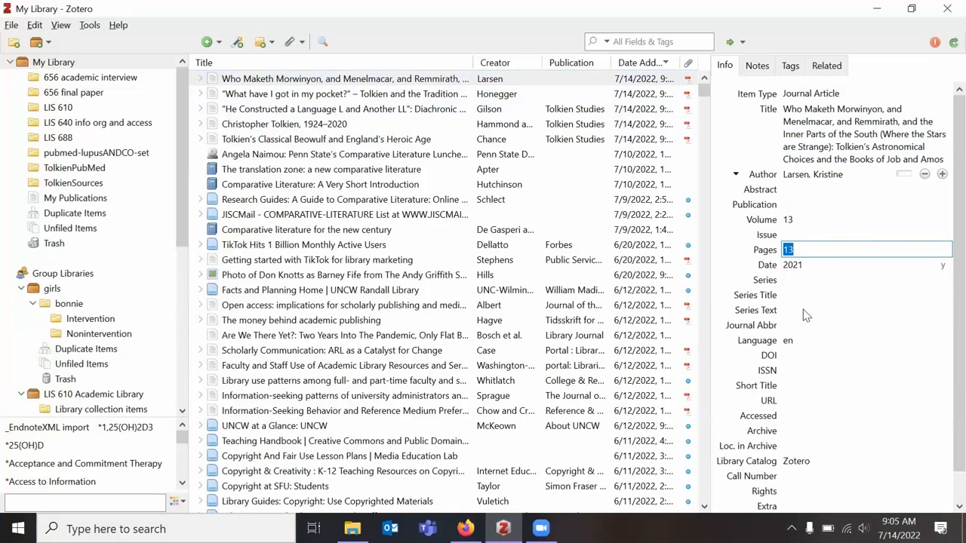
click(866, 204)
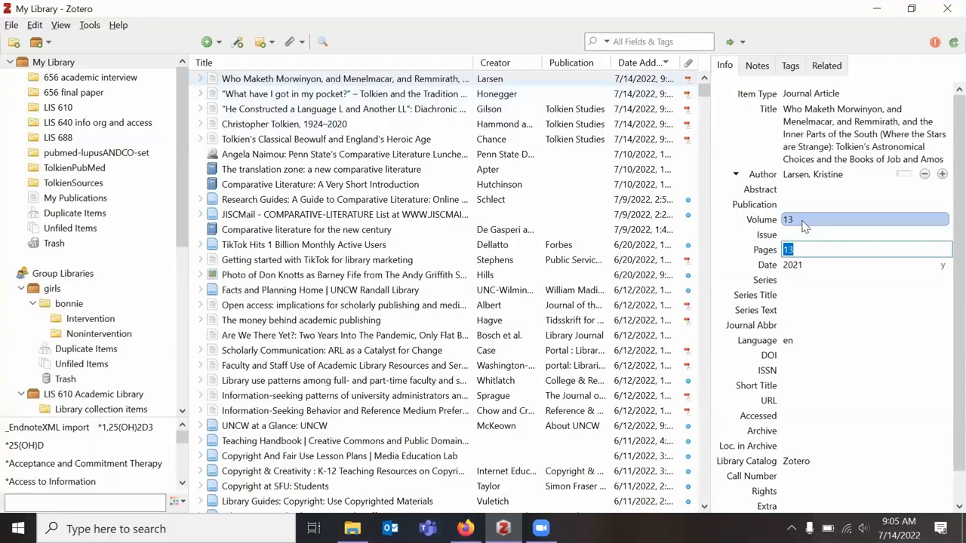
click(863, 190)
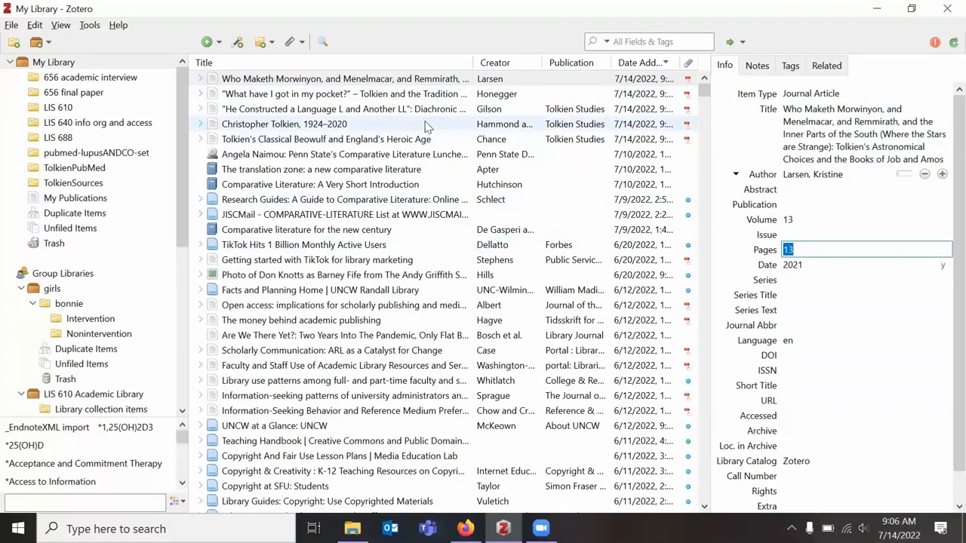
click(344, 109)
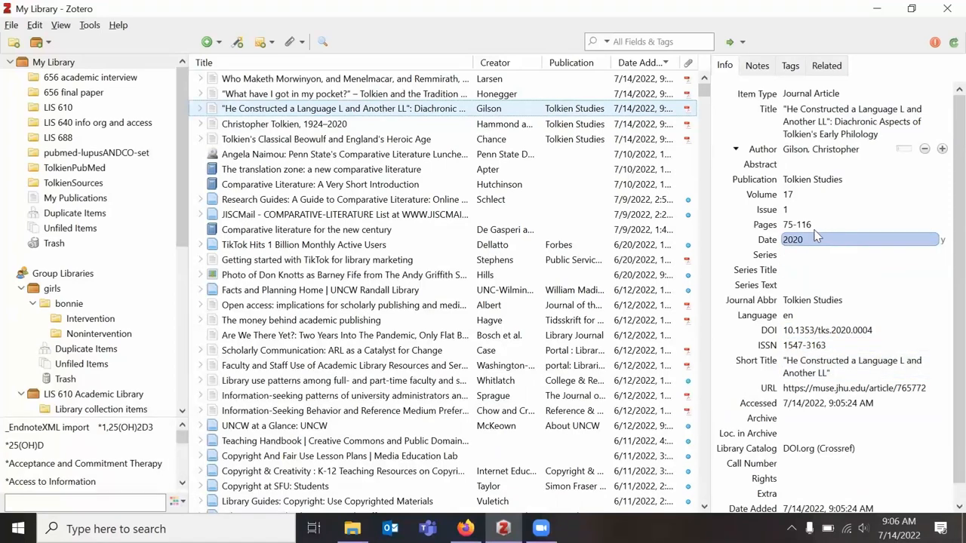
click(830, 193)
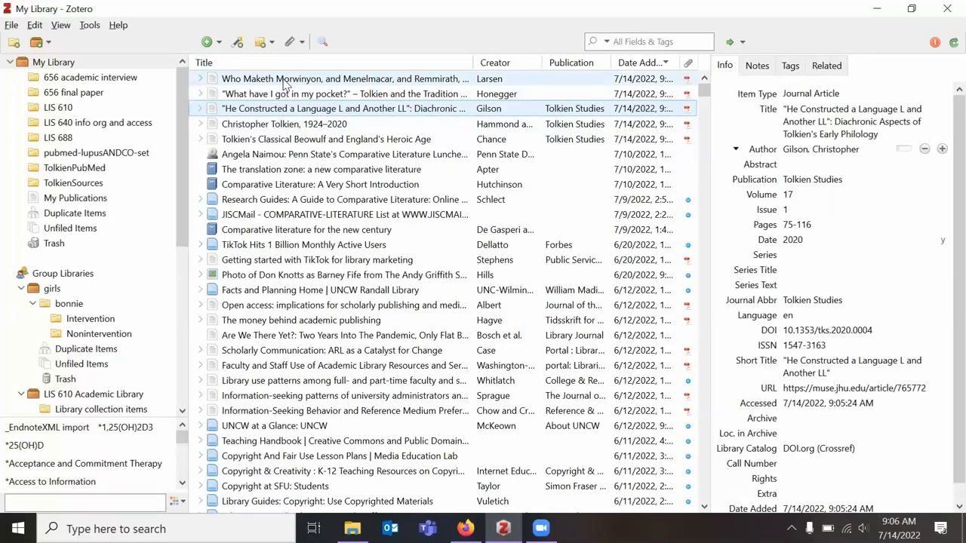
mouse_move(339, 94)
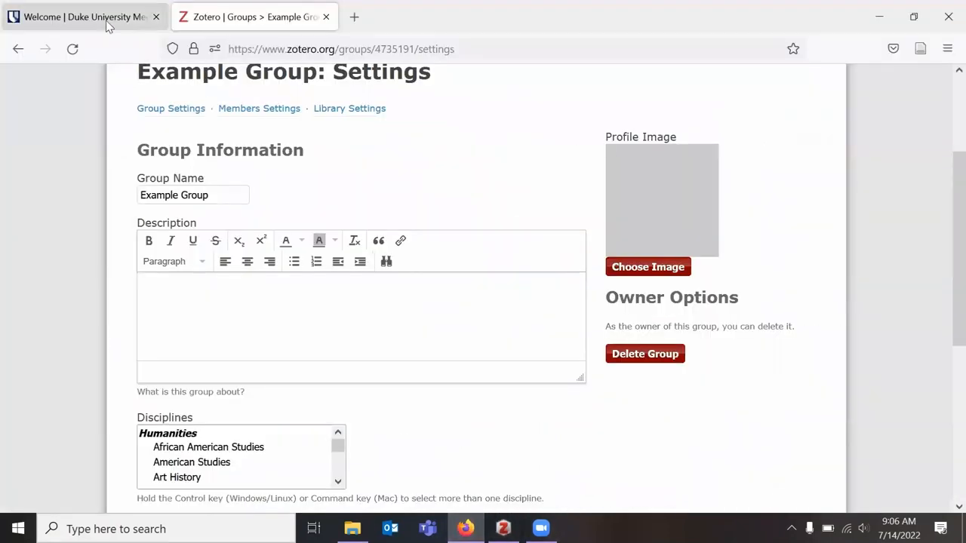
Reach PubMed from the Duke library site and search it for kittens.
click(83, 16)
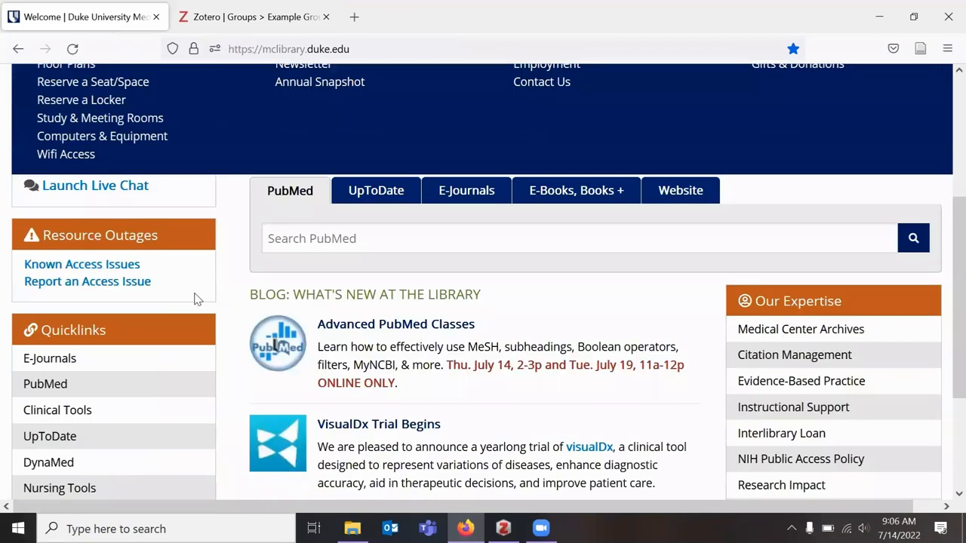
scroll(down, 3)
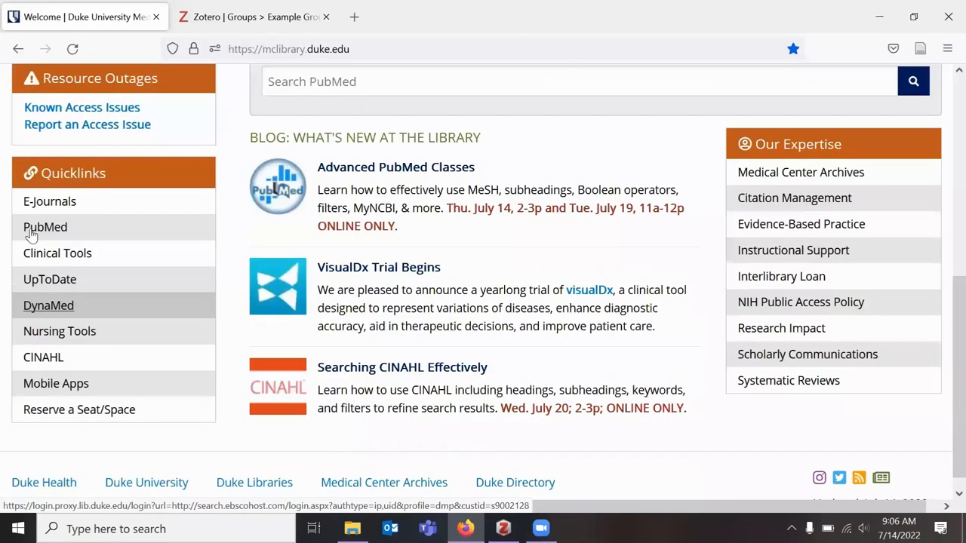
click(45, 226)
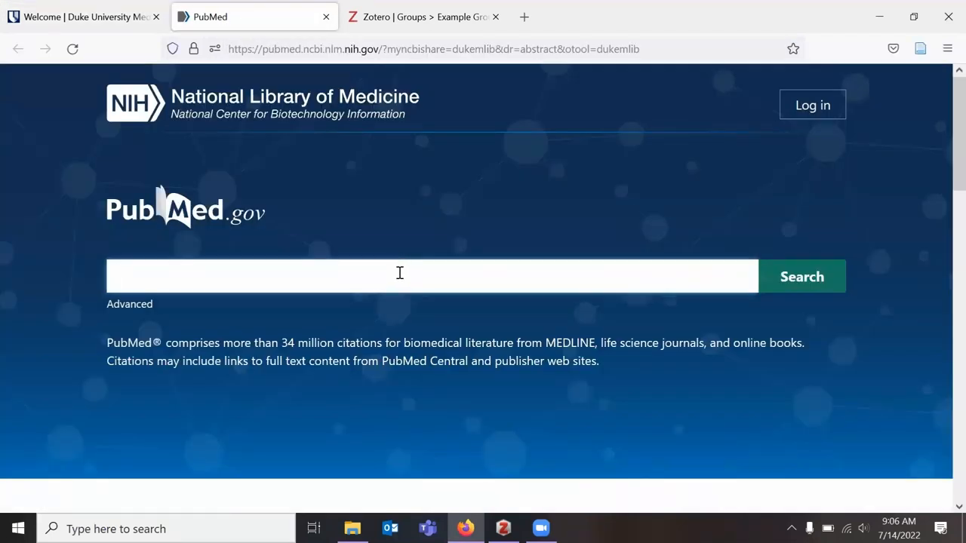
click(801, 276)
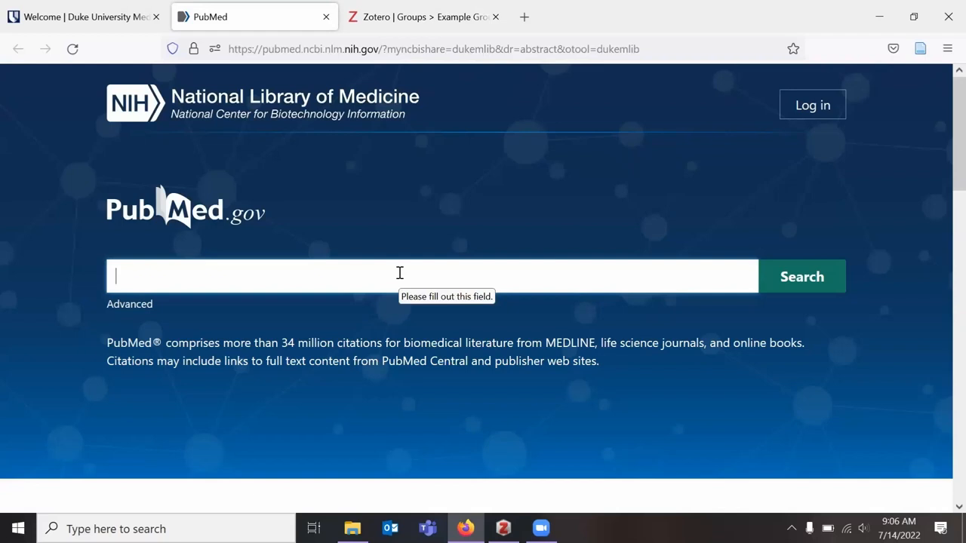
mouse_move(944, 80)
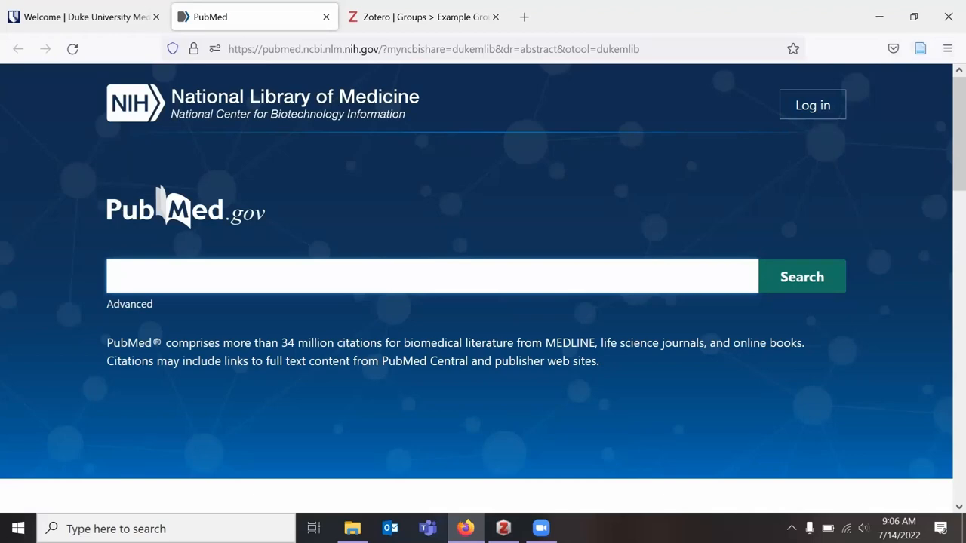
text(kittens)
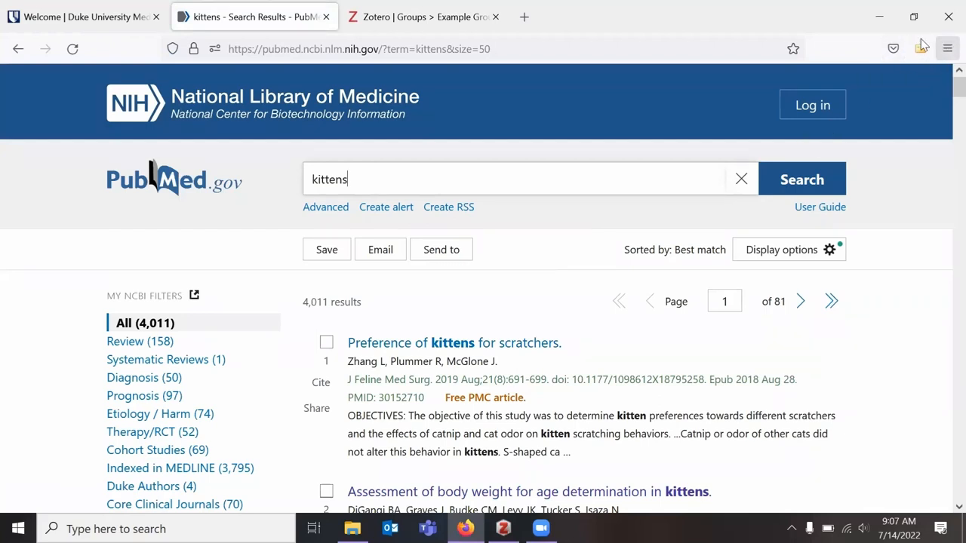
mouse_move(920, 48)
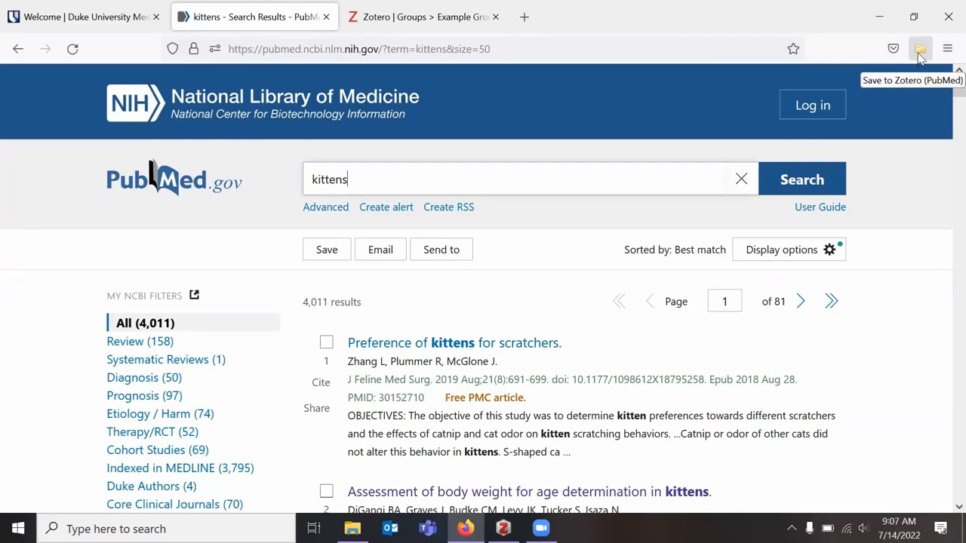
Save three checked kitten articles from the PubMed results to Zotero and dismiss the confirmation.
click(920, 48)
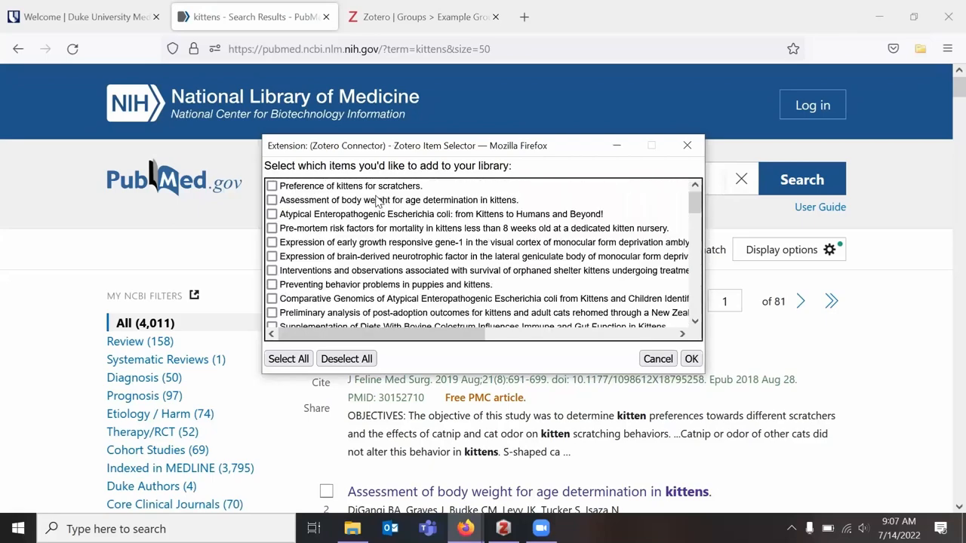
mouse_move(318, 232)
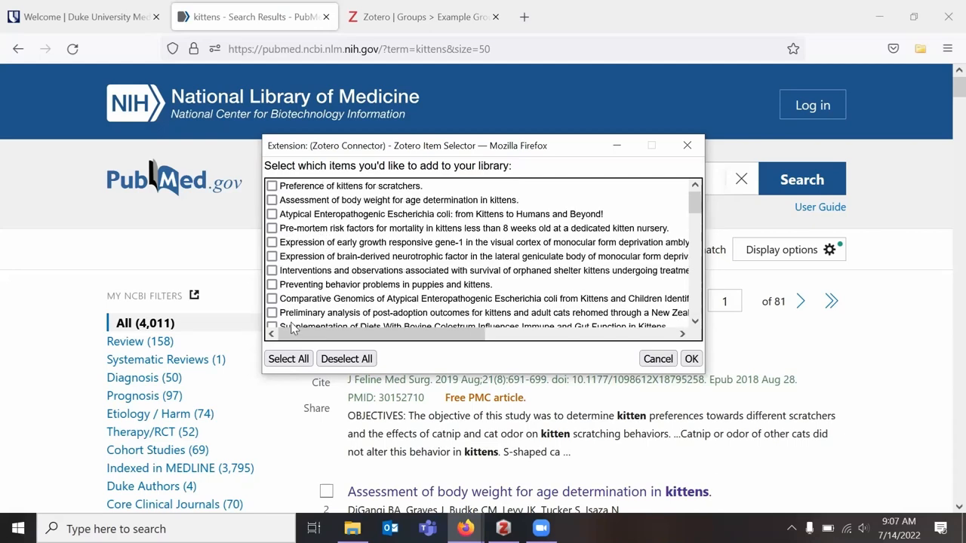
click(288, 359)
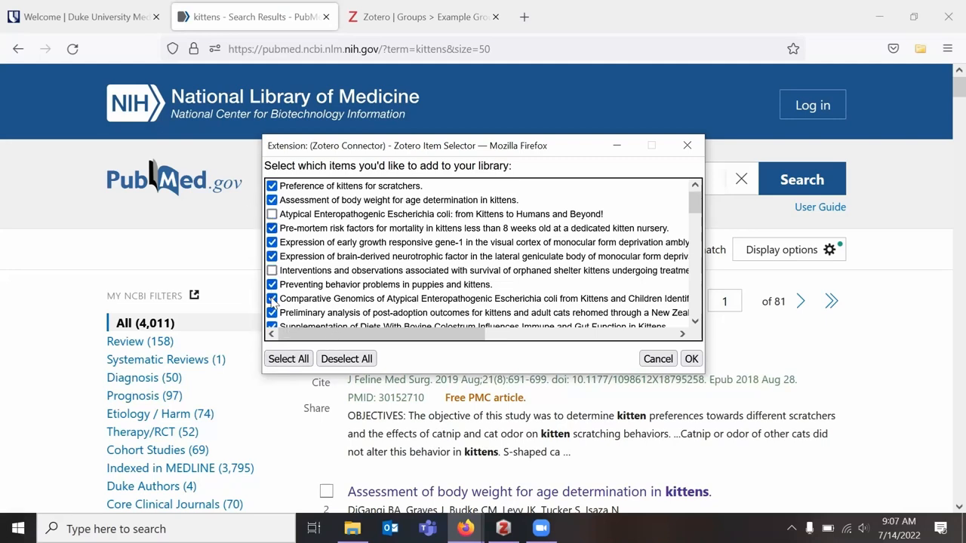
click(271, 298)
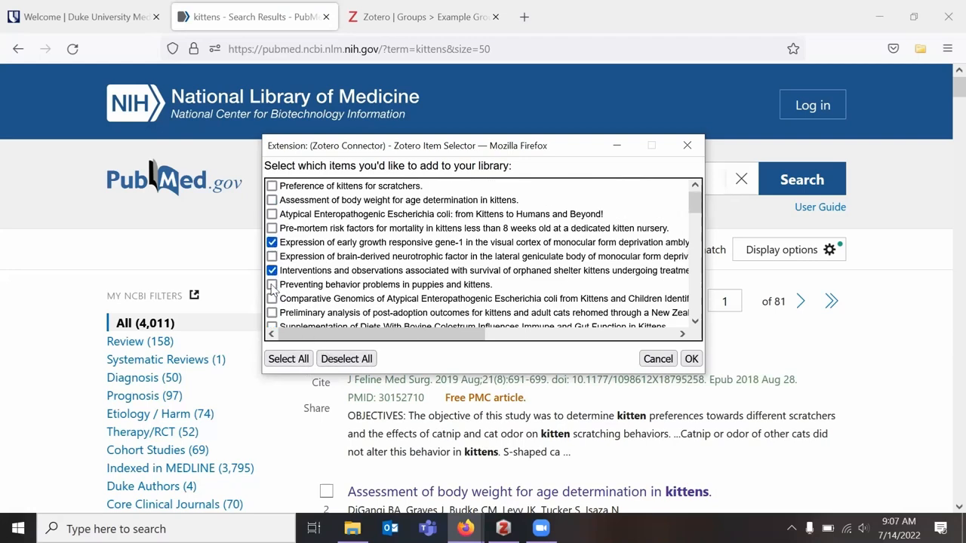
click(691, 359)
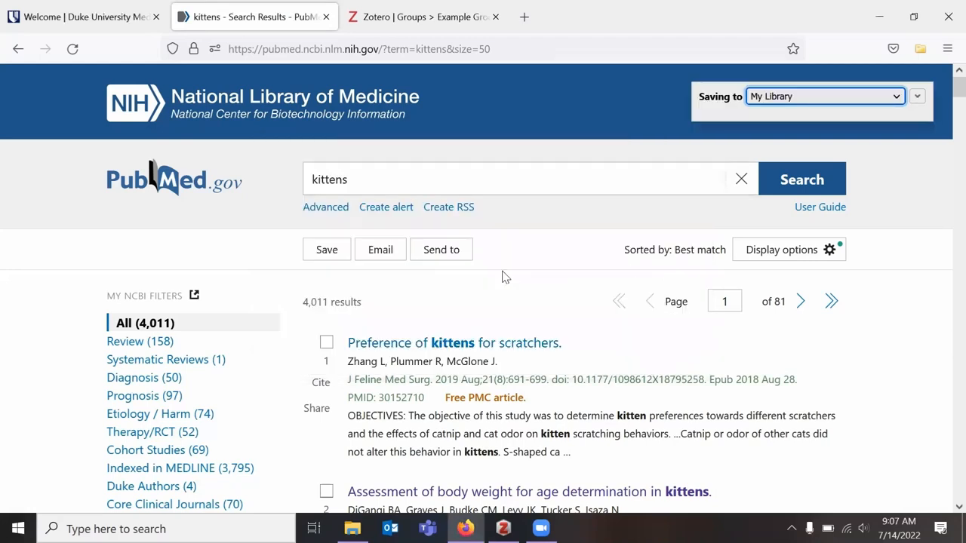
click(916, 97)
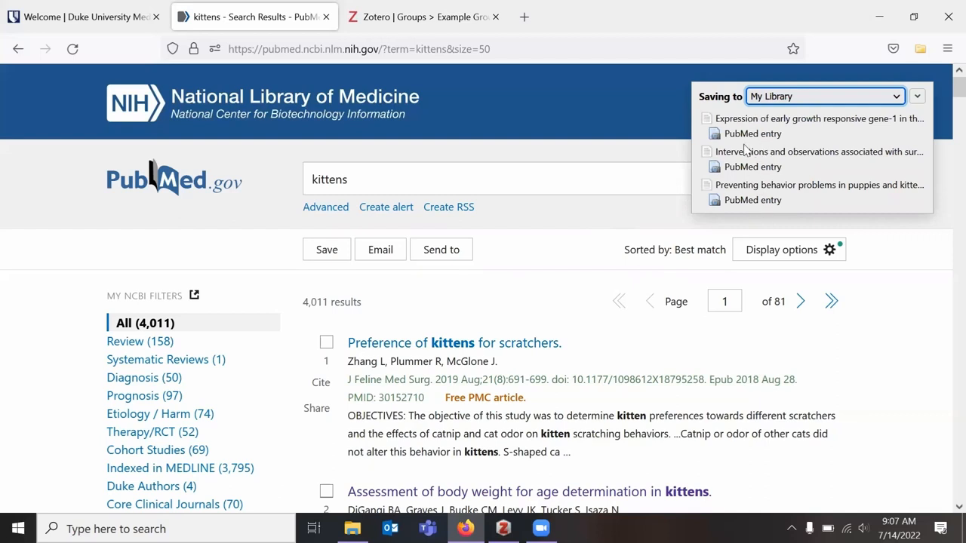
mouse_move(610, 235)
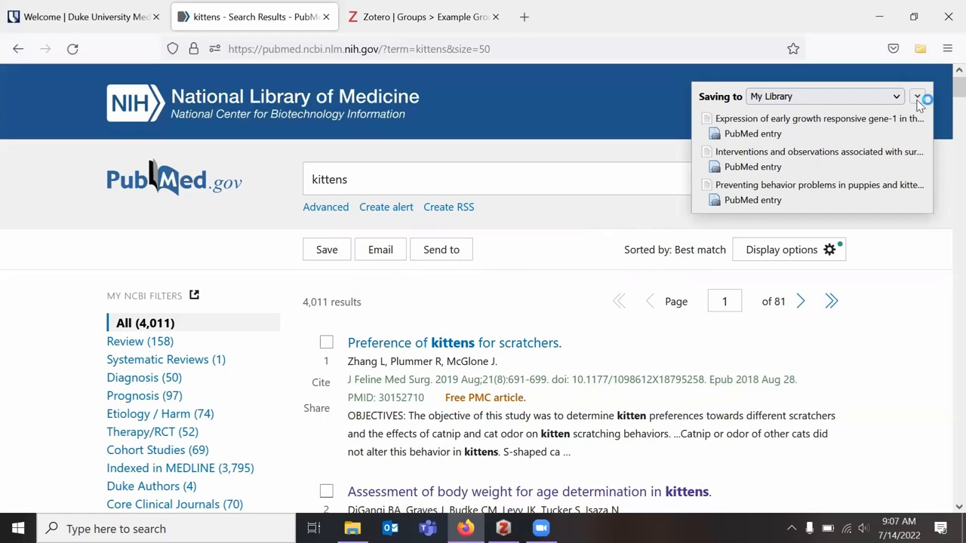
click(918, 97)
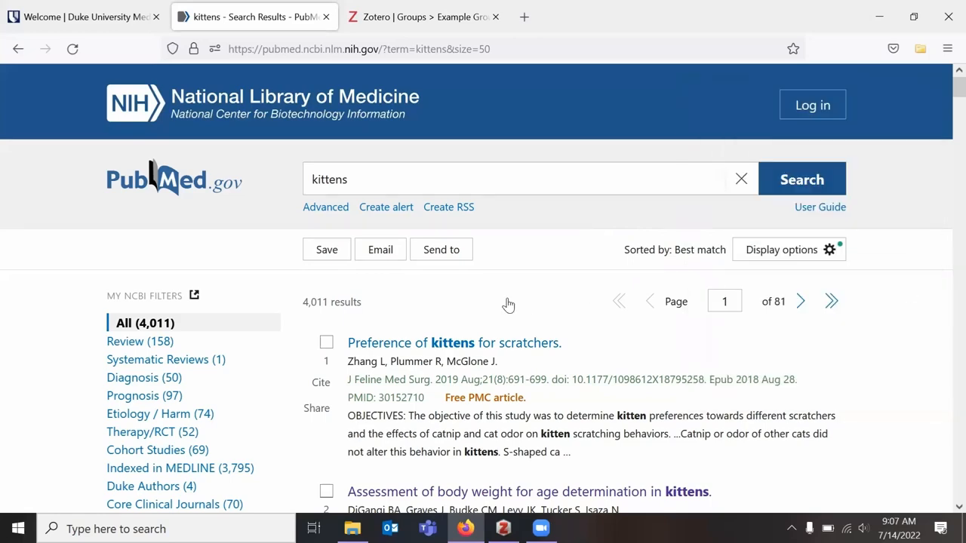
Save the Preference of kittens for scratchers article with its PDF into My Library.
scroll(down, 3)
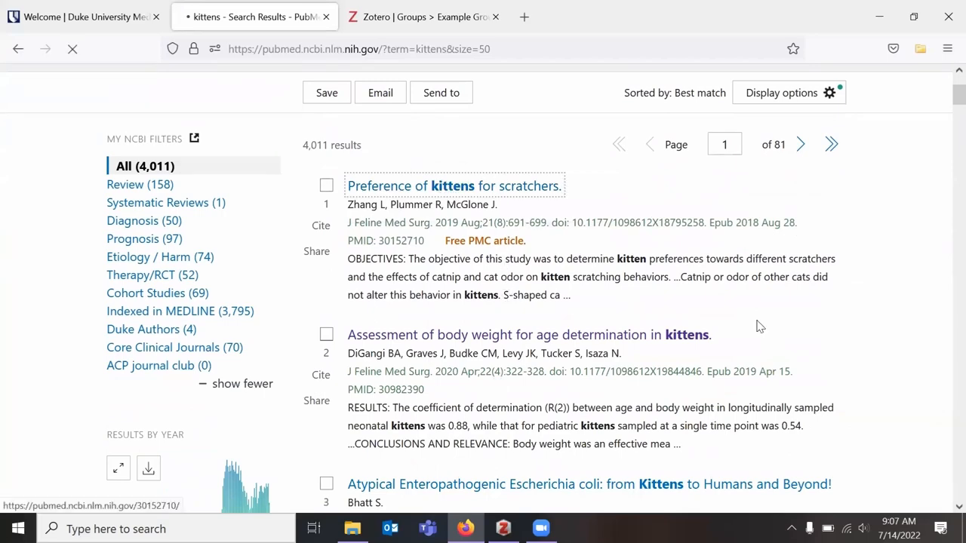
click(452, 186)
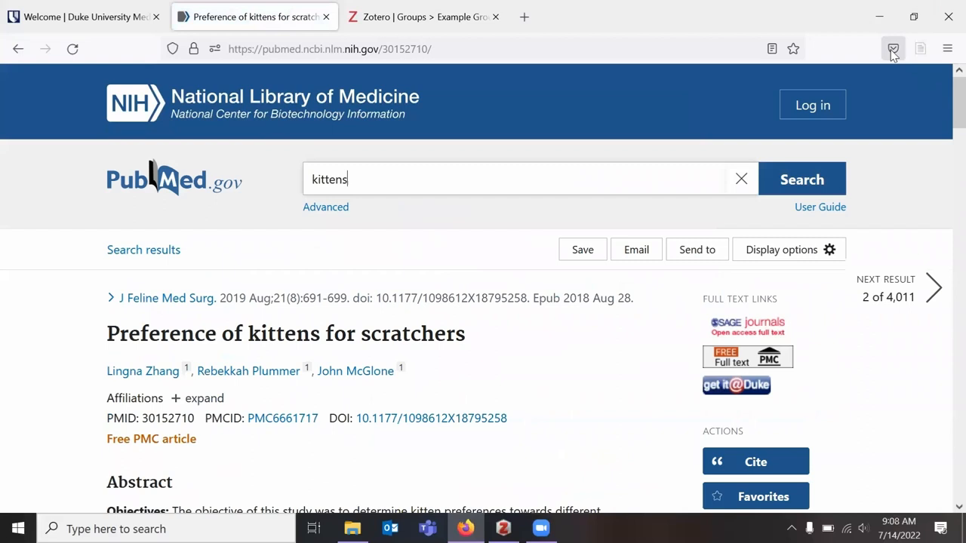
mouse_move(920, 48)
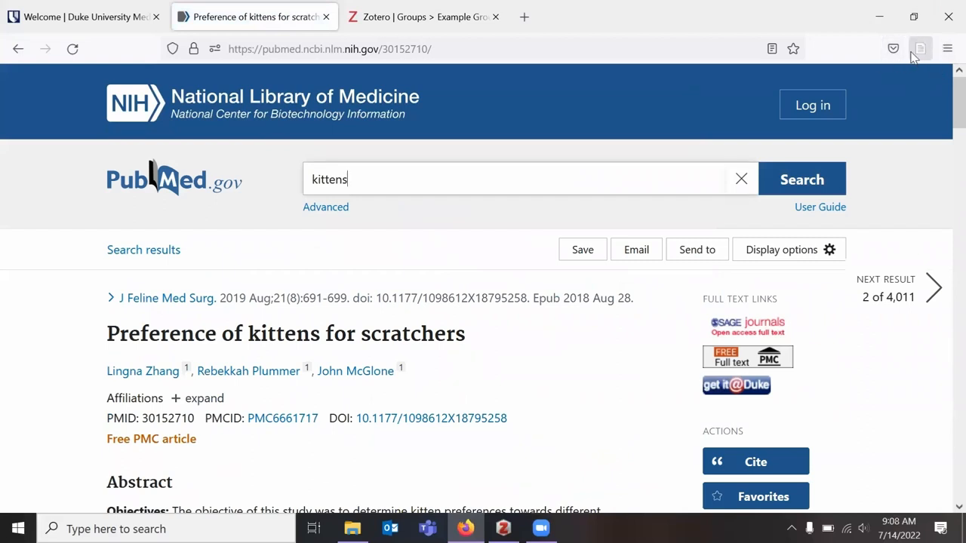
mouse_move(920, 48)
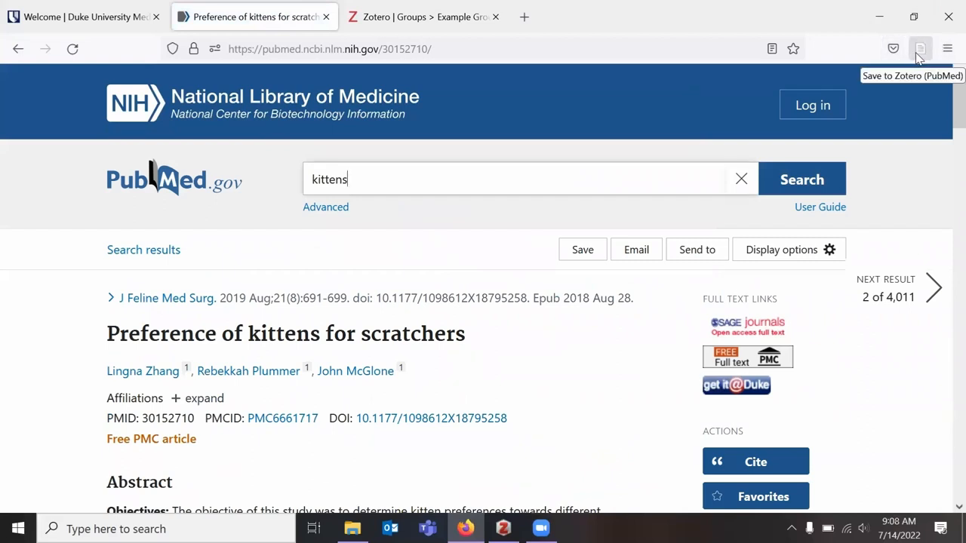
click(920, 48)
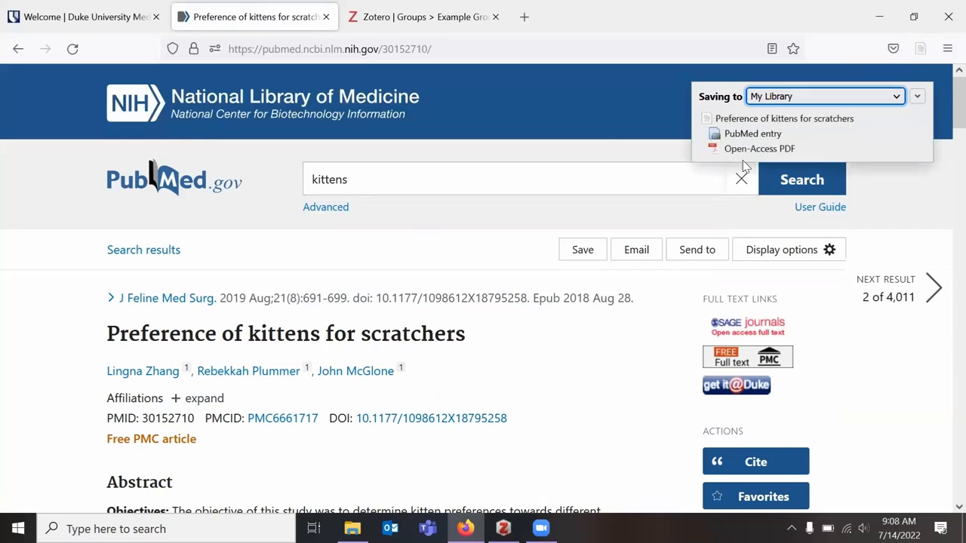
mouse_move(802, 148)
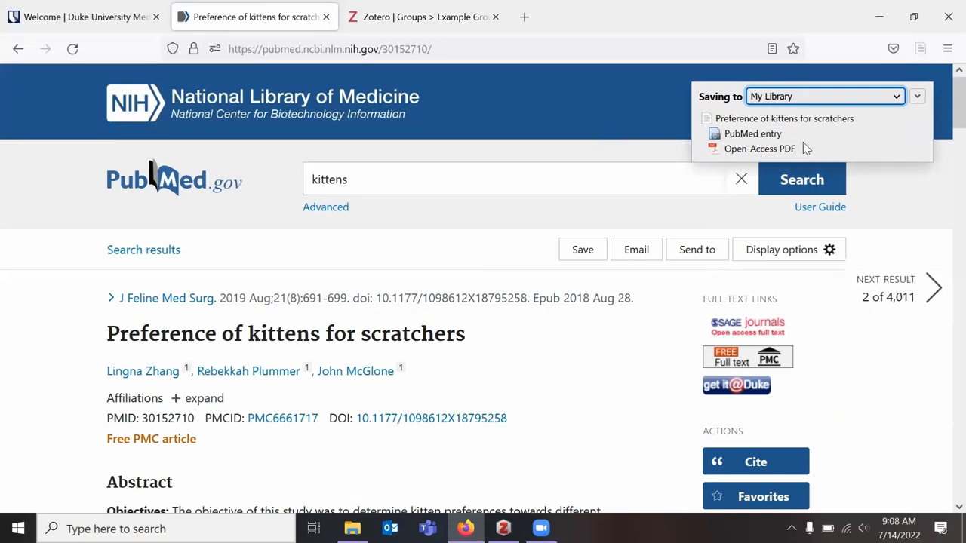
mouse_move(620, 94)
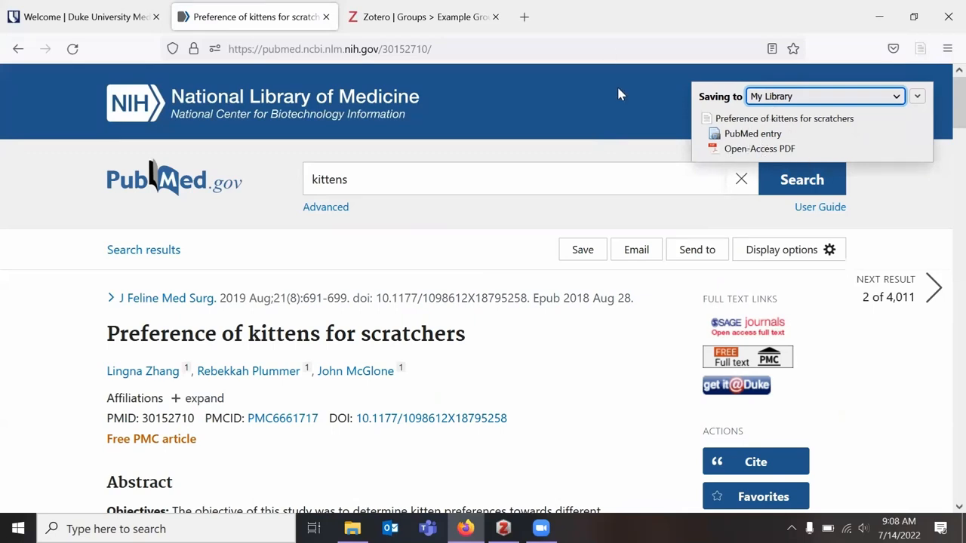
mouse_move(830, 155)
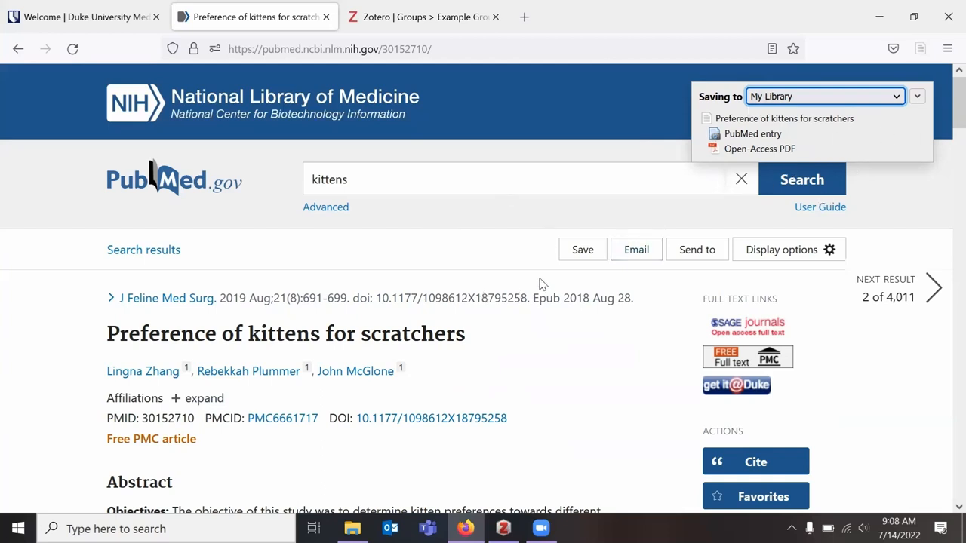
click(916, 96)
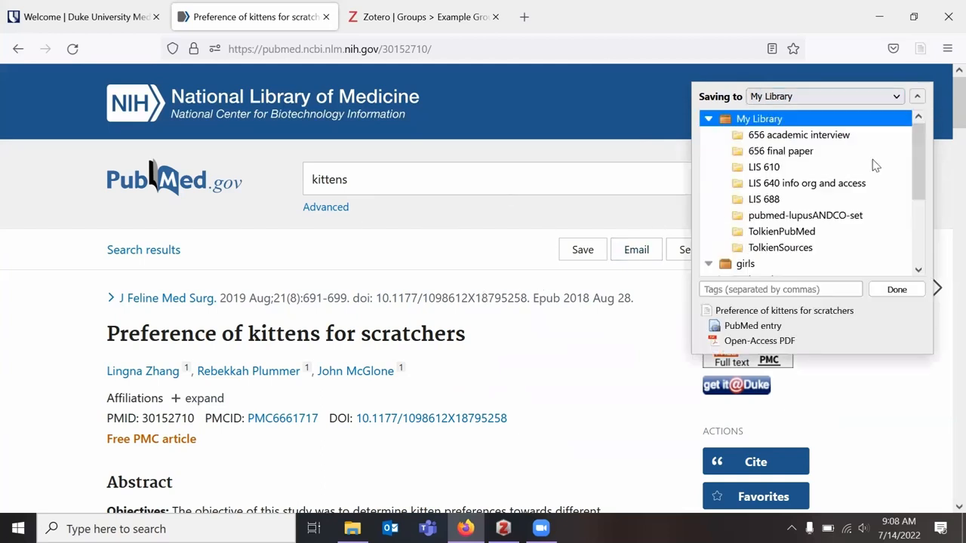
mouse_move(890, 296)
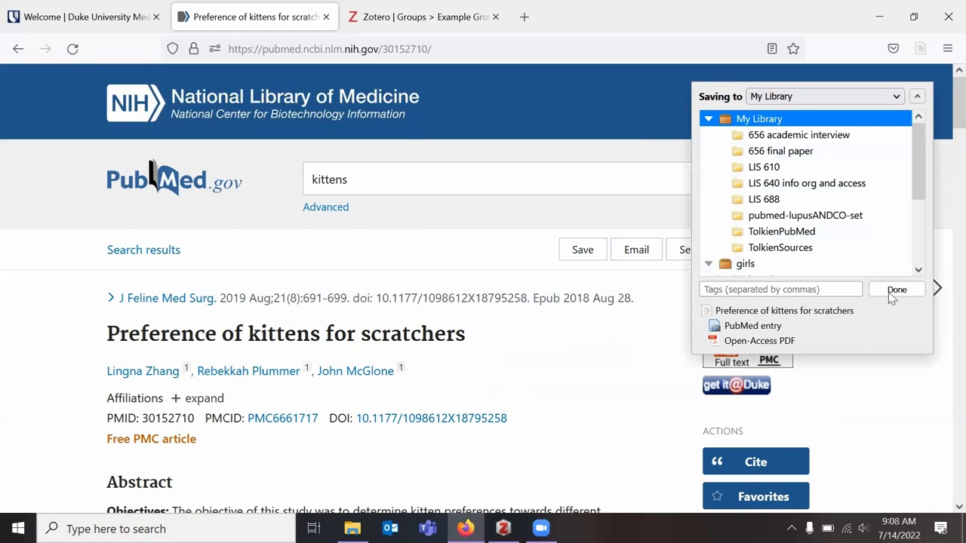
click(780, 290)
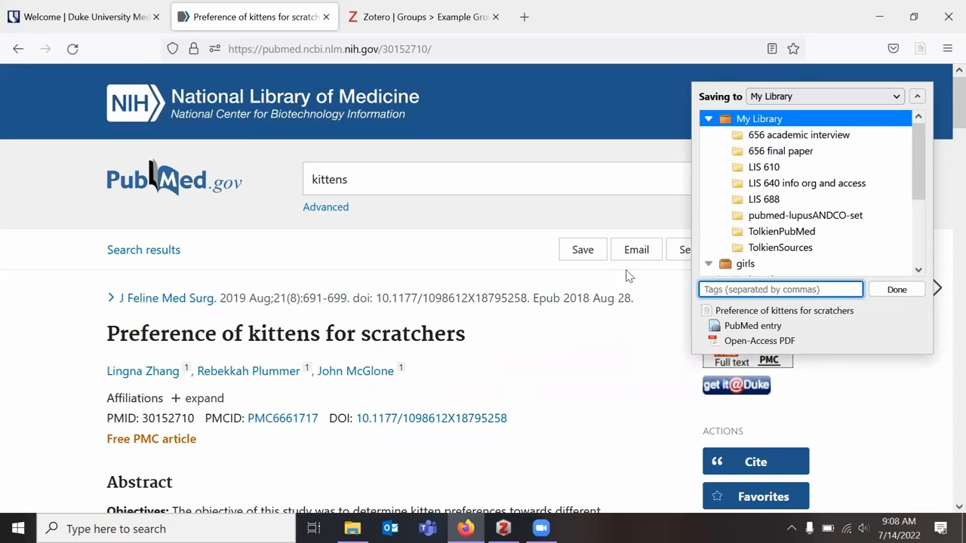
mouse_move(883, 293)
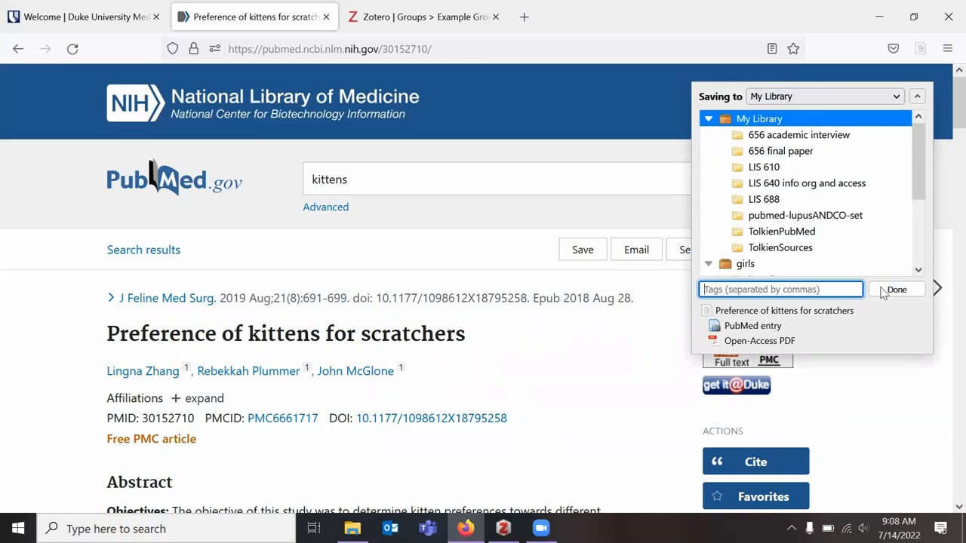
click(896, 290)
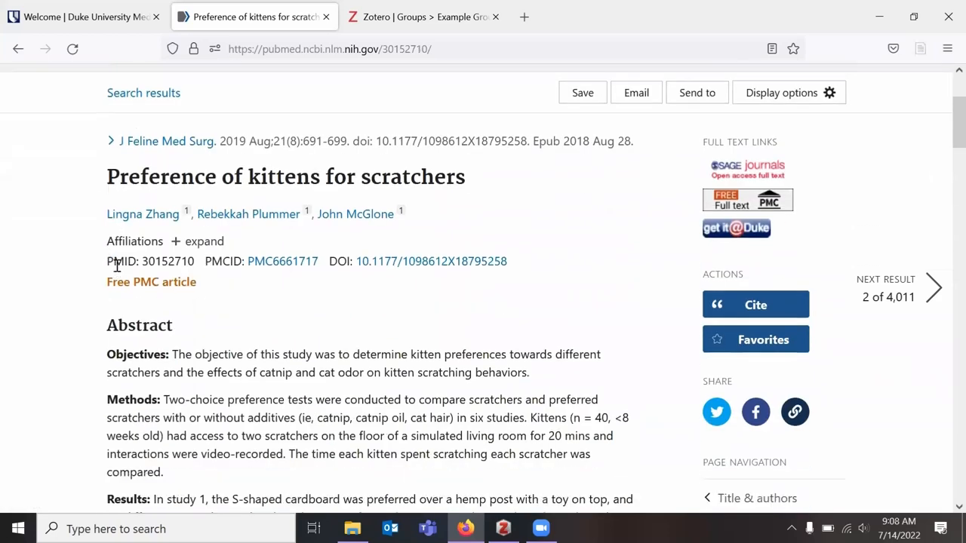
Return from the article page to the PubMed kittens results list.
scroll(up, 3)
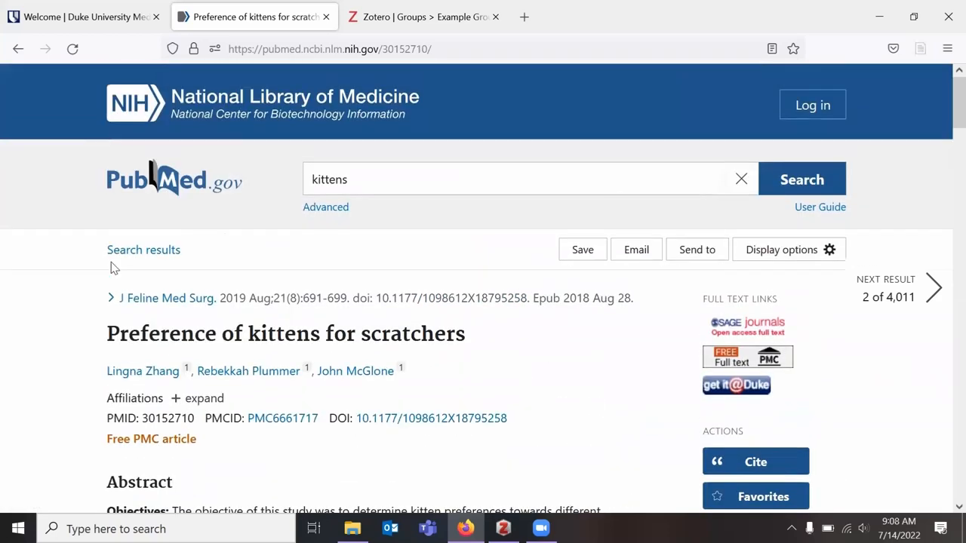
scroll(down, 3)
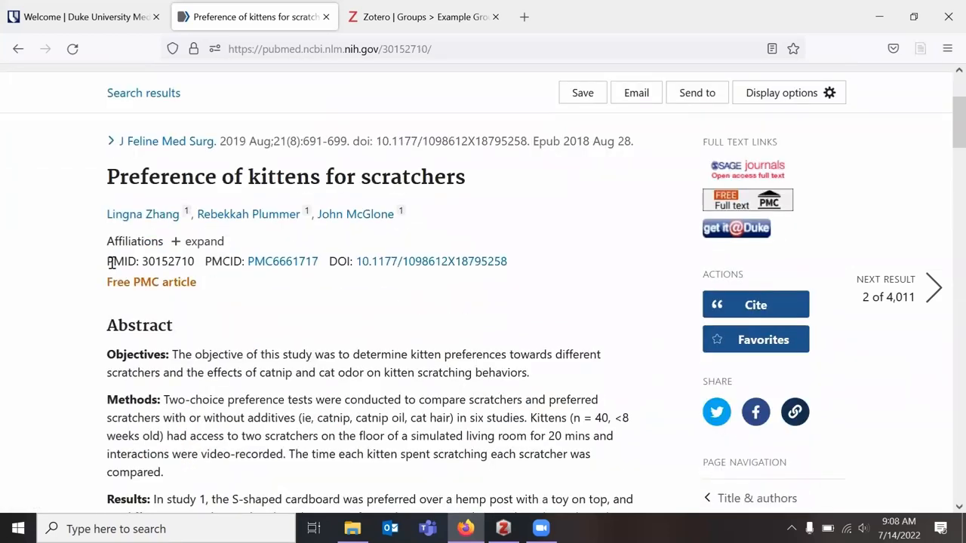
scroll(up, 3)
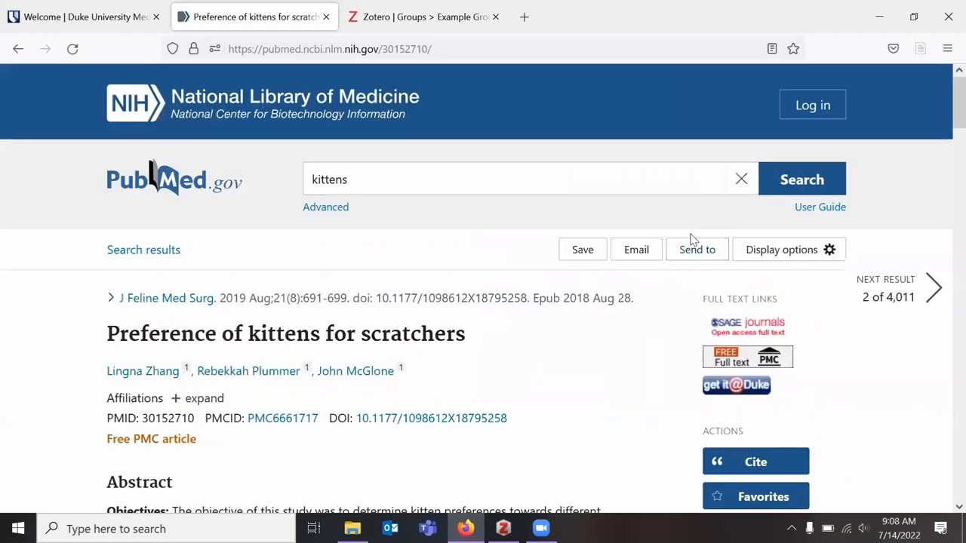
click(697, 250)
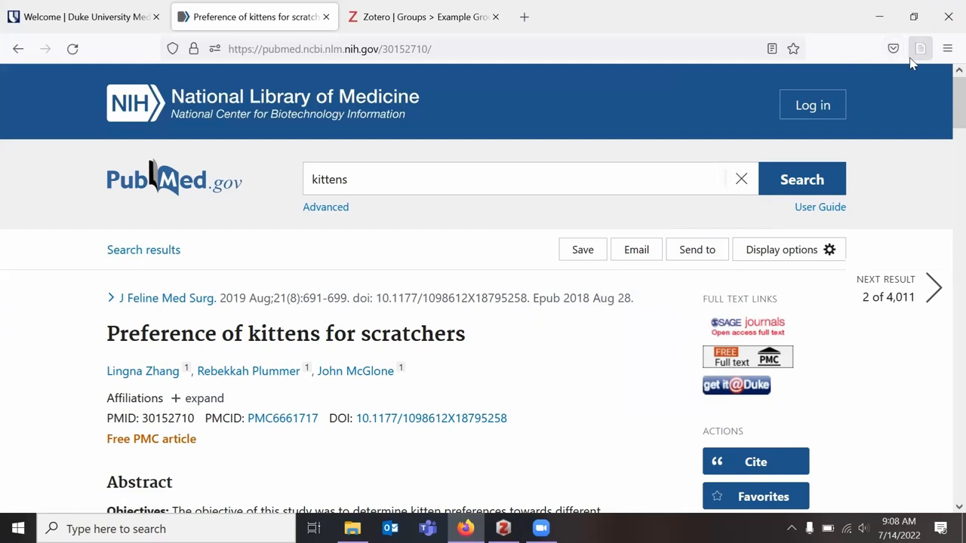
mouse_move(897, 87)
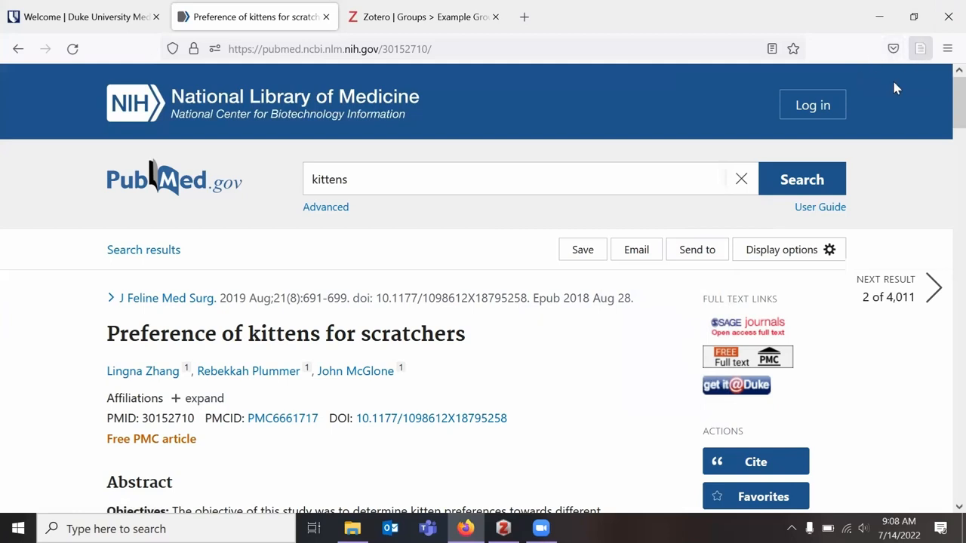
mouse_move(920, 48)
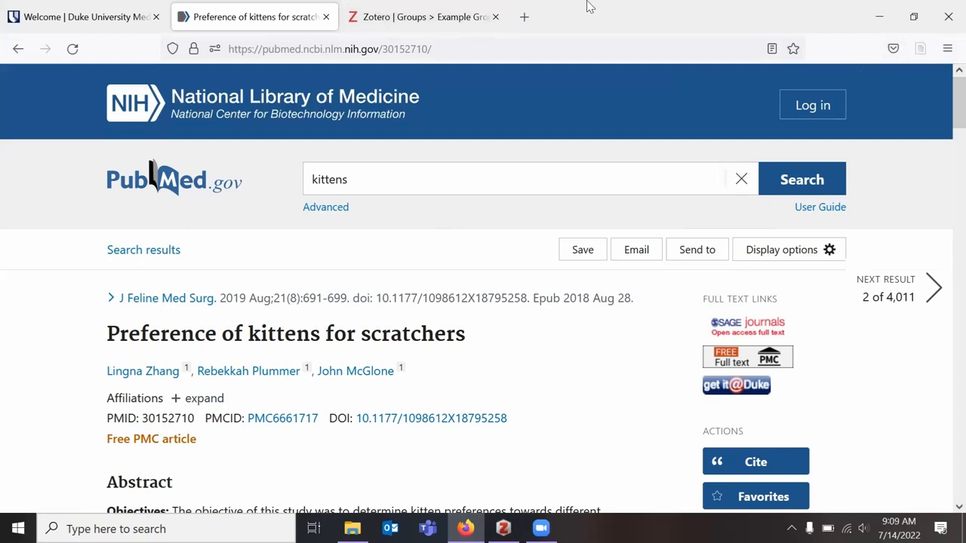
mouse_move(583, 250)
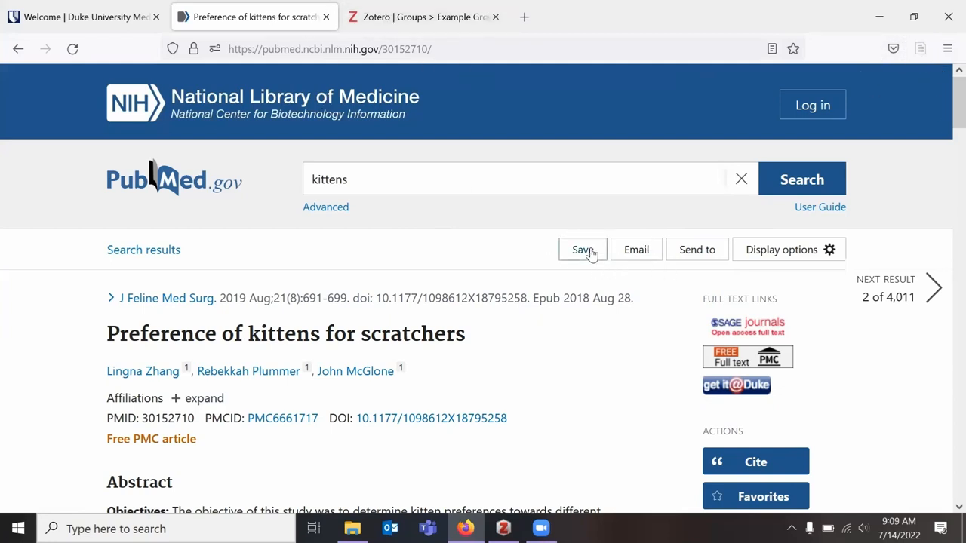
mouse_move(697, 250)
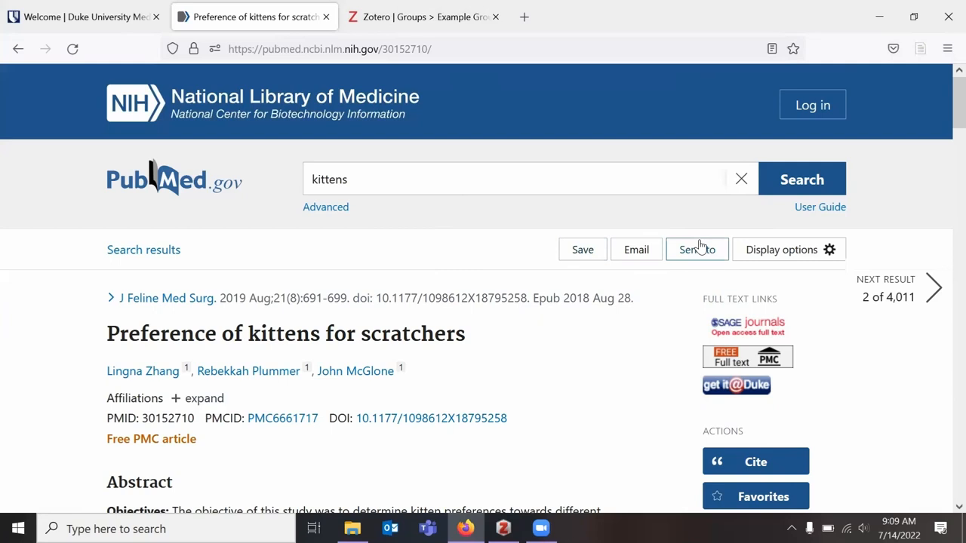
mouse_move(329, 226)
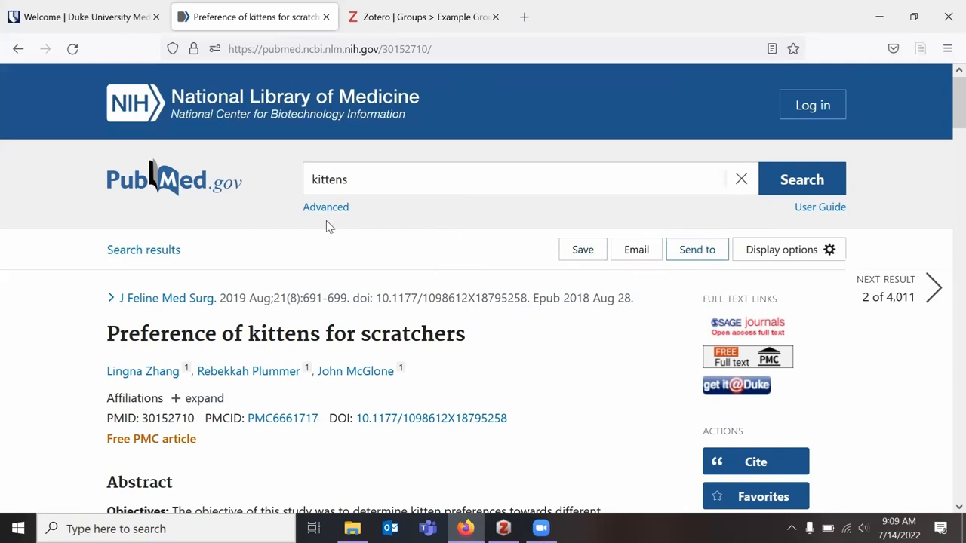
mouse_move(18, 48)
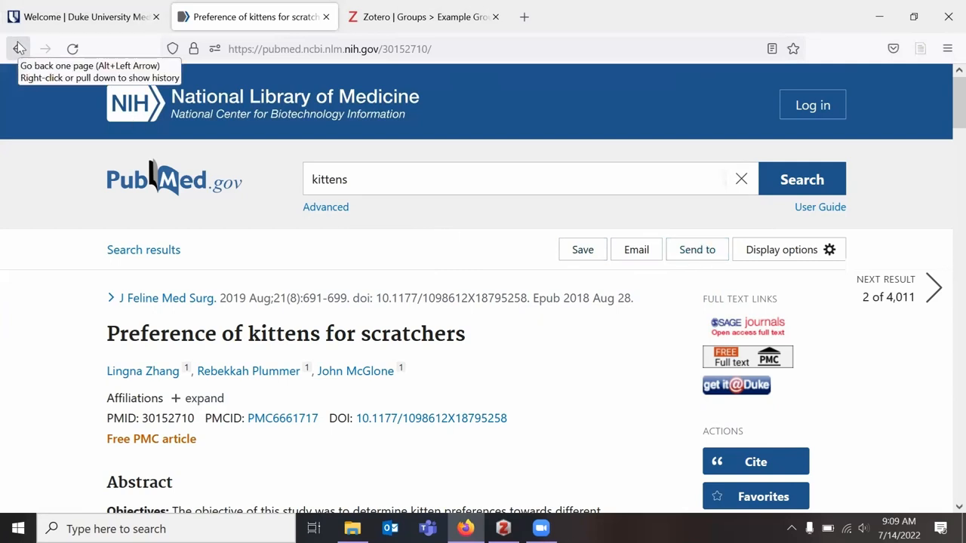
mouse_move(796, 361)
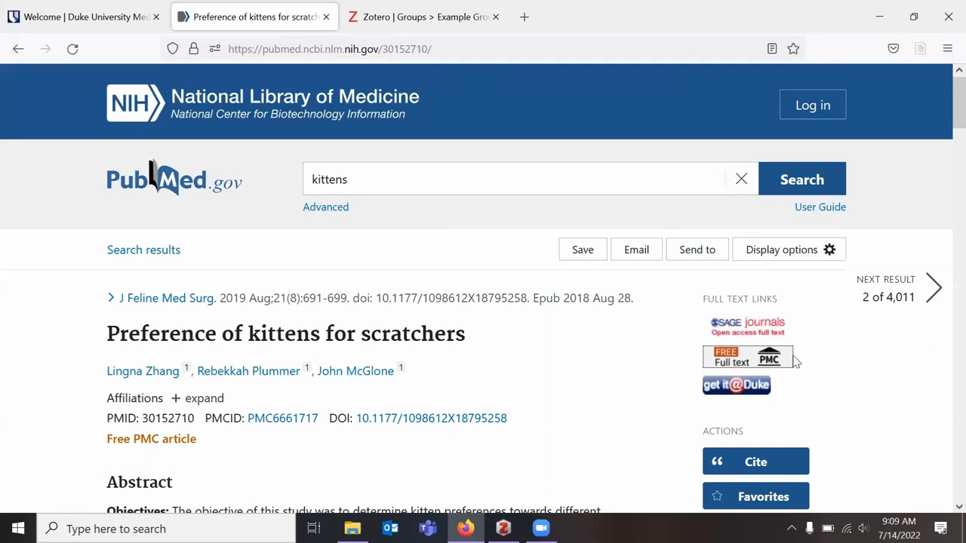
mouse_move(540, 338)
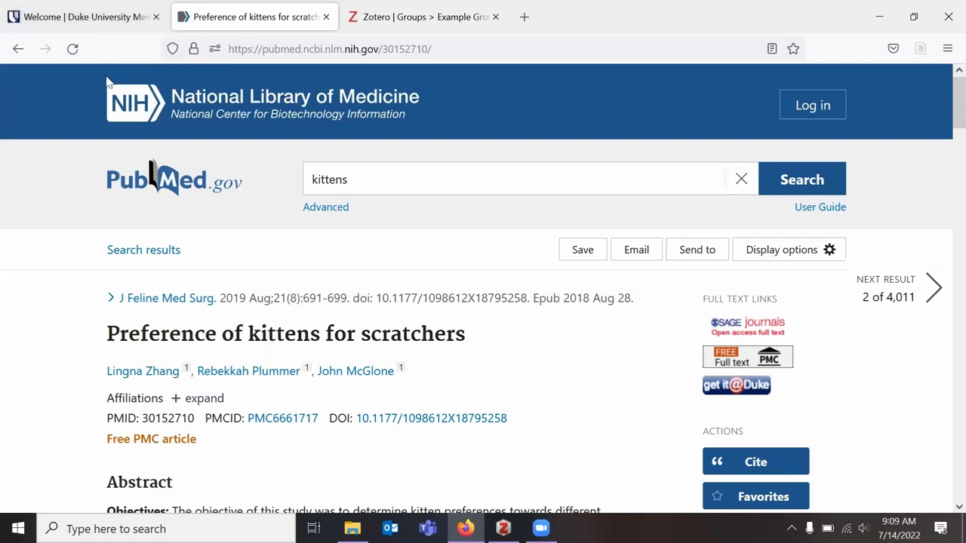
mouse_move(377, 145)
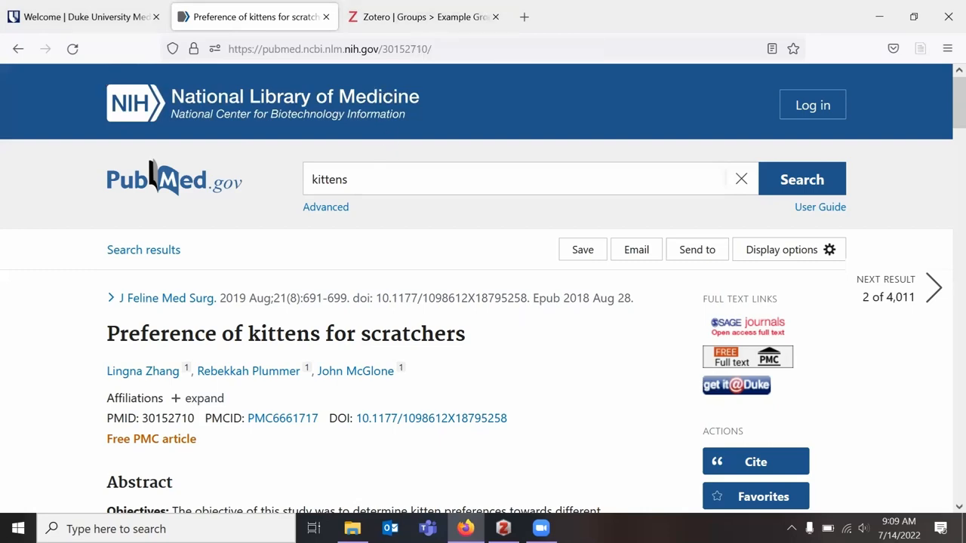
In Zotero, expand the kittens scratchers item to show its PDF and PubMed entry attachments.
click(501, 528)
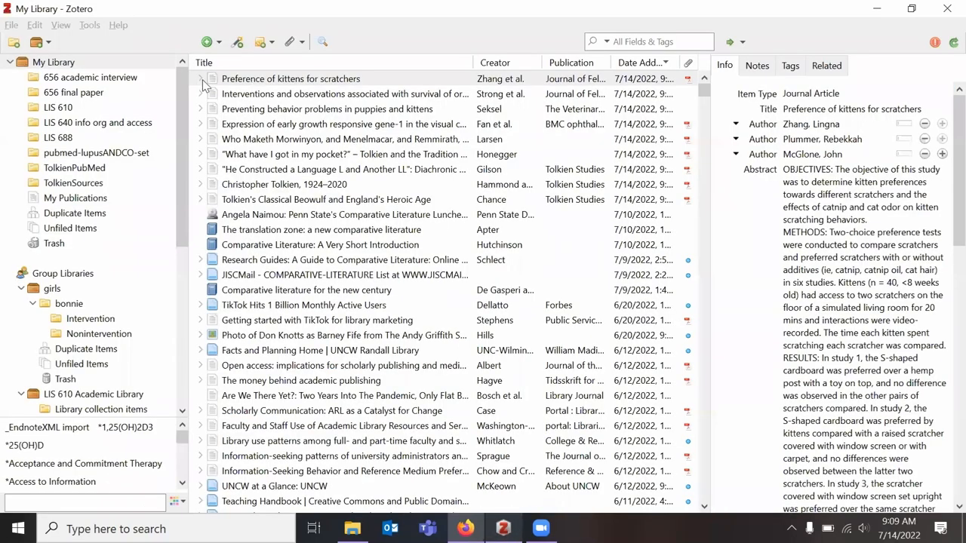
click(201, 78)
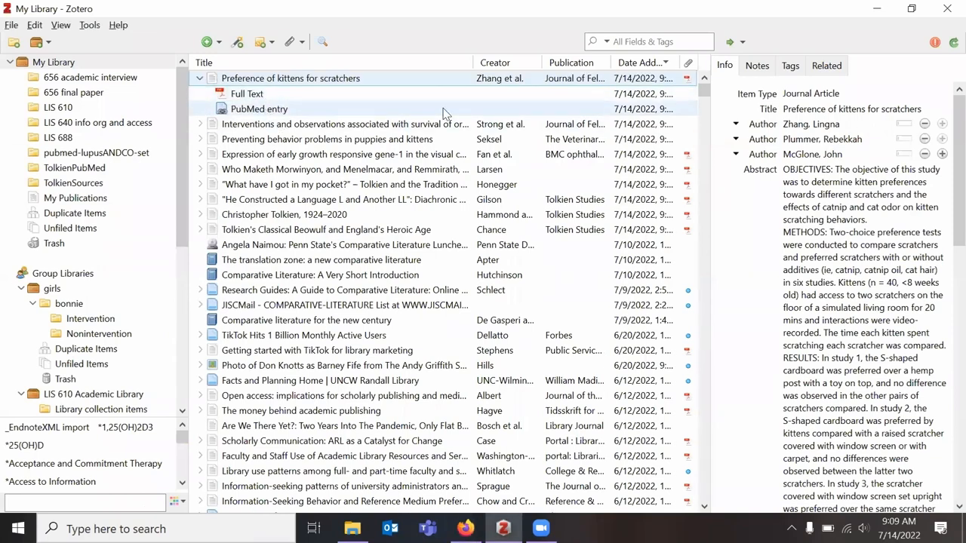
scroll(down, 3)
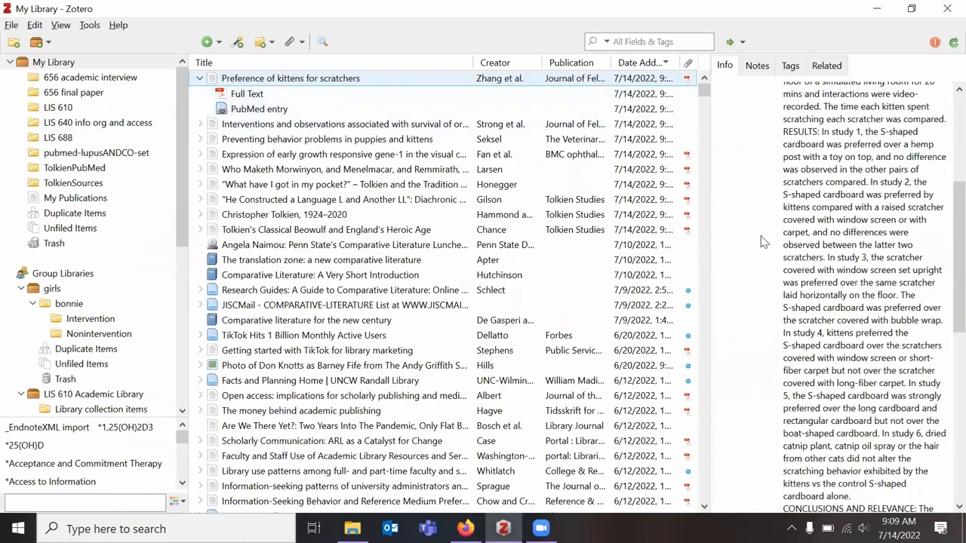
click(247, 94)
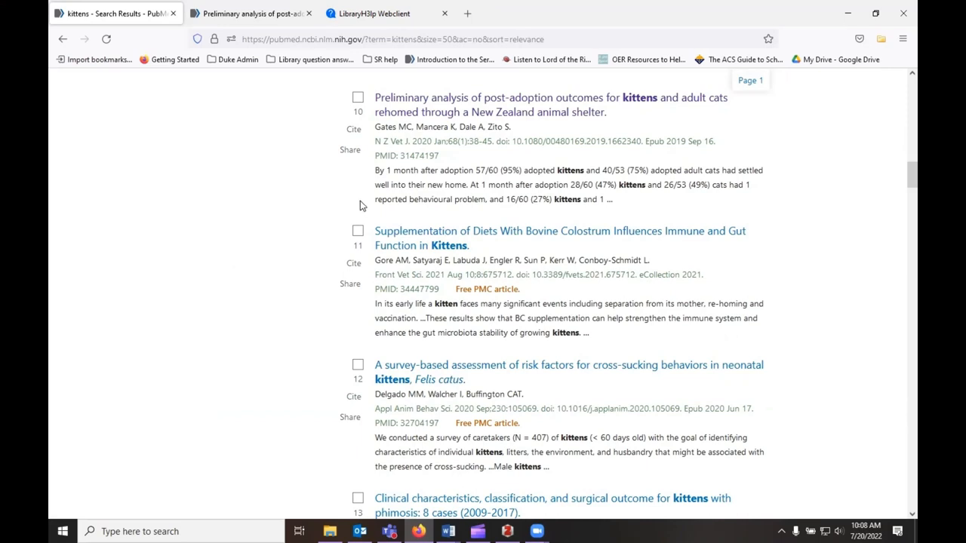
mouse_move(528, 293)
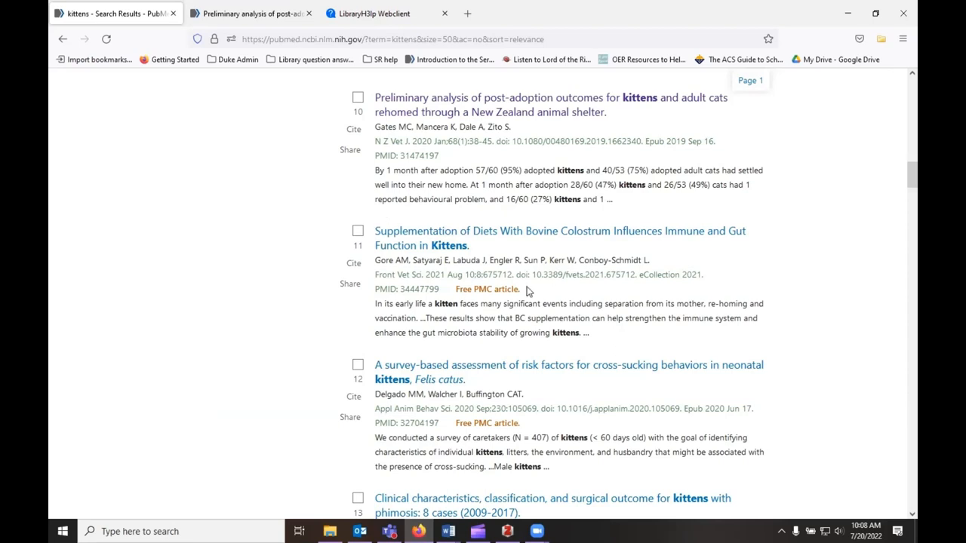
mouse_move(440, 290)
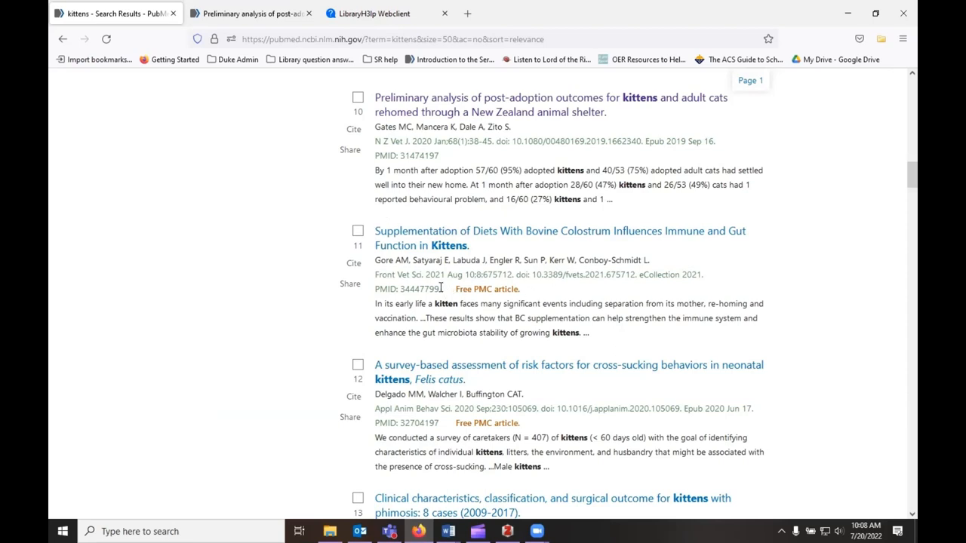
Select the PMID 34447799 of the bovine colostrum kittens article to copy it.
double_click(419, 290)
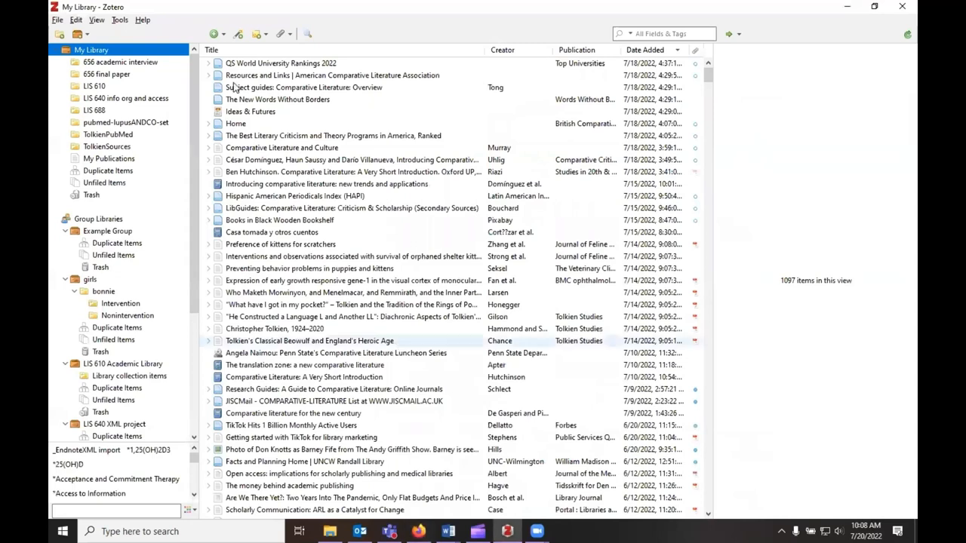
mouse_move(238, 33)
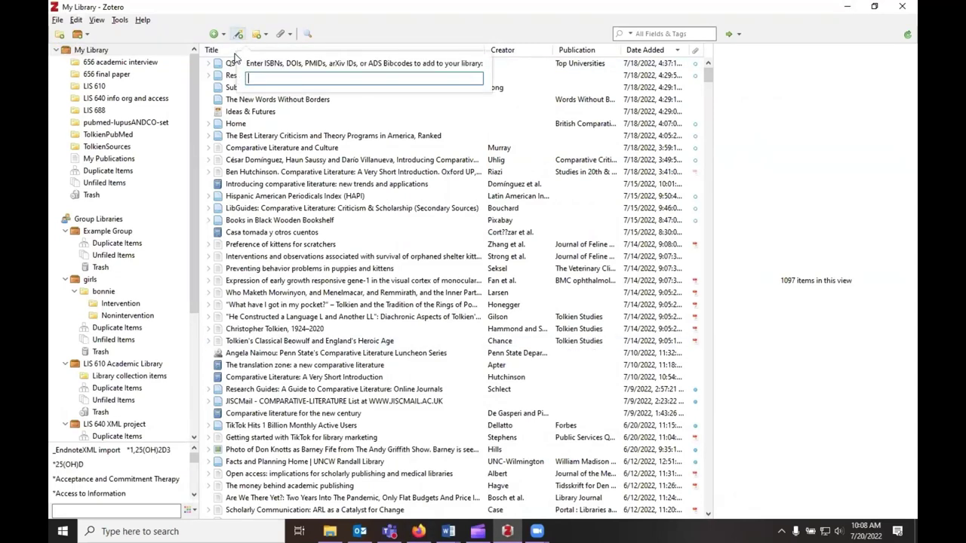
Add the article to My Library by its PubMed ID 34447799.
text(34447799)
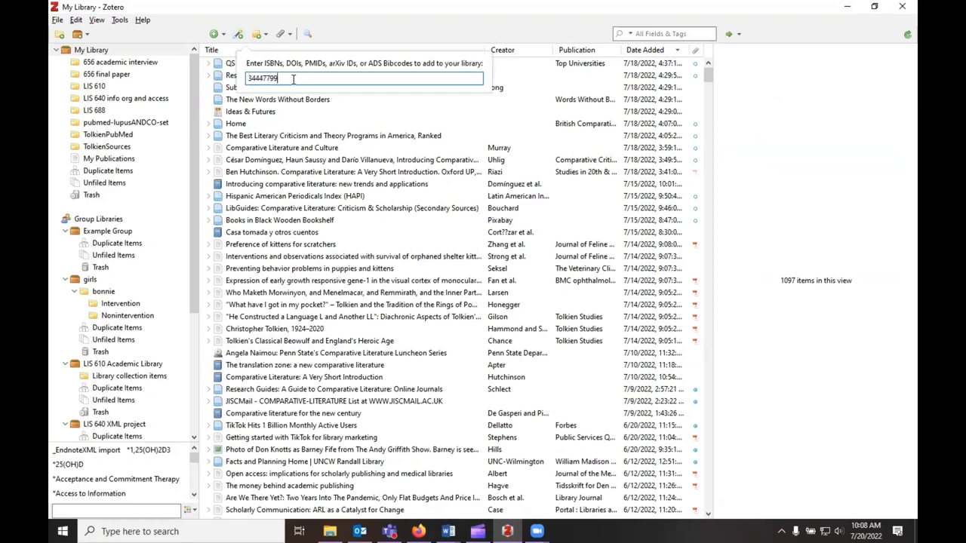
key(Return)
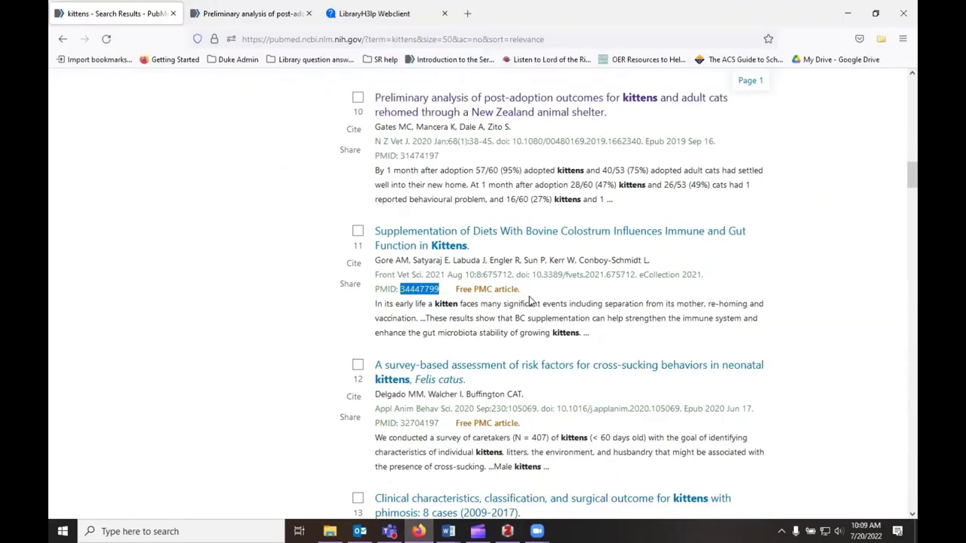
mouse_move(558, 409)
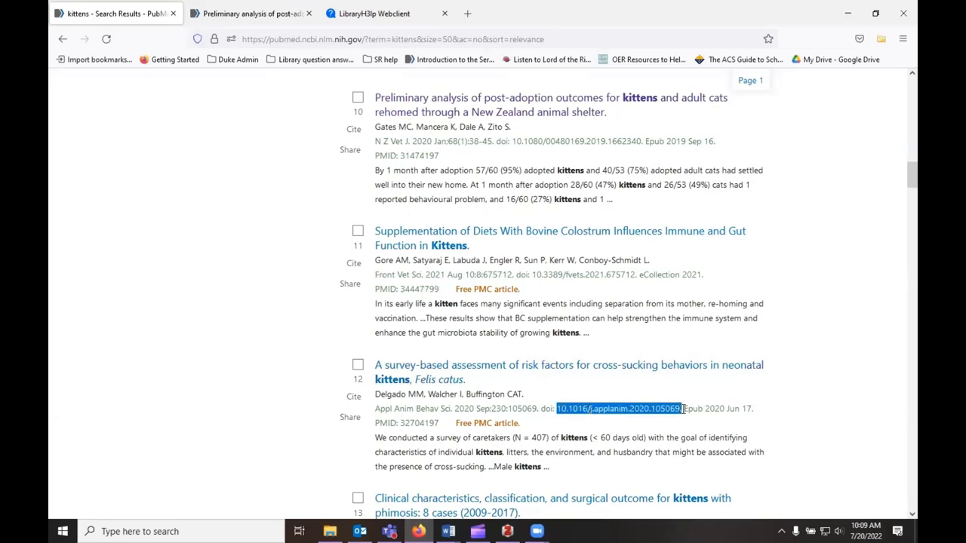
mouse_move(450, 503)
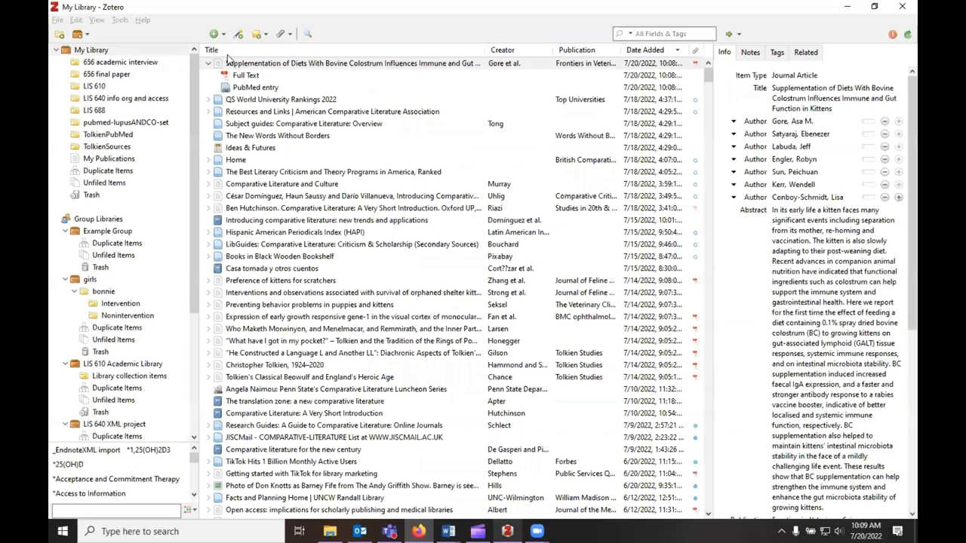
Add the cross-sucking survey article by its DOI 10.1016/j.applanim.2020.105069.
click(239, 33)
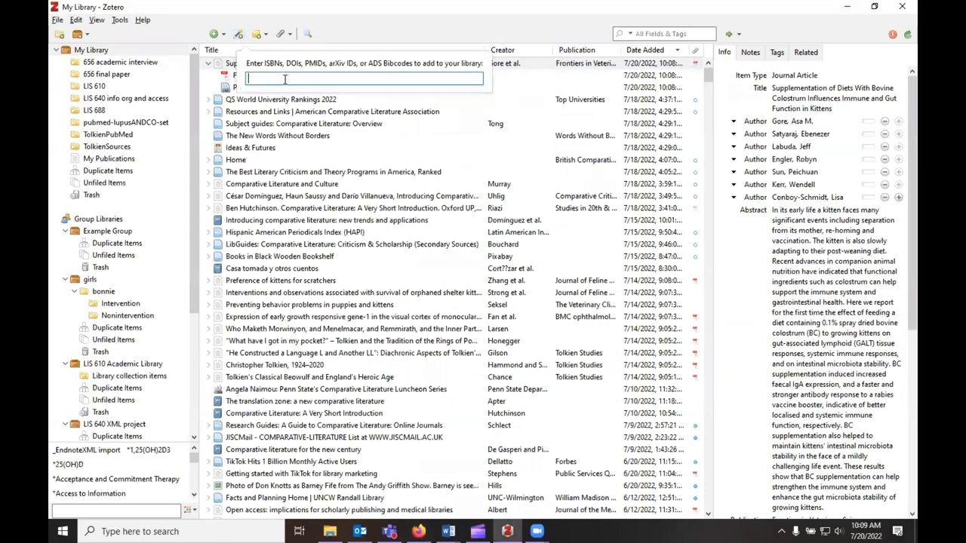
text(10.1016/j.applanim.2020.105069.)
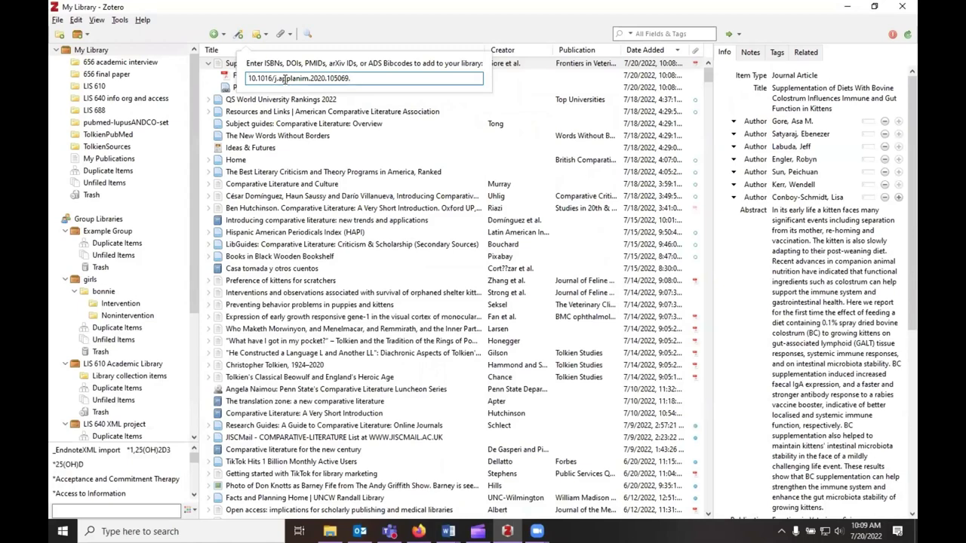
key(Return)
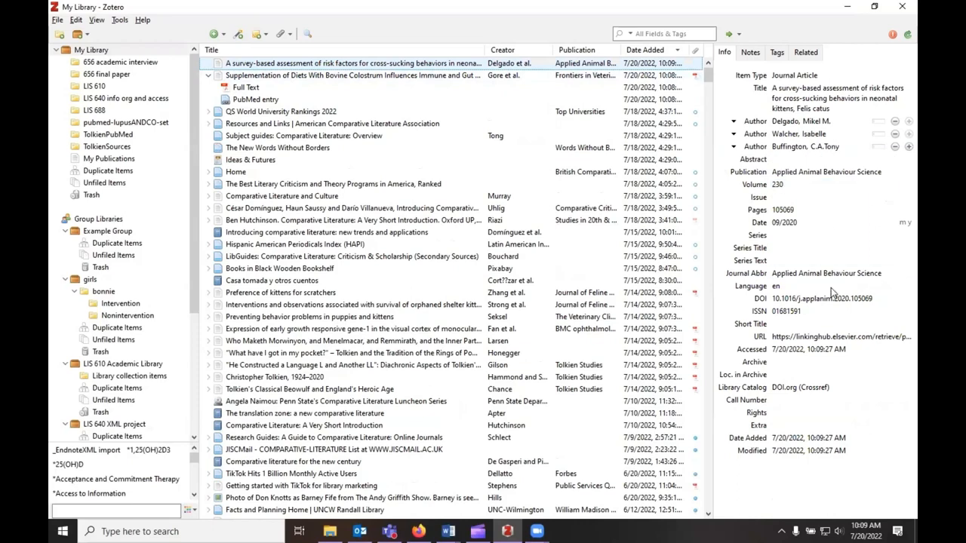
mouse_move(215, 34)
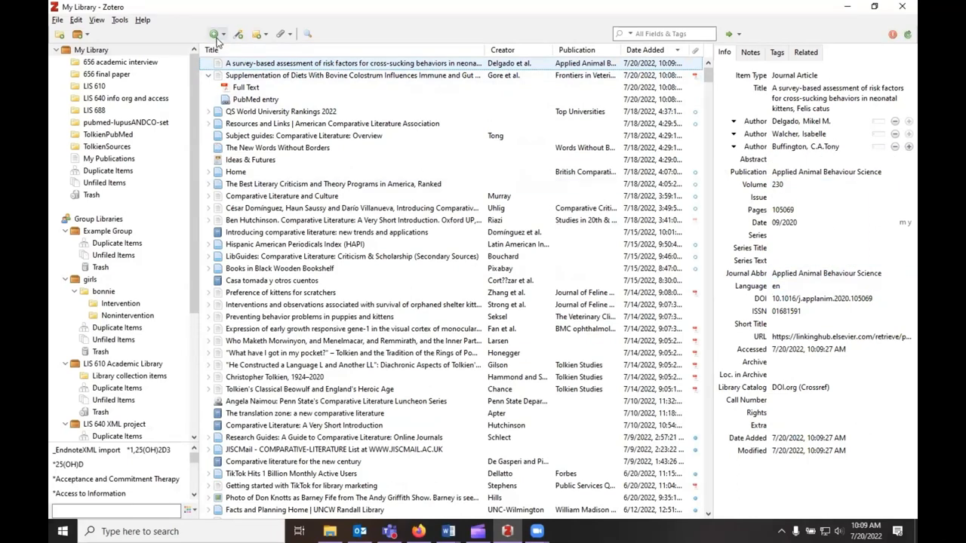
mouse_move(217, 33)
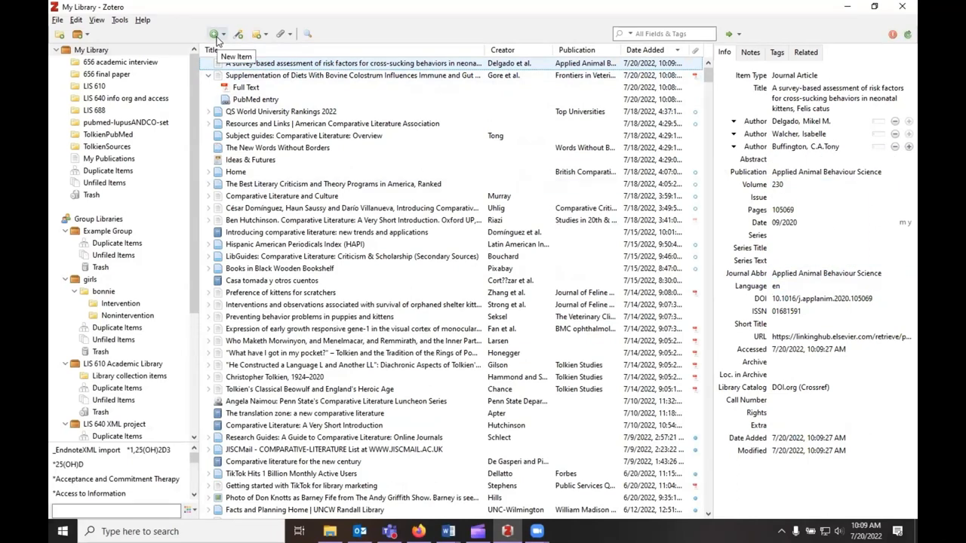
click(216, 33)
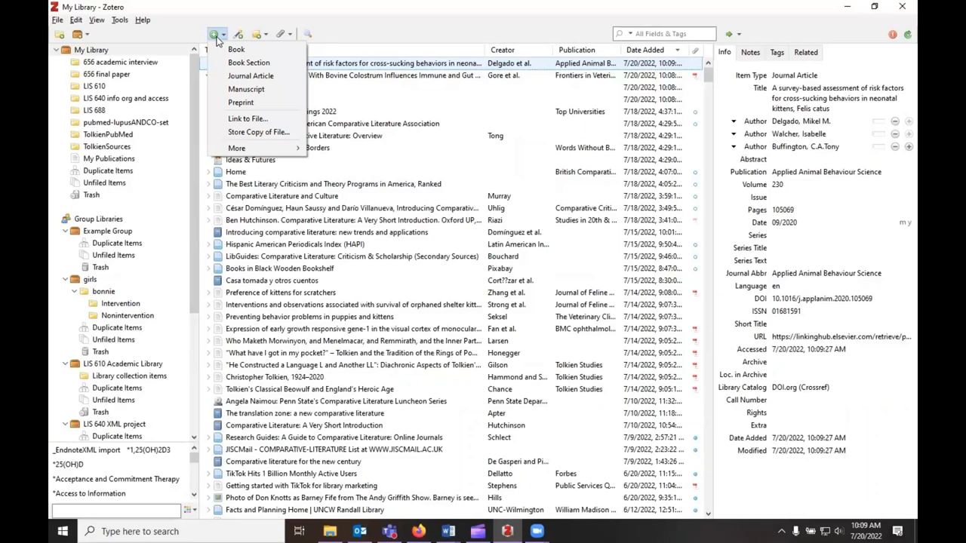
click(237, 147)
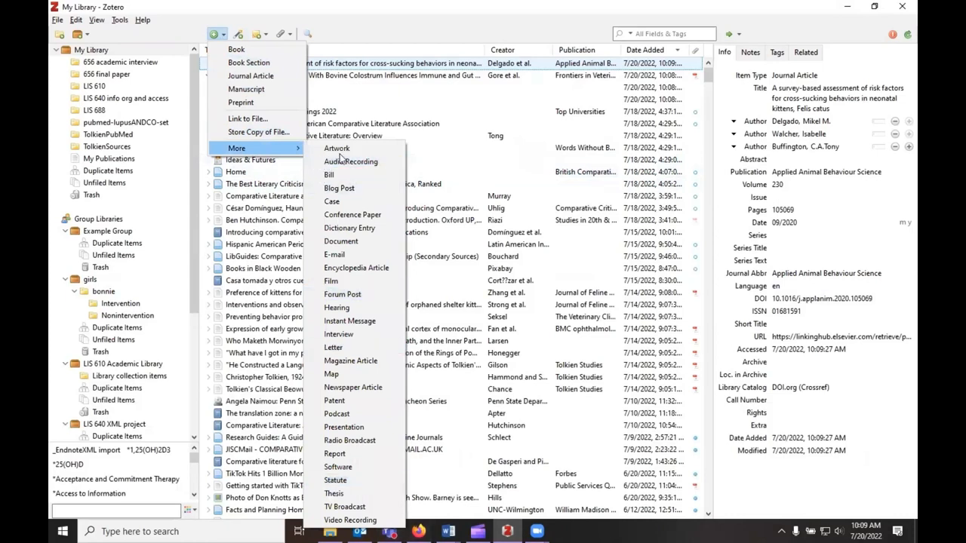
mouse_move(217, 34)
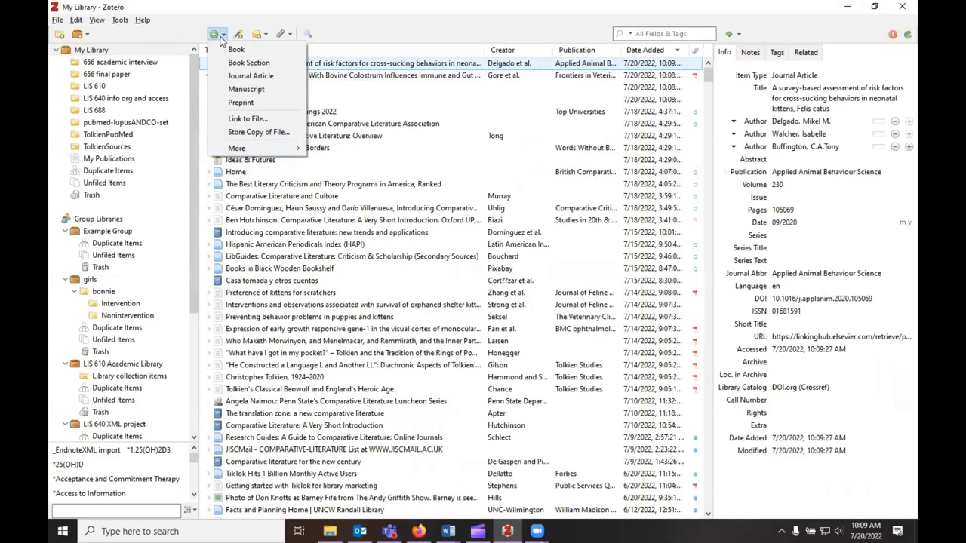
mouse_move(238, 34)
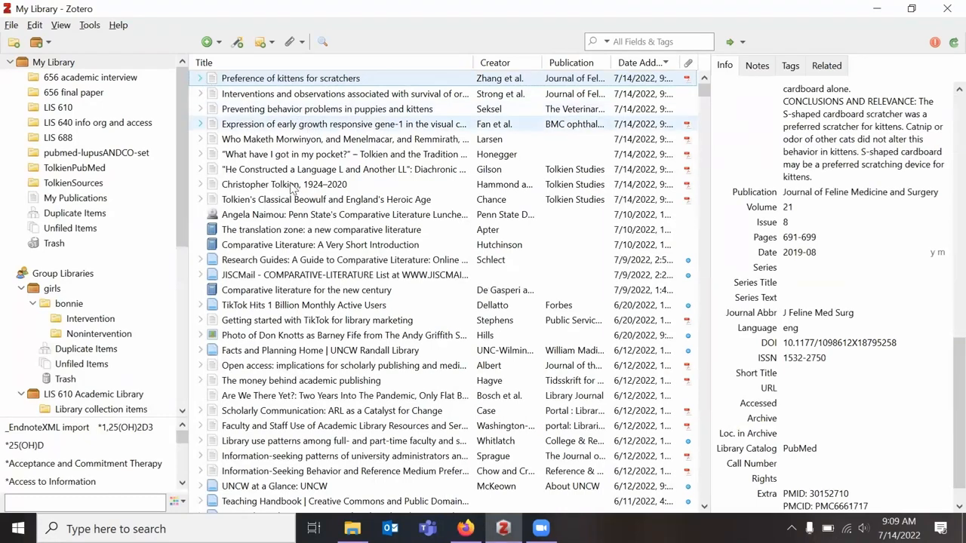
mouse_move(762, 78)
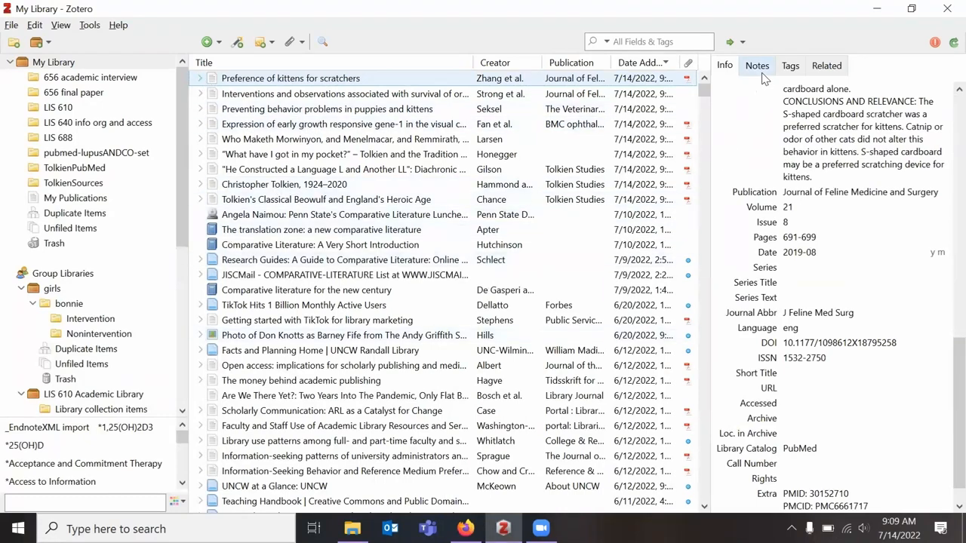
Tag the kitten scratcher article with Nursing 625.
click(790, 67)
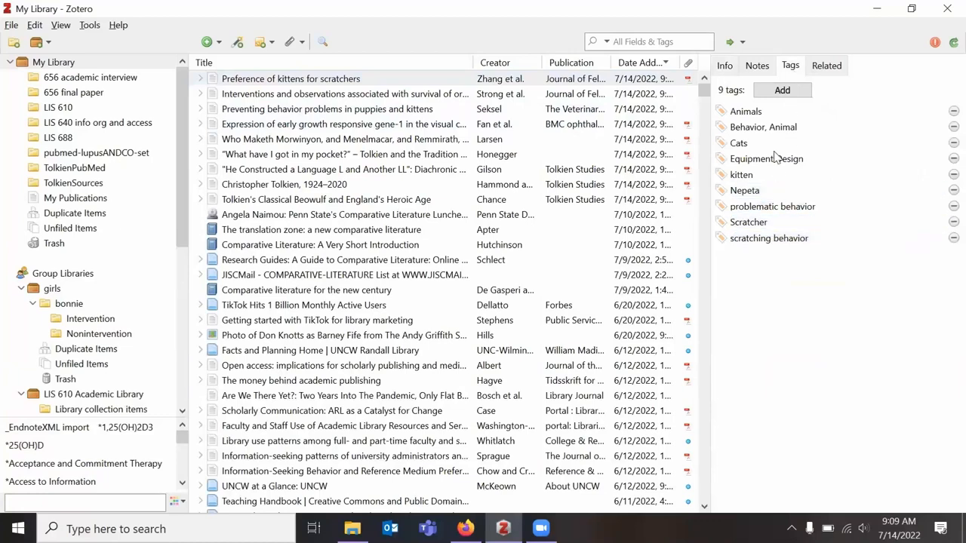
double_click(767, 238)
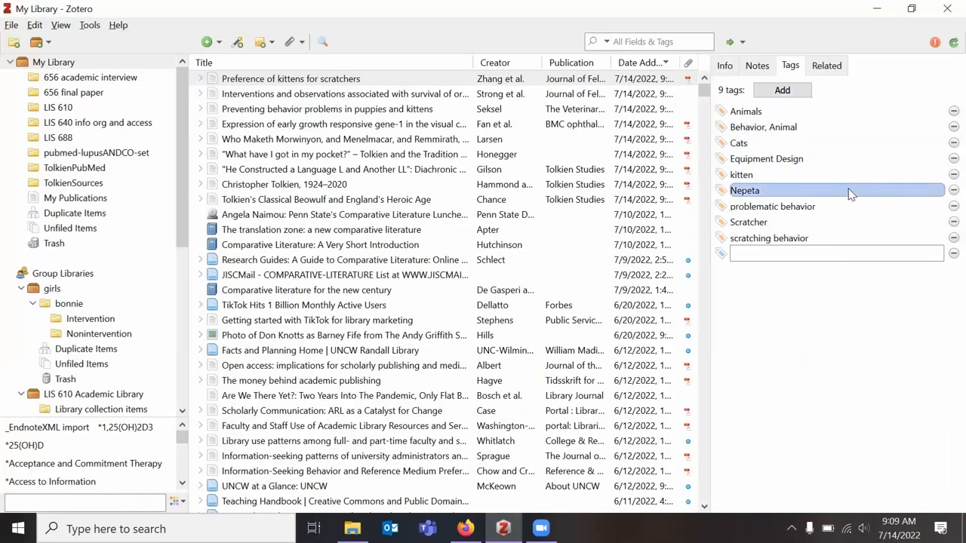
text(Nursing 62)
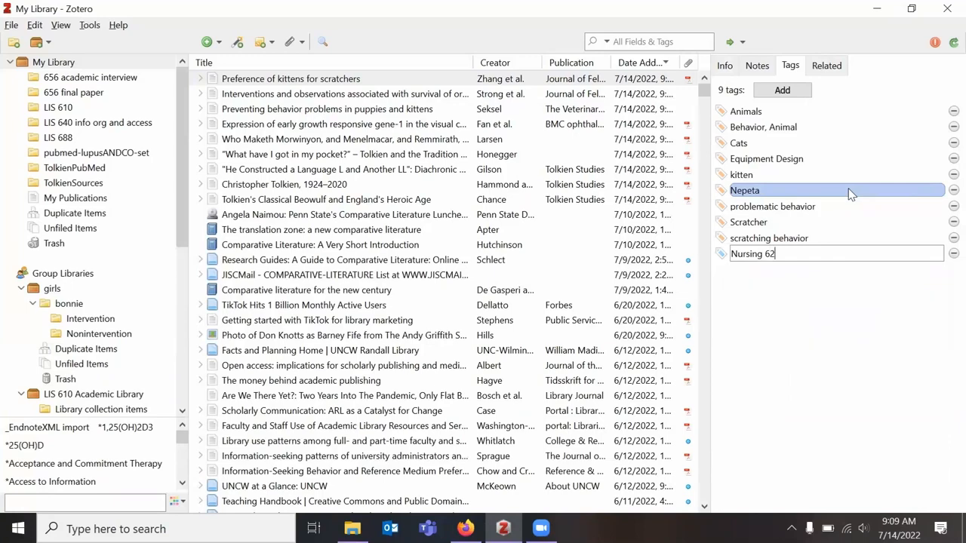
key(Return)
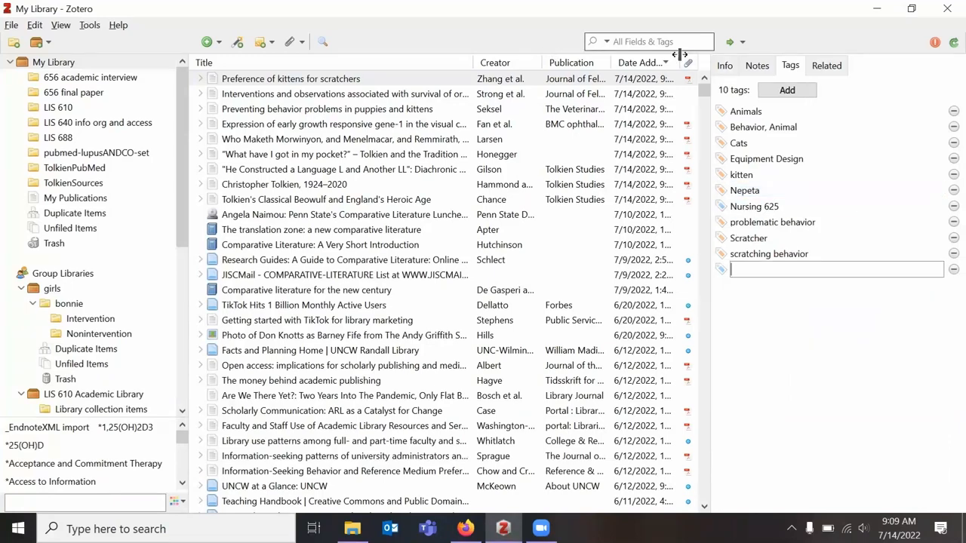
text(Nursing 625)
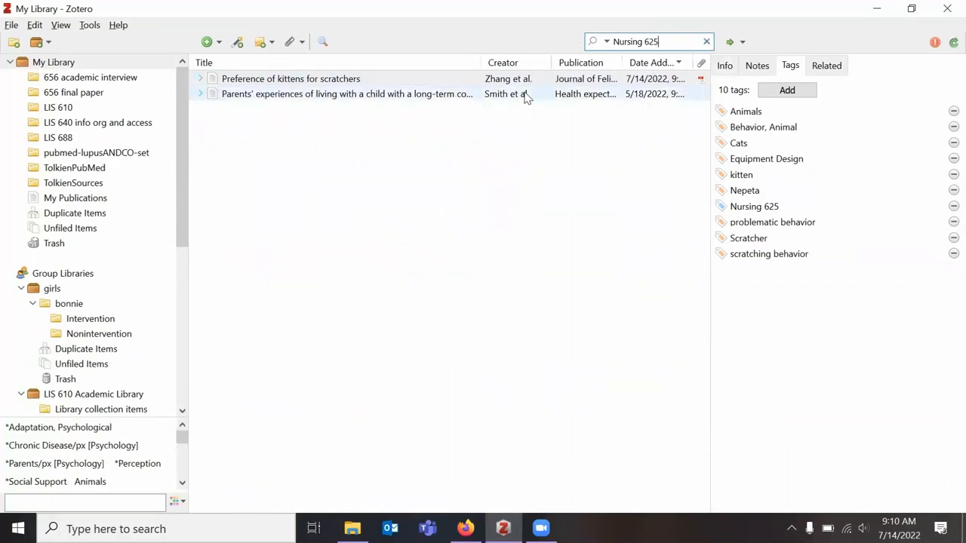
click(347, 94)
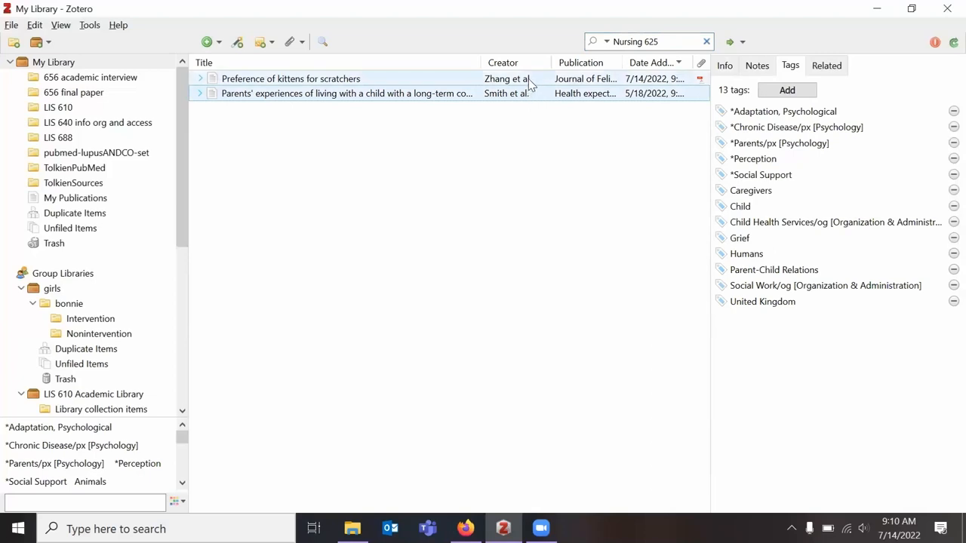
click(290, 78)
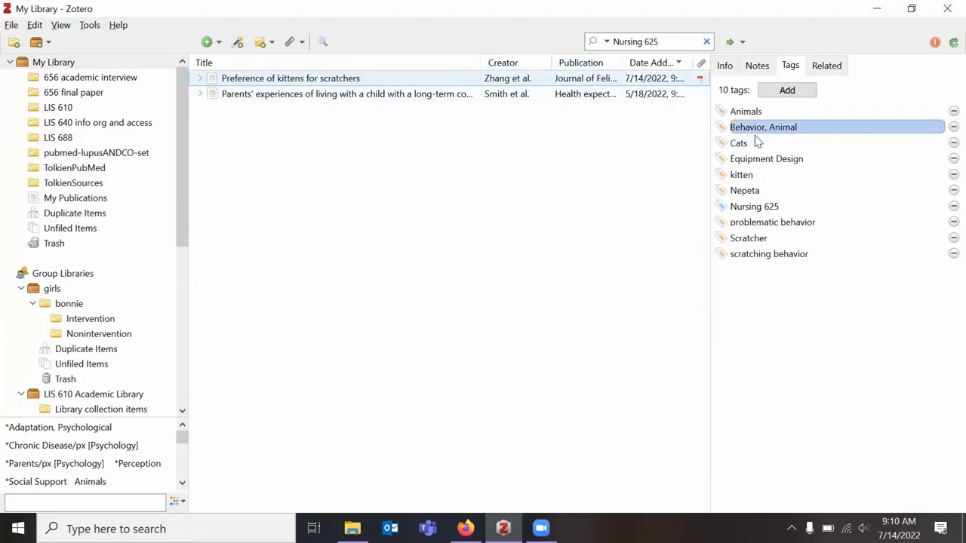
mouse_move(769, 164)
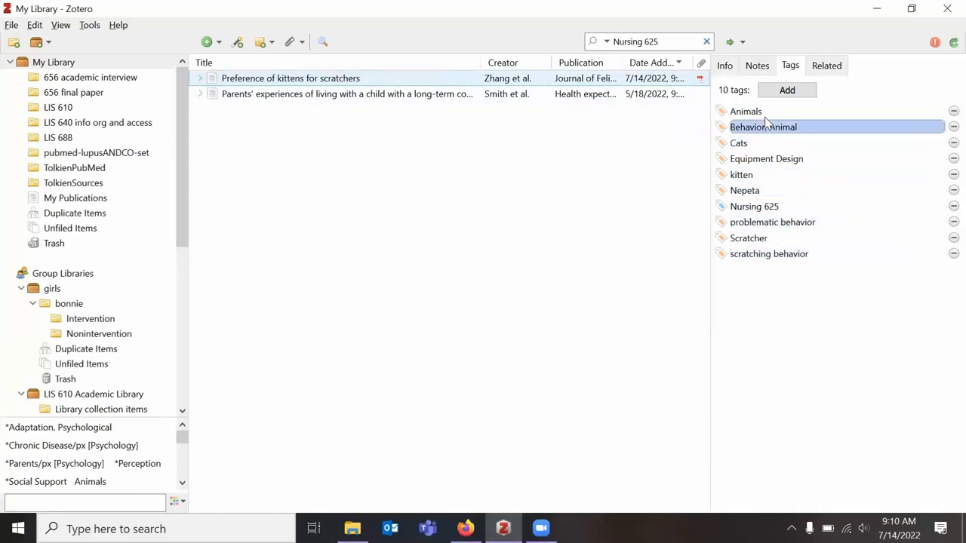
Filter the library to items matching Kitten and review the article's Related and Info details.
click(706, 42)
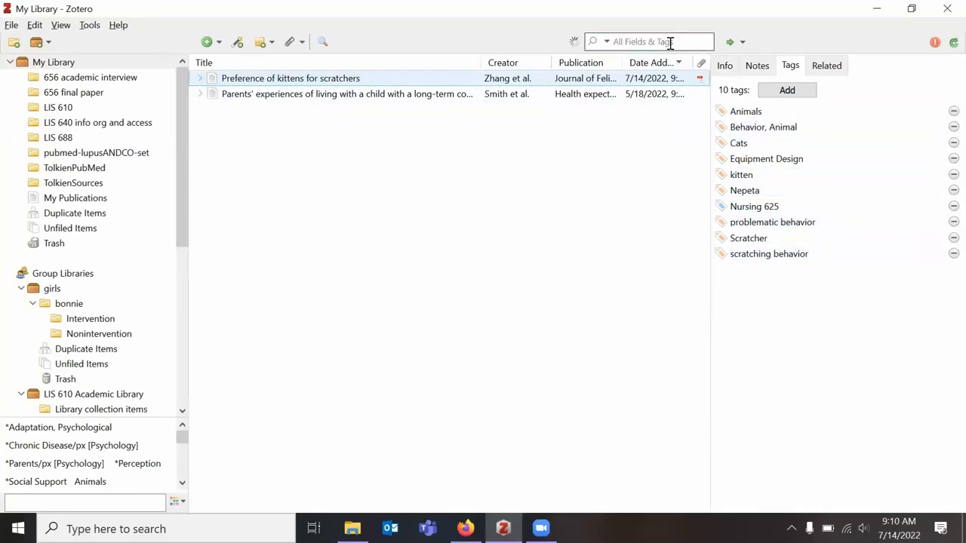
text(Kitten)
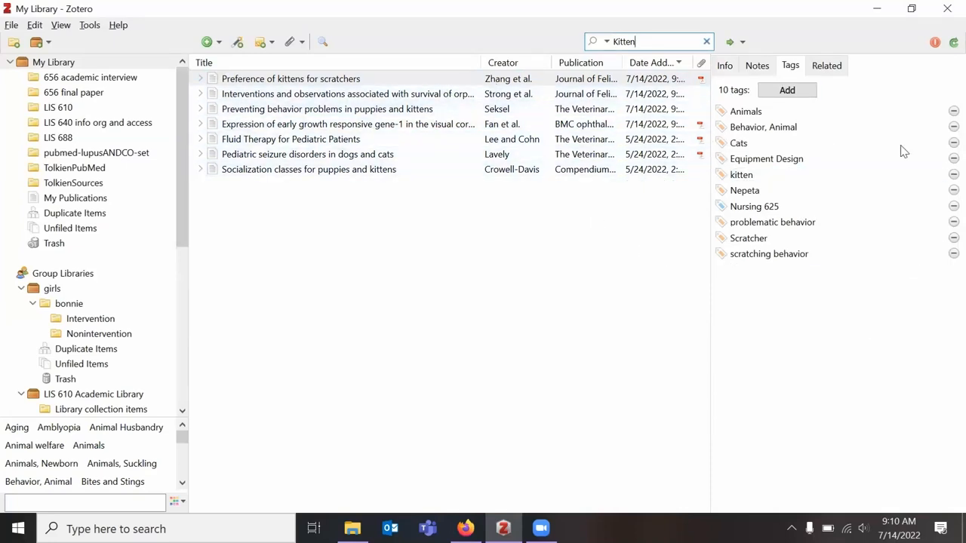
mouse_move(76, 233)
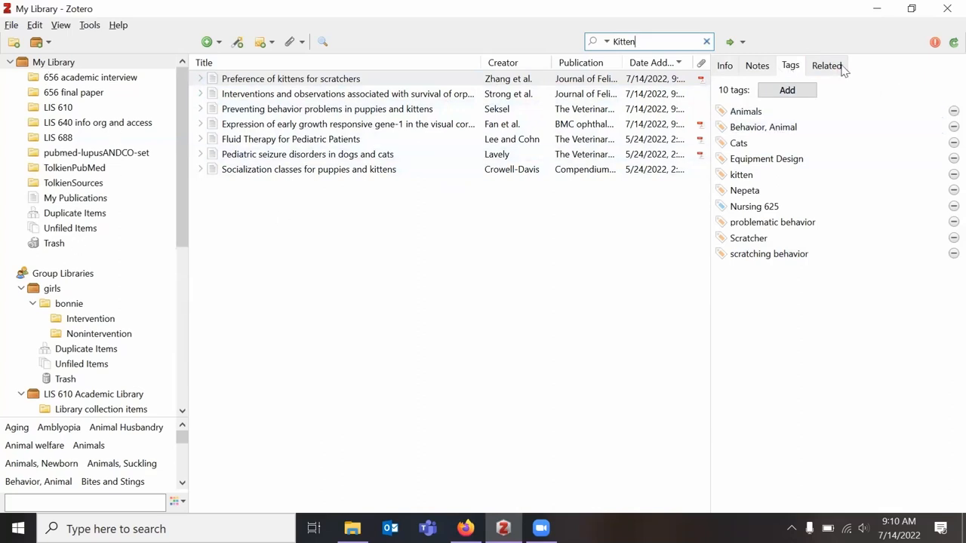
click(827, 64)
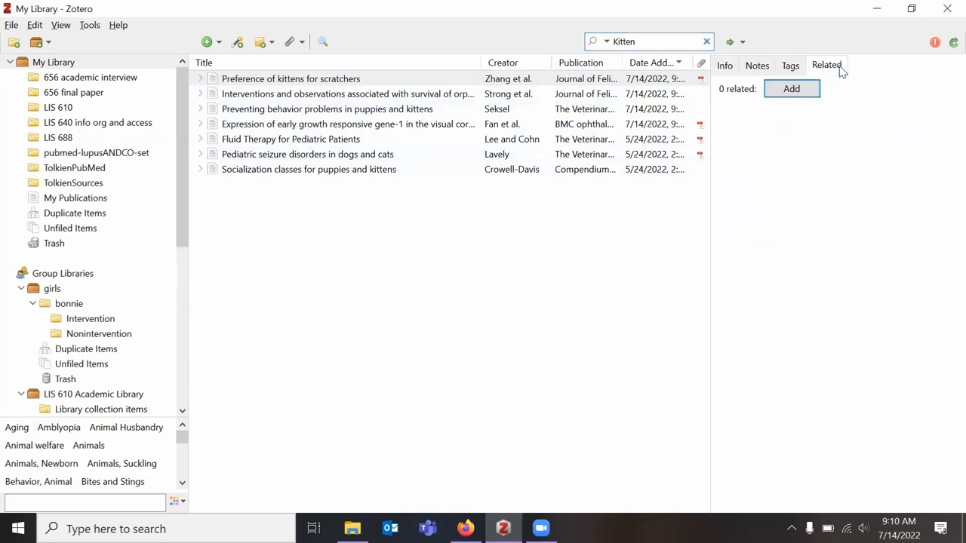
mouse_move(818, 71)
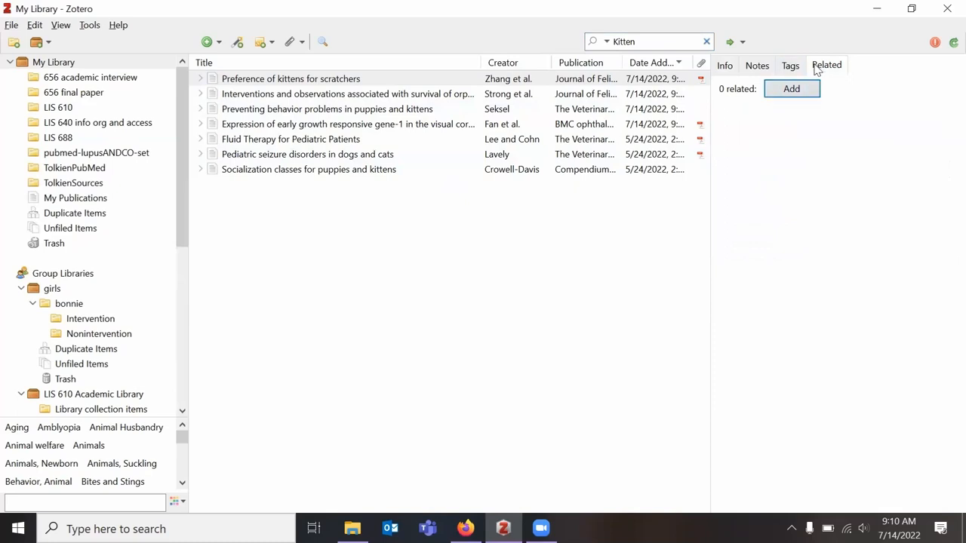
click(724, 65)
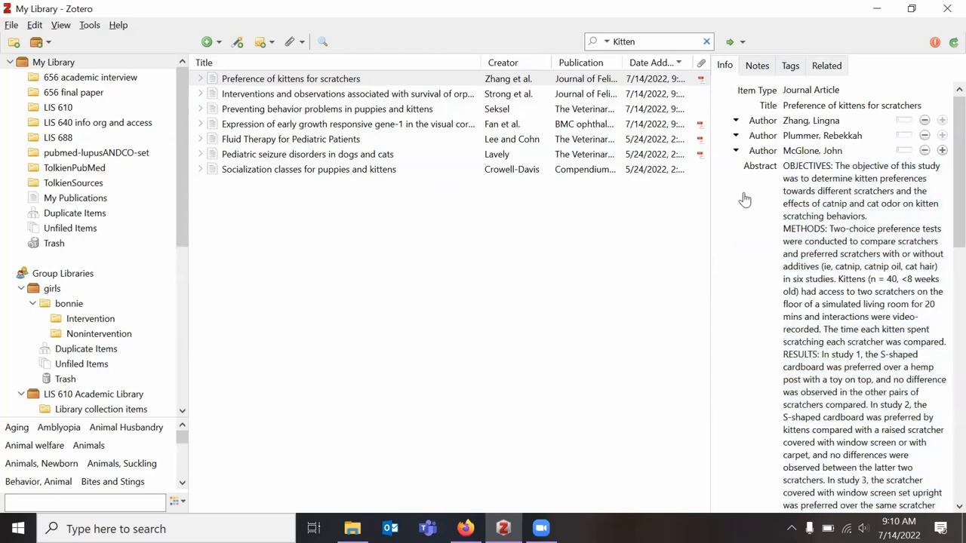
click(578, 528)
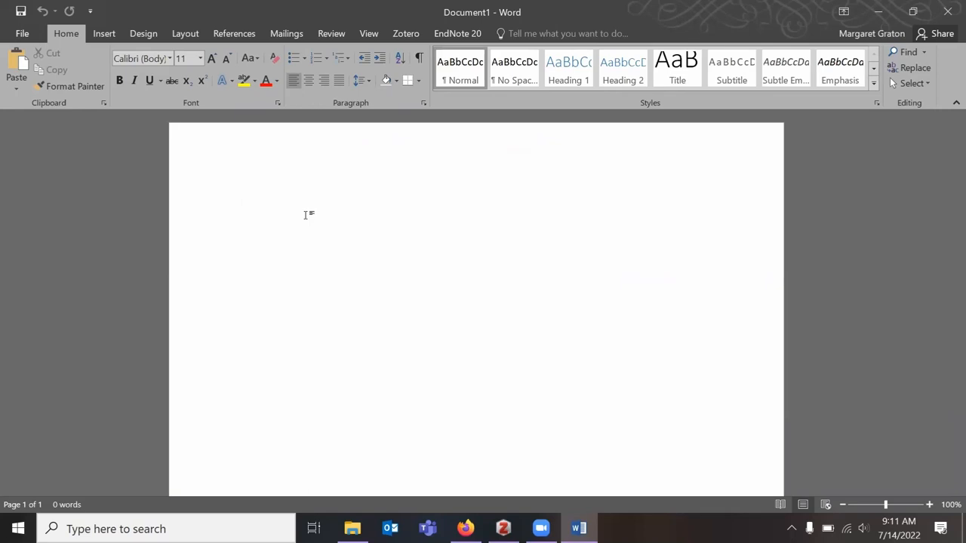
Write three placeholder Sentence lines in Document1 and show the Zotero citation tools.
click(242, 202)
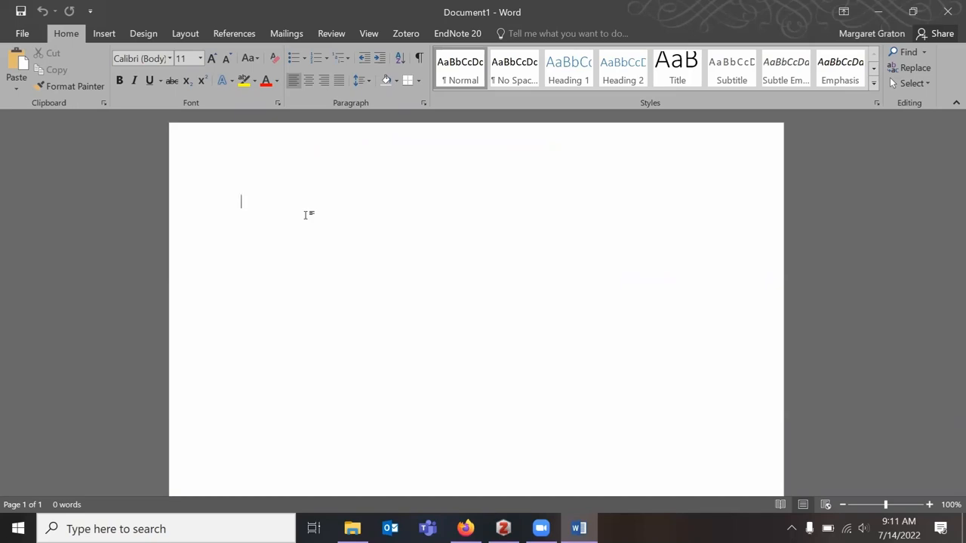
text(Sentence)
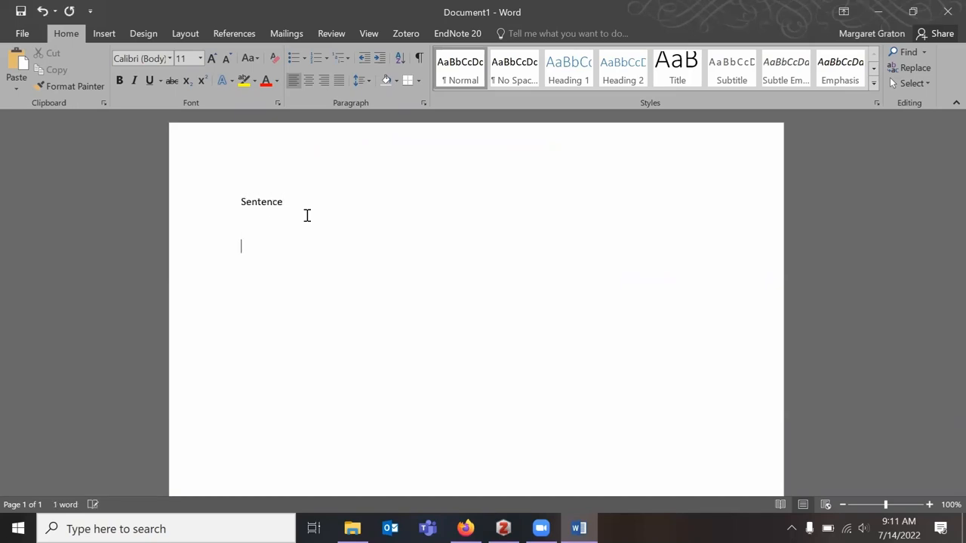
text(Sentence)
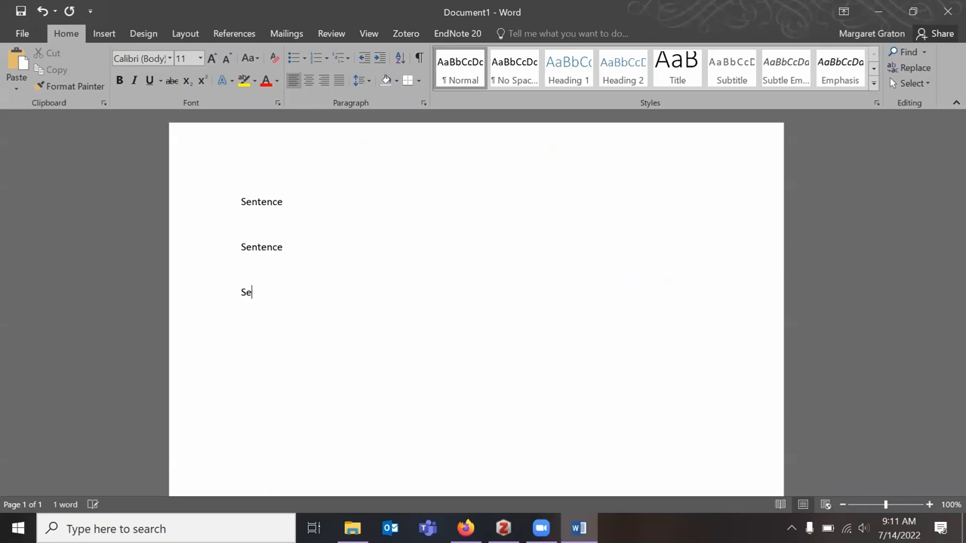
text(ntencec)
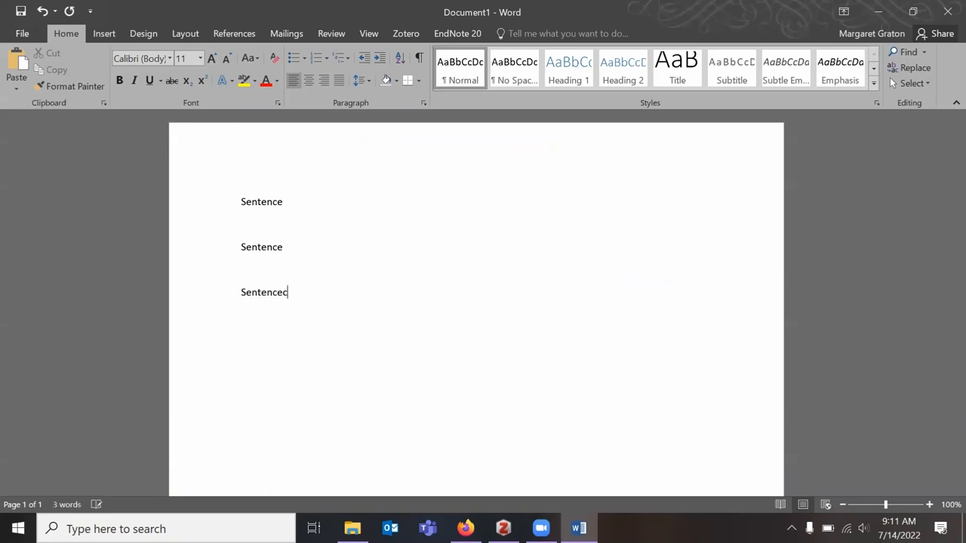
key(Backspace)
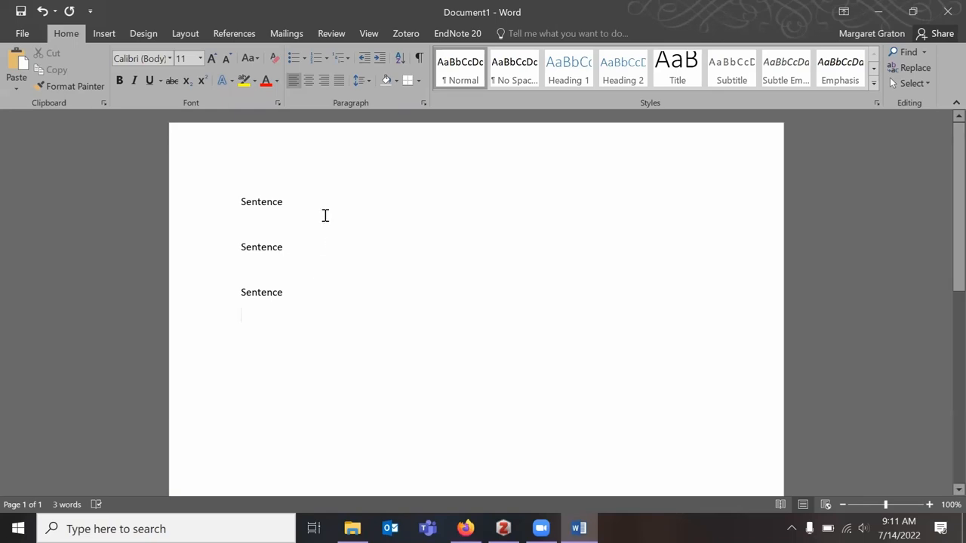
click(284, 202)
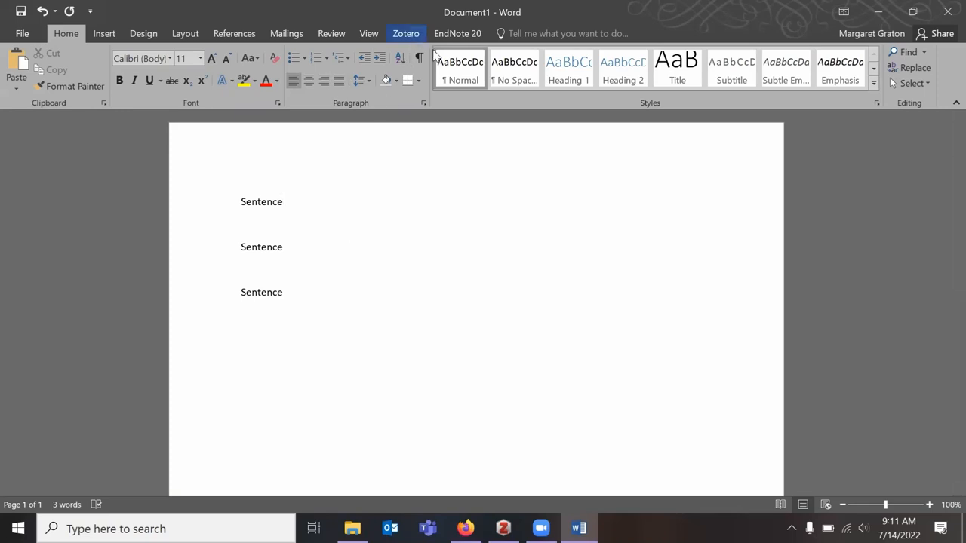
mouse_move(406, 33)
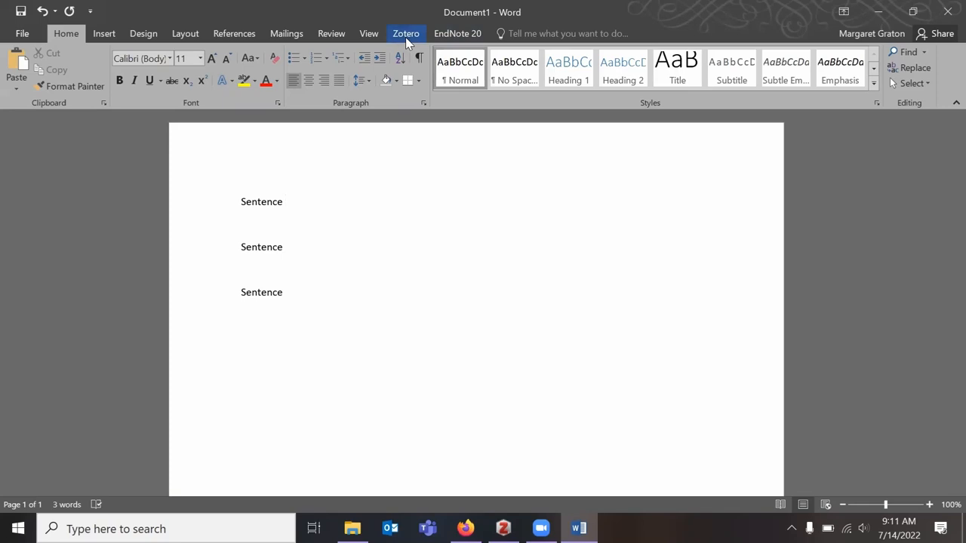
click(406, 33)
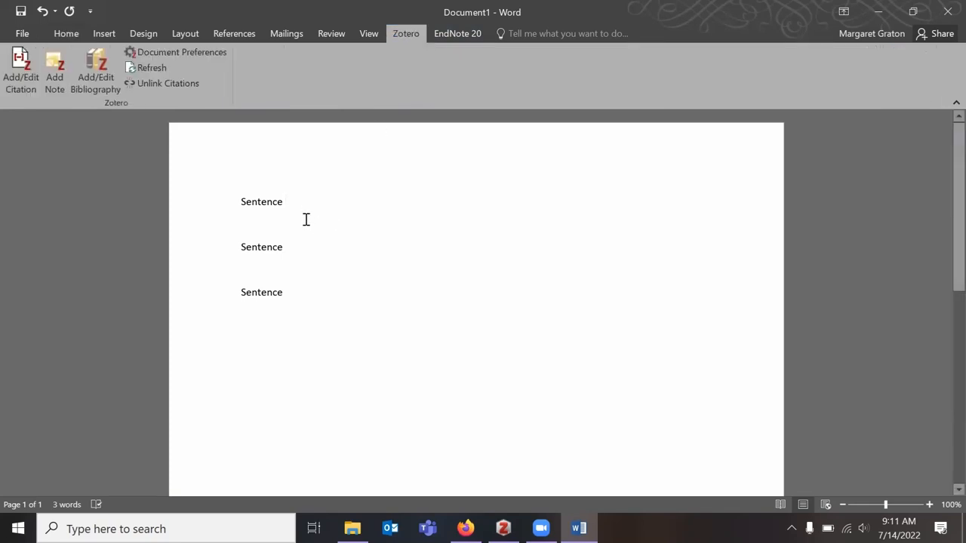
mouse_move(320, 202)
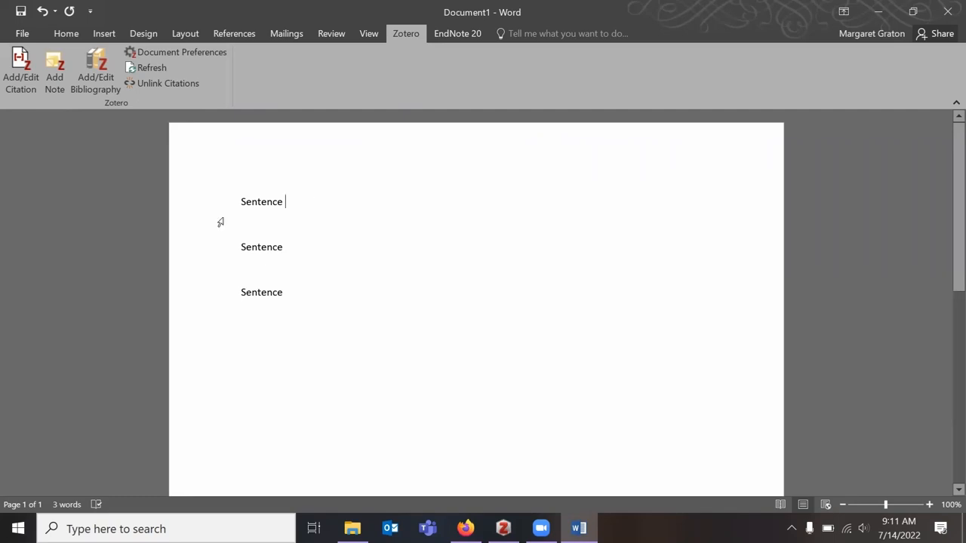
mouse_move(271, 202)
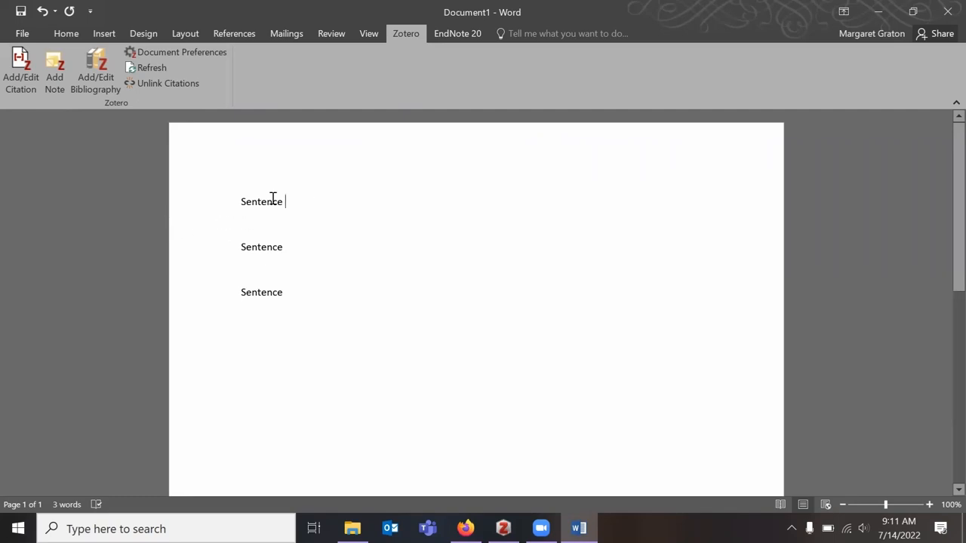
mouse_move(16, 127)
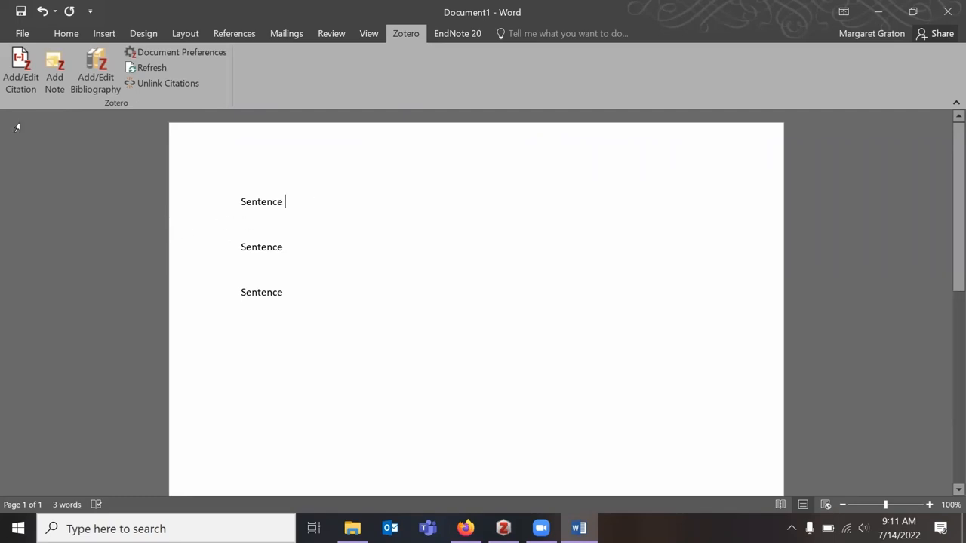
mouse_move(21, 72)
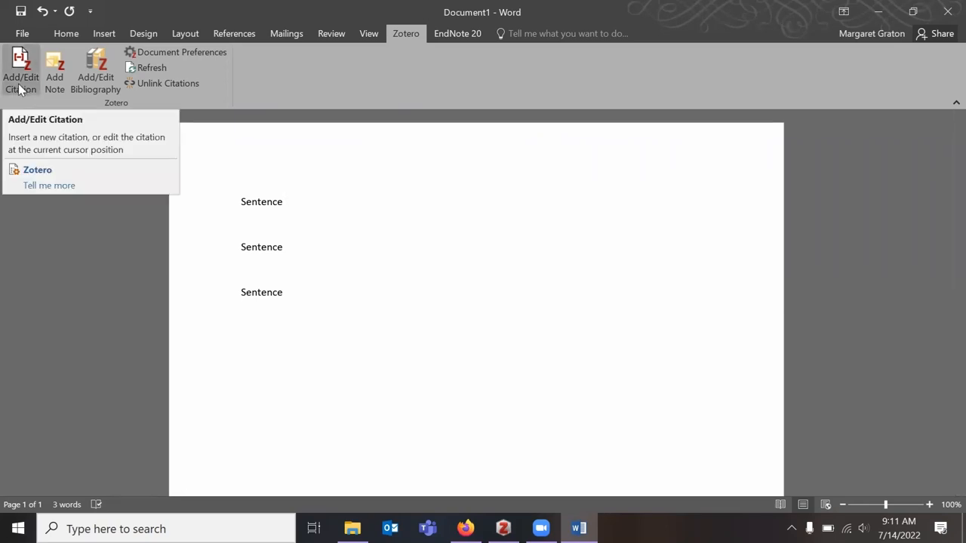
Review Document Preferences and keep APA 7th edition as the citation style.
click(181, 52)
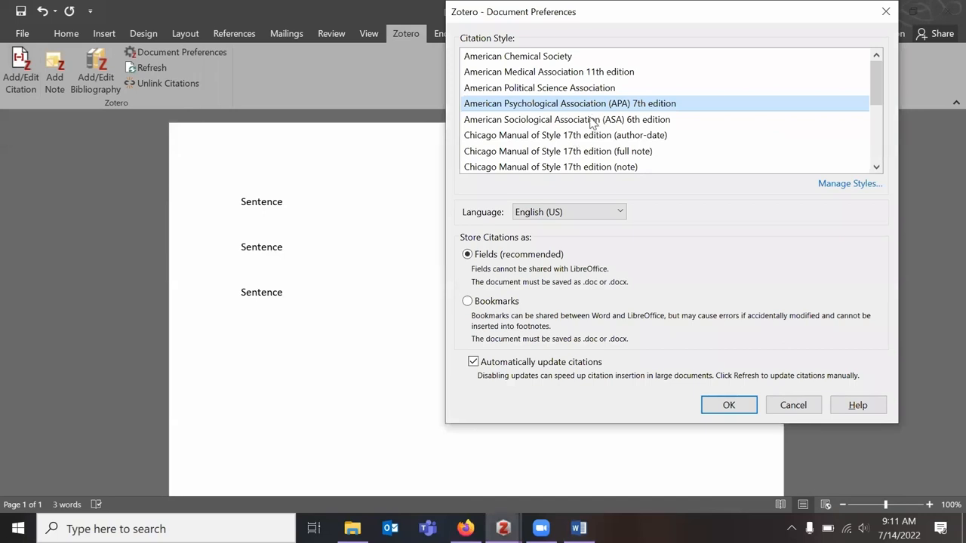
mouse_move(600, 106)
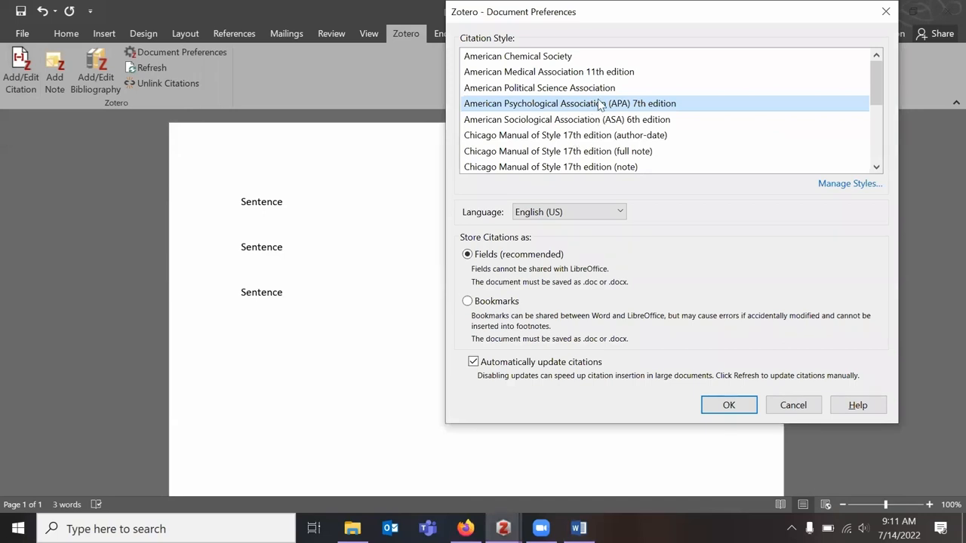
scroll(down, 3)
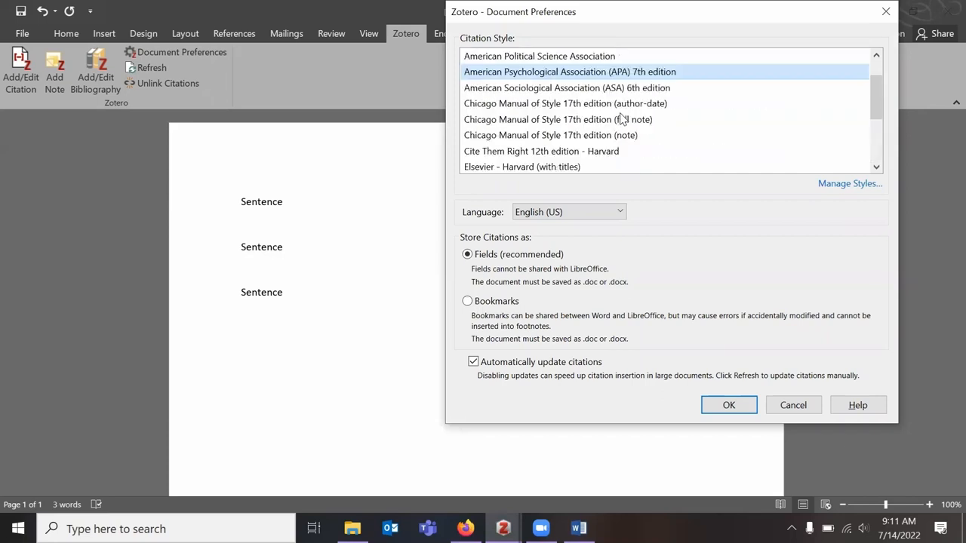
scroll(up, 3)
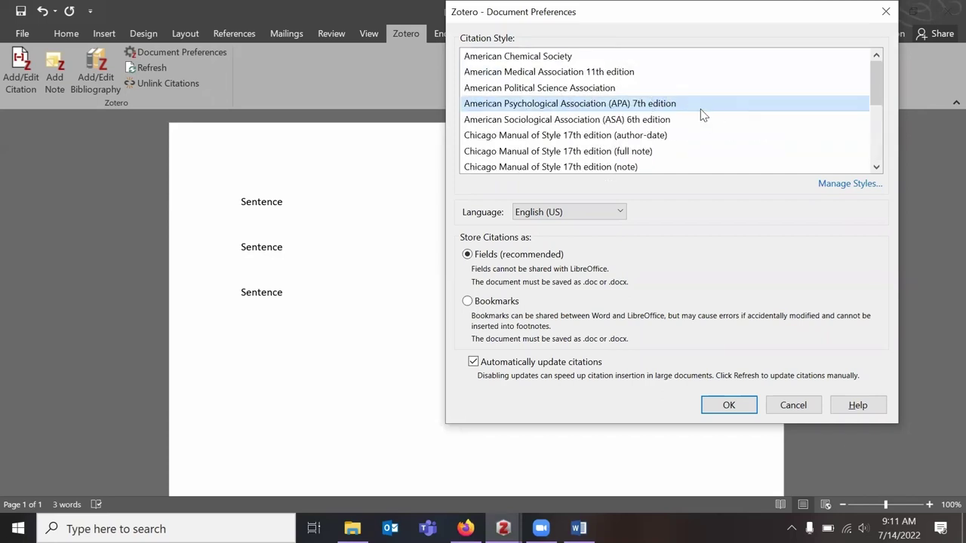
mouse_move(685, 121)
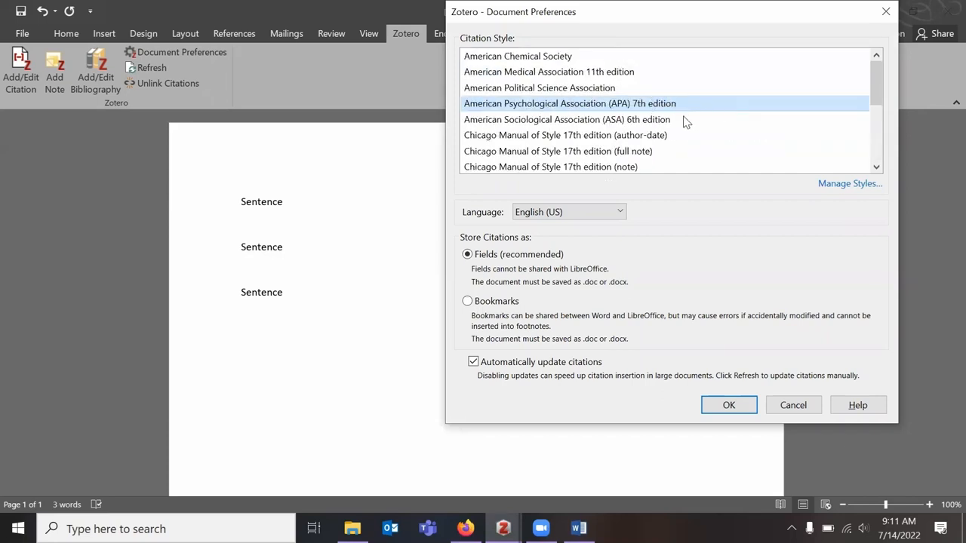
mouse_move(729, 404)
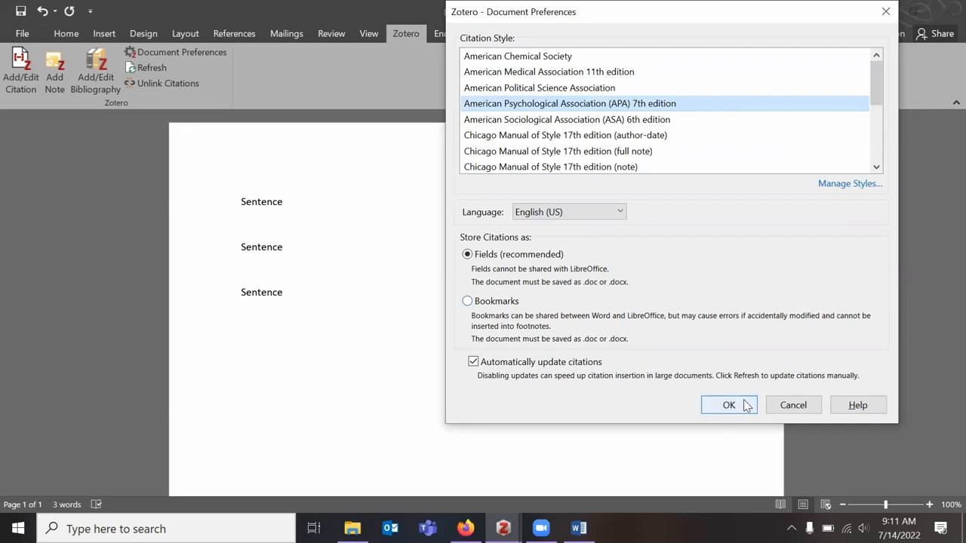
mouse_move(611, 143)
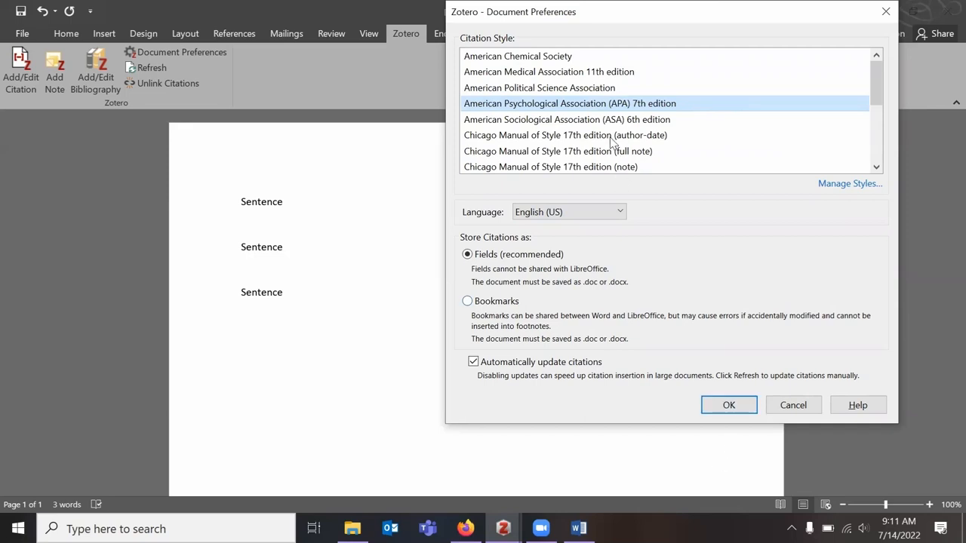
scroll(down, 3)
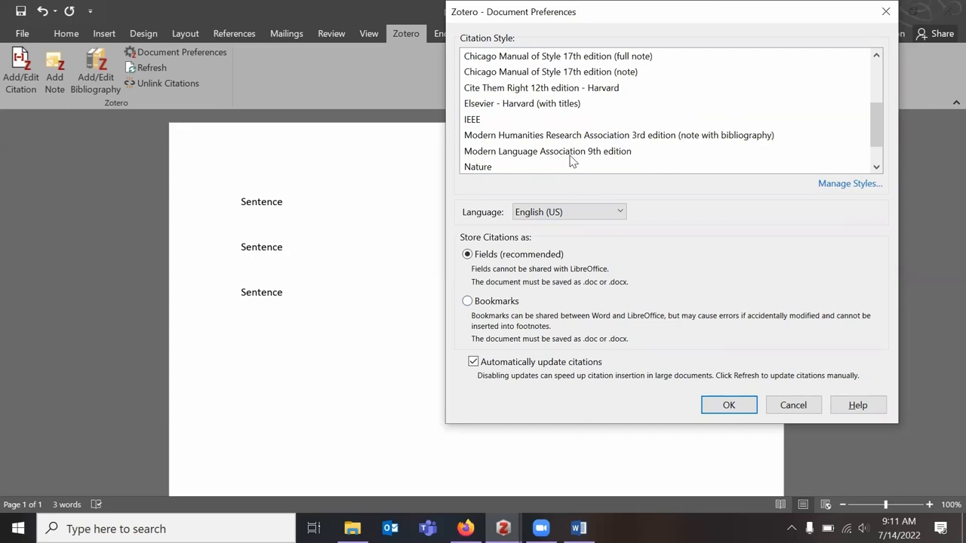
scroll(down, 3)
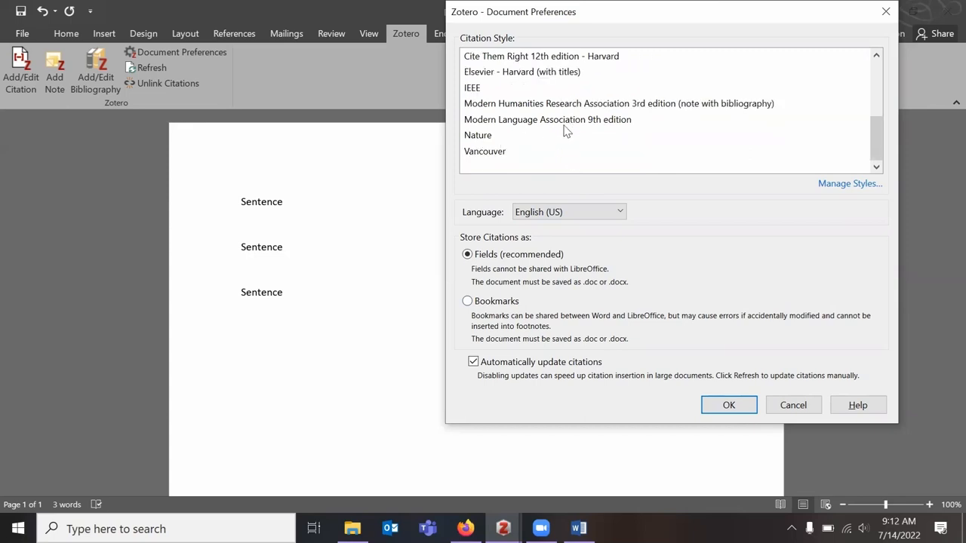
scroll(up, 3)
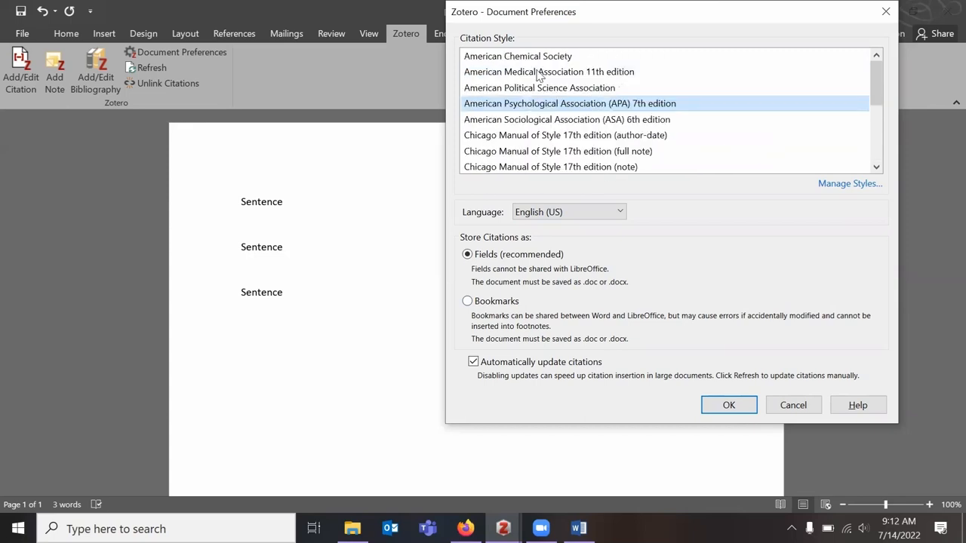
mouse_move(665, 89)
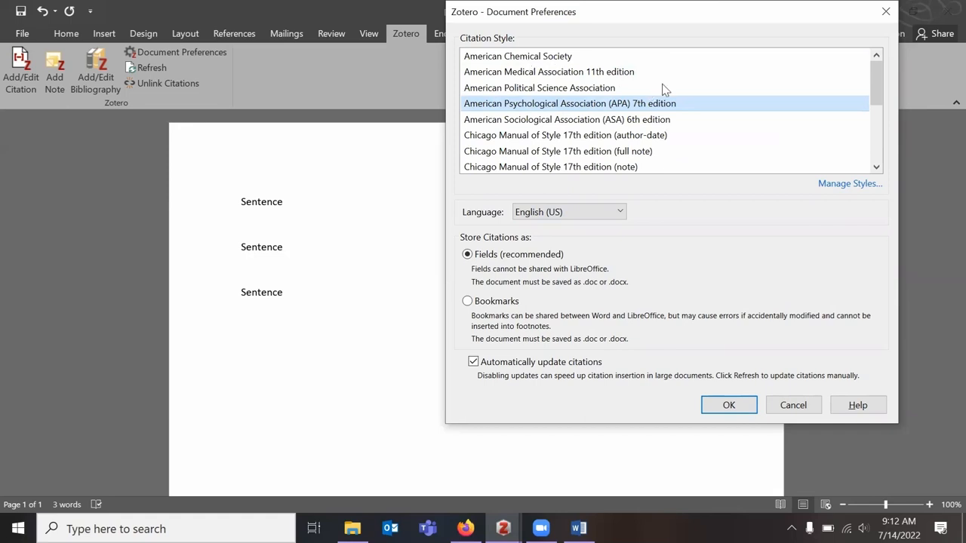
mouse_move(716, 187)
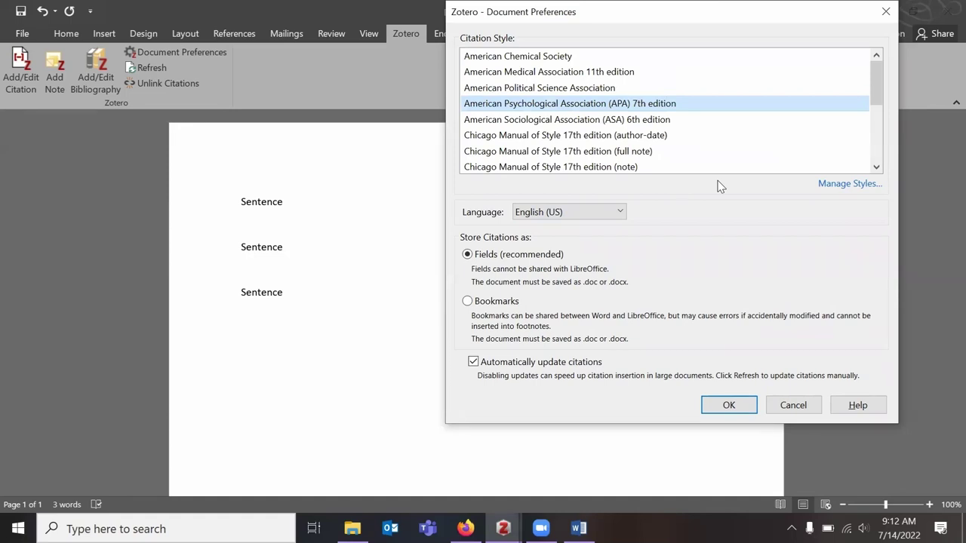
mouse_move(821, 188)
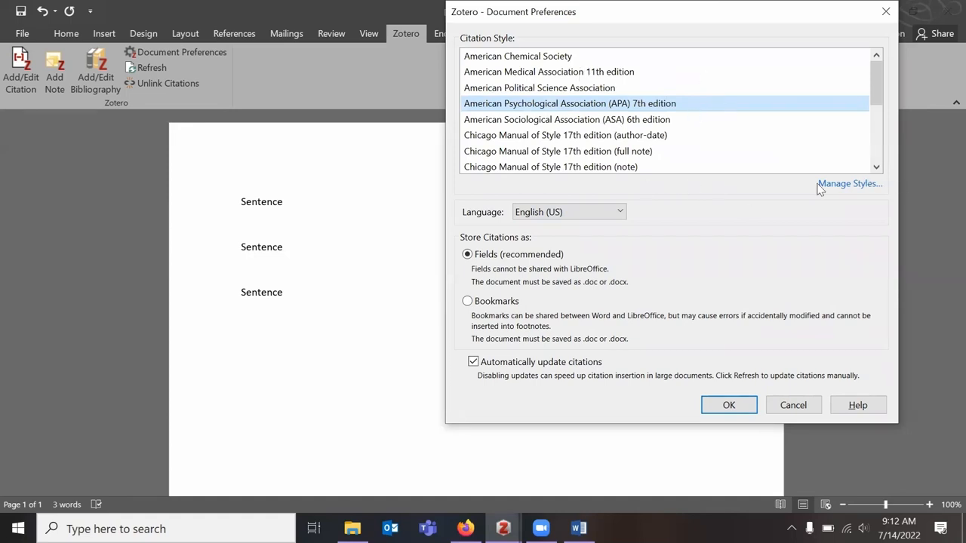
mouse_move(850, 184)
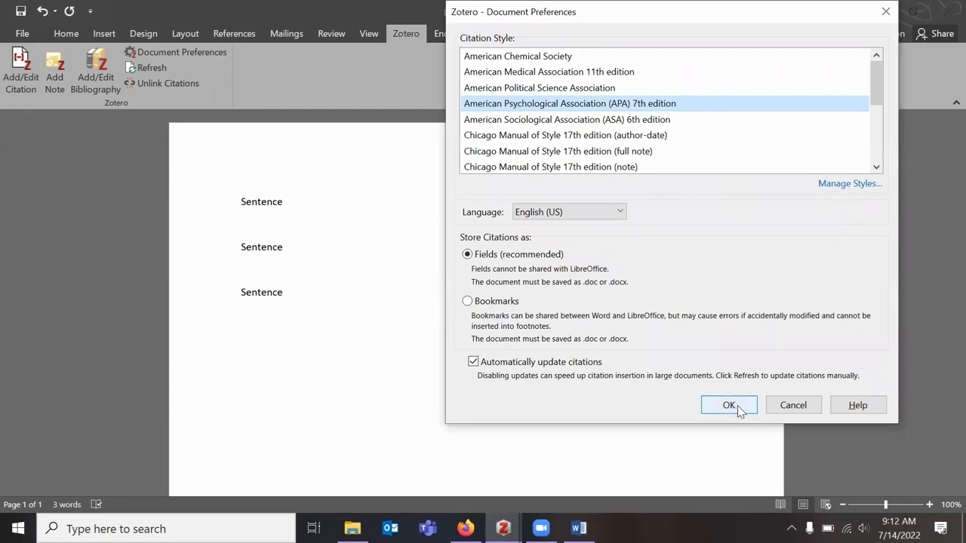
click(727, 405)
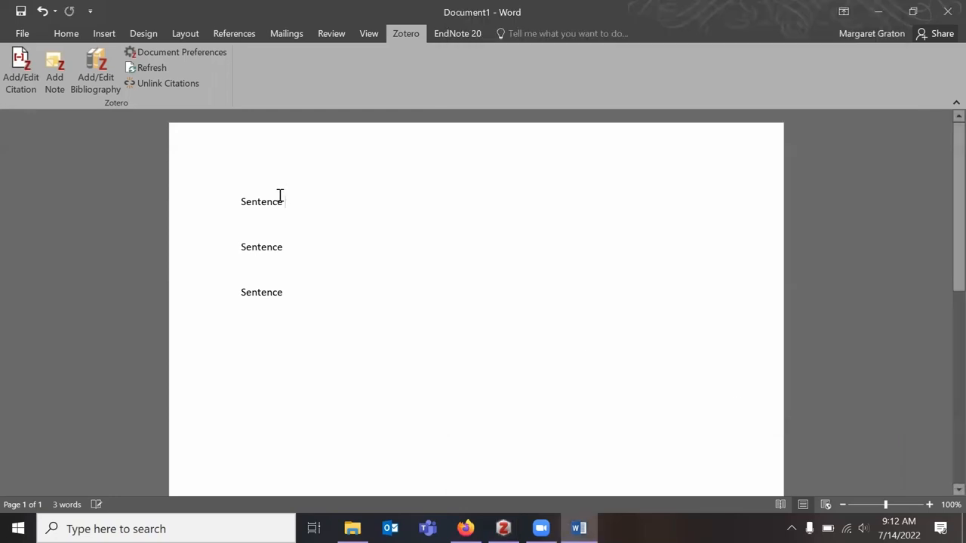
Cite Fan et al. 2021 at the end of the first sentence.
click(21, 72)
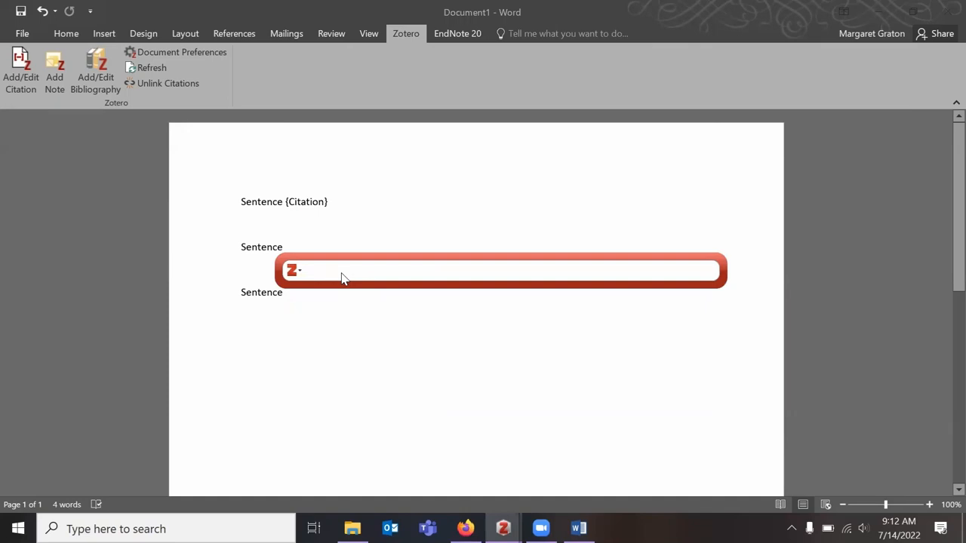
text(kitte)
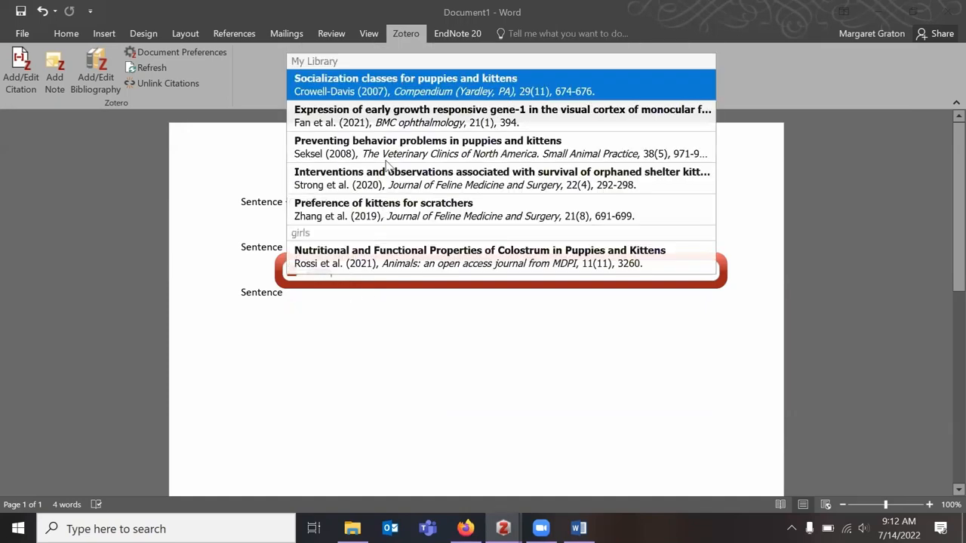
click(501, 115)
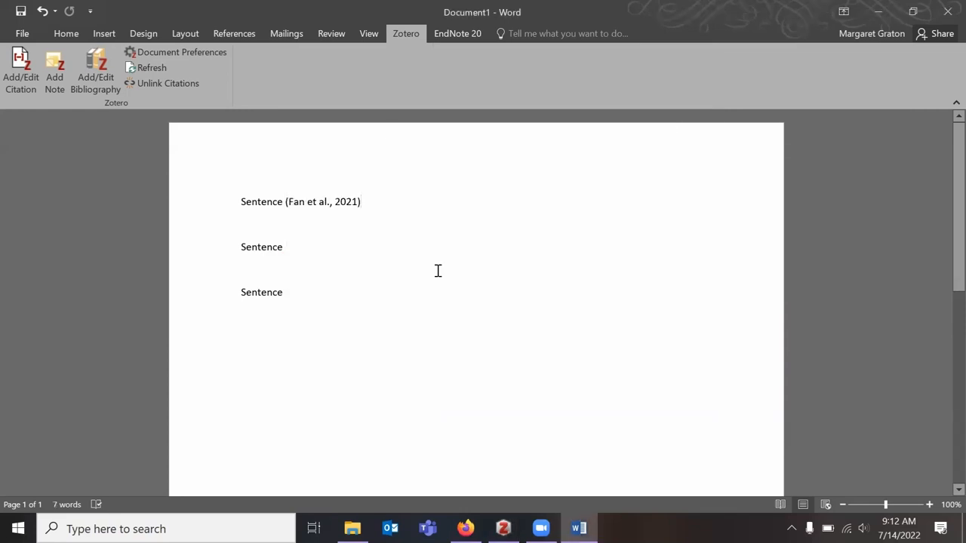
Add Crowell-Davis 2007 so the citation reads (Crowell-Davis, 2007; Fan et al., 2021).
click(322, 202)
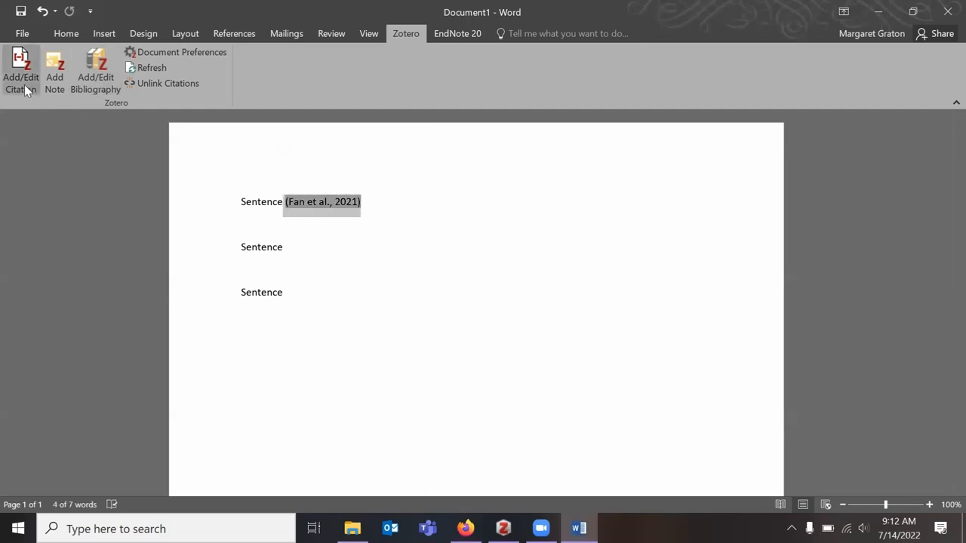
click(21, 68)
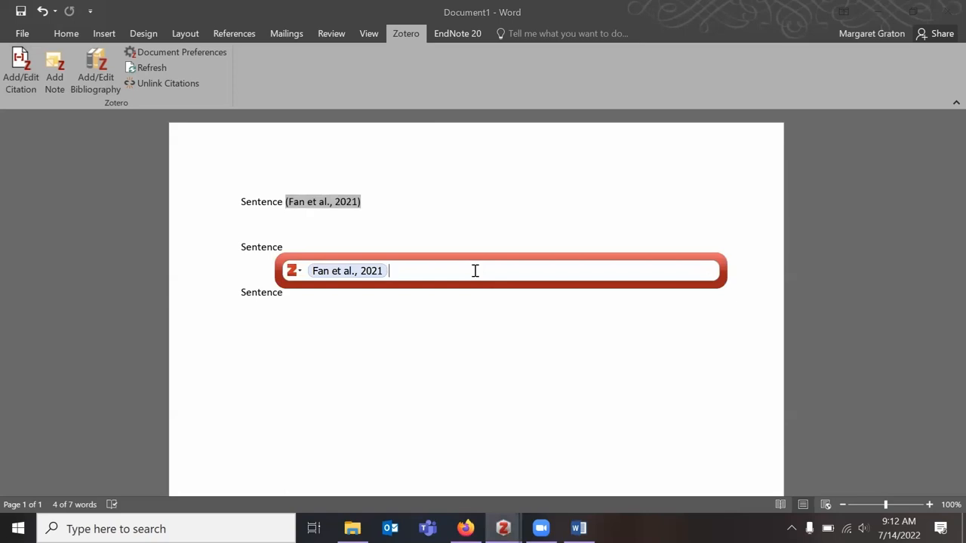
text(puppy)
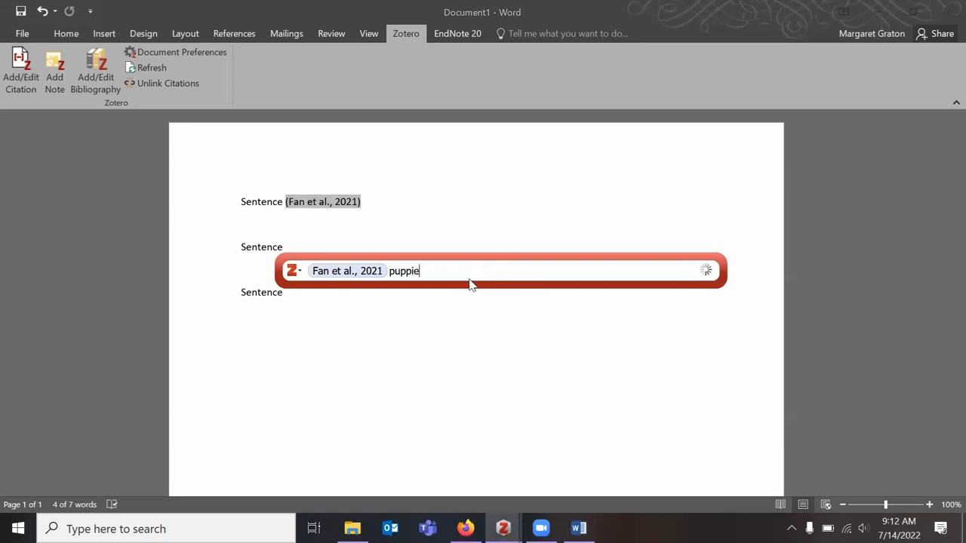
text(s)
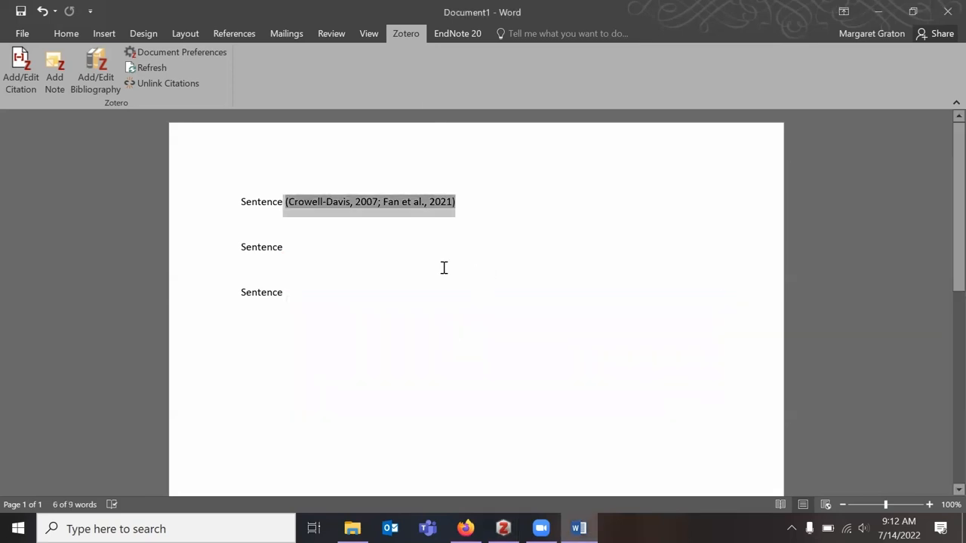
click(284, 247)
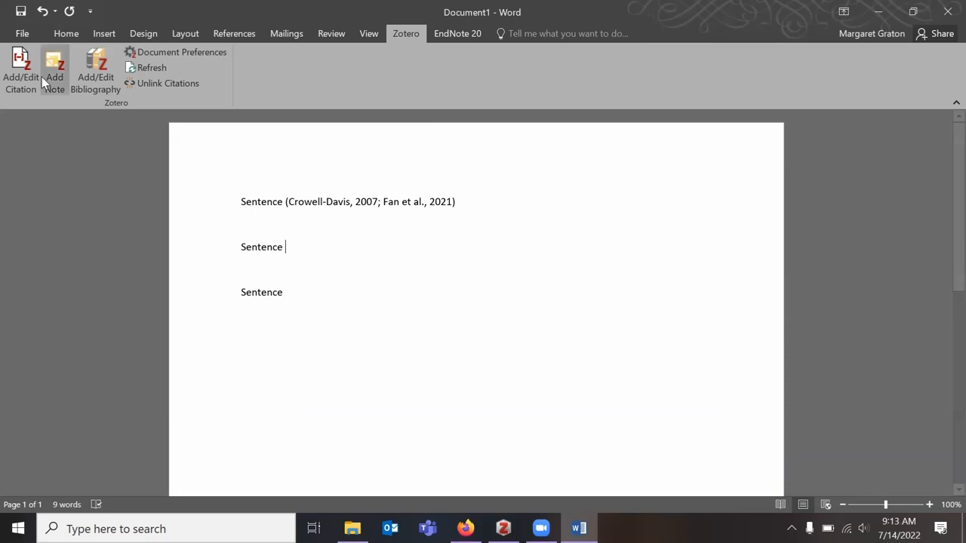
mouse_move(21, 72)
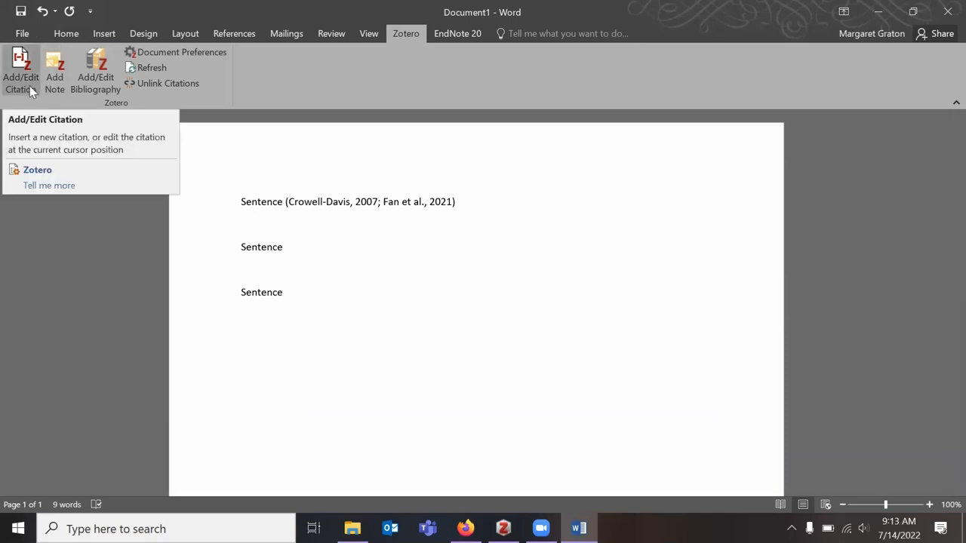
Start a citation after the second sentence and choose Joyce's caregiving model article in classic view.
click(21, 72)
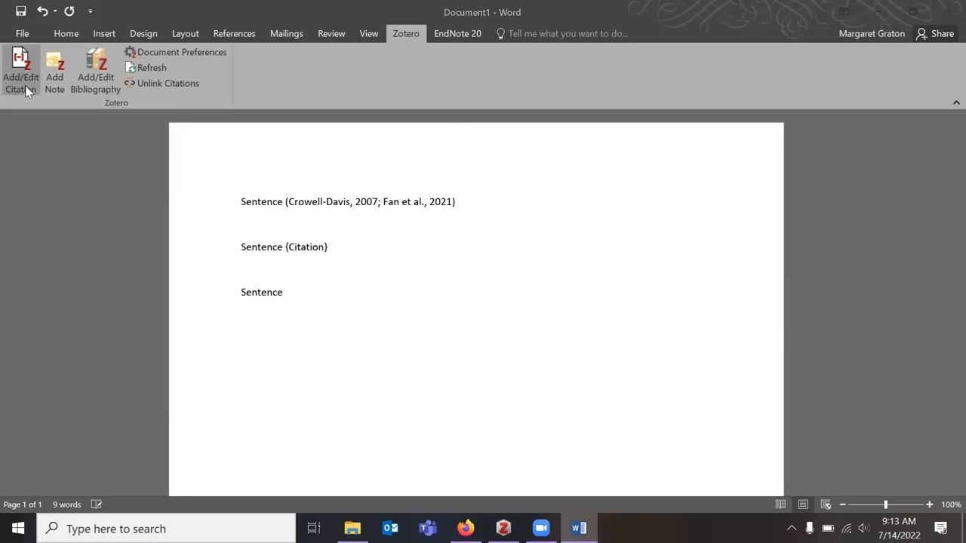
click(21, 73)
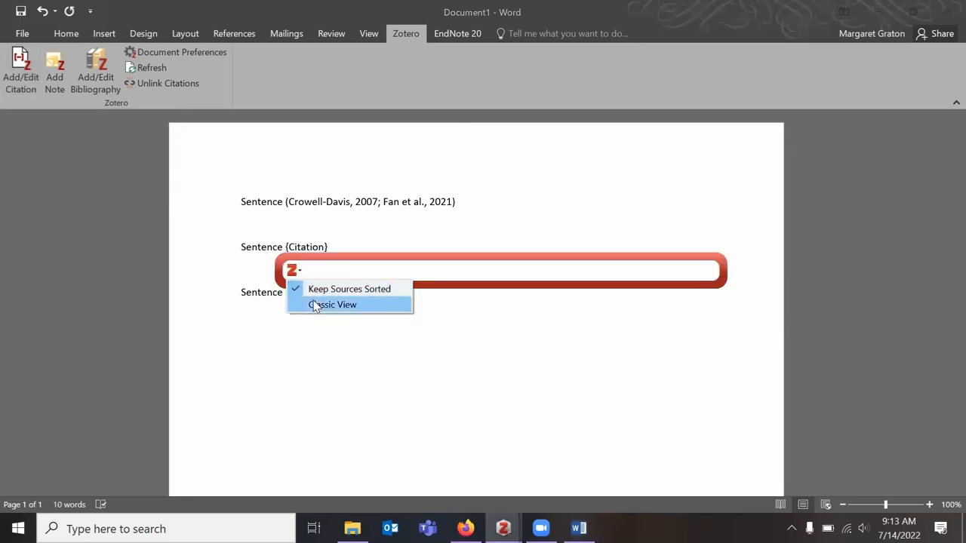
click(332, 305)
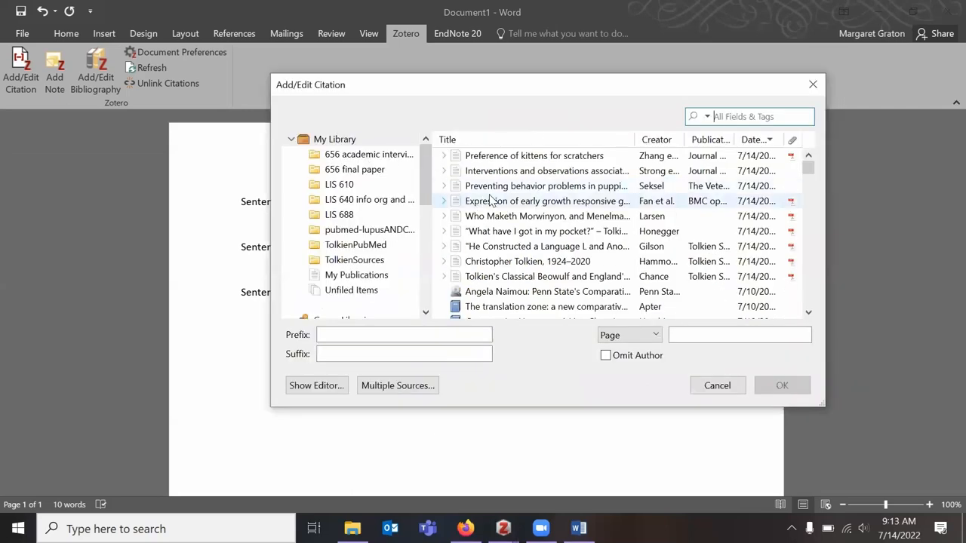
scroll(down, 3)
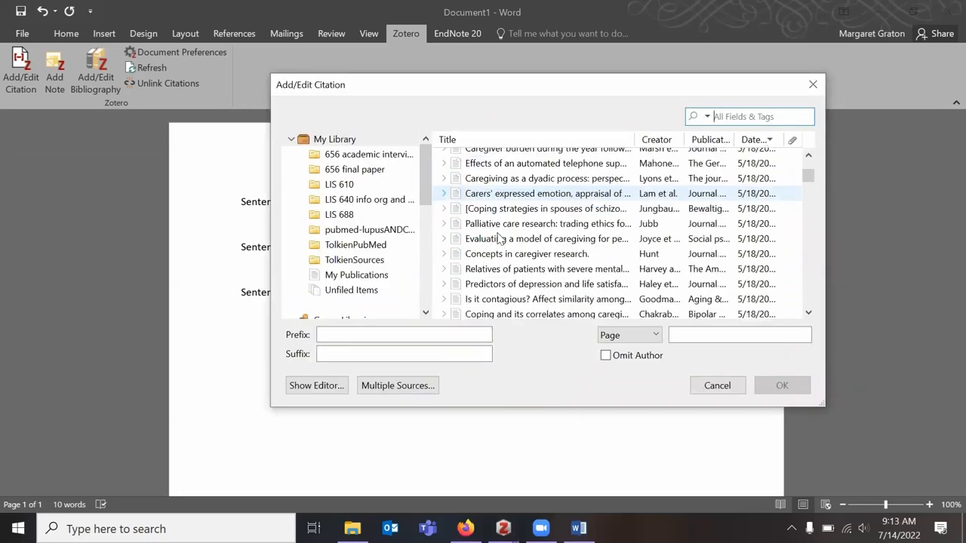
click(546, 238)
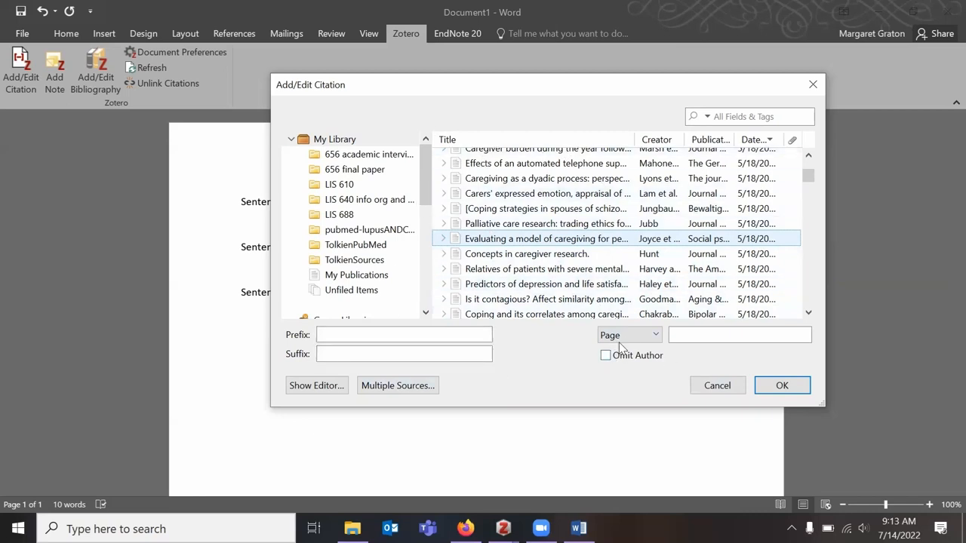
Keep Page as the locator and set the citation to omit the author.
click(627, 335)
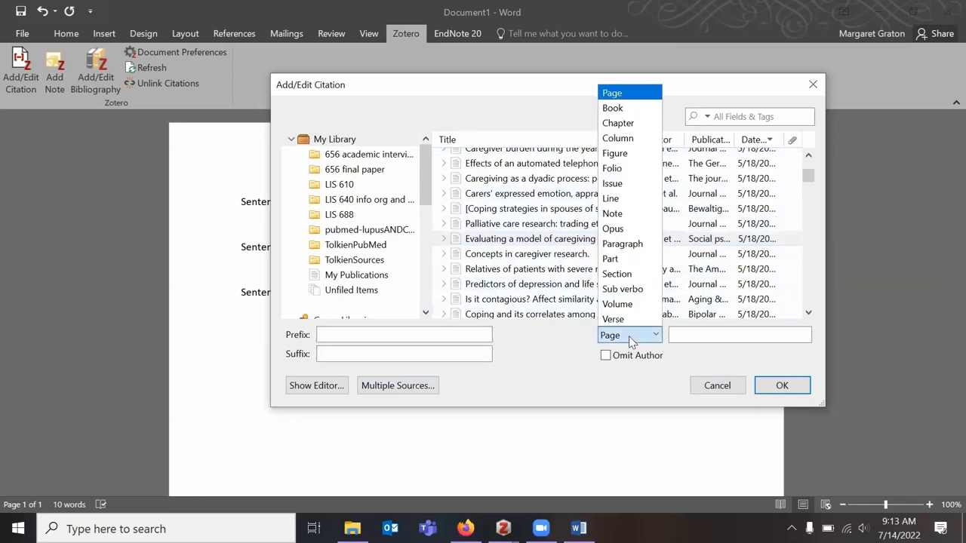
mouse_move(631, 214)
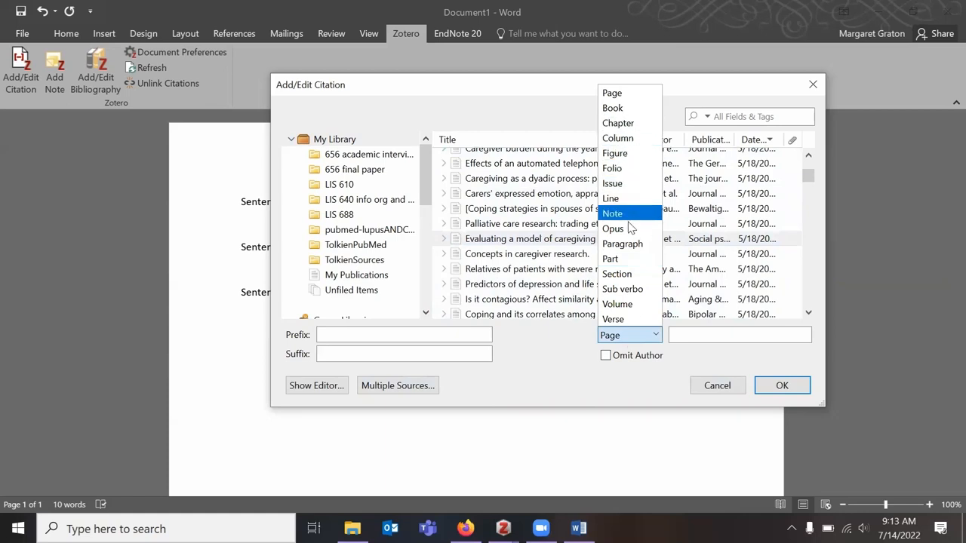
mouse_move(611, 198)
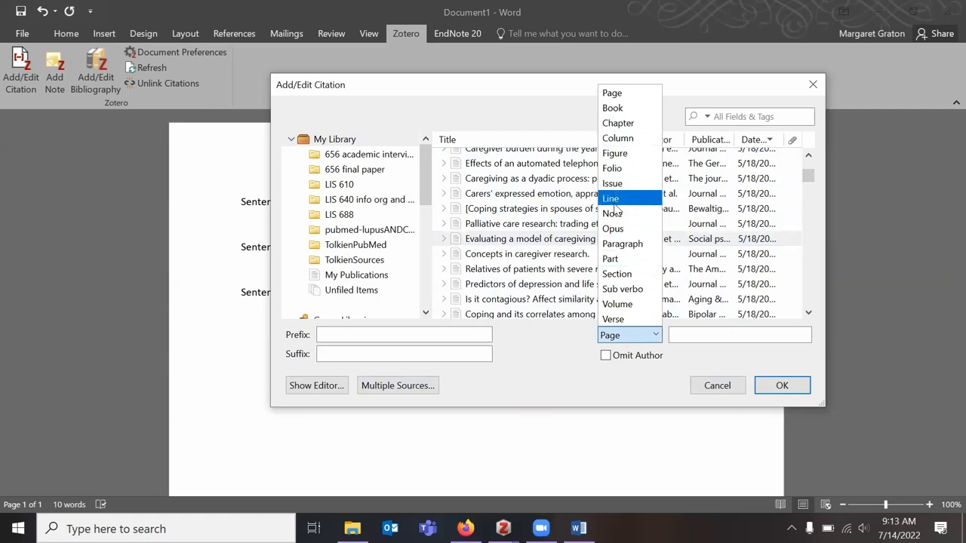
click(613, 92)
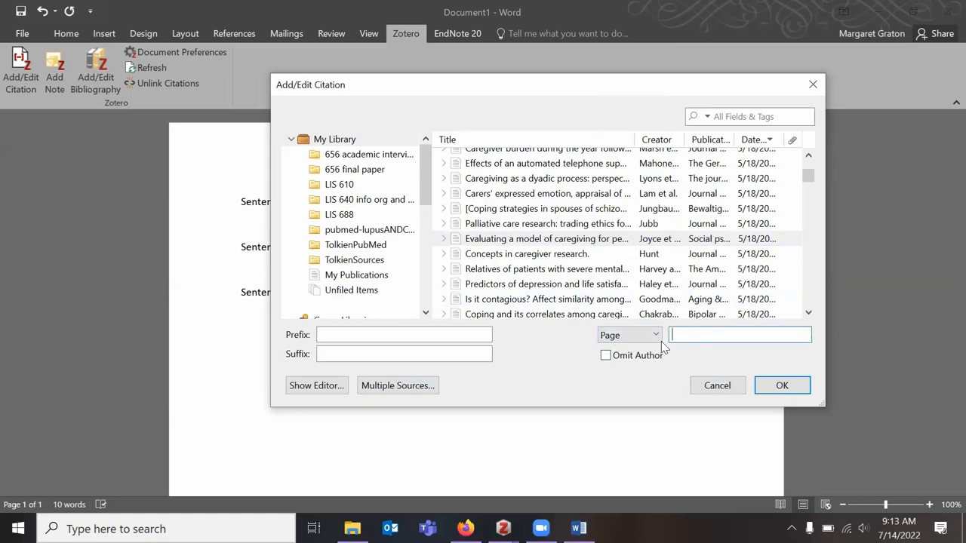
mouse_move(662, 353)
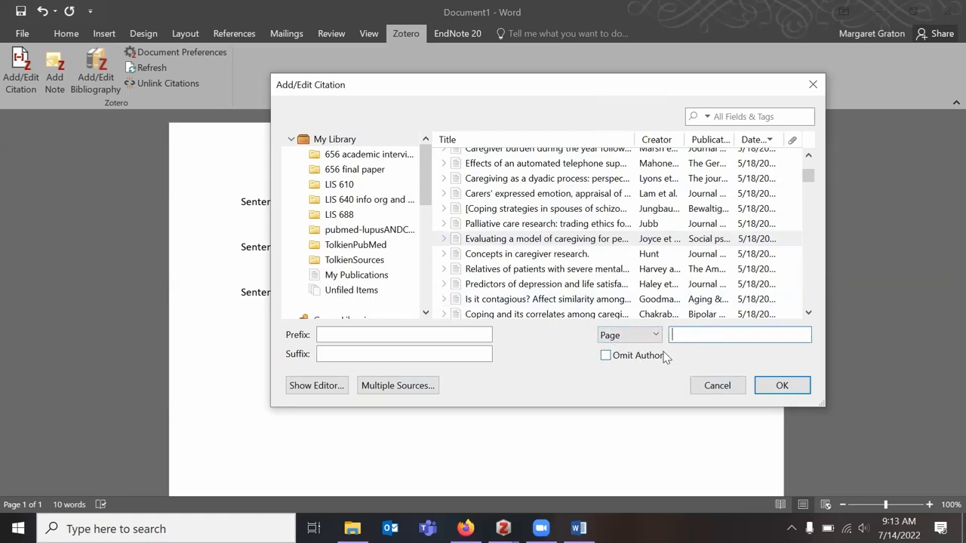
click(605, 356)
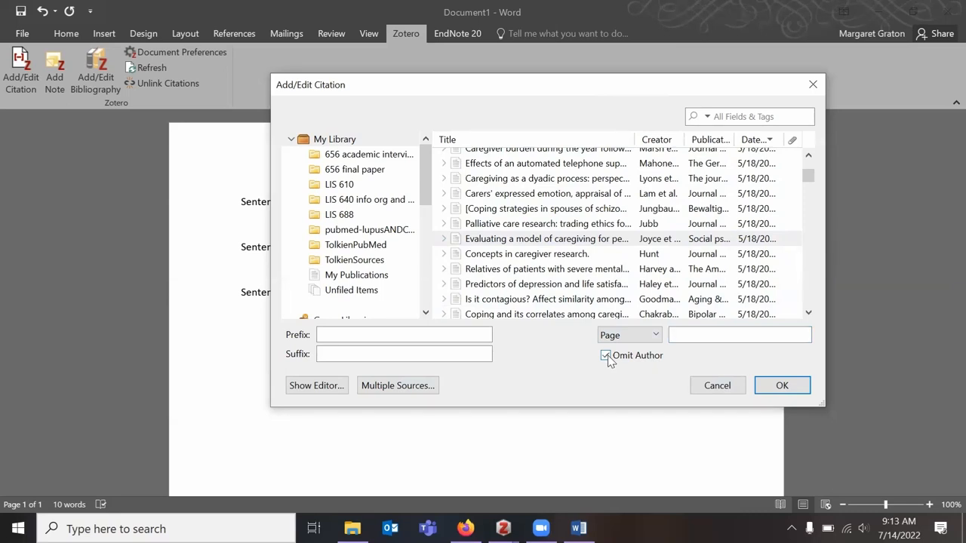
click(605, 356)
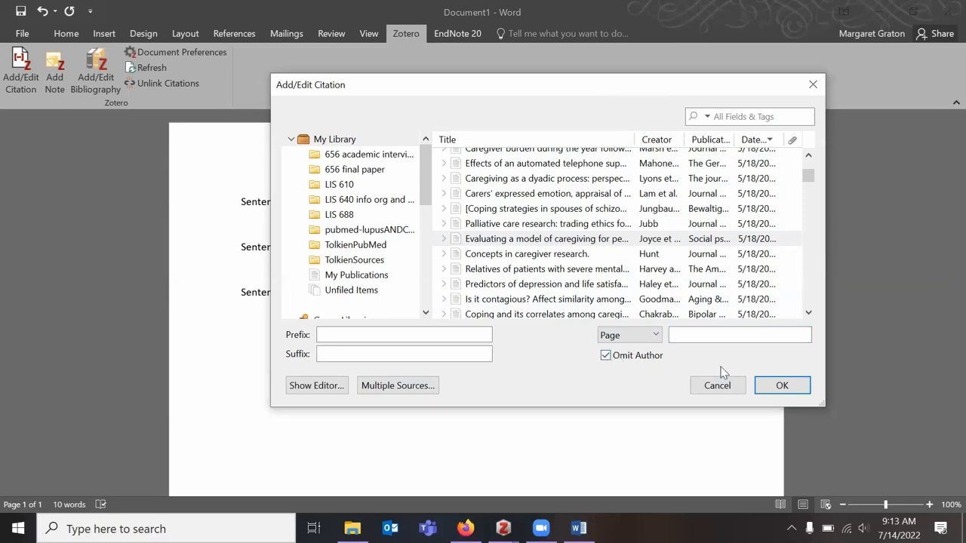
mouse_move(710, 368)
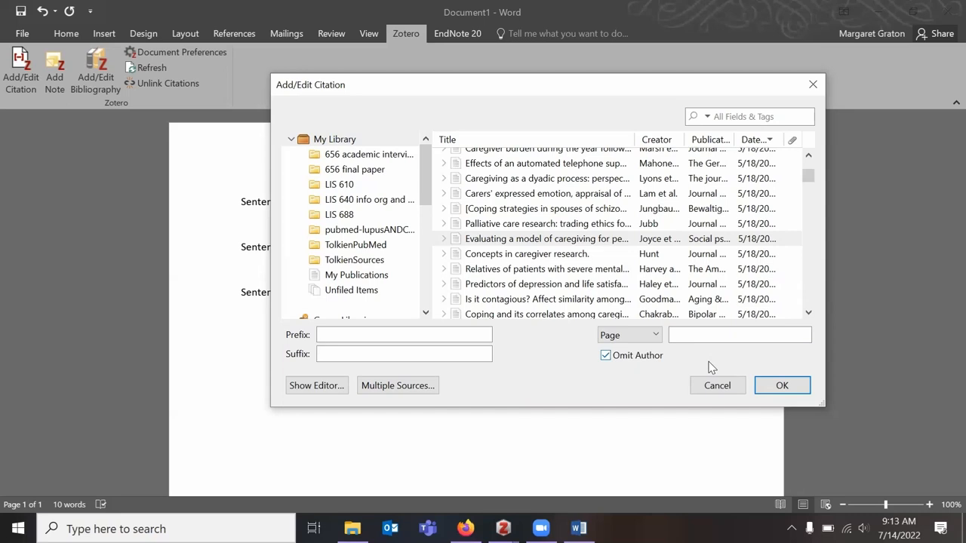
mouse_move(630, 374)
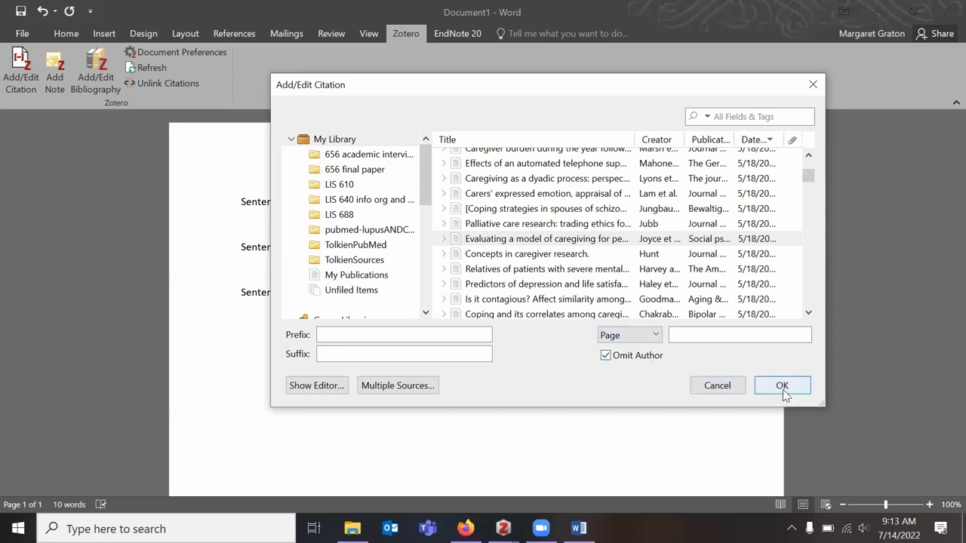
Confirm the year-only citation, then cite Chakrabarti & Gill 2002 and Mahoney et al. 2003 after the third sentence.
click(781, 387)
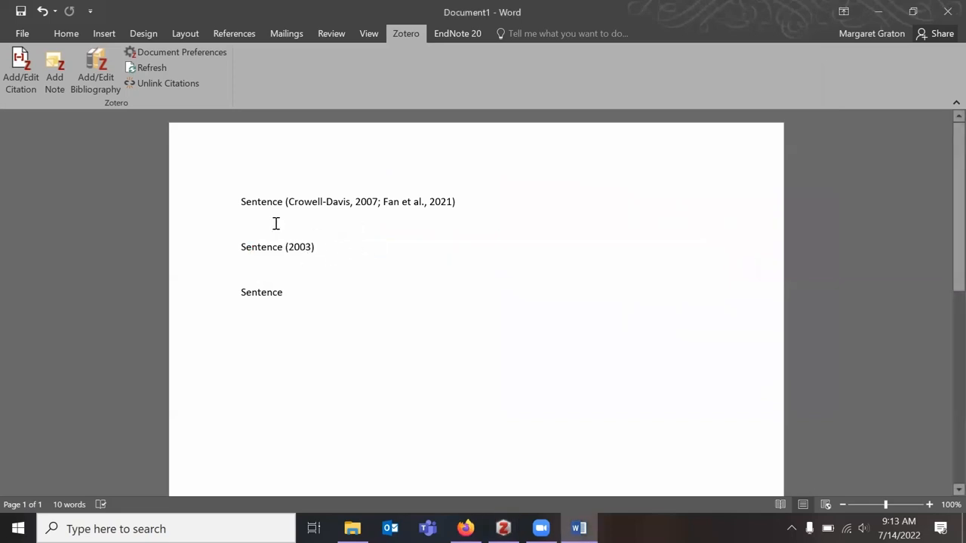
mouse_move(299, 299)
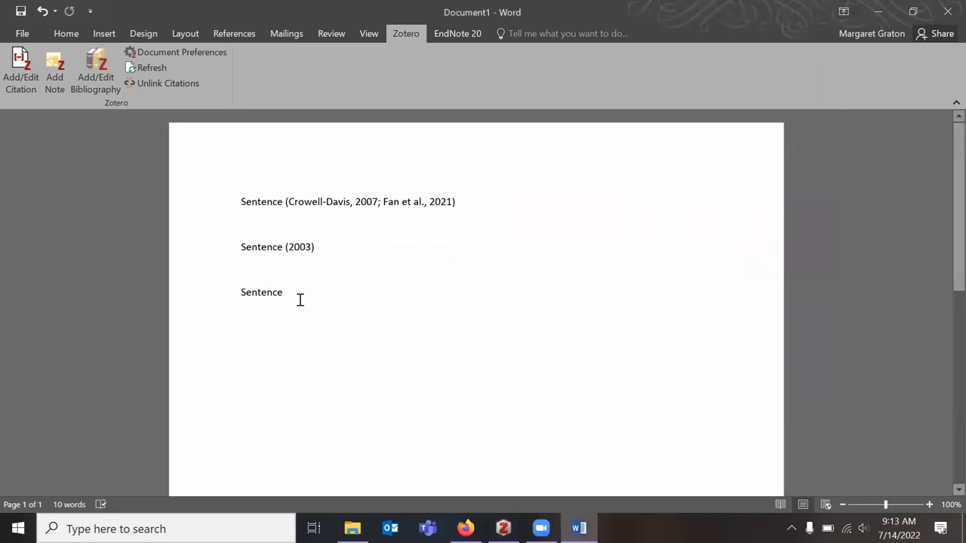
click(21, 73)
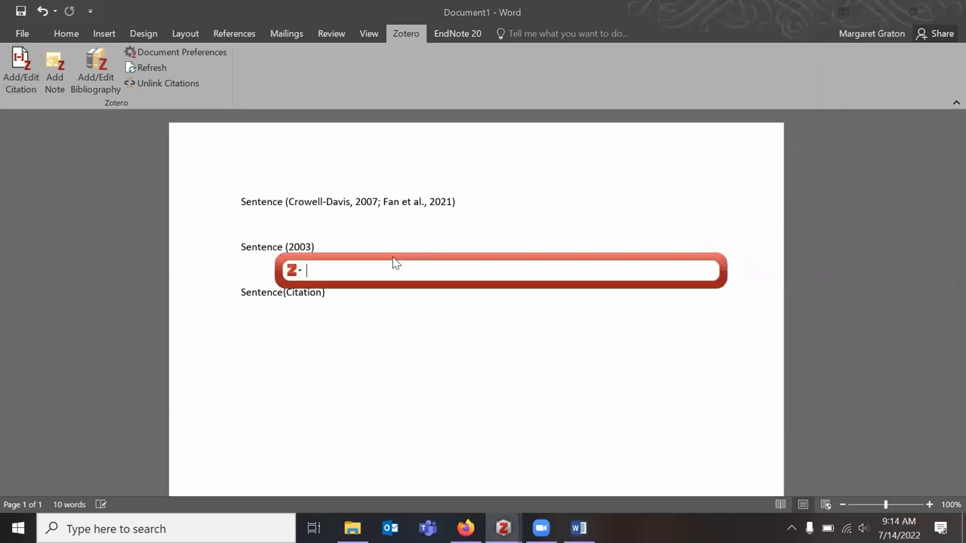
text(cha)
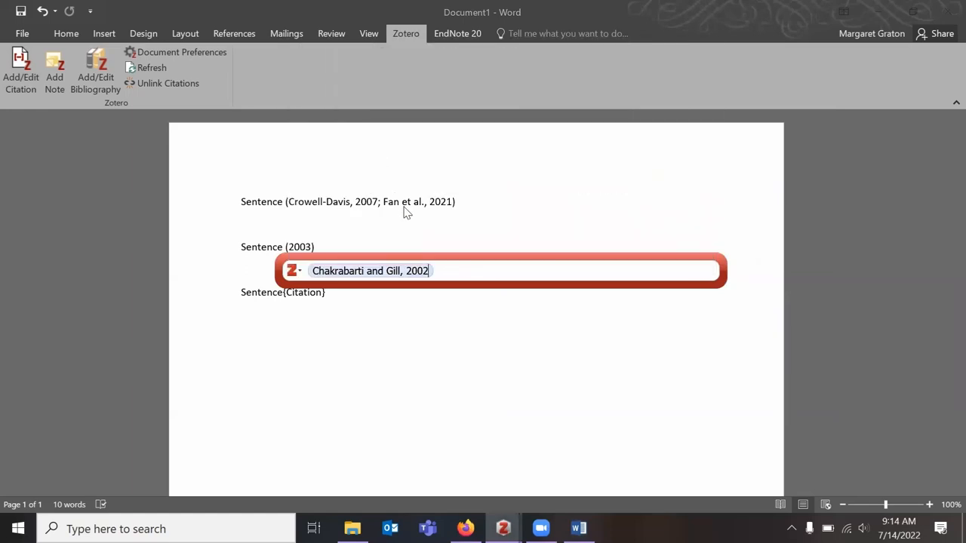
text(j)
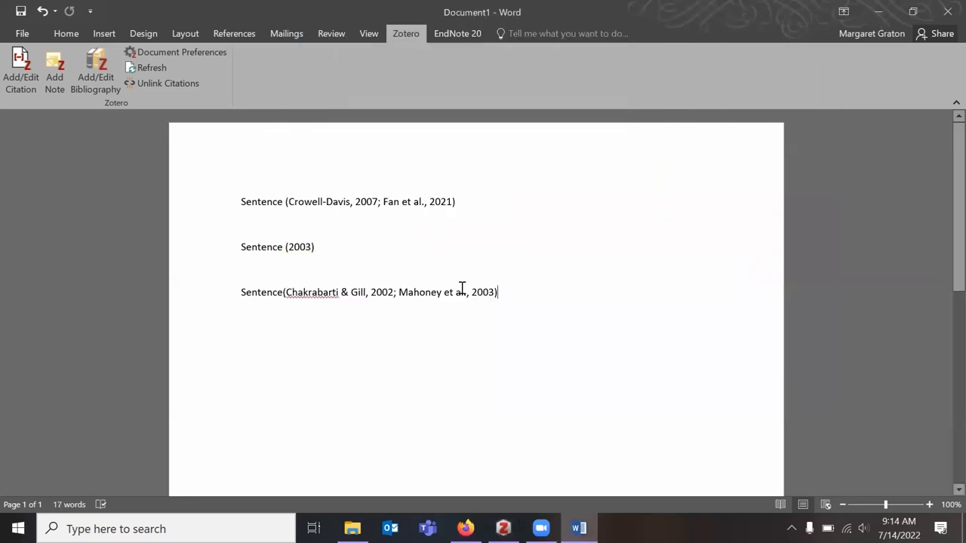
Add a Bibliography heading on a new line.
key(enter)
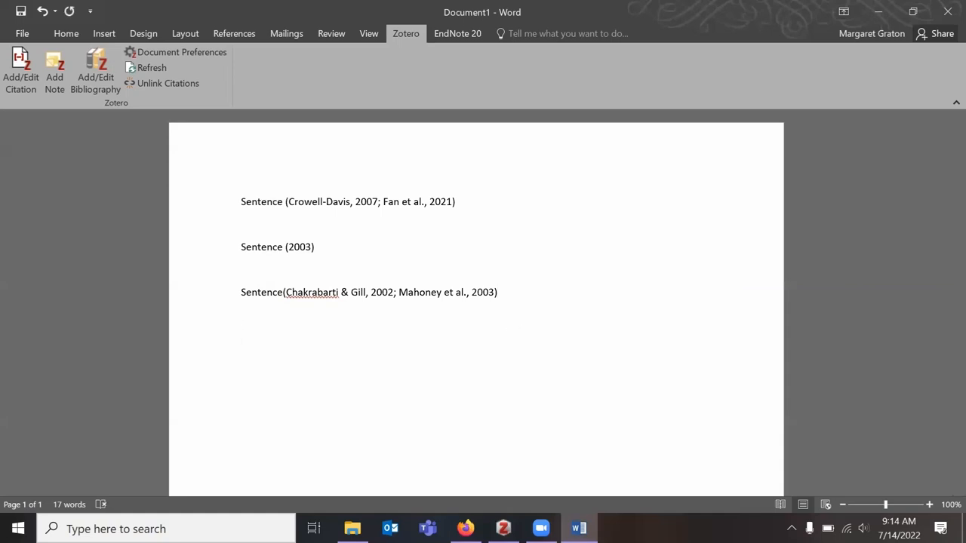
text(Bibl)
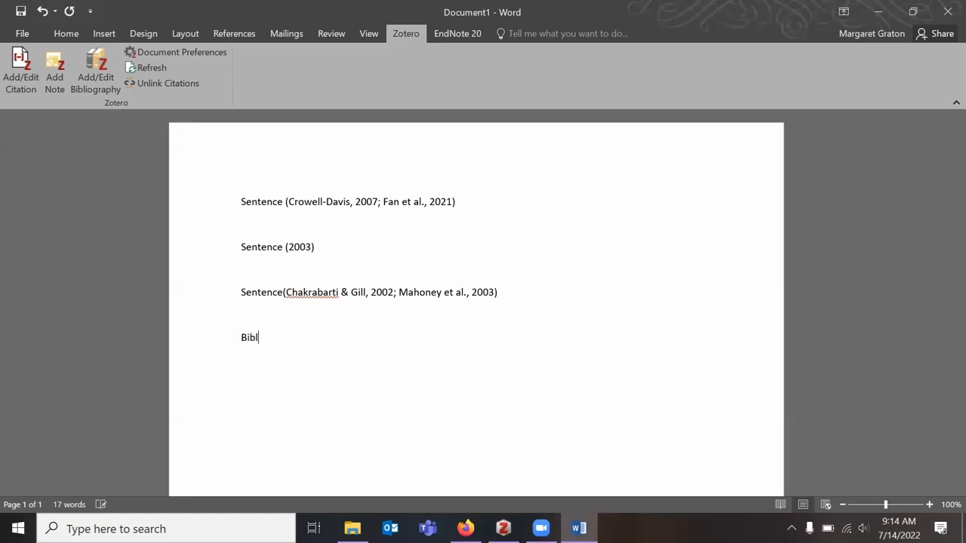
text(iography)
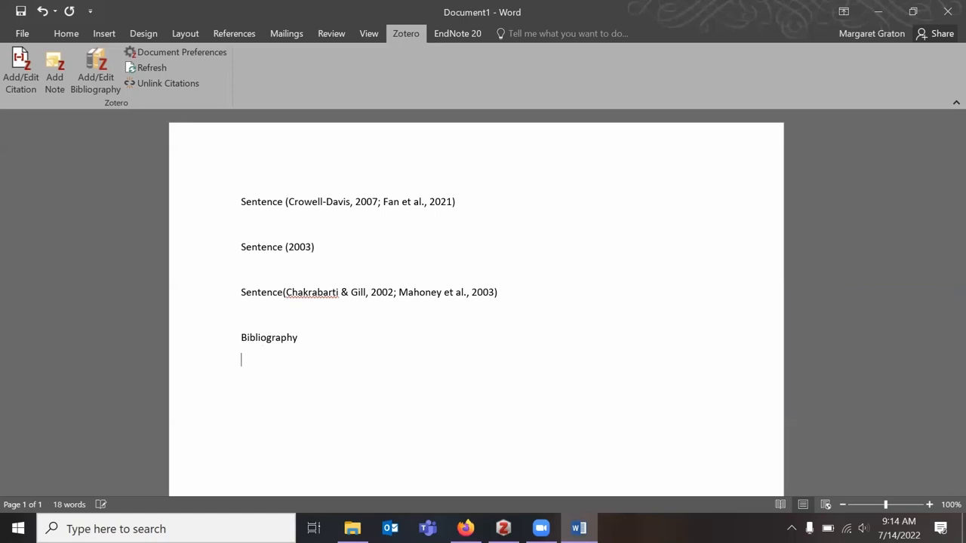
mouse_move(471, 174)
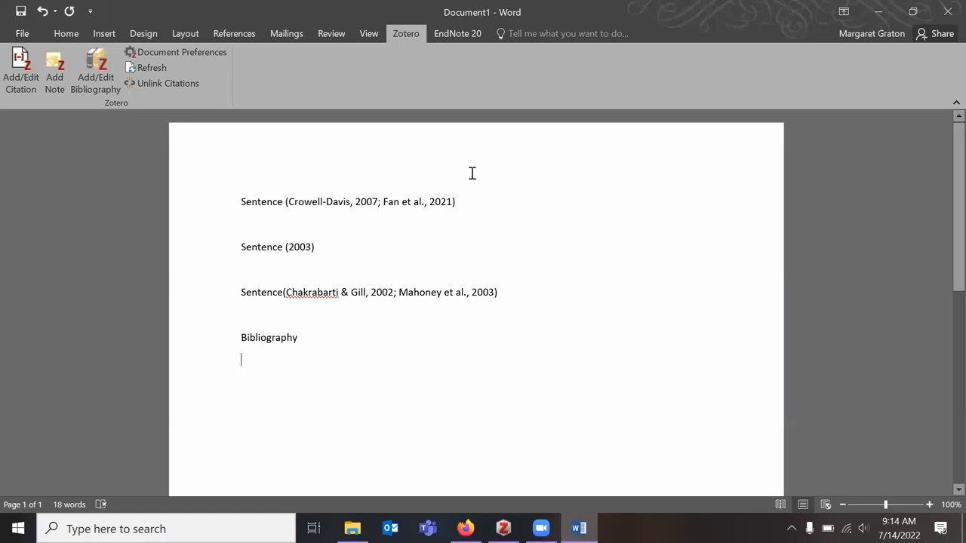
mouse_move(390, 283)
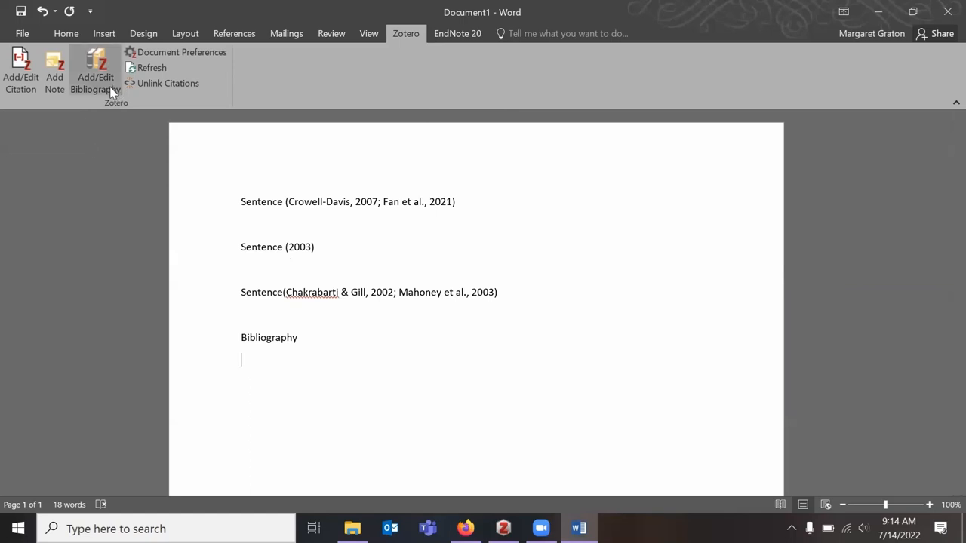
mouse_move(95, 76)
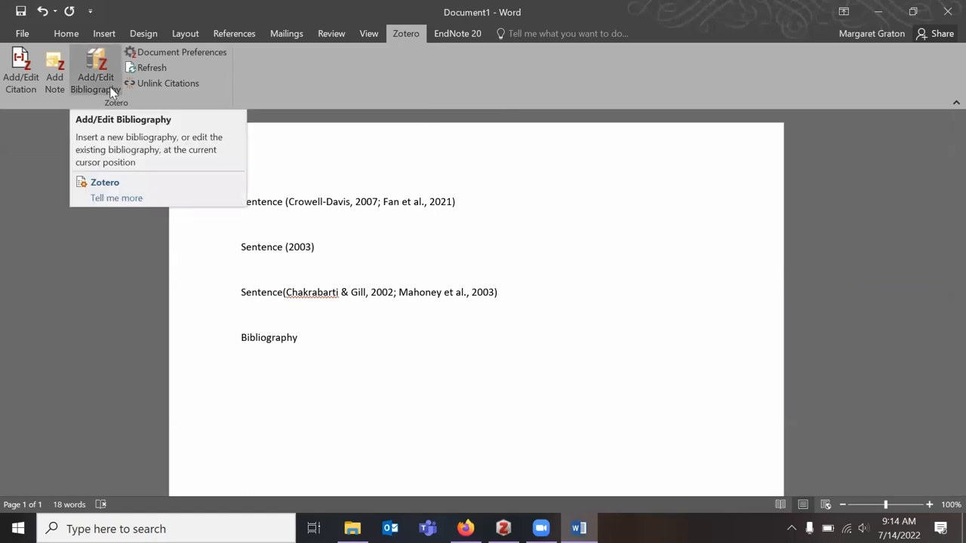
Insert the APA reference list of the five cited works under the Bibliography heading and review it.
click(95, 72)
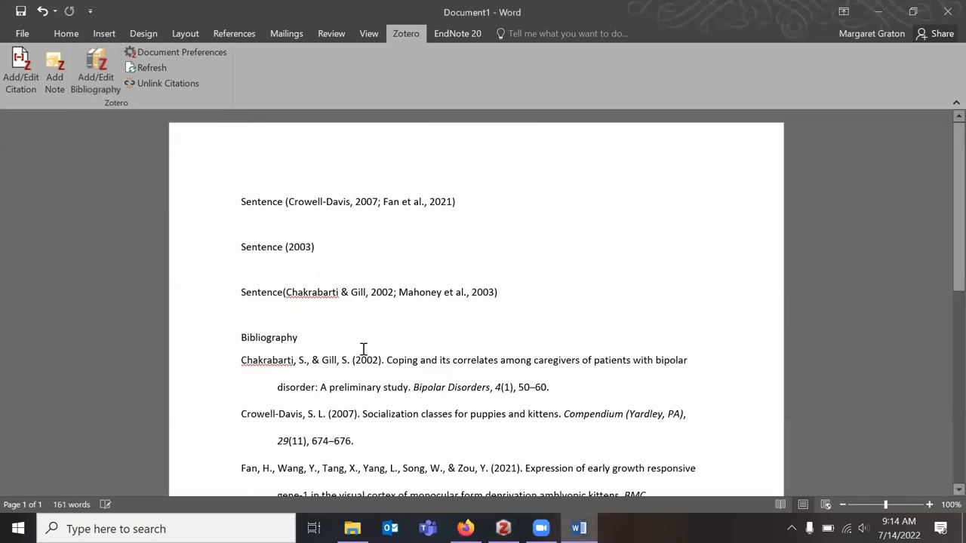
scroll(down, 3)
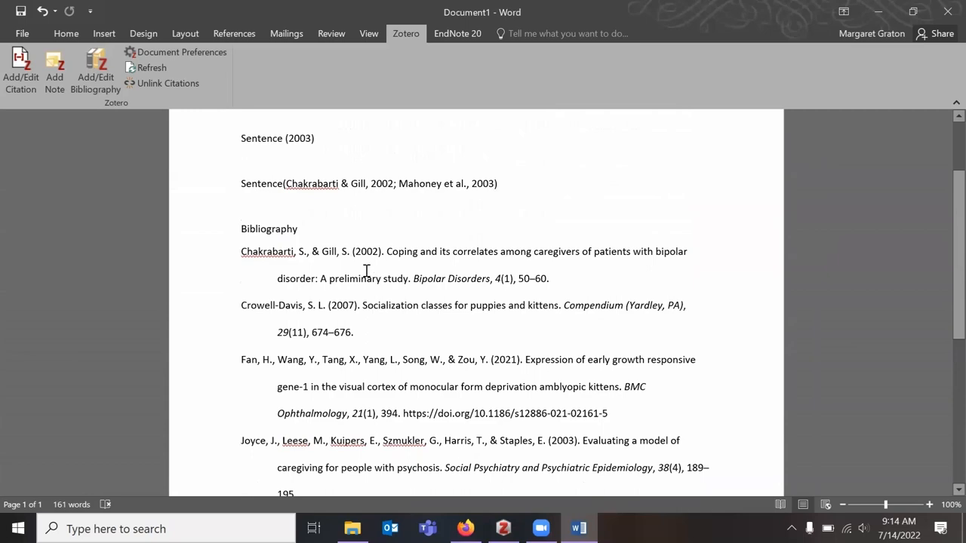
mouse_move(254, 250)
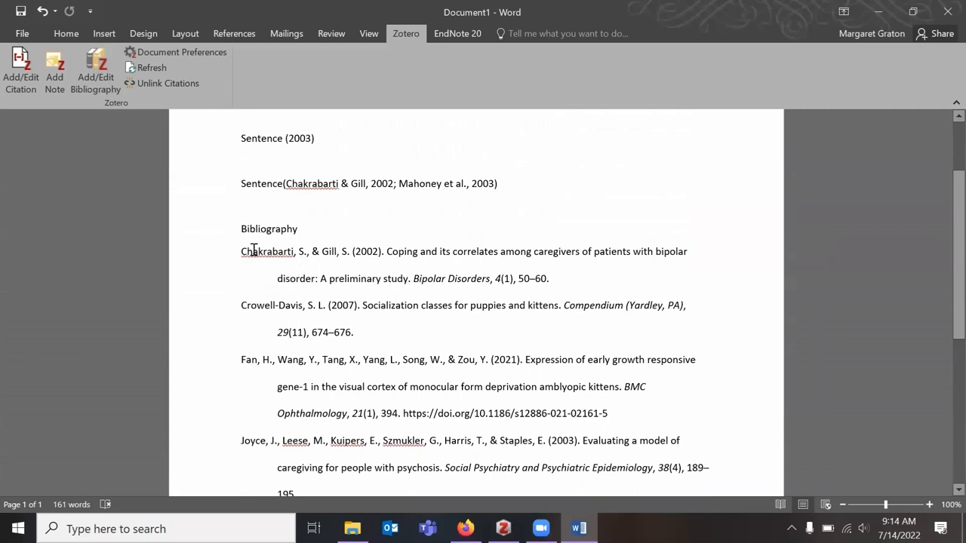
scroll(down, 3)
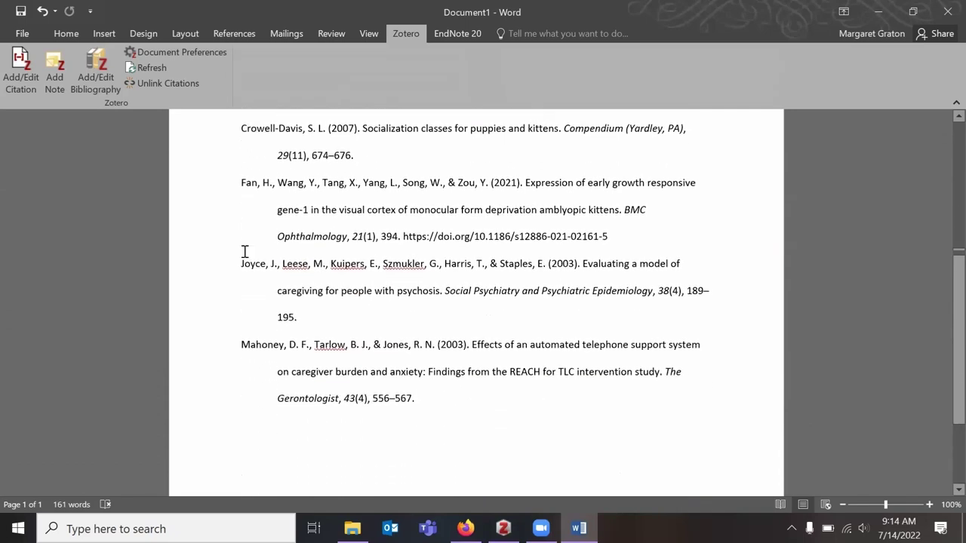
scroll(up, 3)
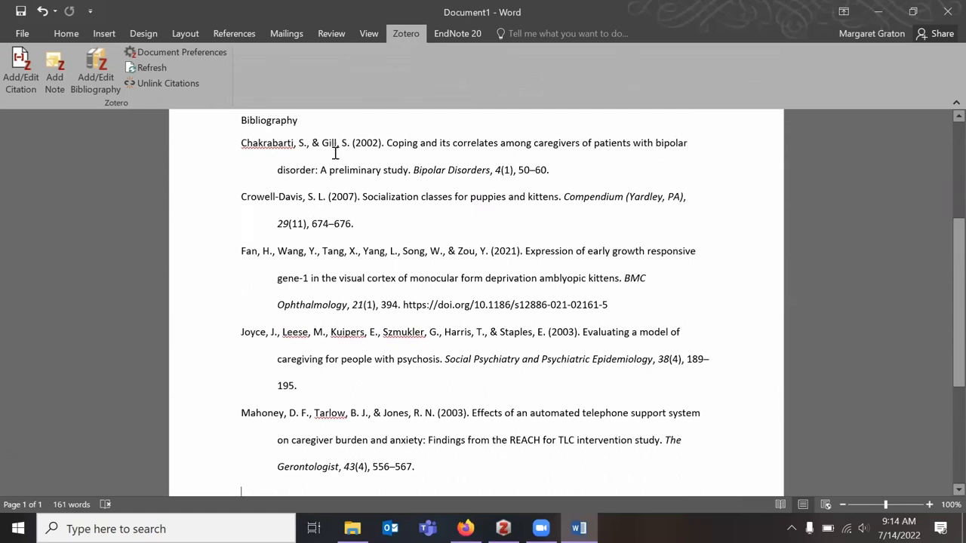
mouse_move(338, 151)
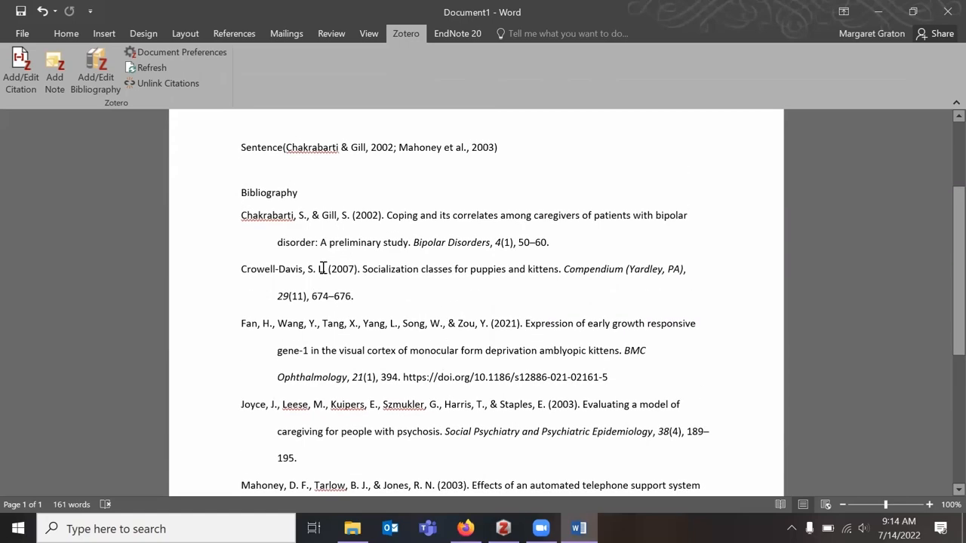
scroll(down, 3)
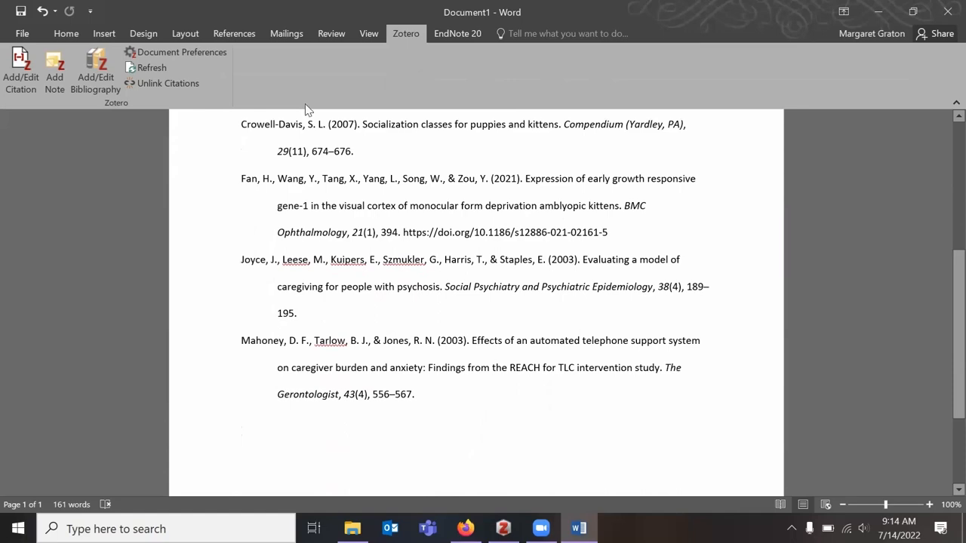
scroll(up, 3)
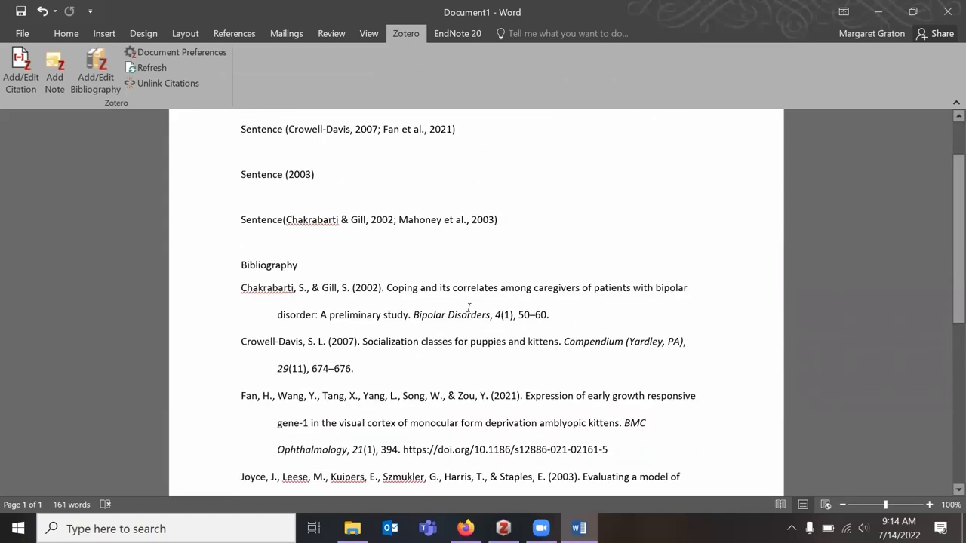
scroll(up, 3)
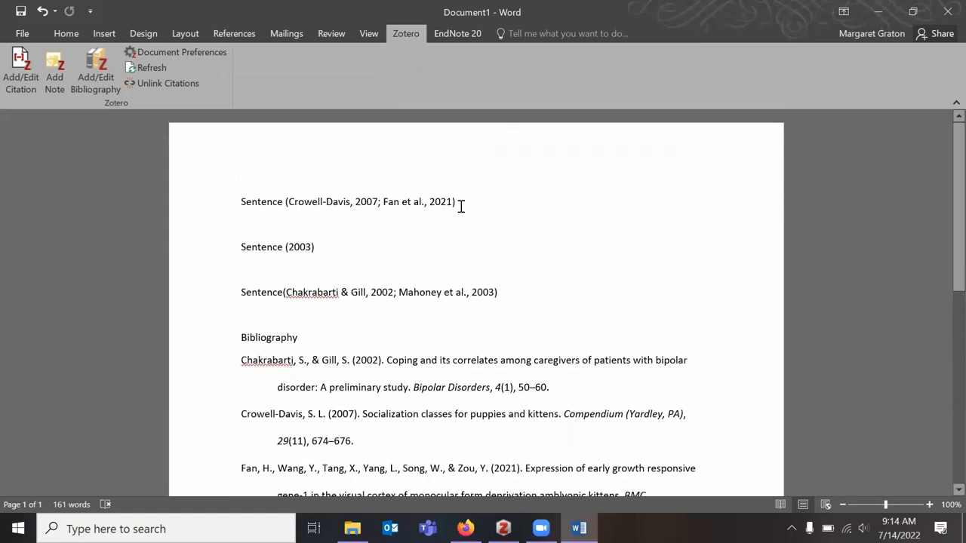
scroll(down, 3)
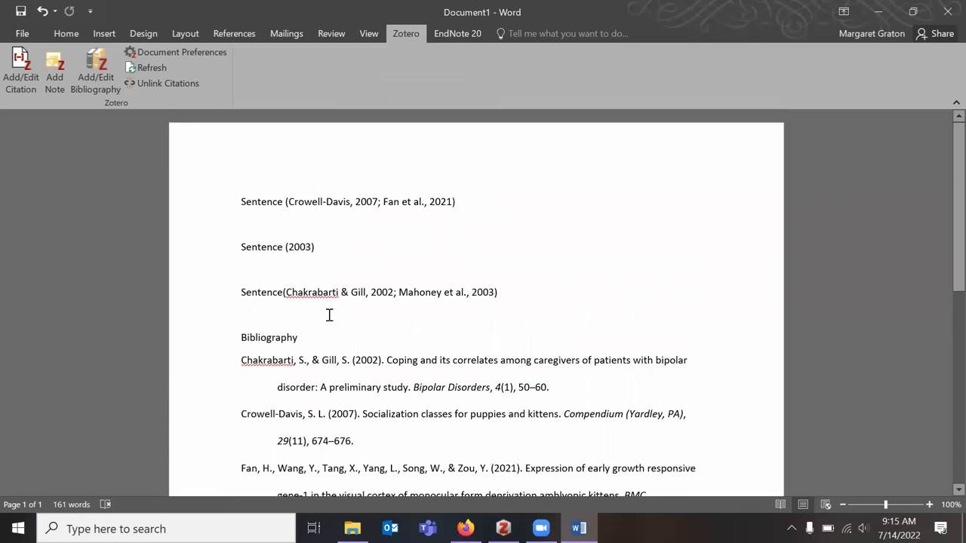
mouse_move(353, 282)
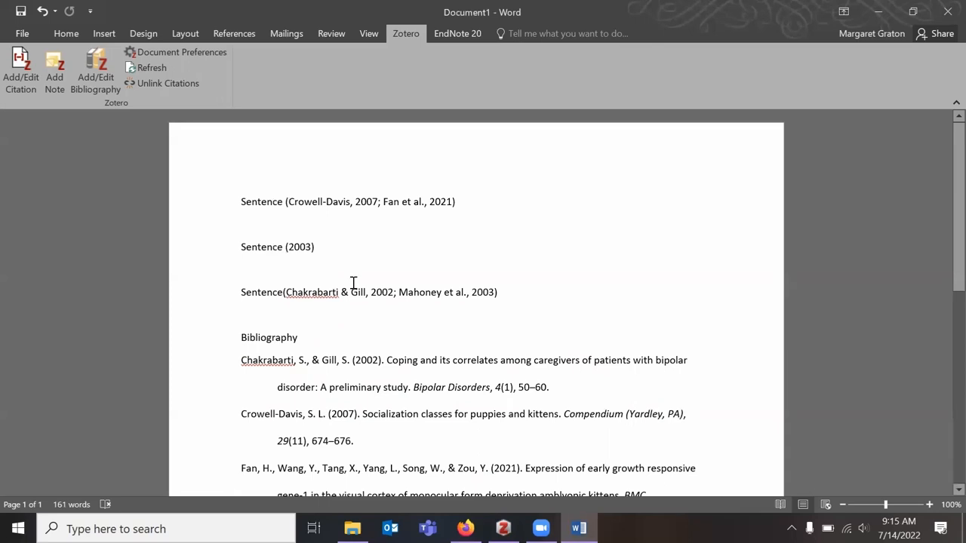
mouse_move(473, 203)
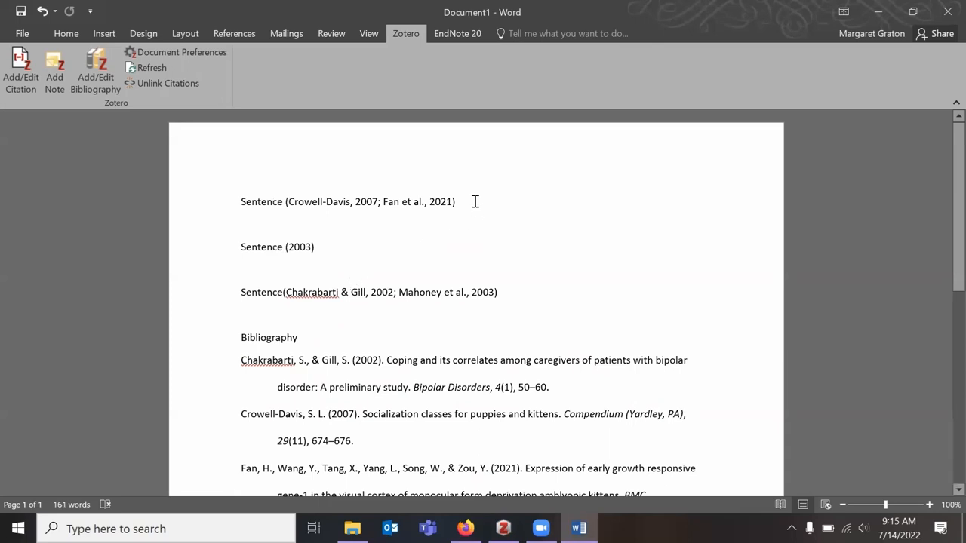
mouse_move(465, 202)
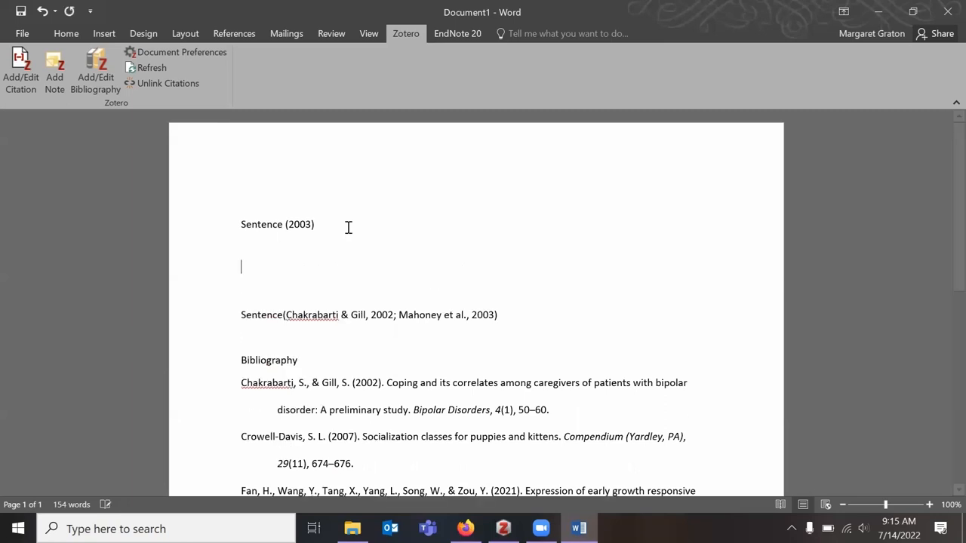
Switch the document's citation style to Nature in Document Preferences.
click(22, 72)
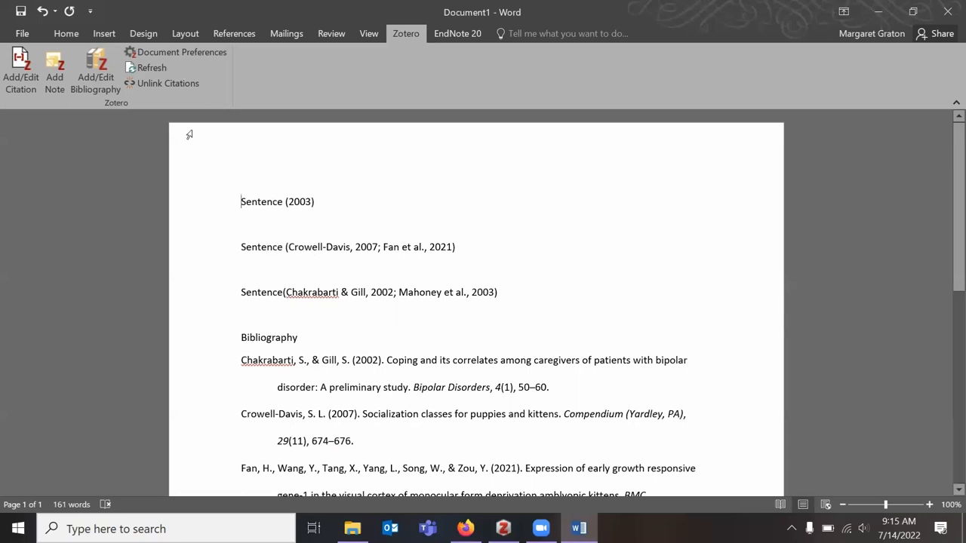
click(151, 68)
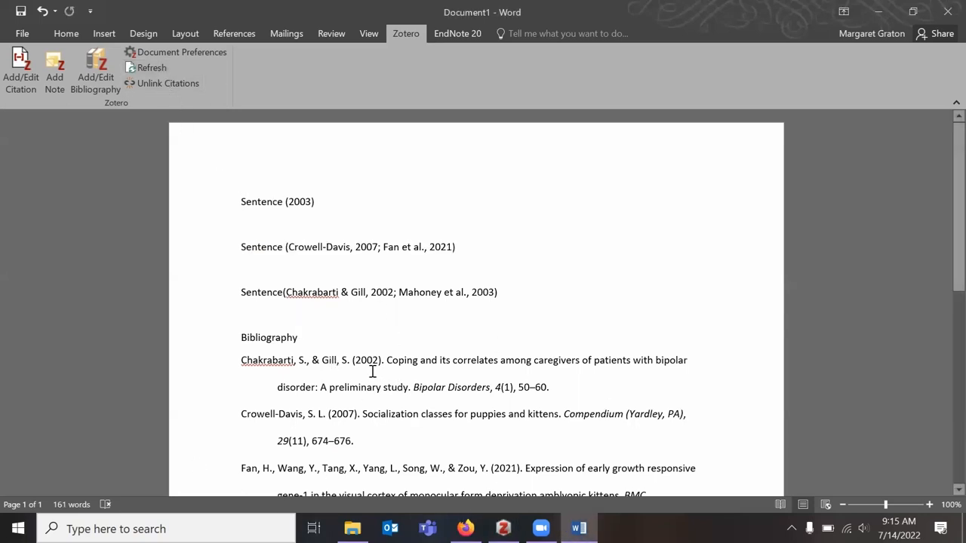
click(181, 51)
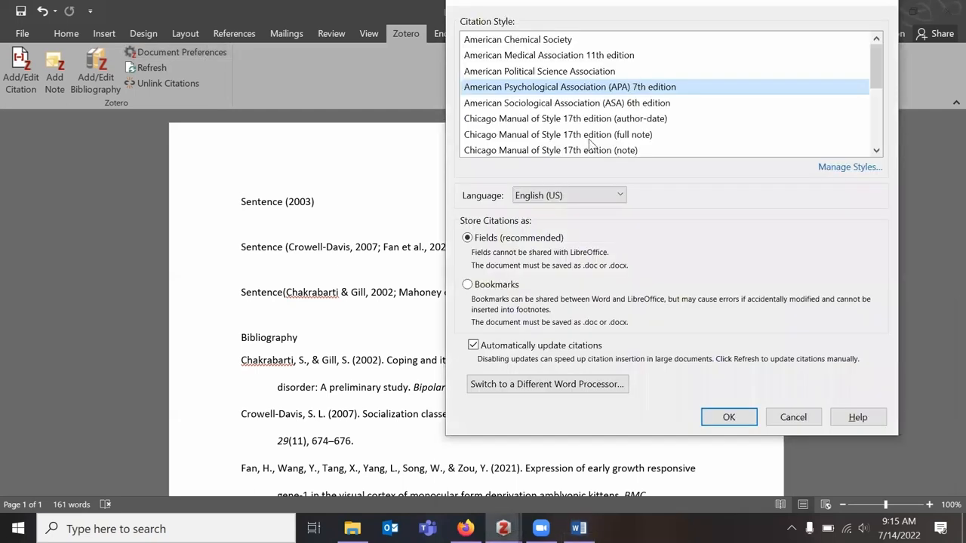
scroll(down, 3)
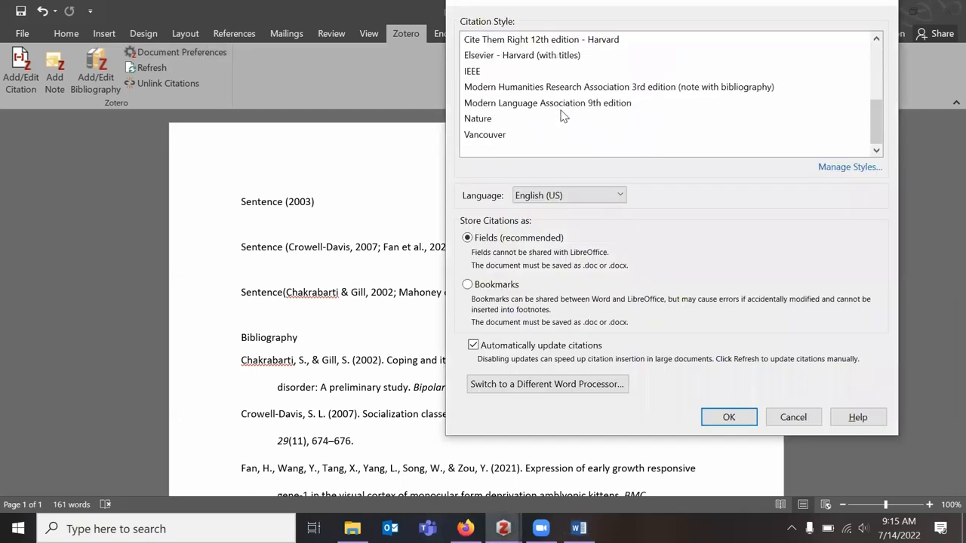
click(477, 117)
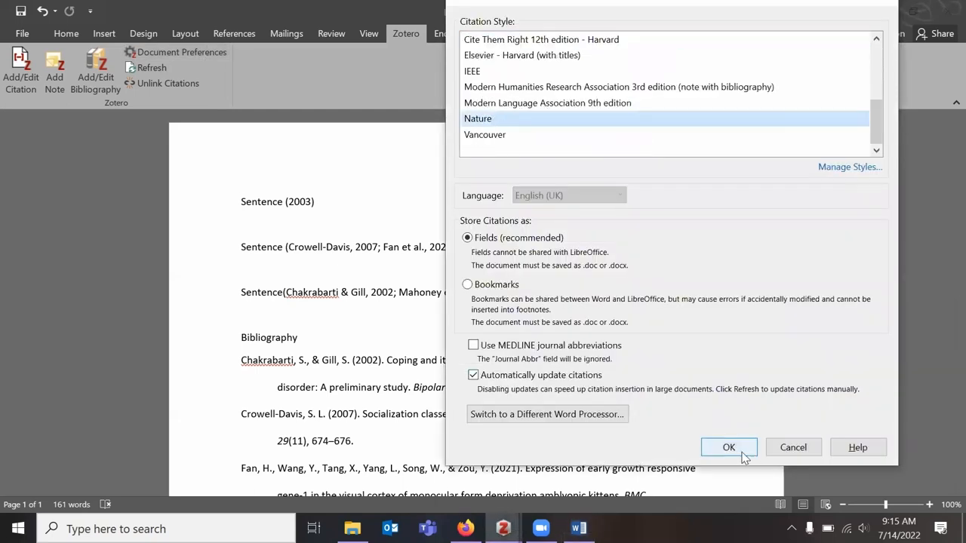
click(727, 447)
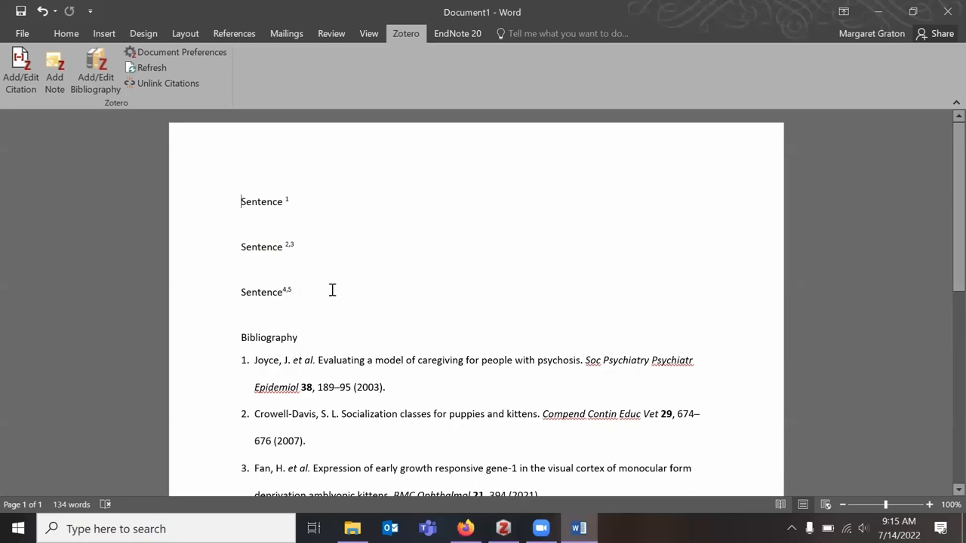
Refresh so the numbered citations renumber after moving the last sentence first.
scroll(down, 3)
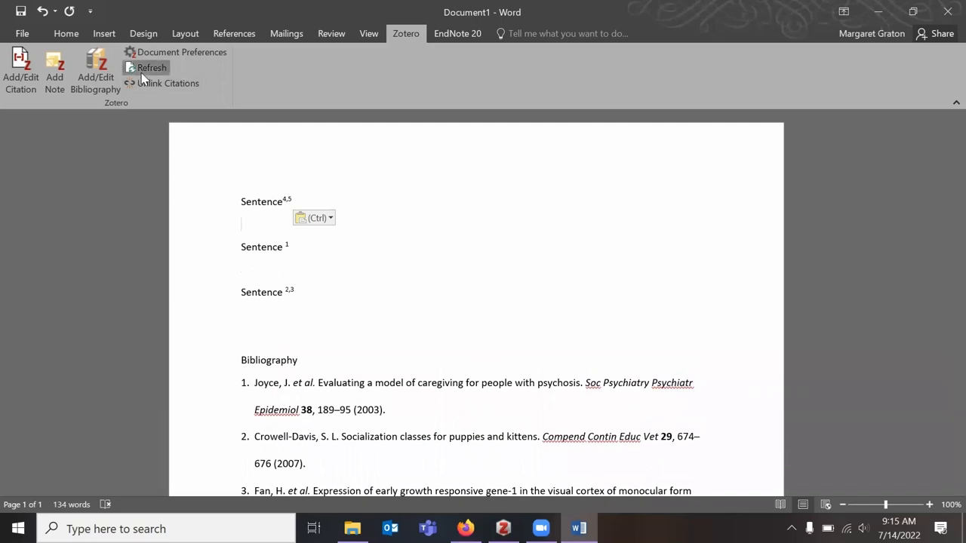
click(151, 67)
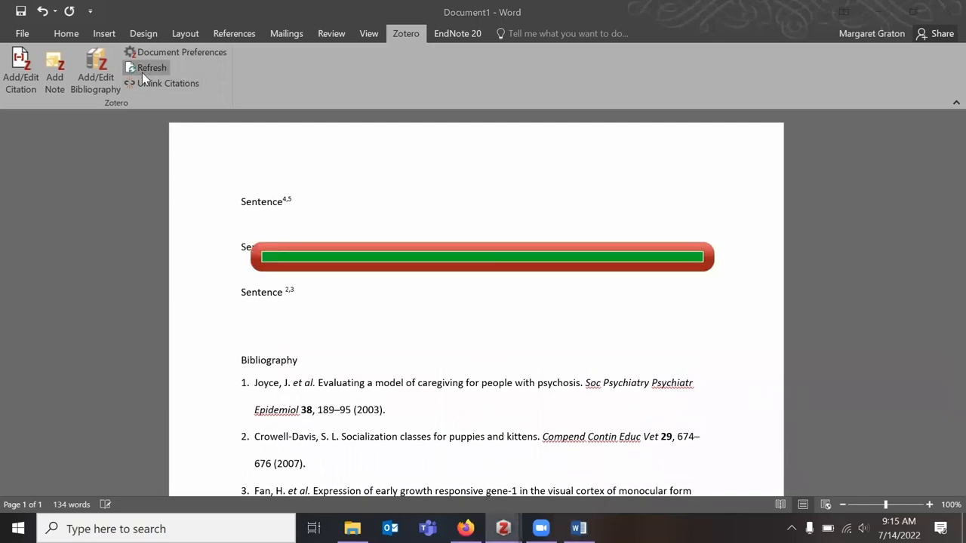
click(151, 66)
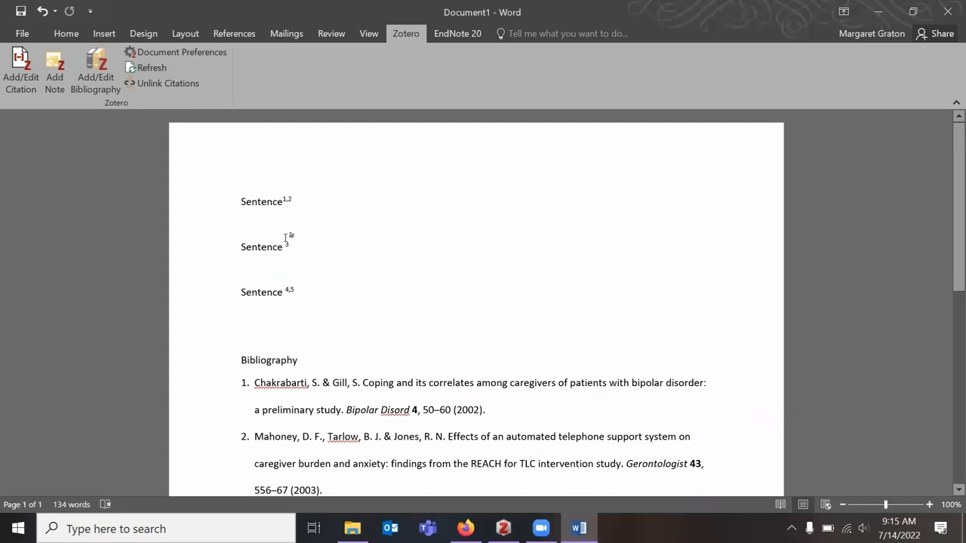
scroll(down, 3)
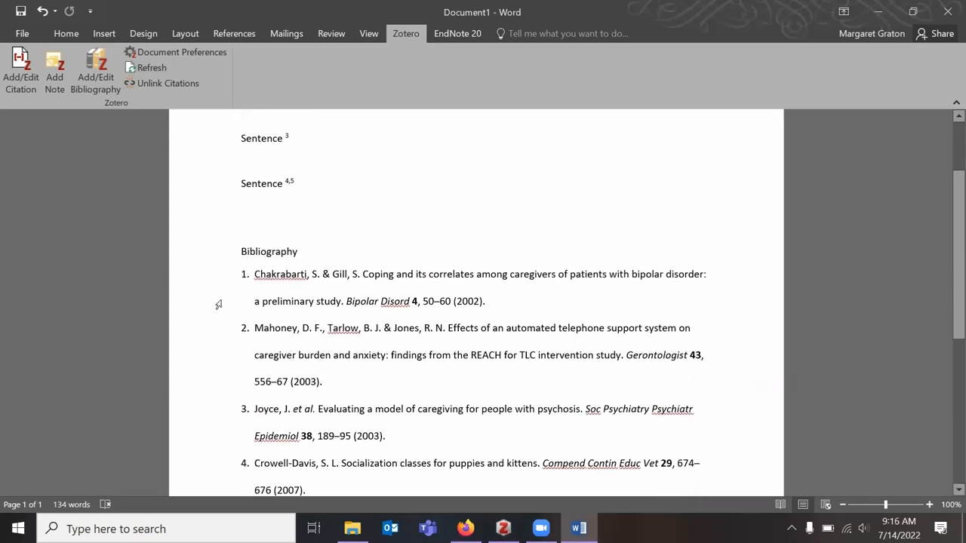
scroll(up, 3)
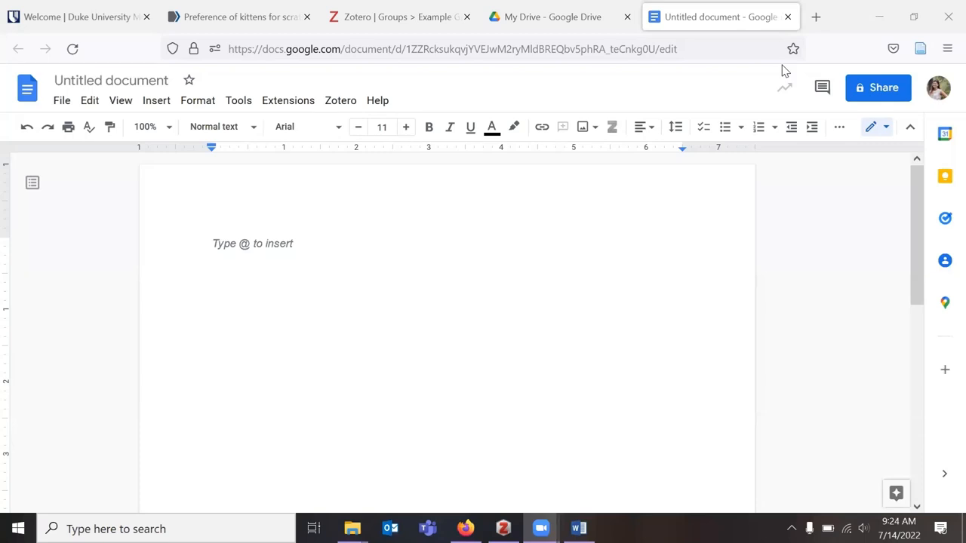
mouse_move(150, 238)
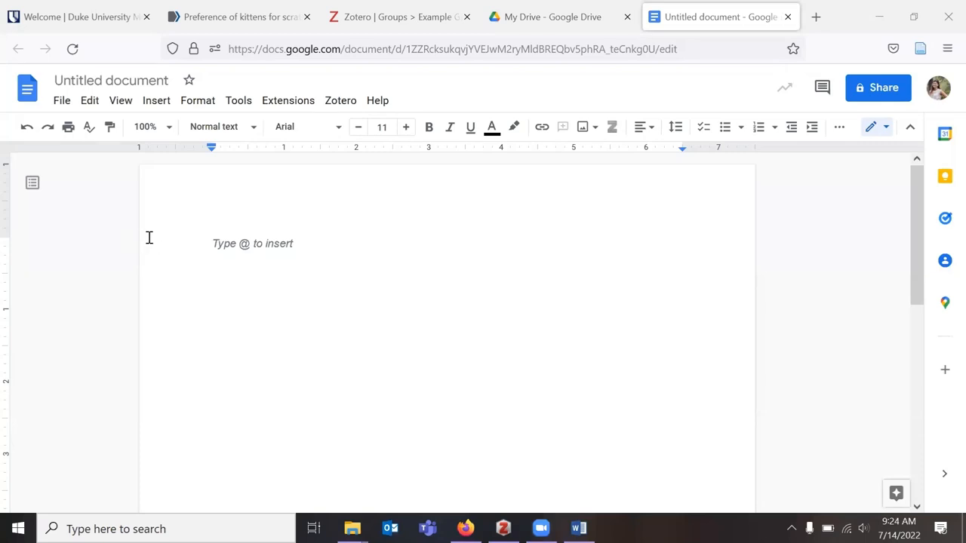
mouse_move(142, 241)
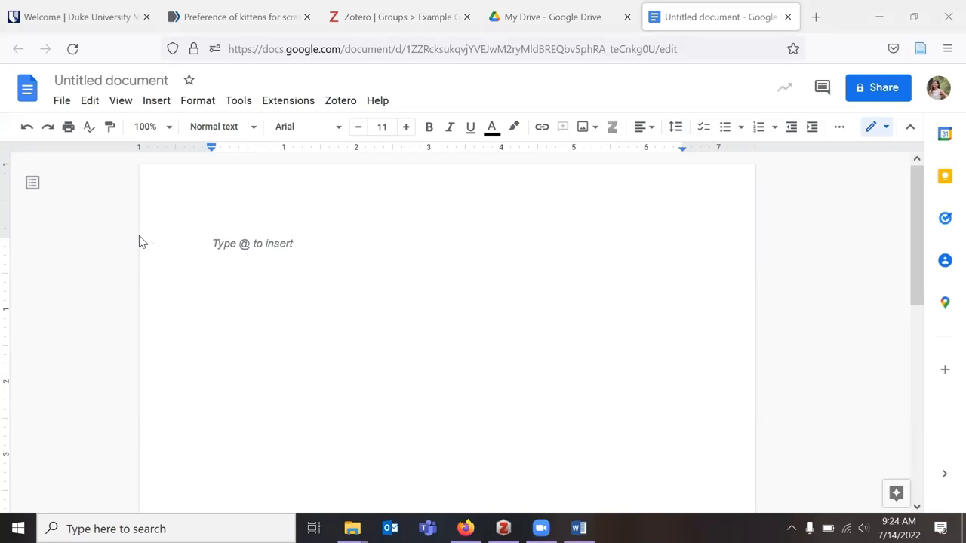
mouse_move(134, 238)
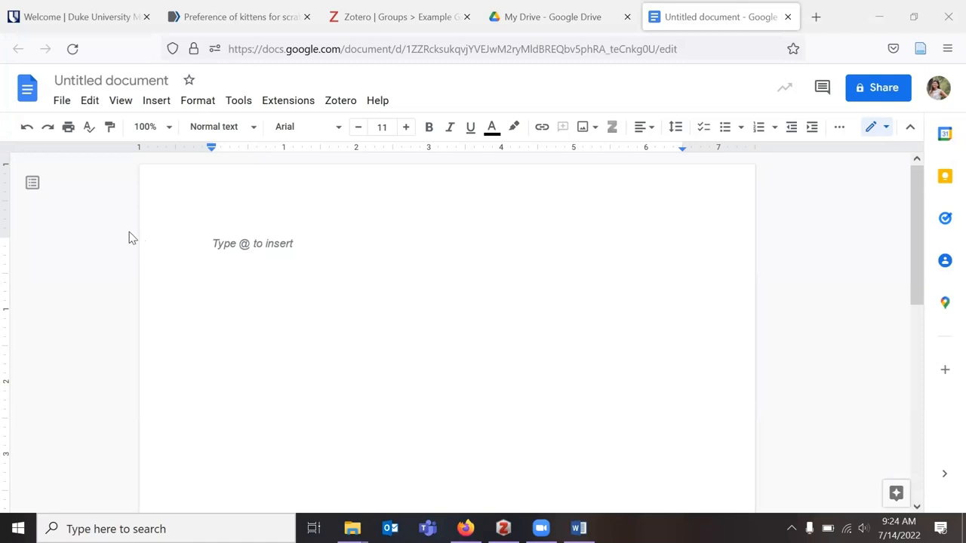
mouse_move(257, 169)
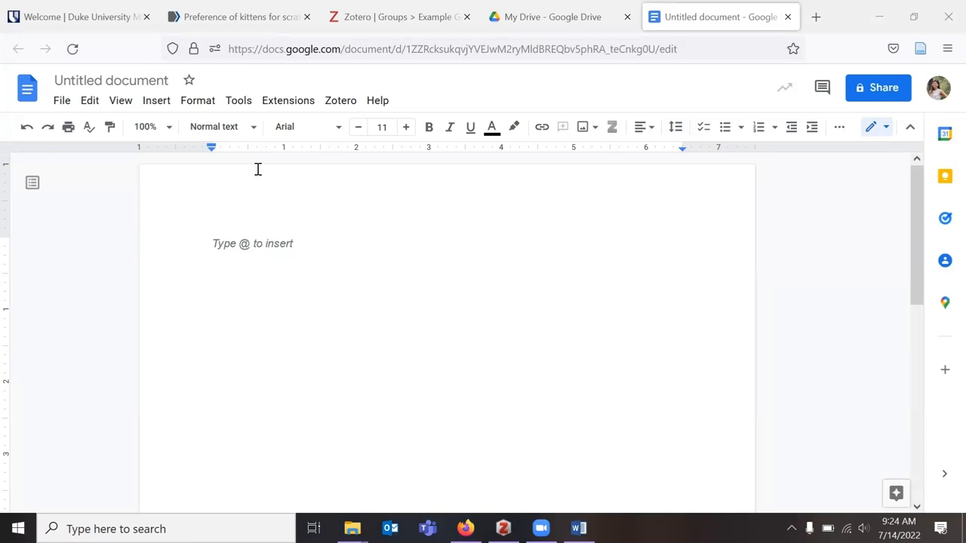
mouse_move(341, 100)
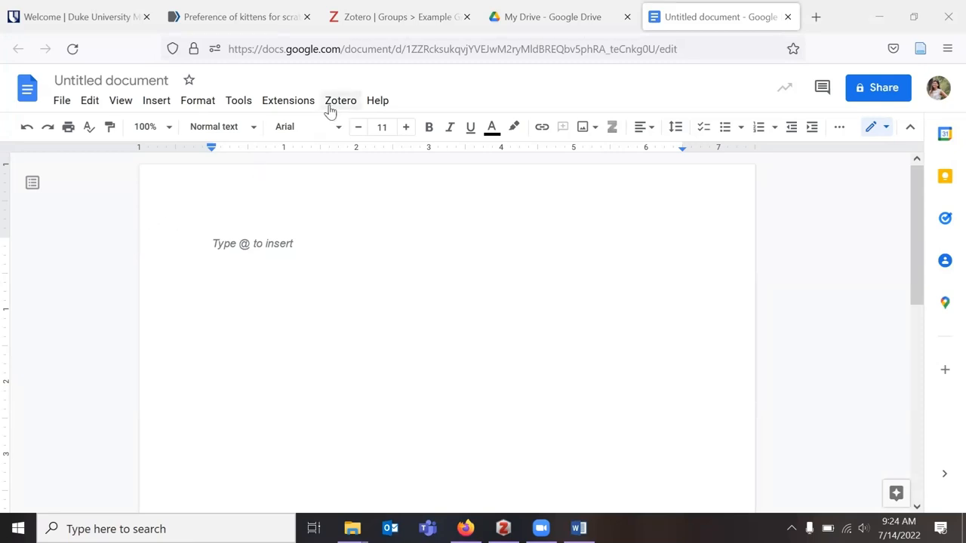
mouse_move(320, 103)
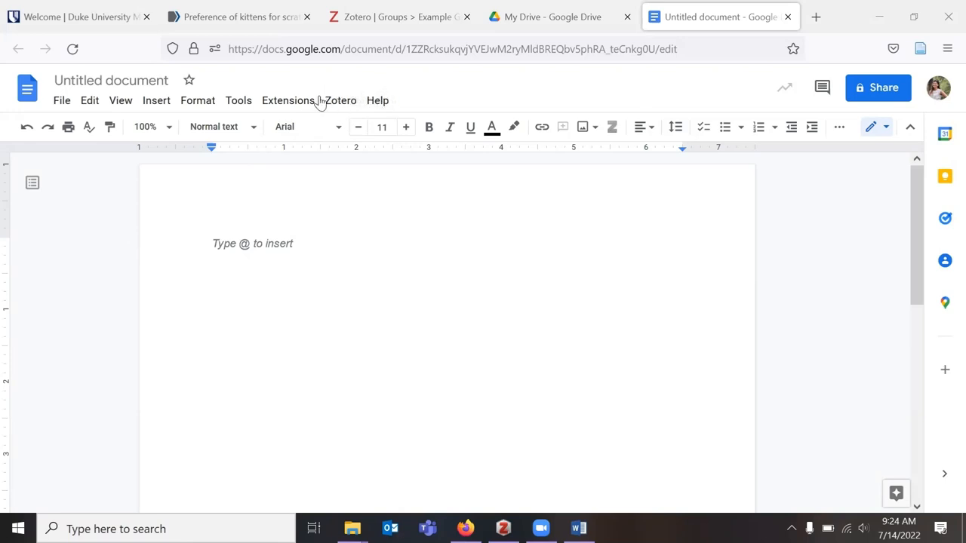
Show the Zotero menu commands in the blank Google Docs document.
click(341, 100)
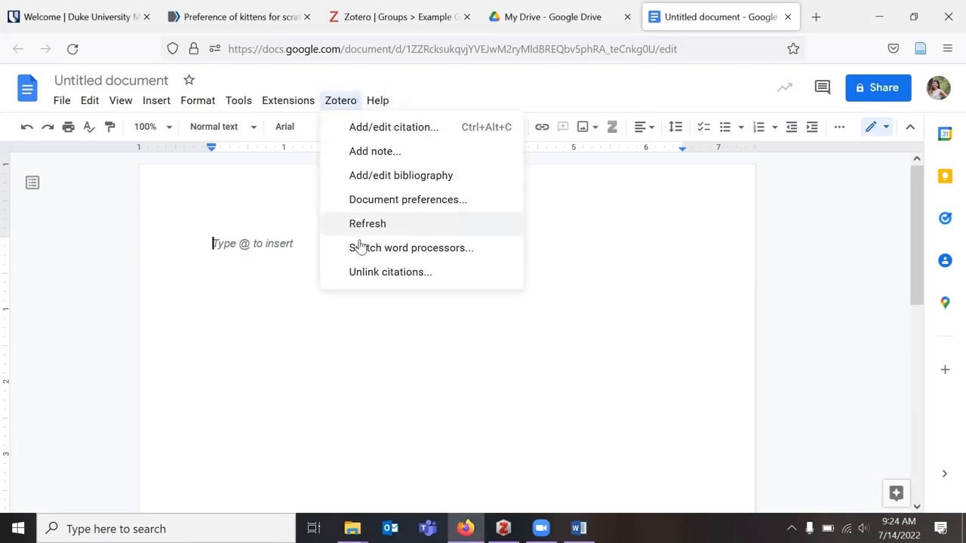
mouse_move(389, 127)
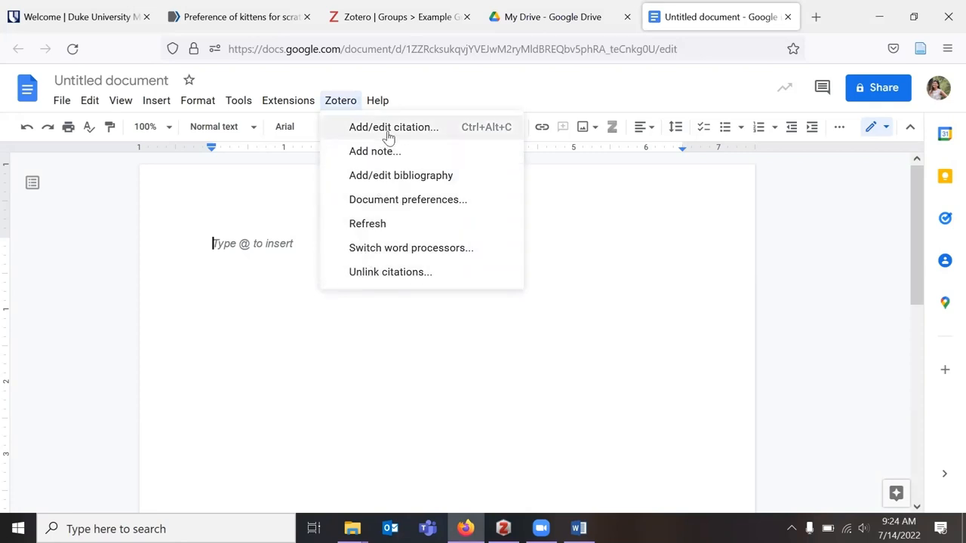
mouse_move(402, 175)
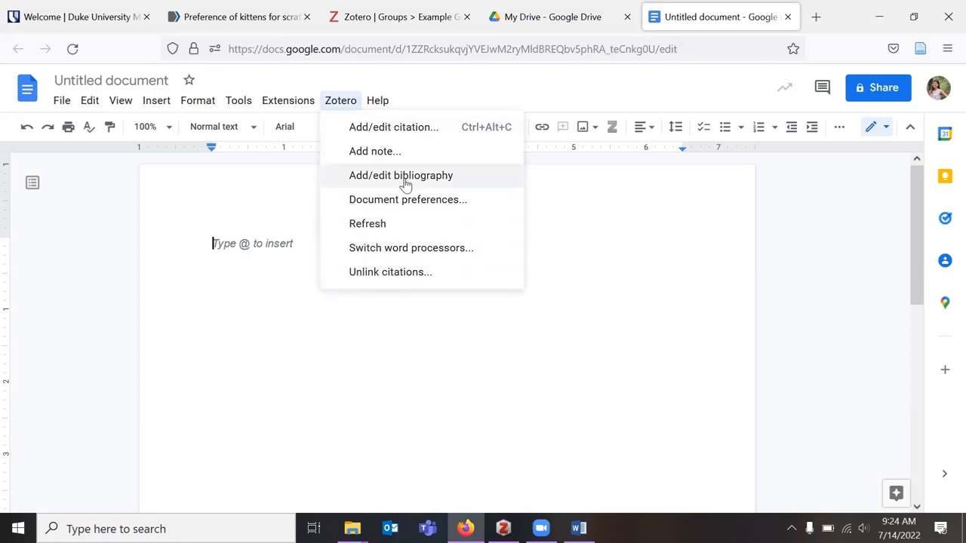
mouse_move(398, 199)
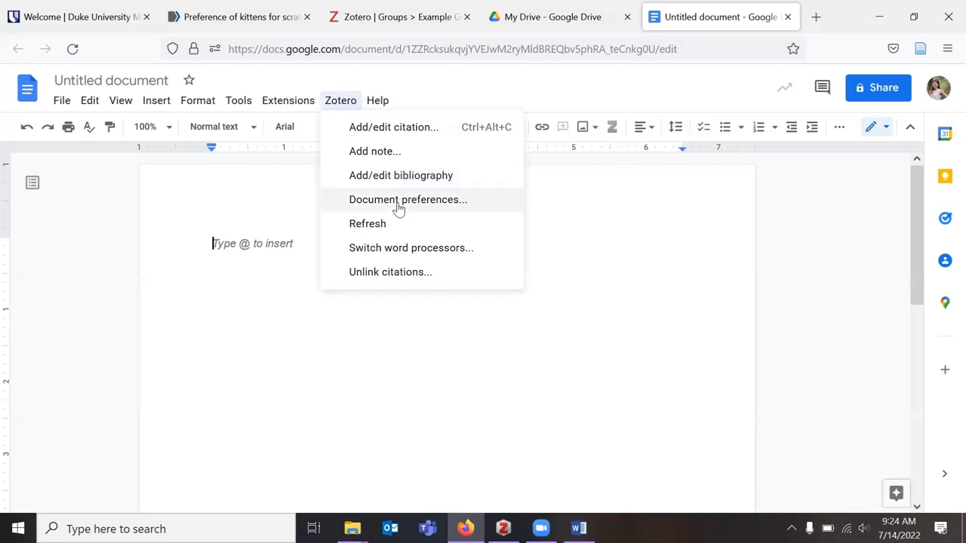
mouse_move(419, 203)
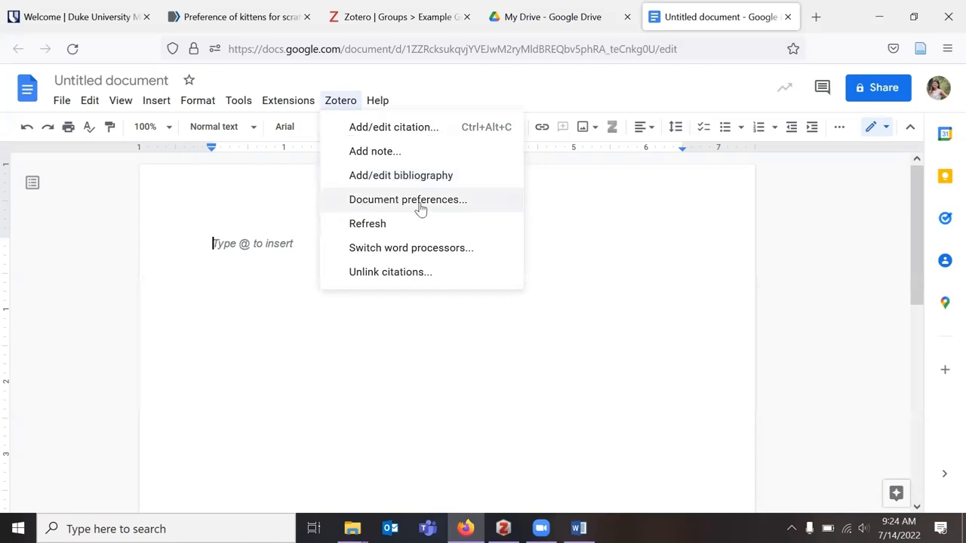
mouse_move(392, 224)
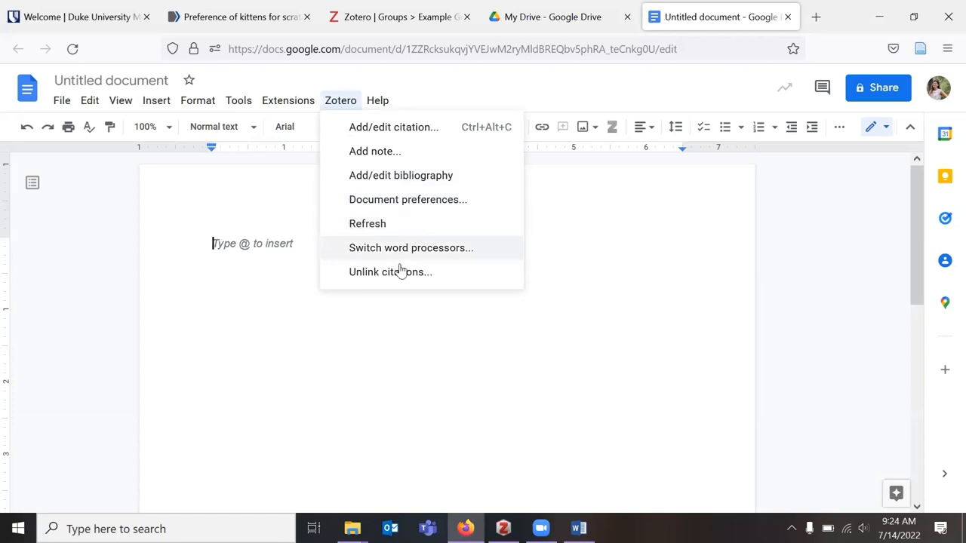
mouse_move(449, 286)
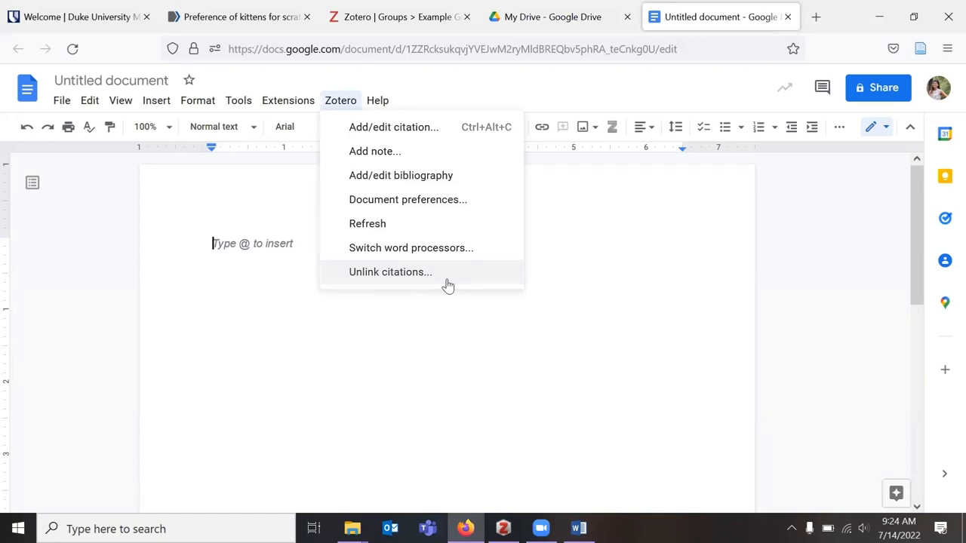
mouse_move(552, 519)
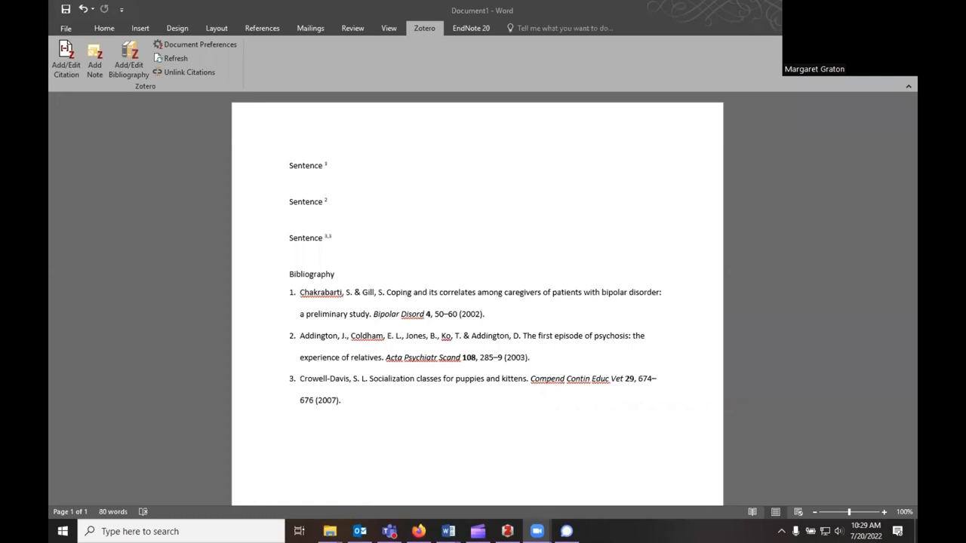
mouse_move(407, 208)
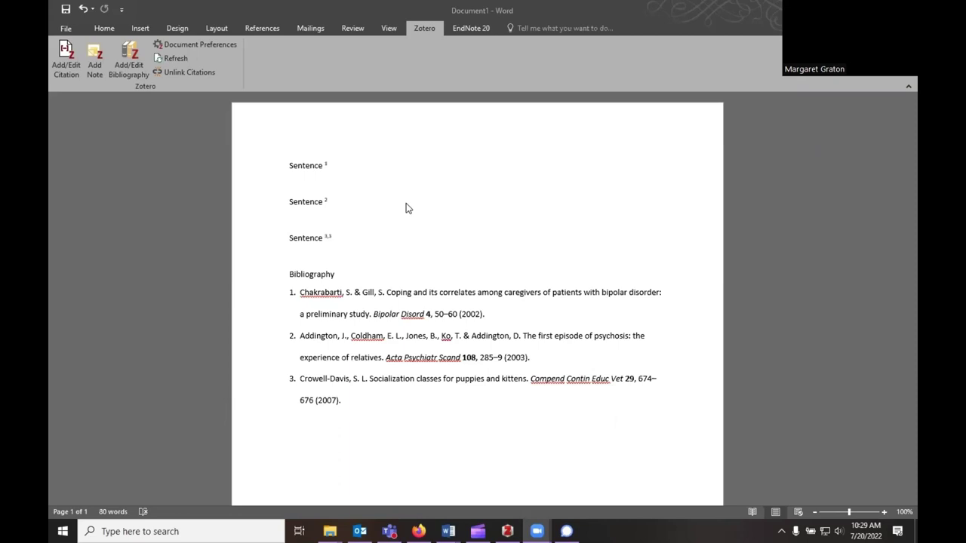
mouse_move(328, 211)
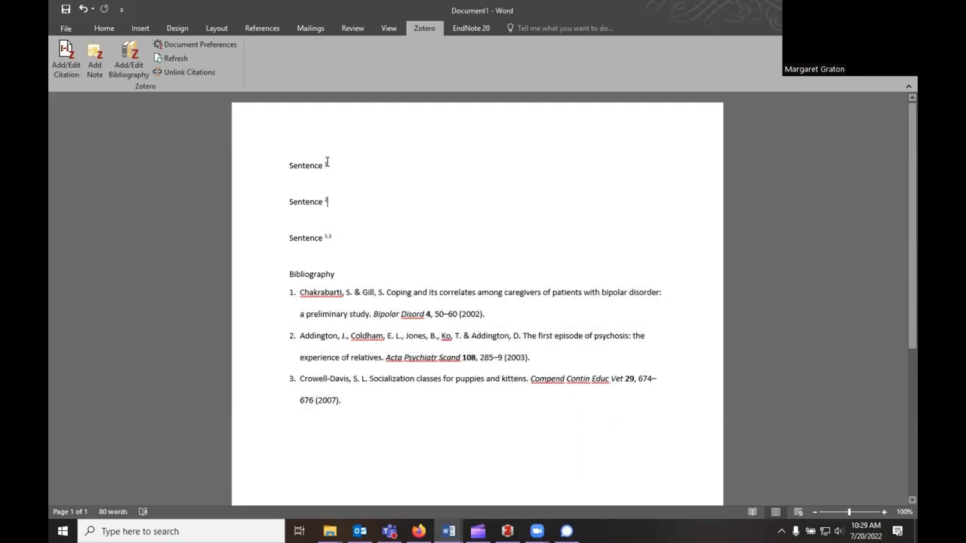
mouse_move(190, 72)
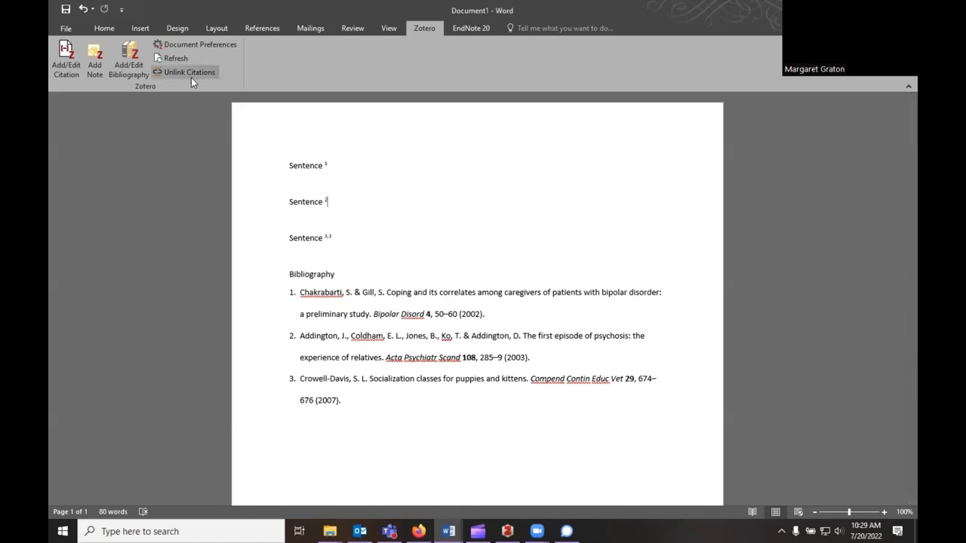
mouse_move(187, 72)
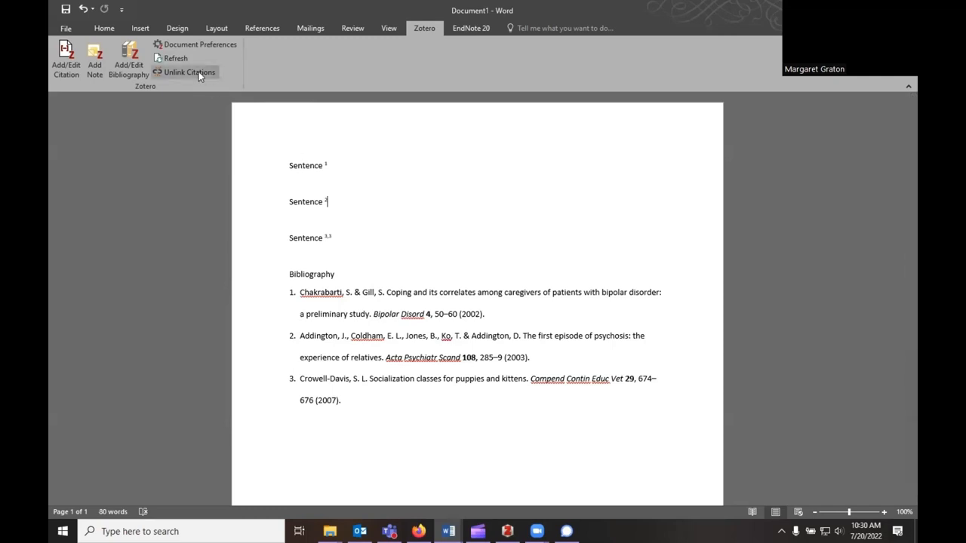
Unlink the citations and bibliography into plain text, confirming the warning.
click(189, 72)
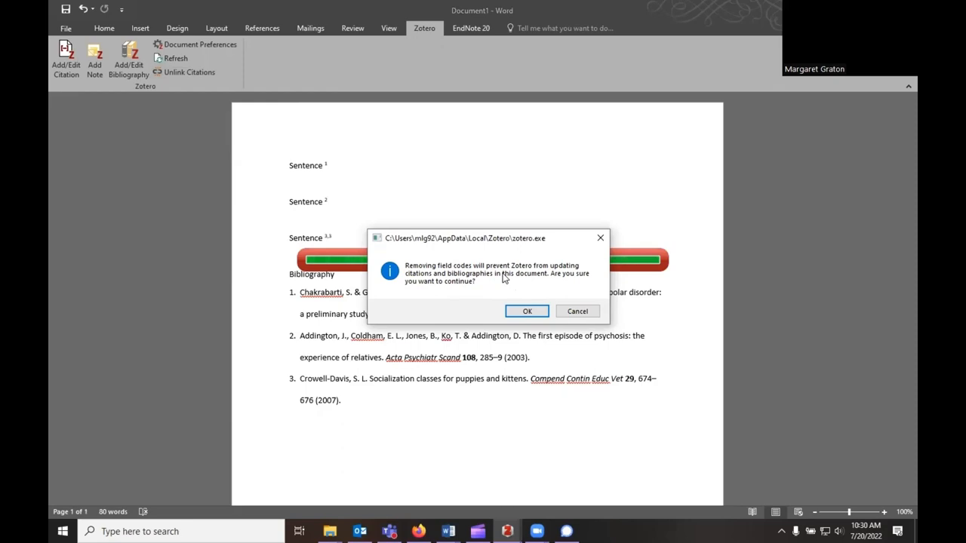
click(526, 311)
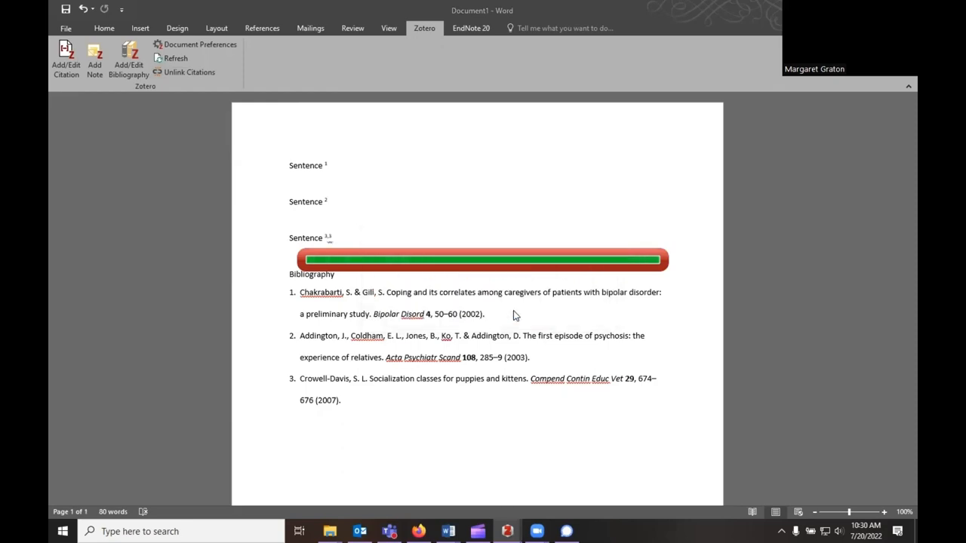